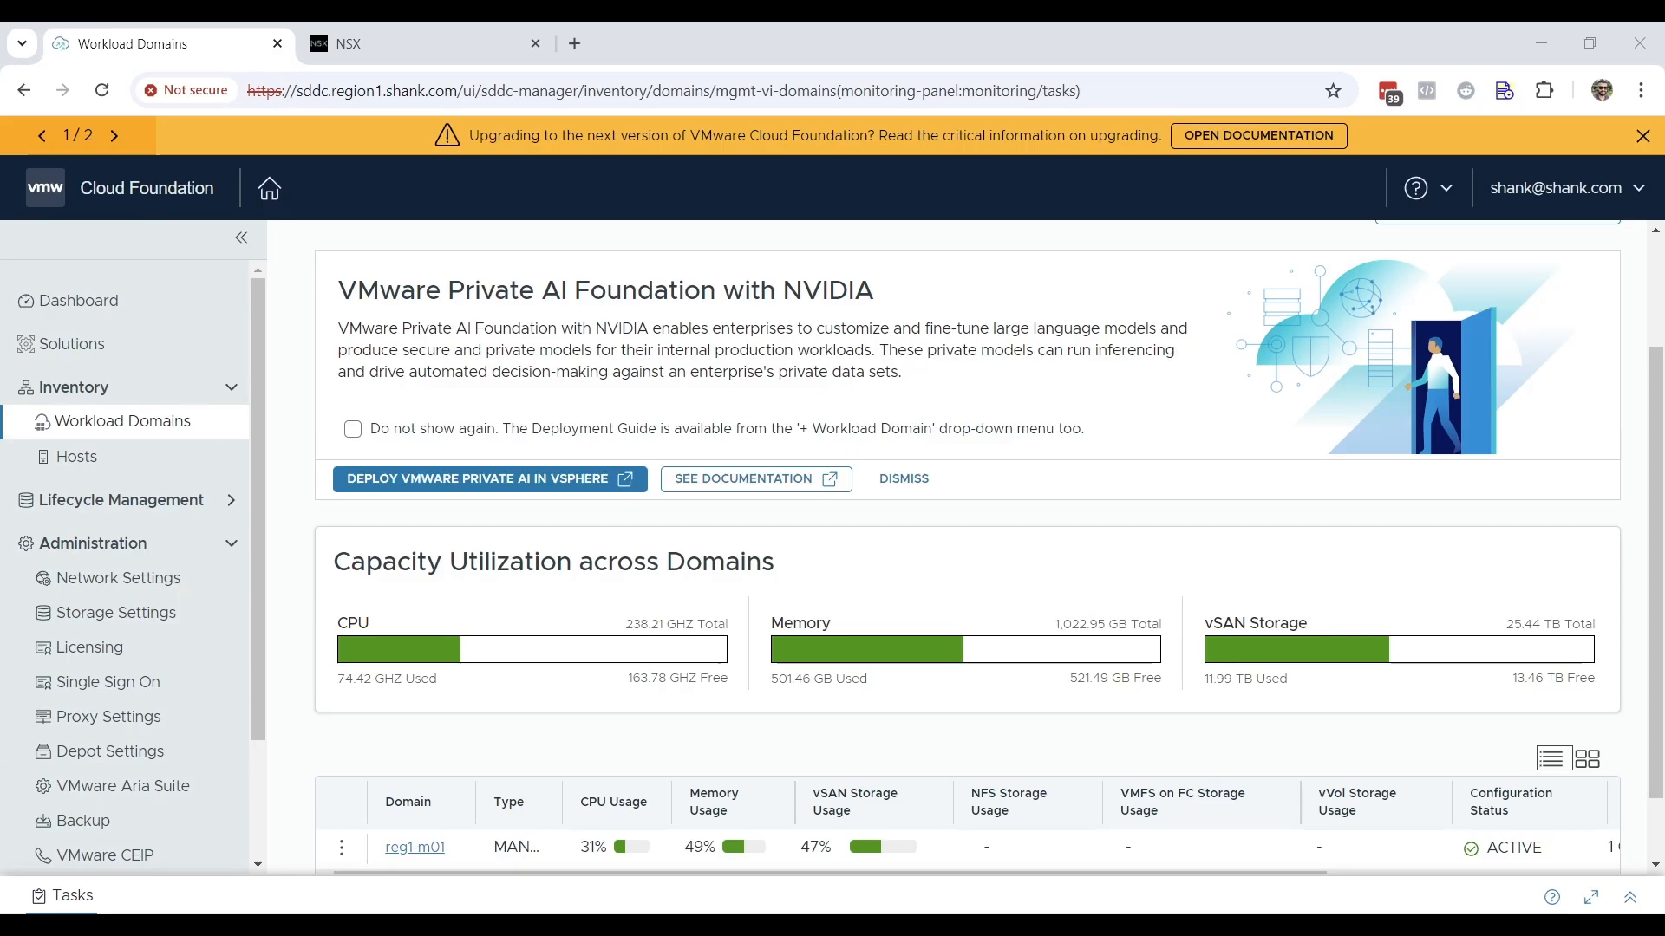
Step: Tick Select All for the edge cluster prerequisites and begin the Add Edge Cluster wizard
{"action": "scroll", "scroll_direction": "down", "scroll_amount": 3}
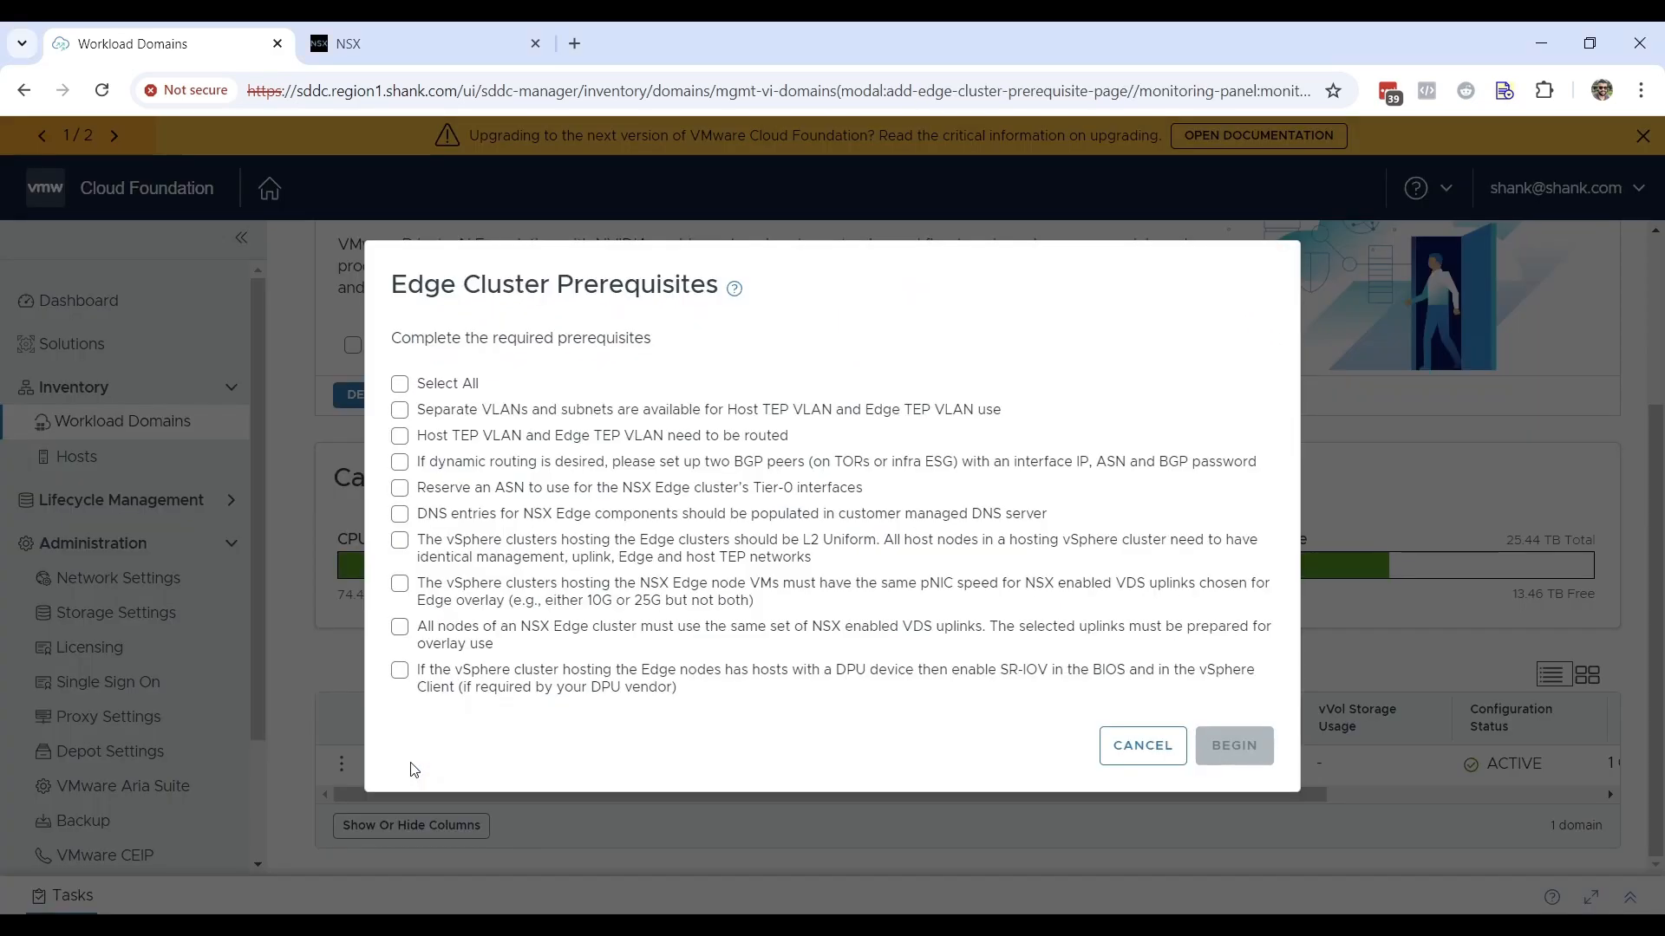
{"action": "mouse_move", "coordinate": [454, 372]}
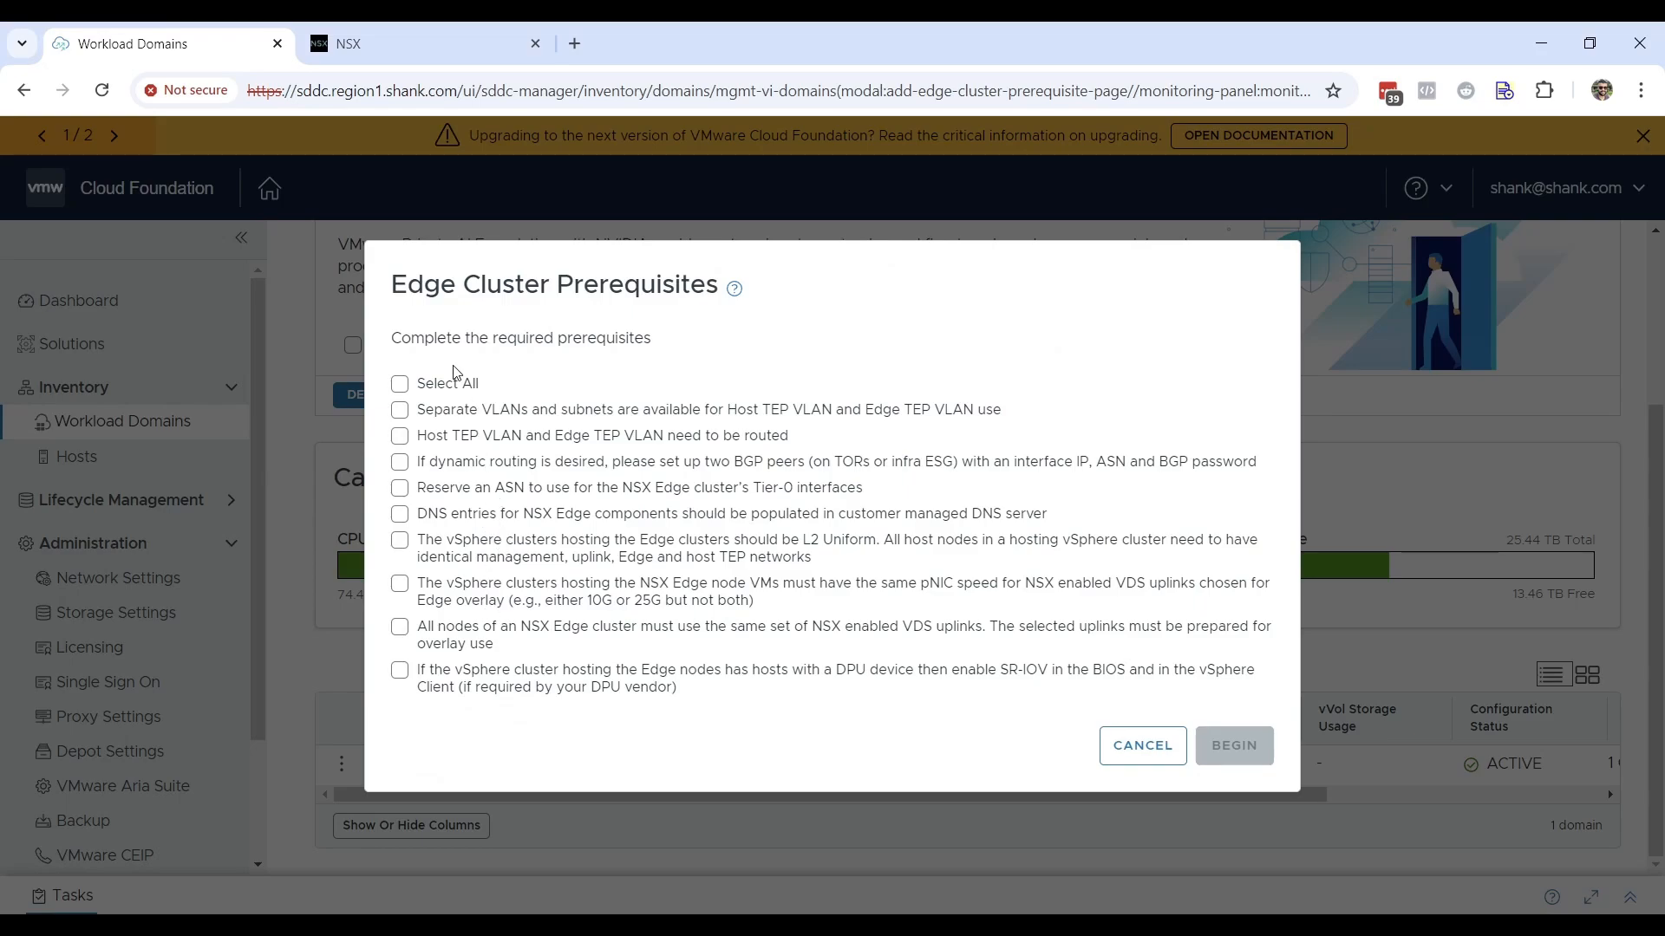
{"action": "left_click", "coordinate": [400, 384]}
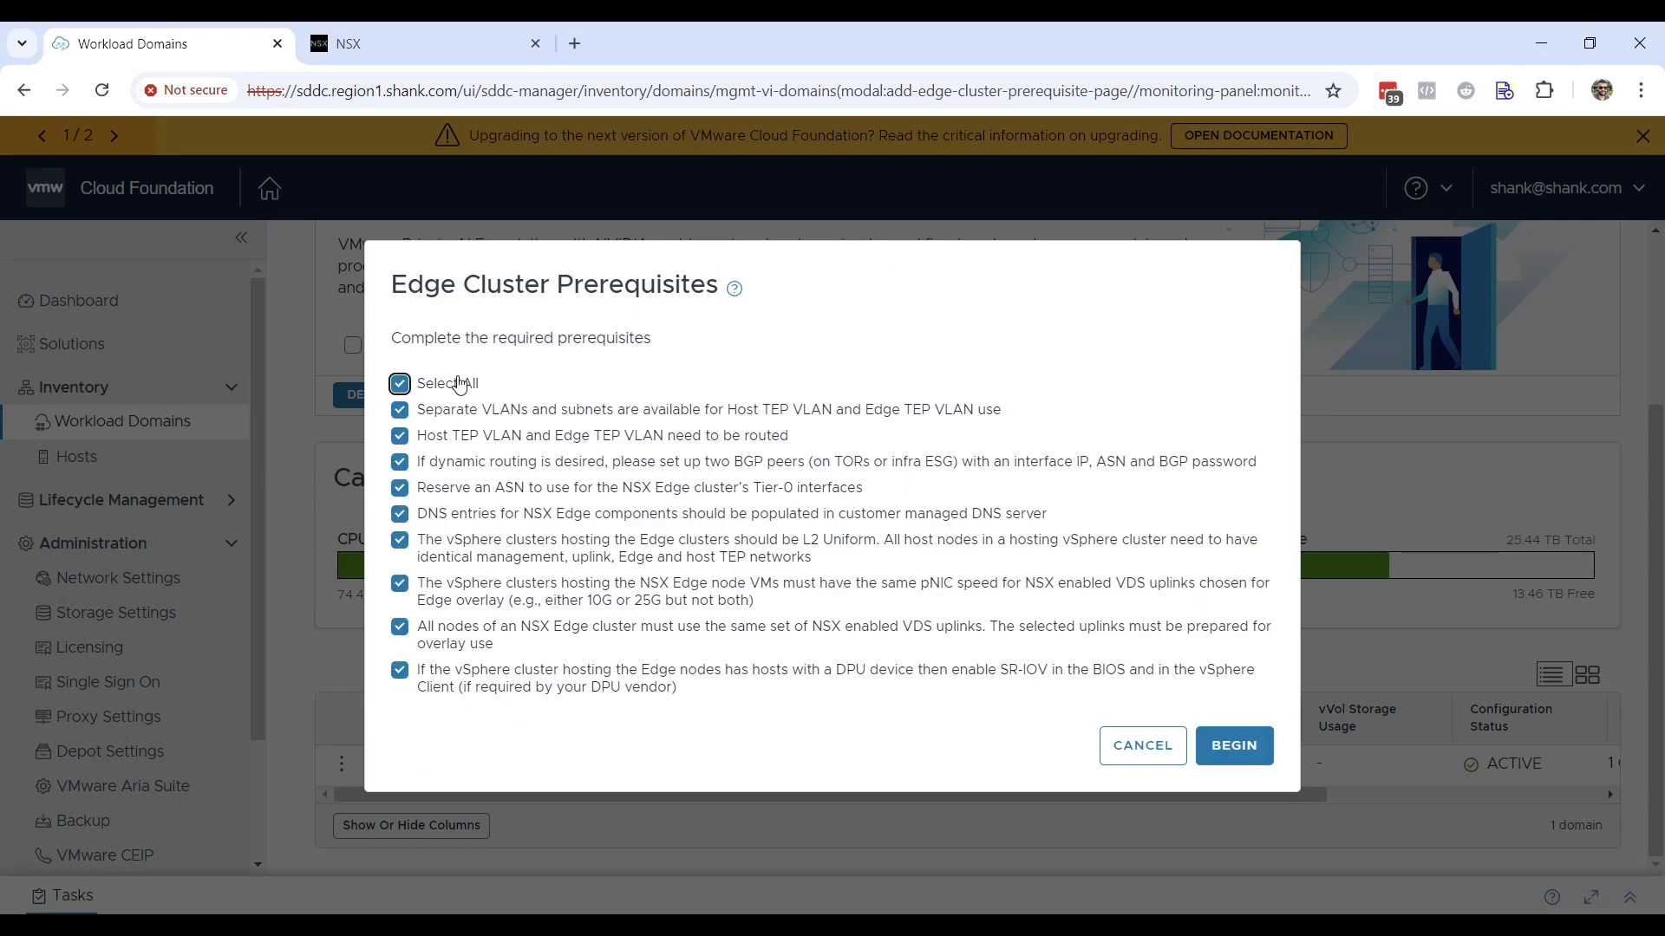
{"action": "mouse_move", "coordinate": [1233, 746]}
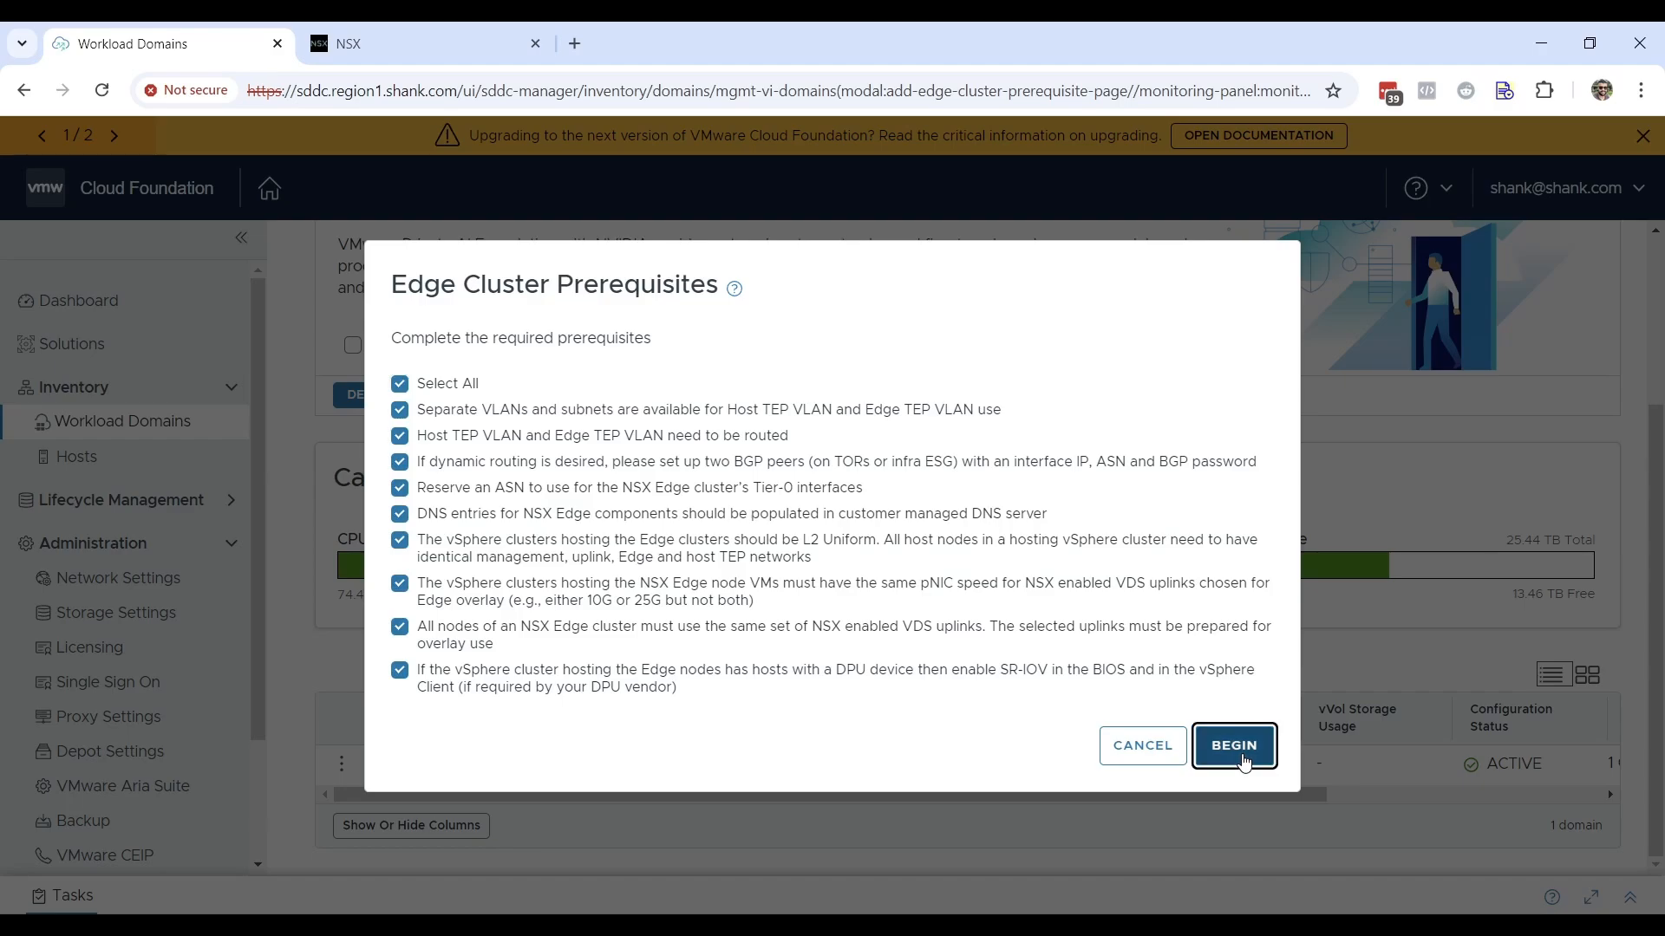
{"action": "left_click", "coordinate": [1233, 744]}
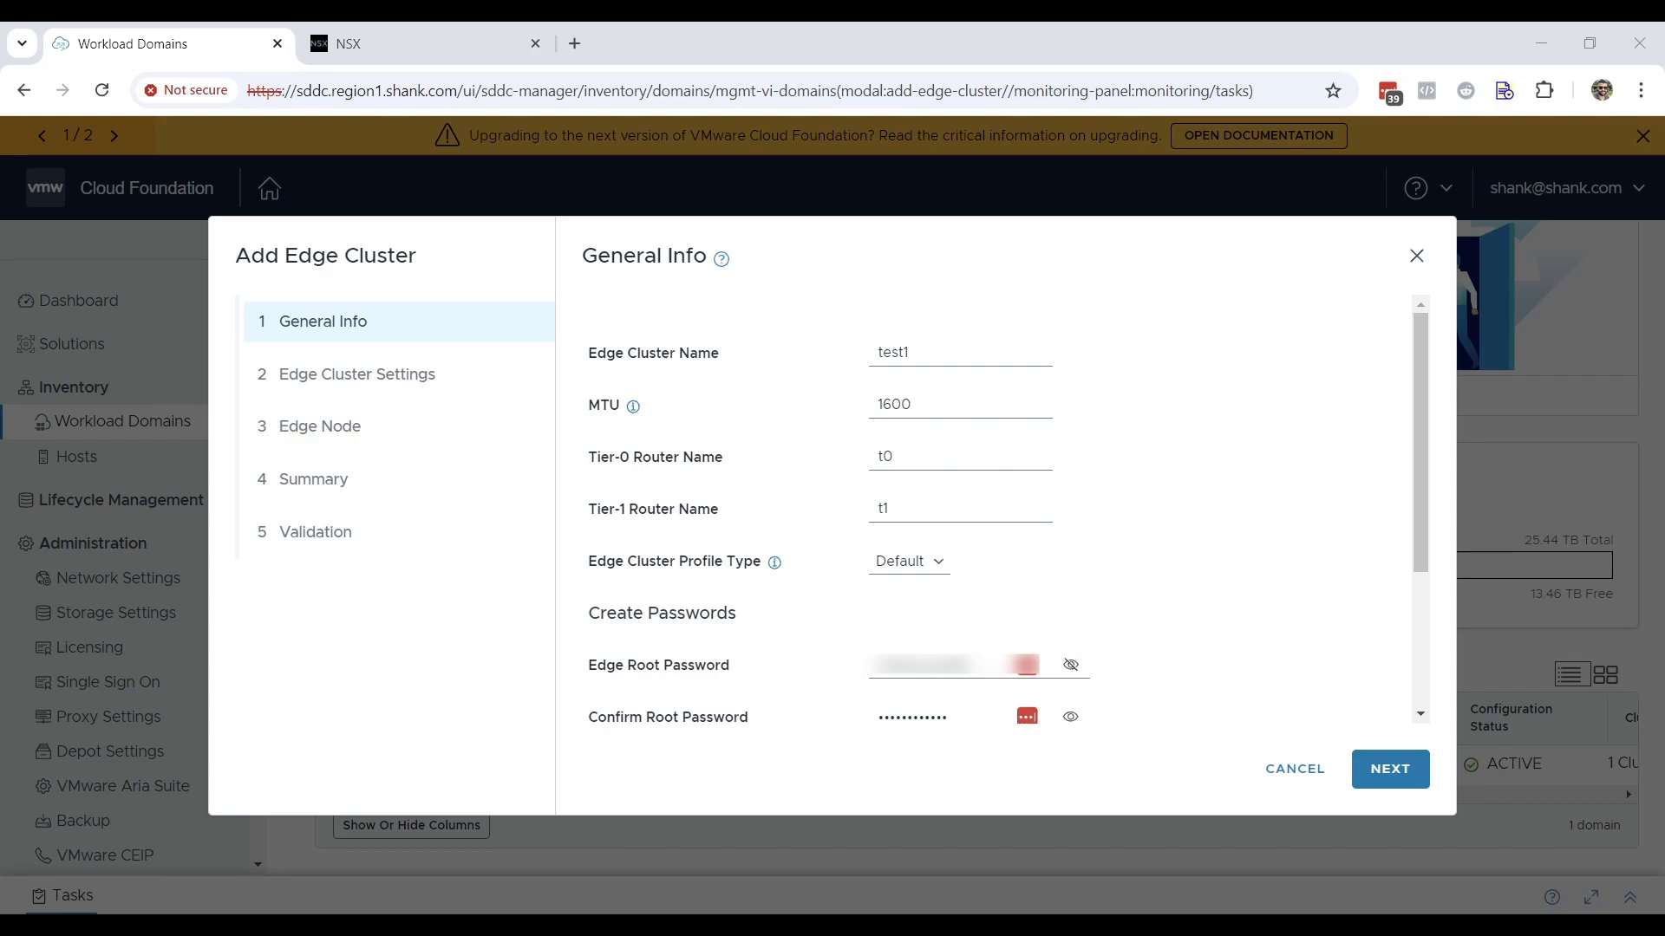
{"action": "mouse_move", "coordinate": [774, 561]}
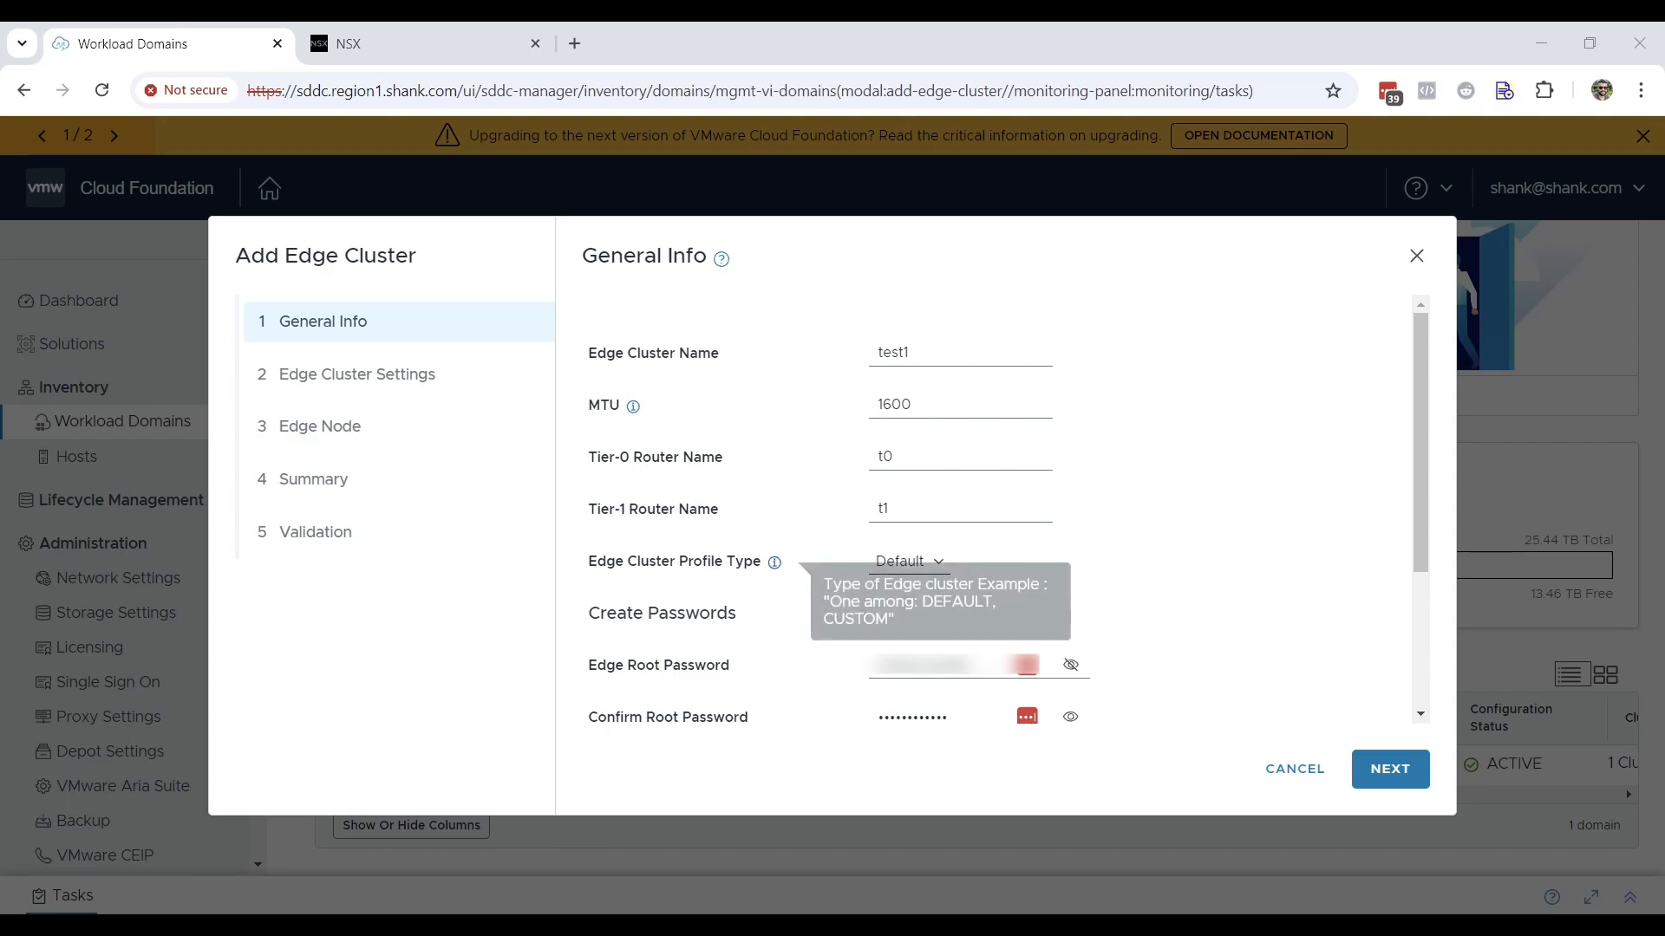
{"action": "mouse_move", "coordinate": [964, 570]}
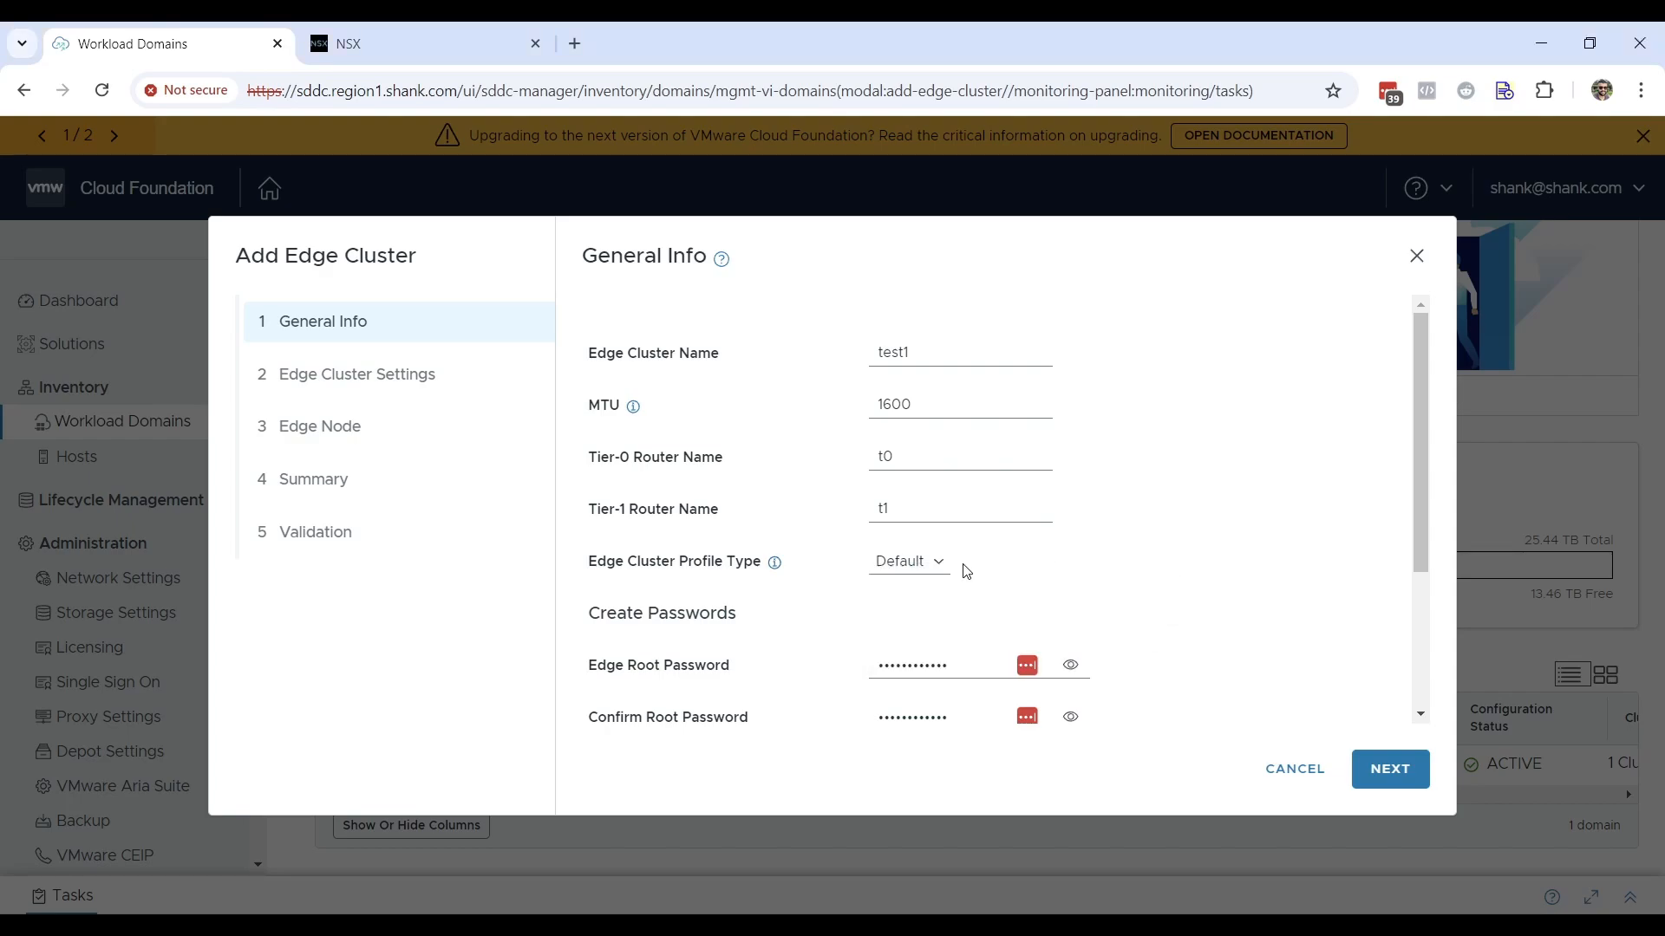
Step: Try the Custom profile type, revert to Default, and continue past General Info for test1
{"action": "left_click", "coordinate": [908, 561]}
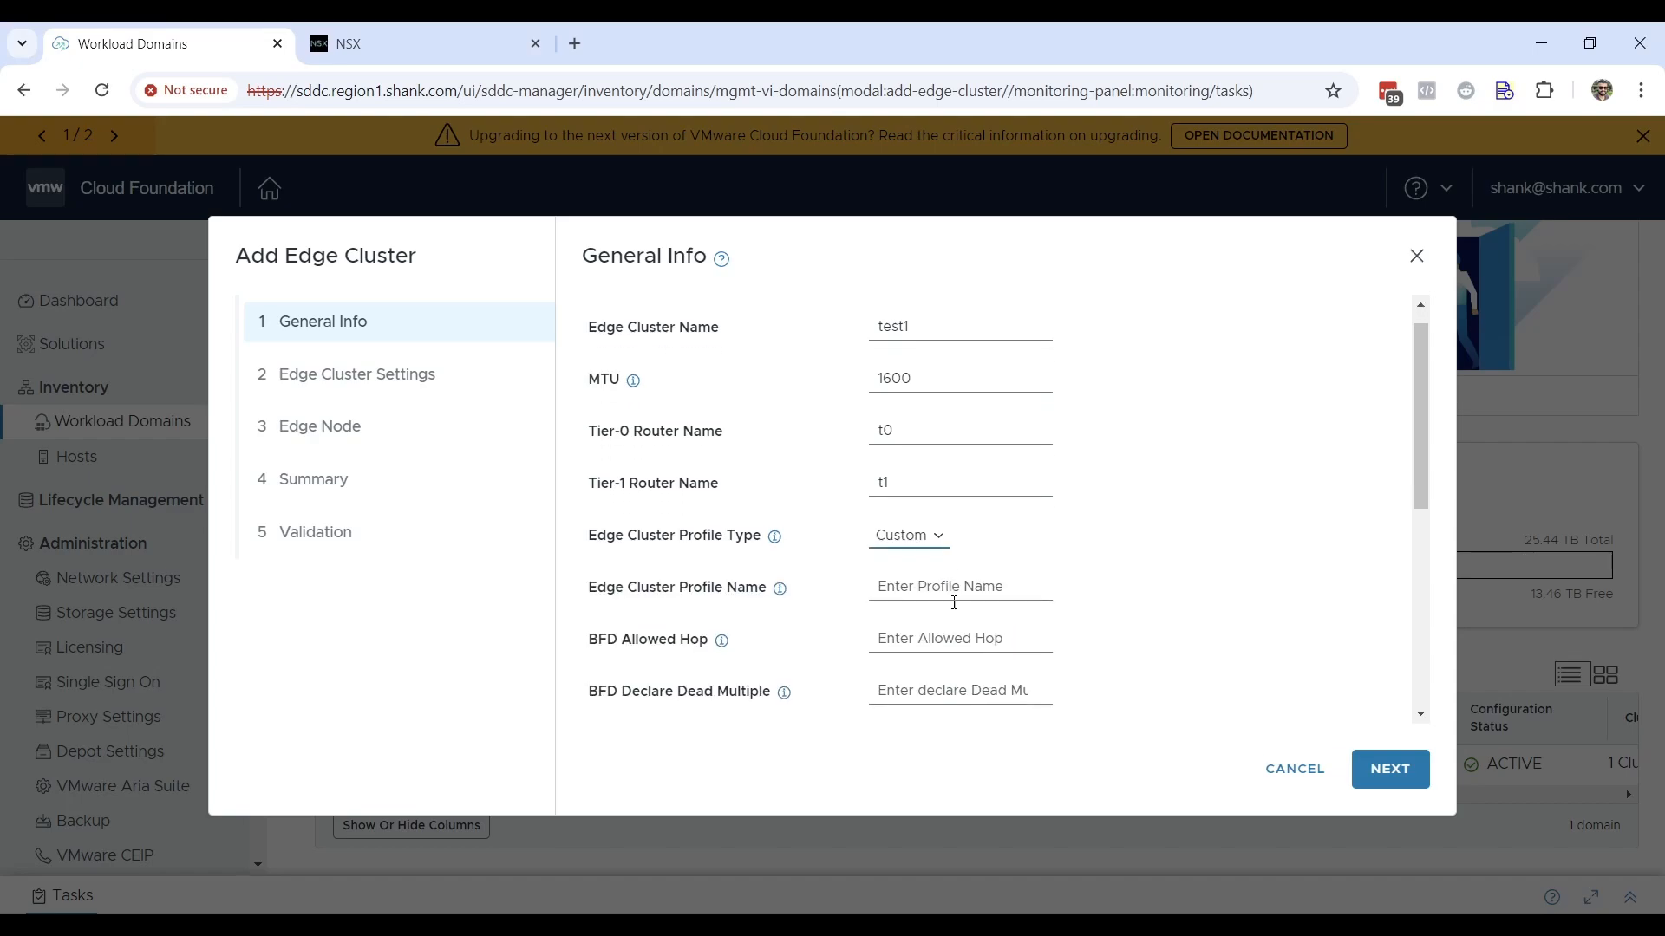
{"action": "scroll", "scroll_direction": "down", "scroll_amount": 3}
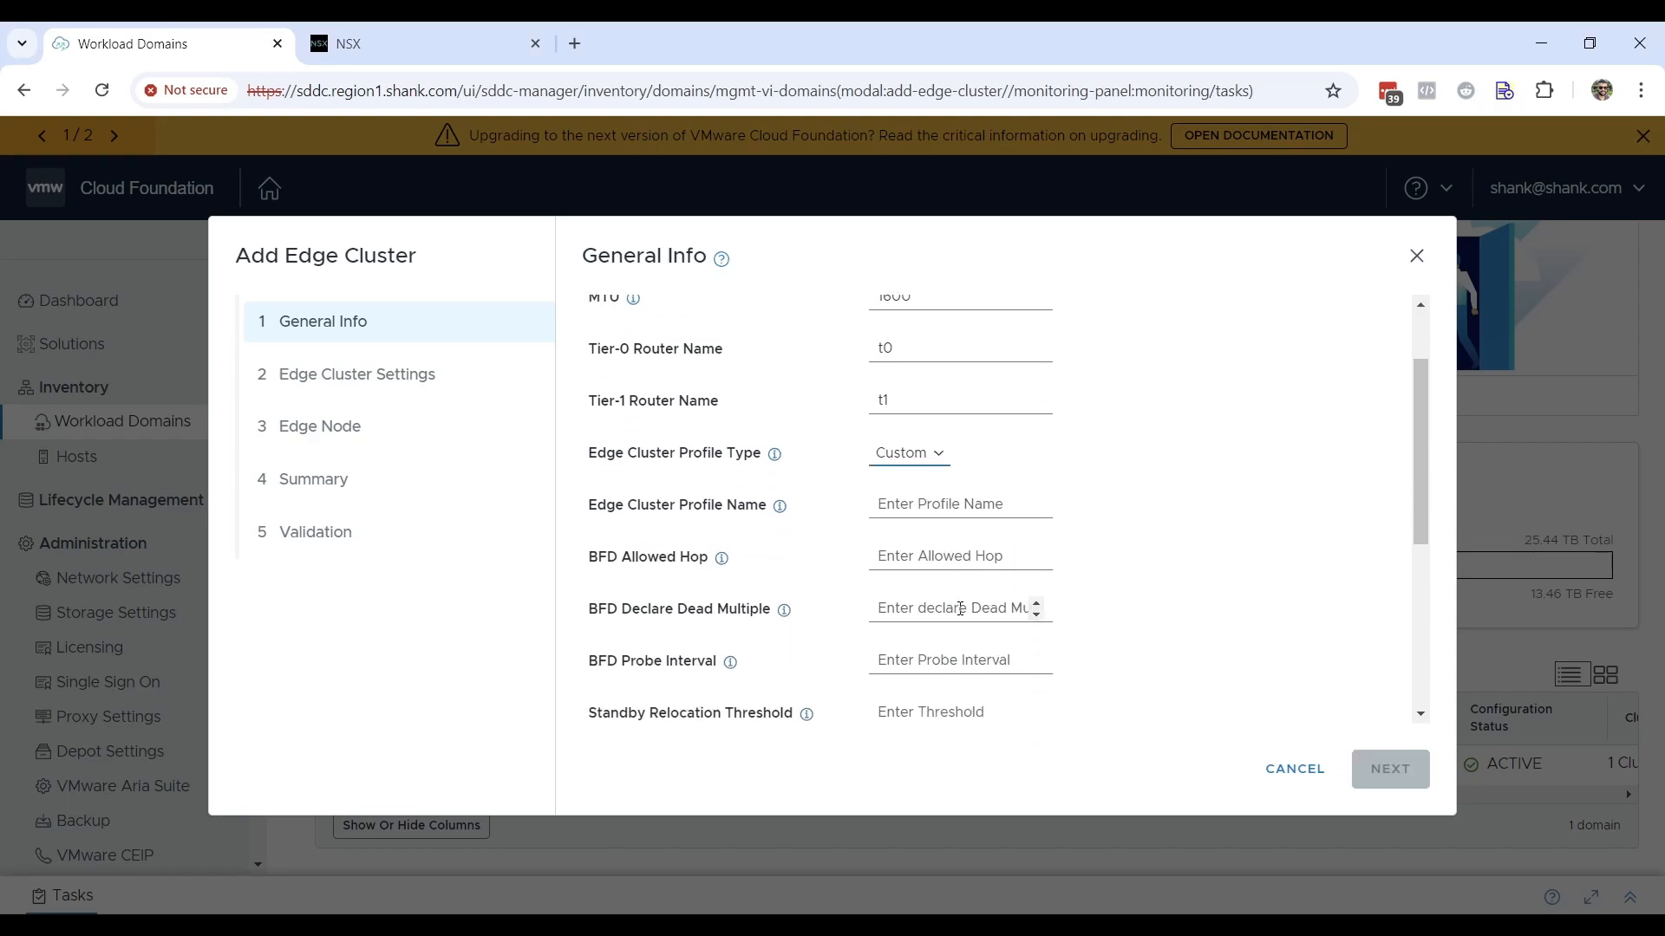
{"action": "scroll", "scroll_direction": "down", "scroll_amount": 3}
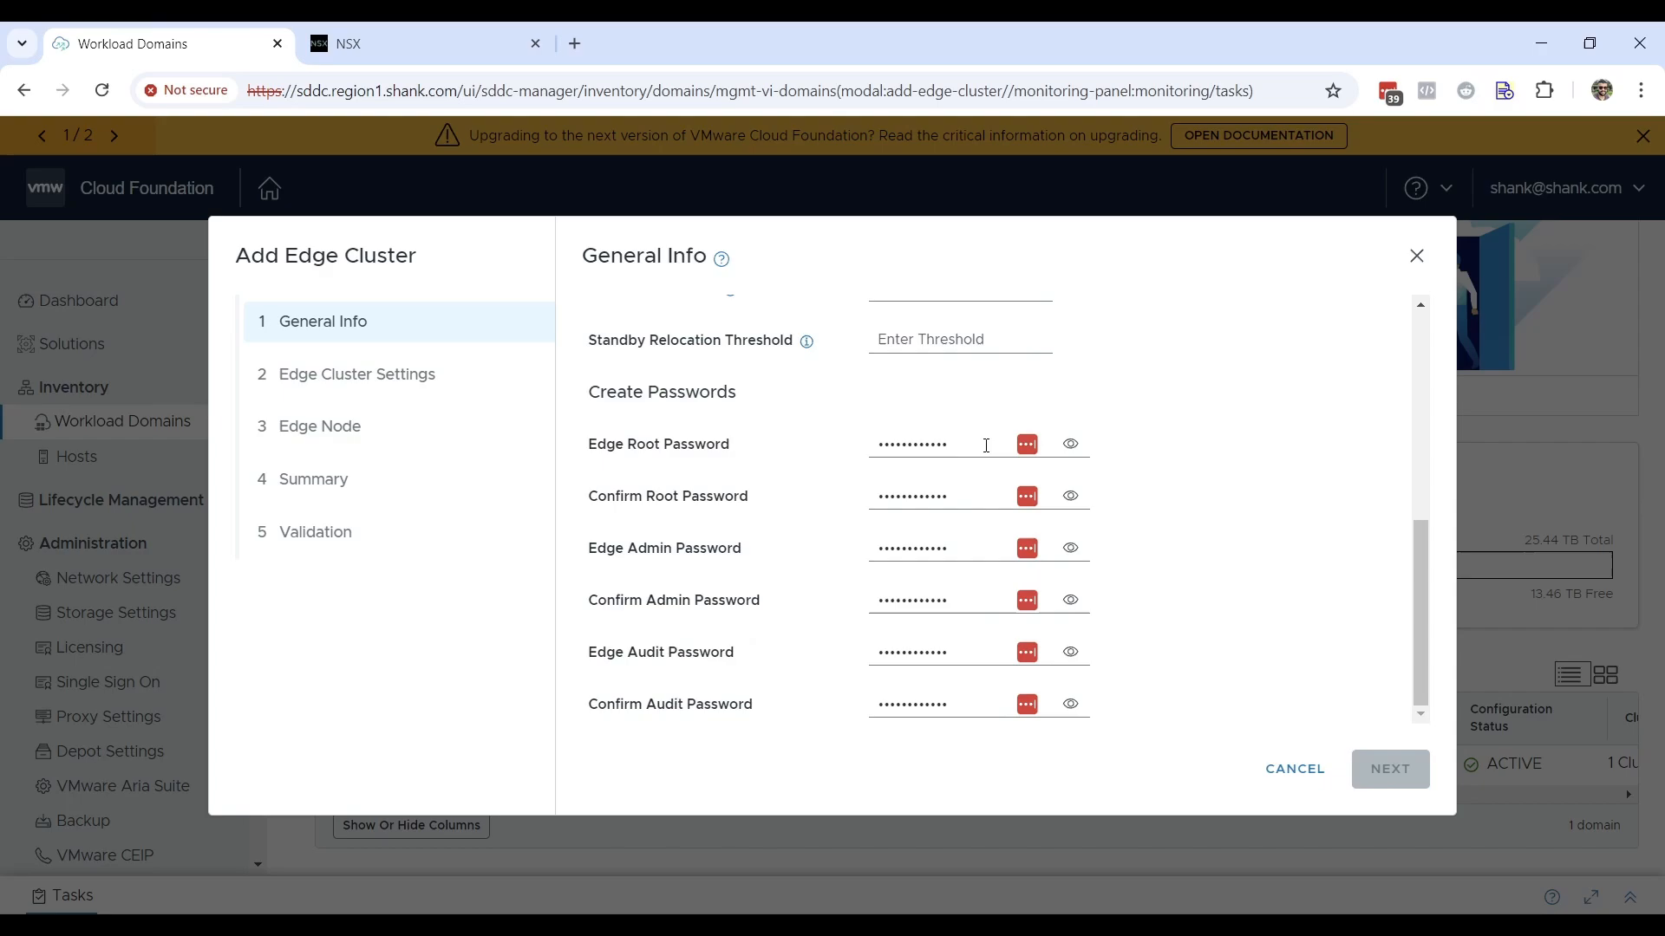
{"action": "mouse_move", "coordinate": [1276, 723]}
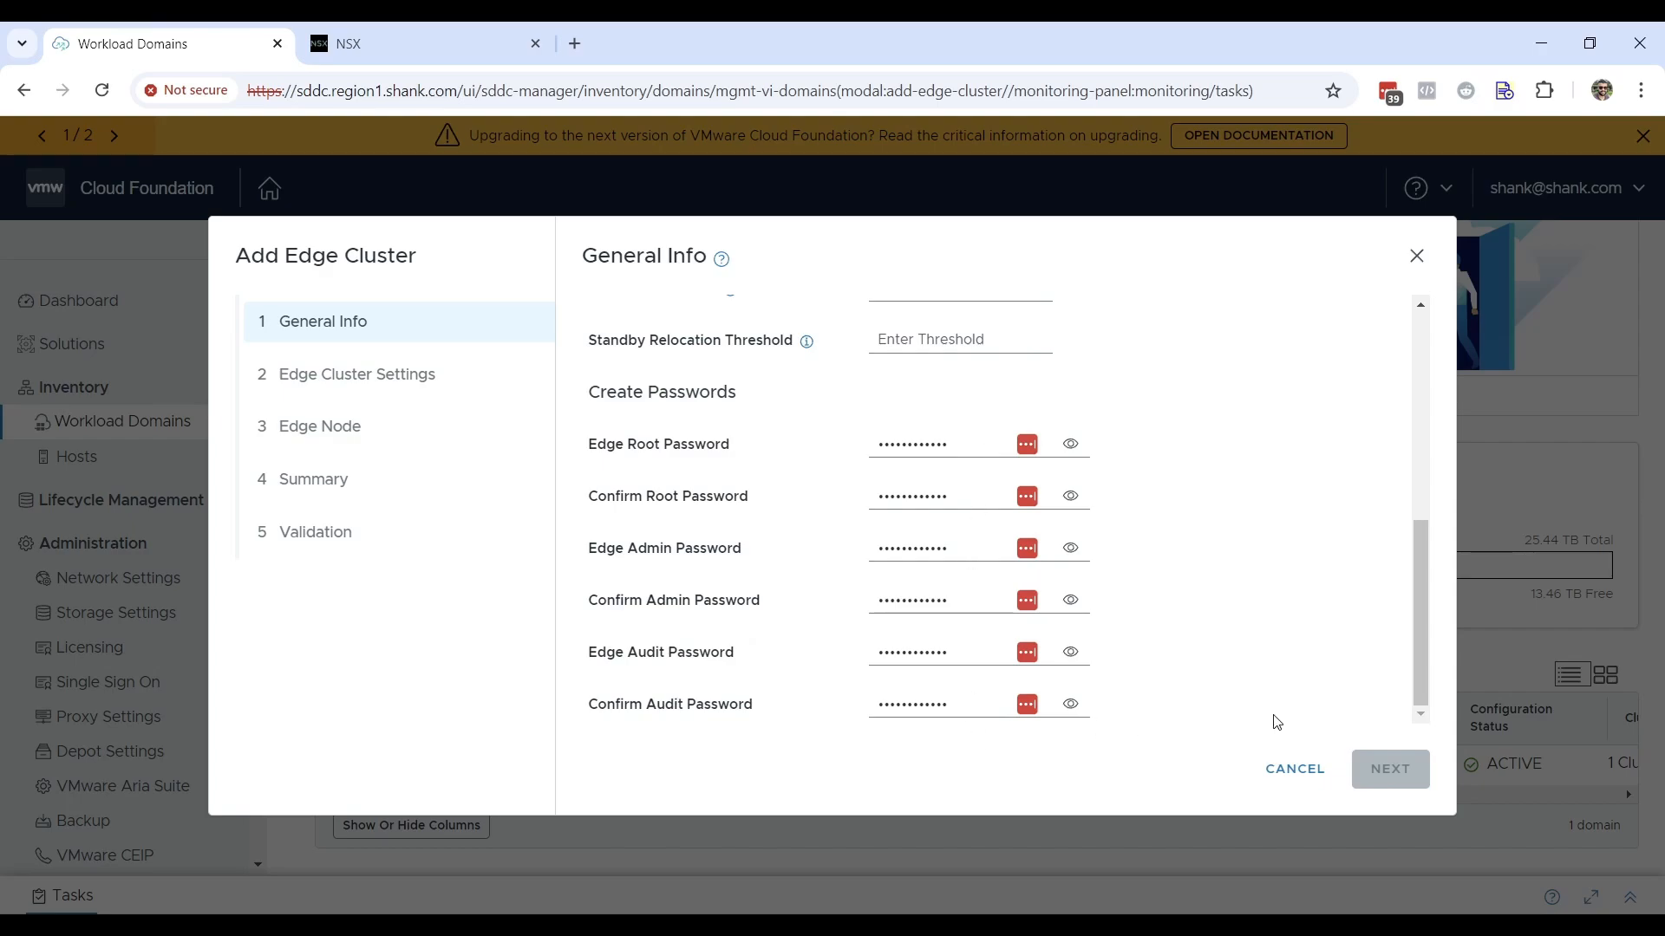
{"action": "scroll", "scroll_direction": "up", "scroll_amount": 3}
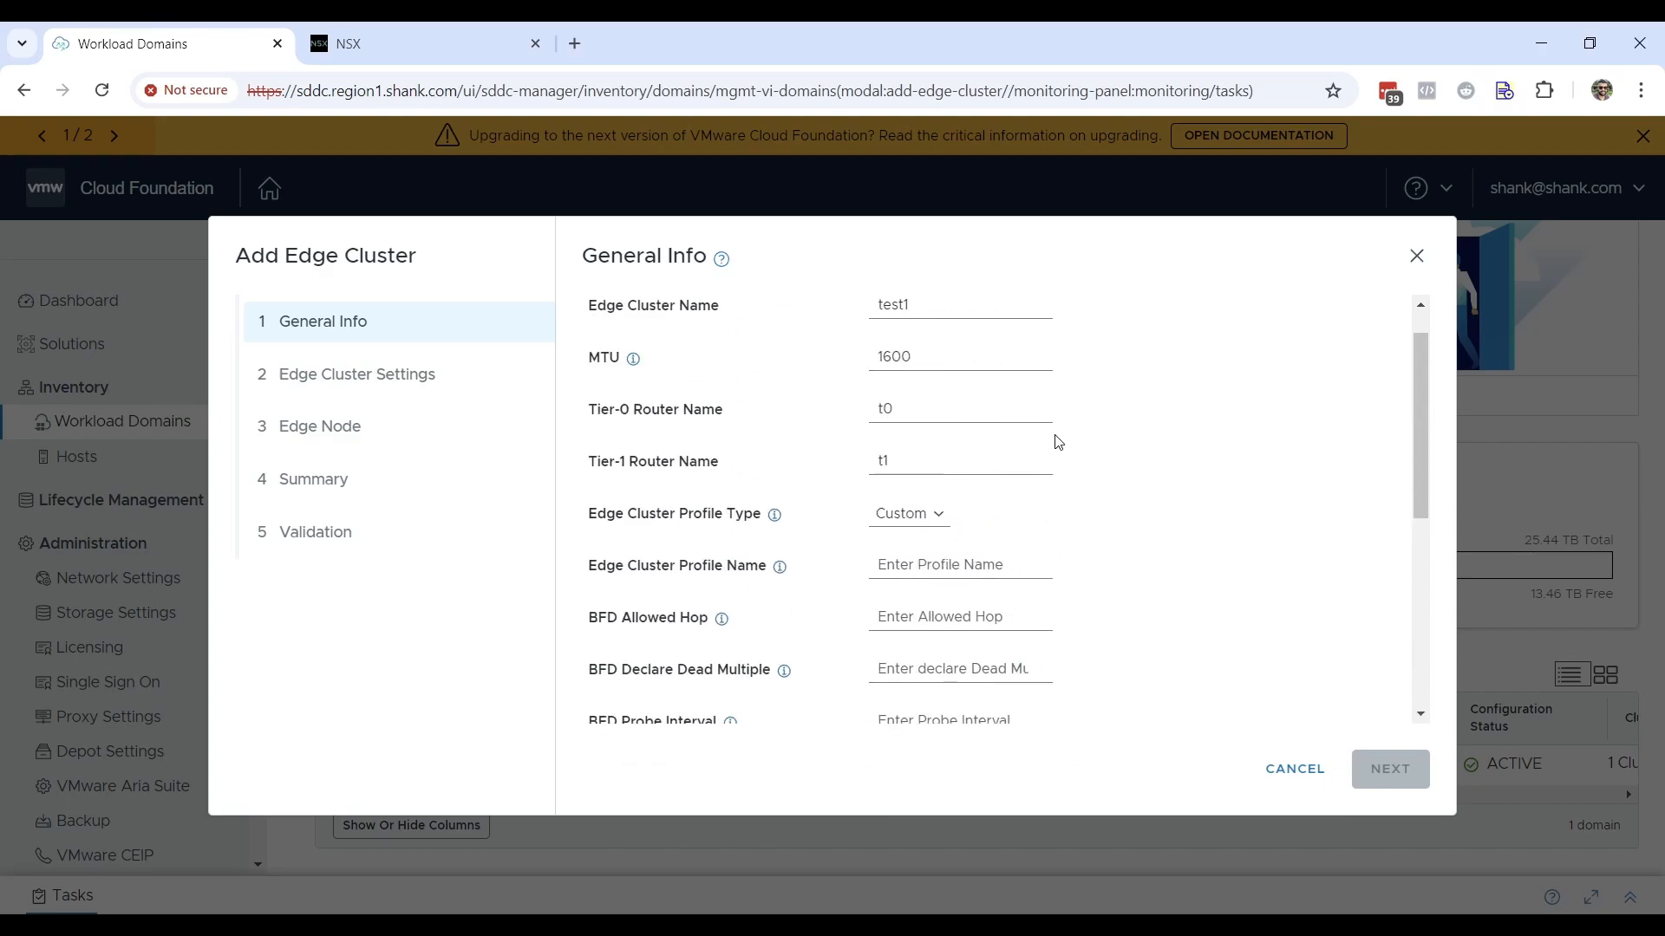
{"action": "left_click", "coordinate": [907, 512]}
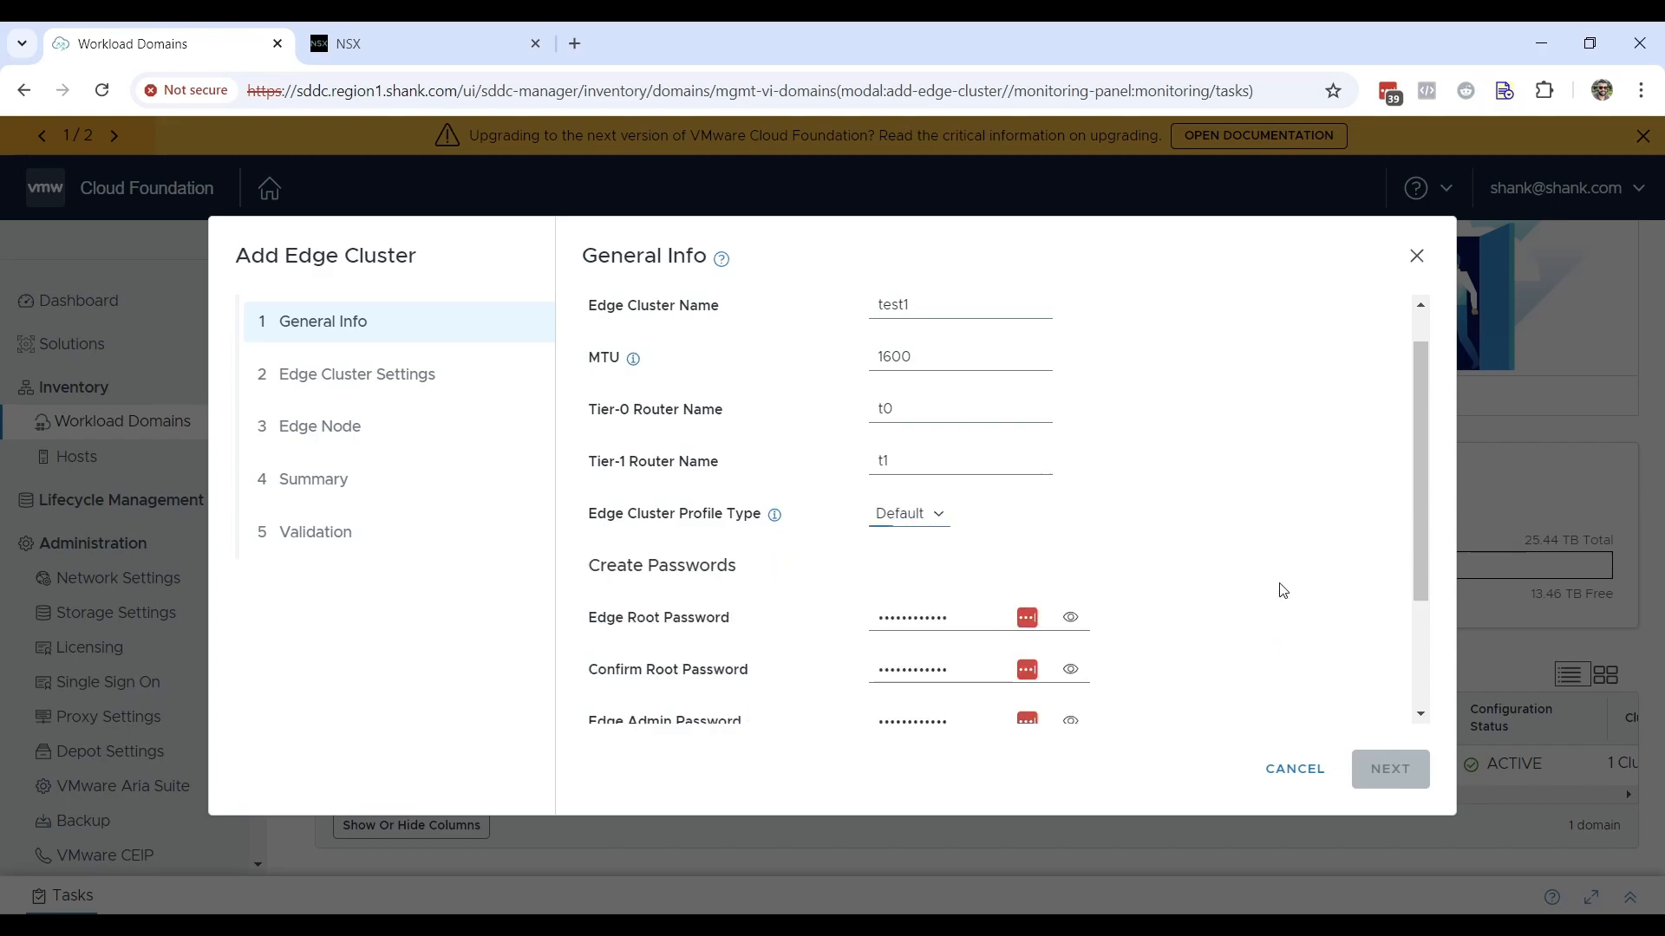
{"action": "left_click", "coordinate": [1390, 769]}
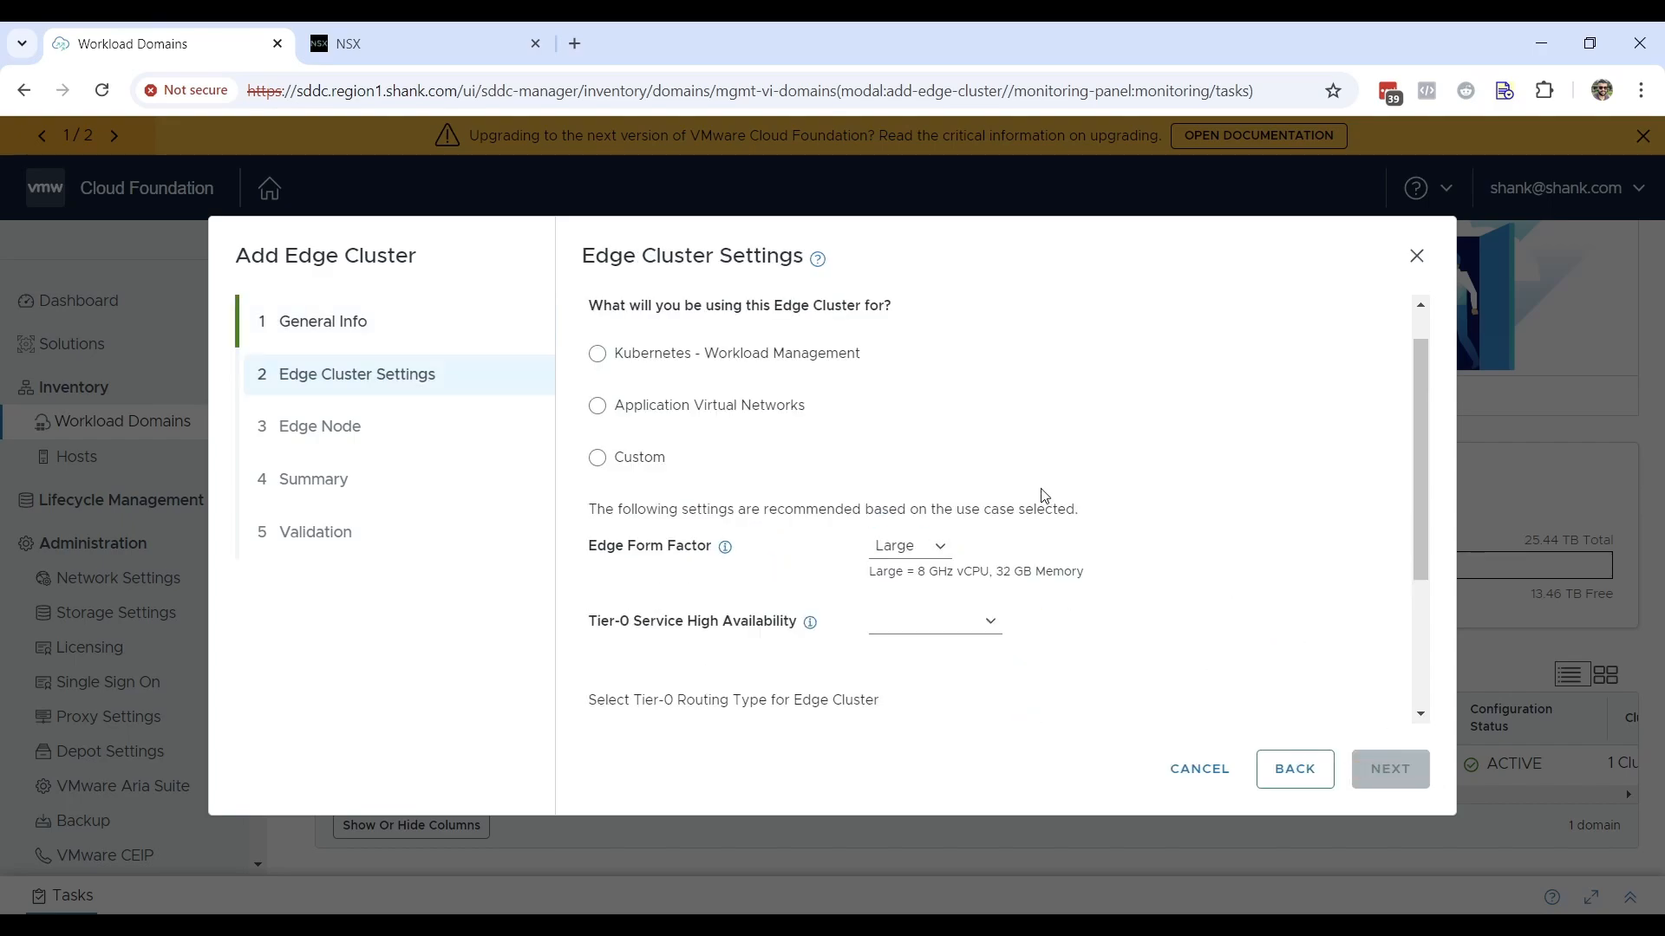
{"action": "mouse_move", "coordinate": [1003, 534]}
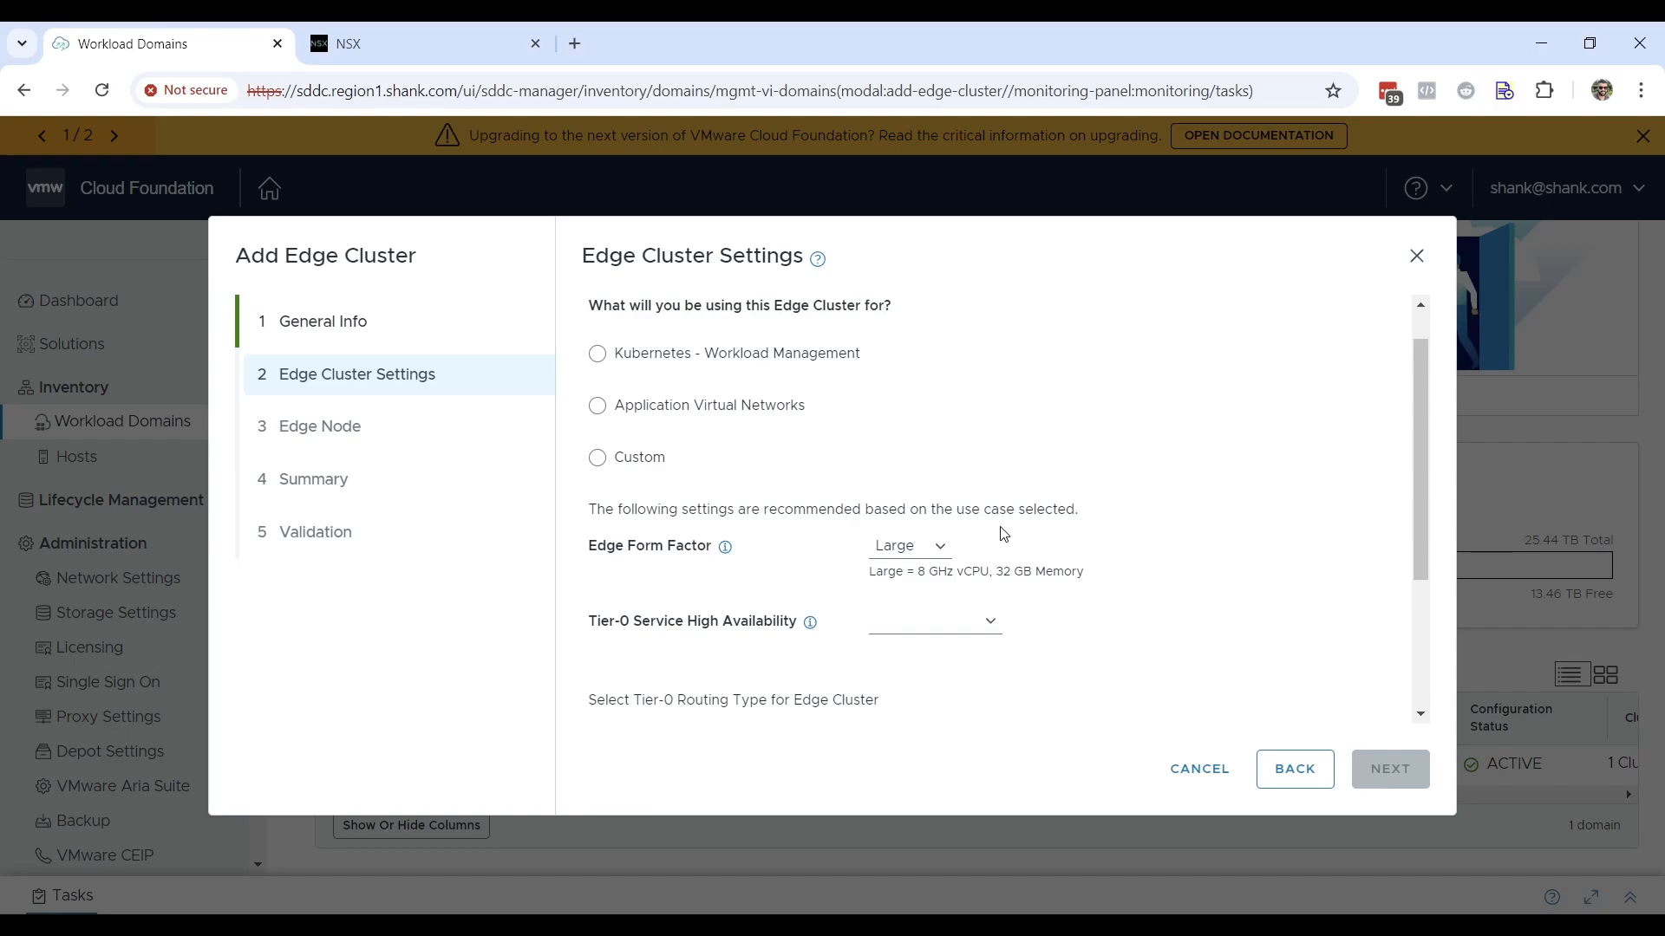
Step: Compare the Kubernetes and Application Virtual Networks use cases, then select Custom (Large, Active-Active)
{"action": "left_click", "coordinate": [597, 353]}
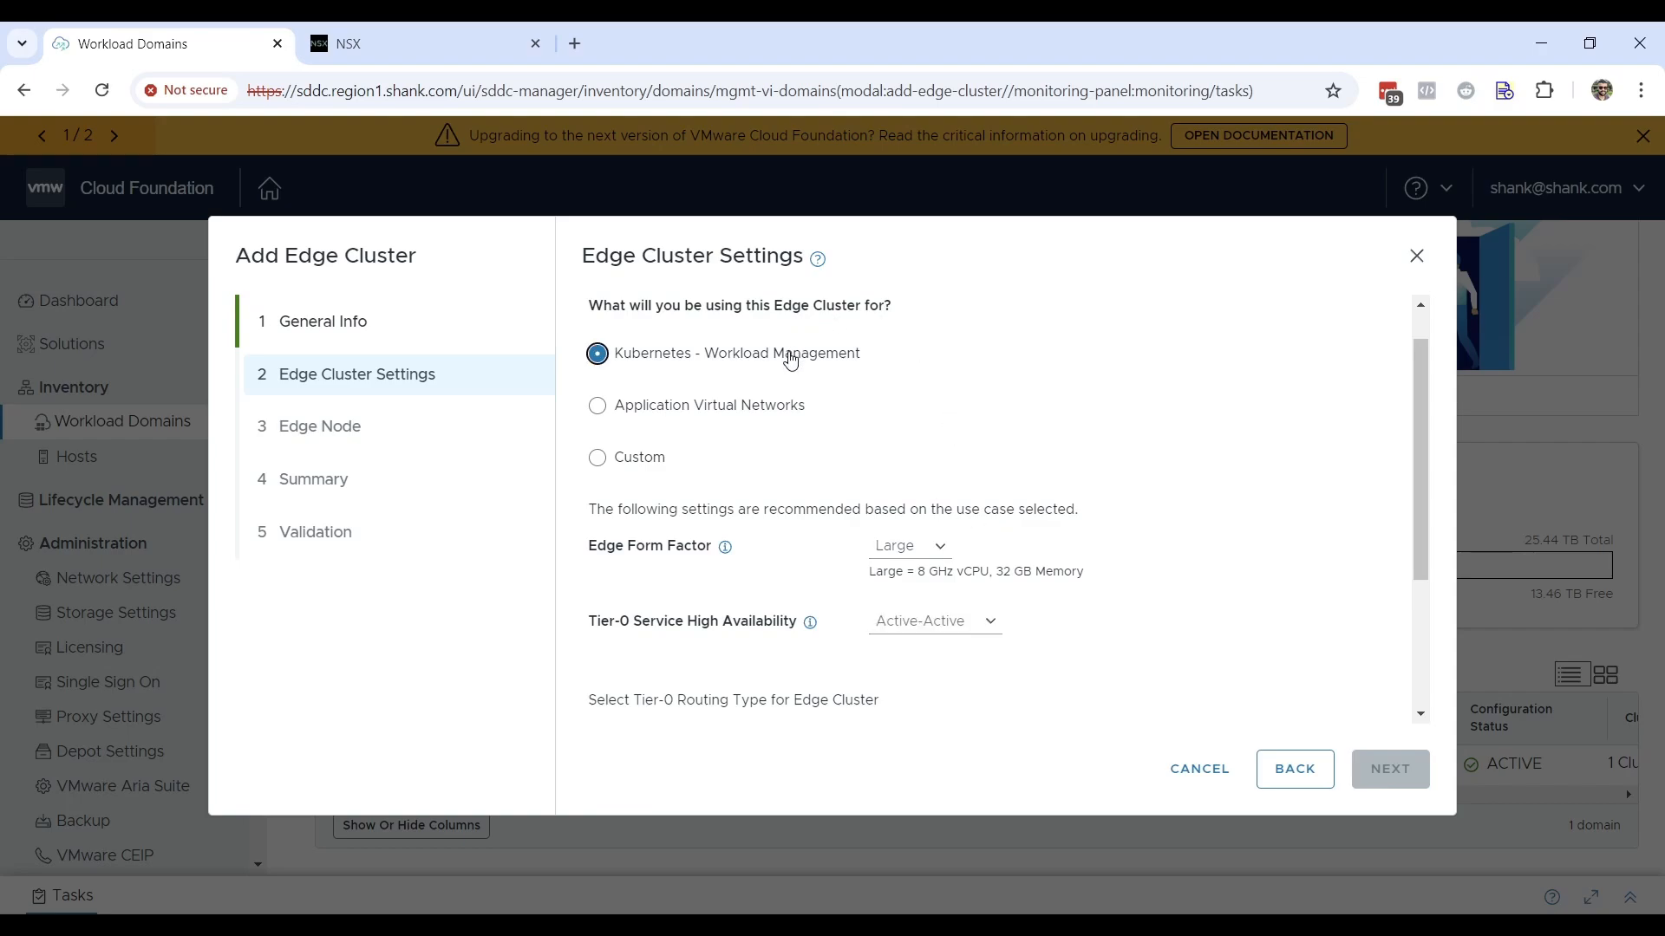
{"action": "mouse_move", "coordinate": [916, 642]}
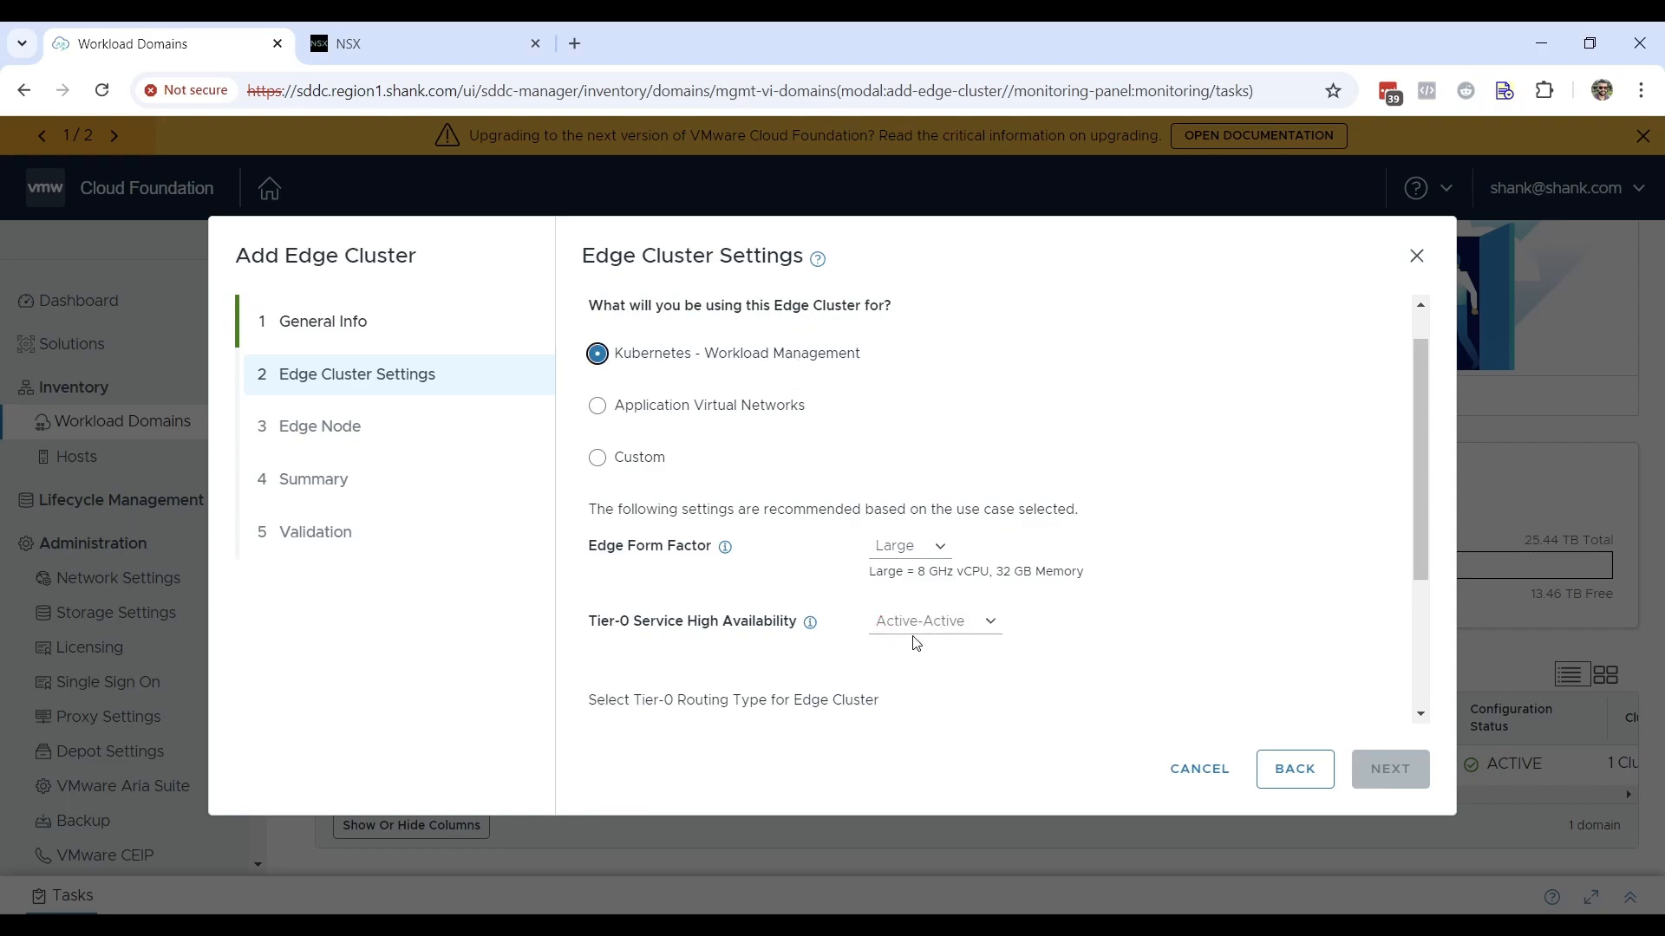
{"action": "mouse_move", "coordinate": [879, 406]}
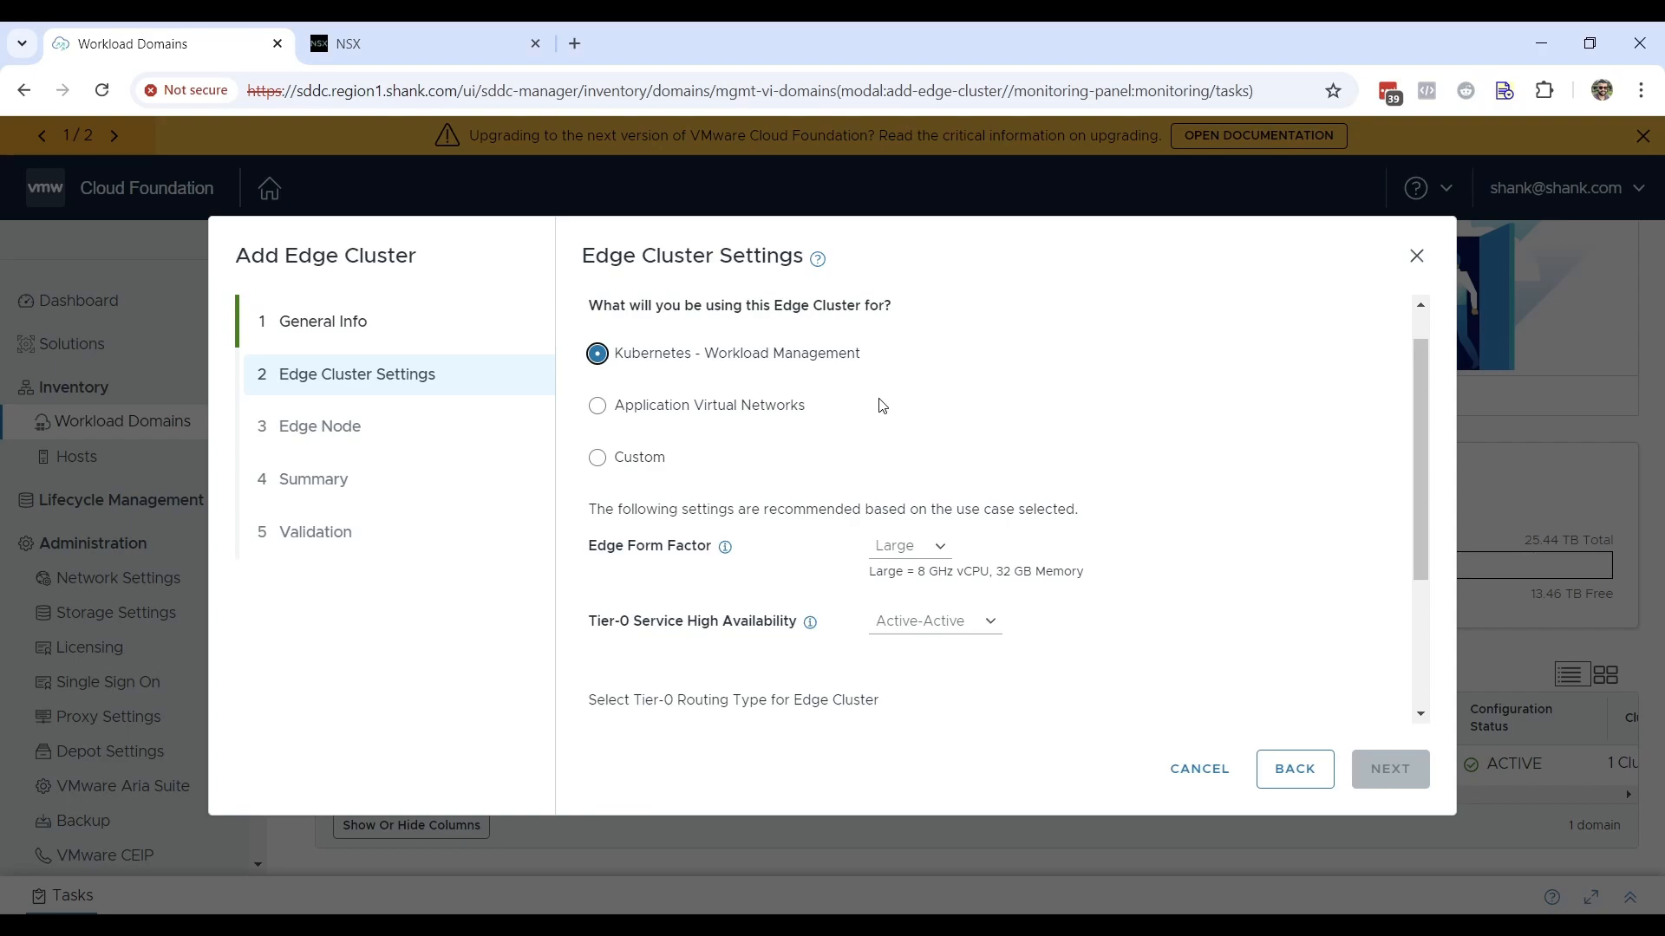
{"action": "mouse_move", "coordinate": [832, 420]}
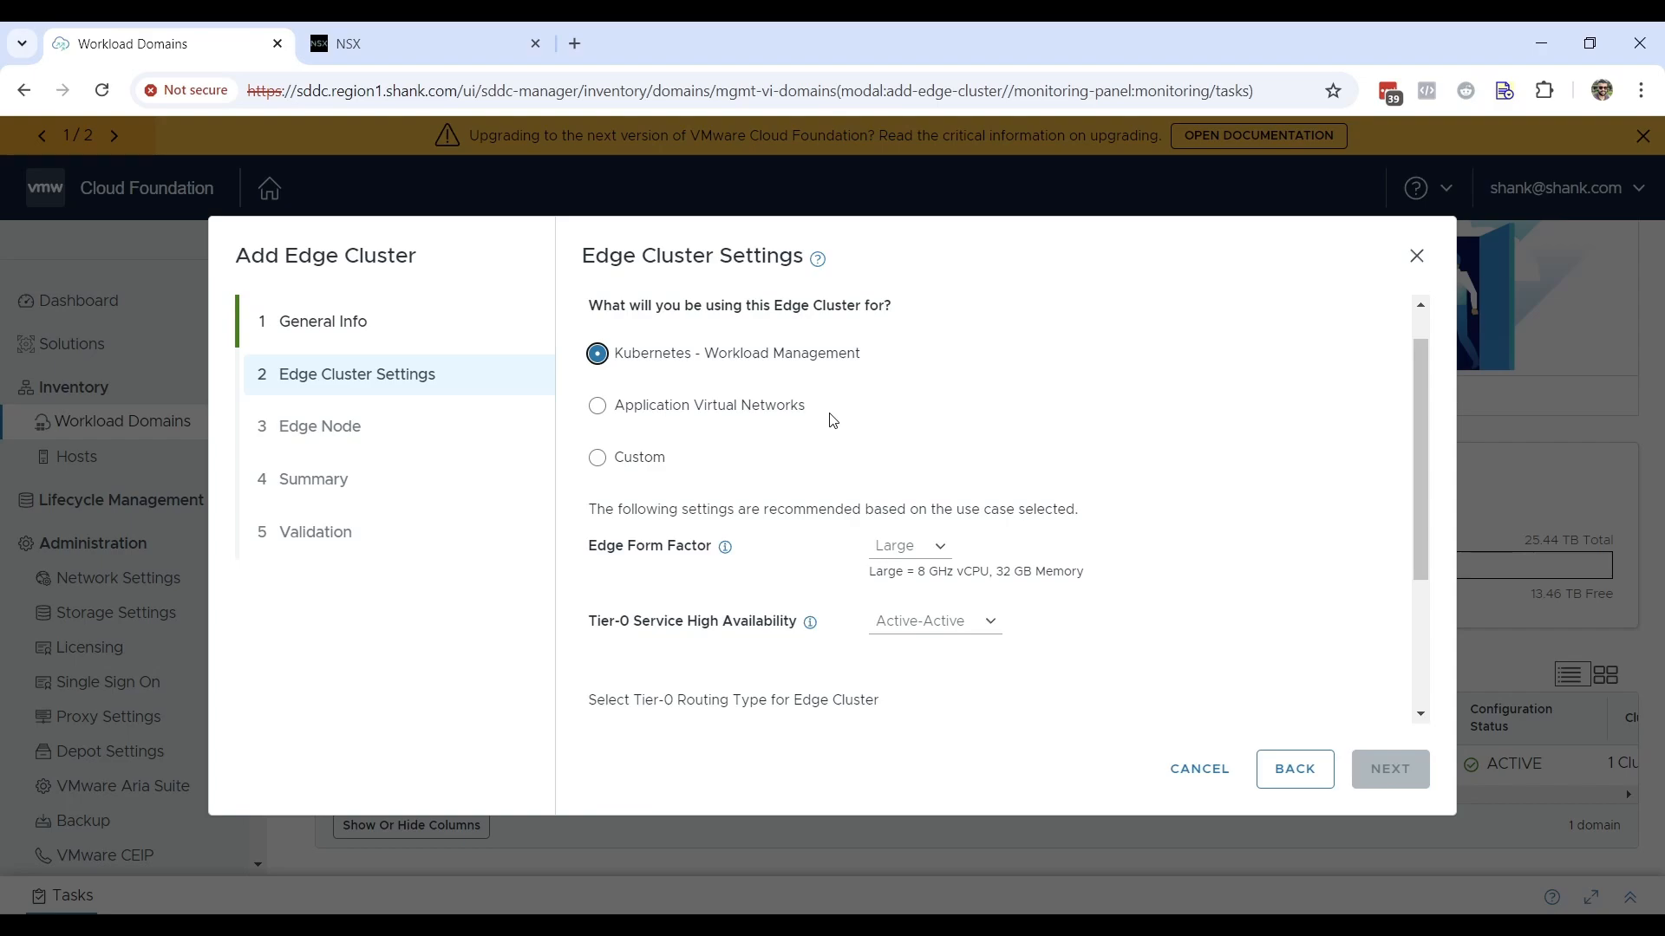
{"action": "left_click", "coordinate": [598, 405]}
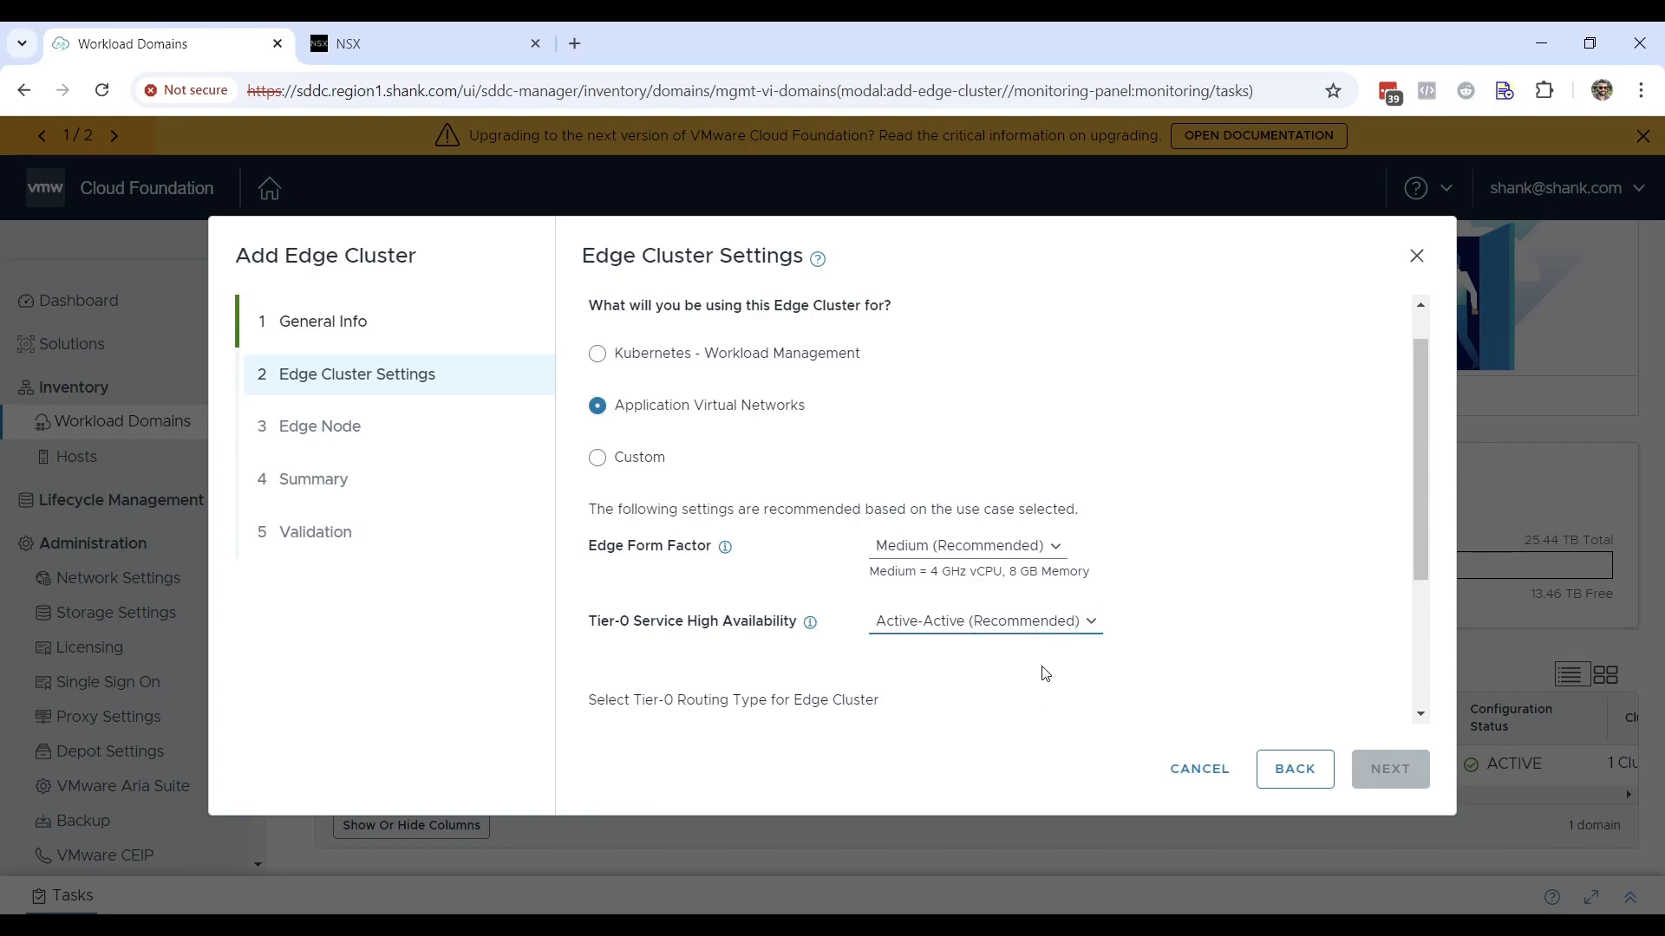
{"action": "mouse_move", "coordinate": [921, 512]}
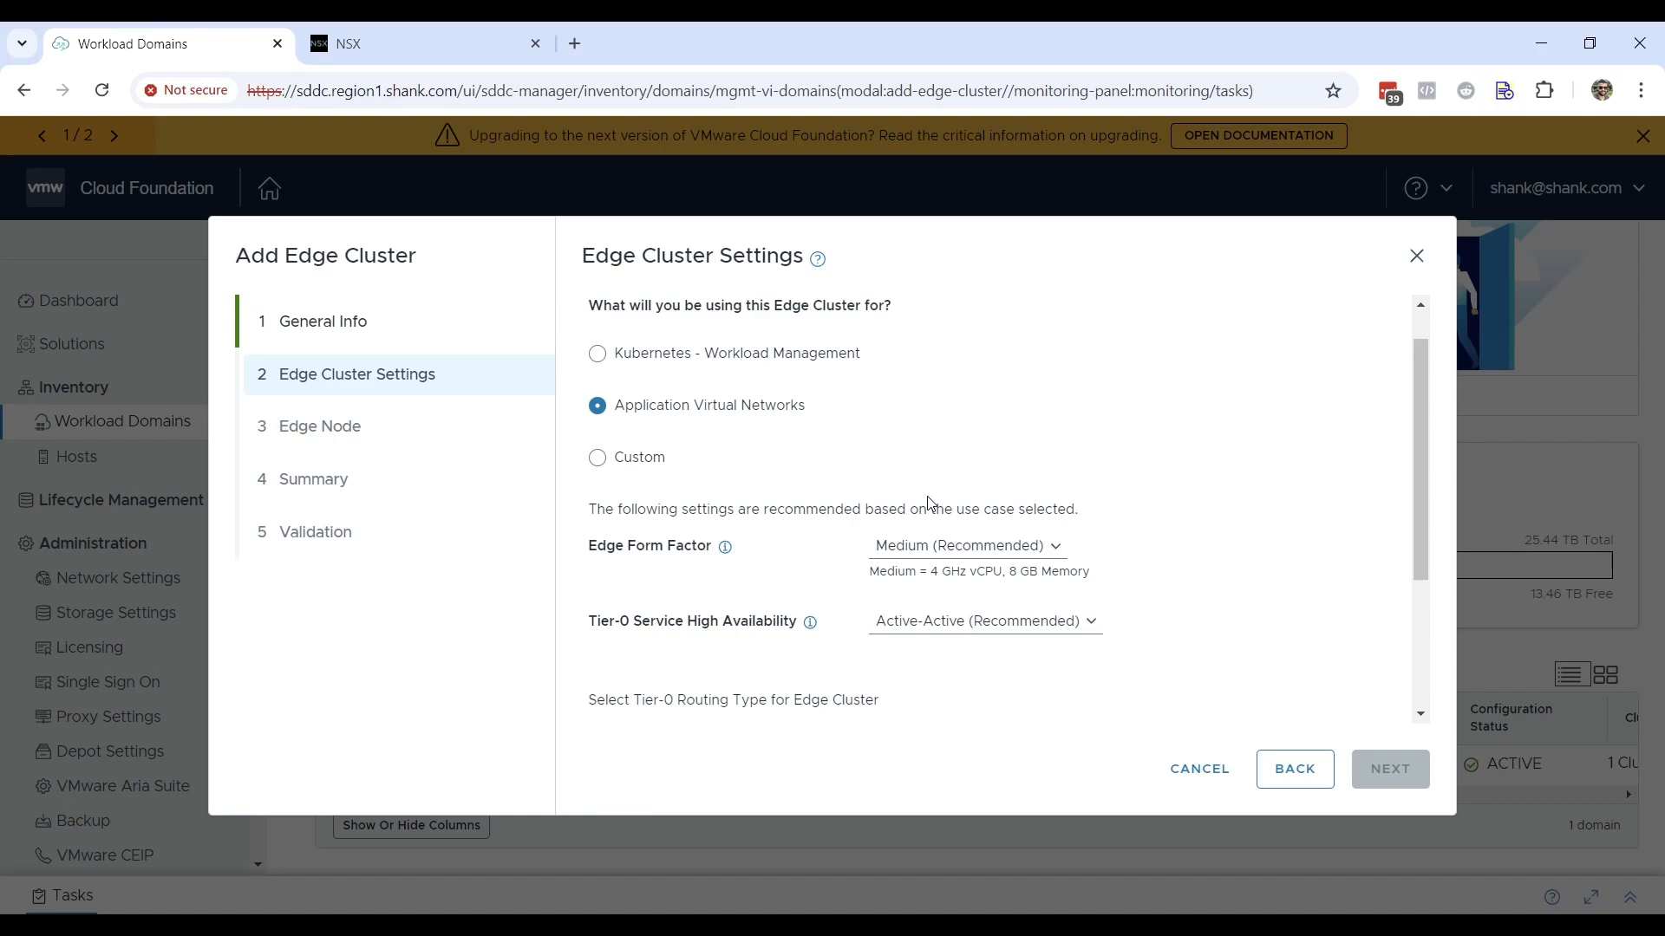
{"action": "left_click", "coordinate": [596, 457]}
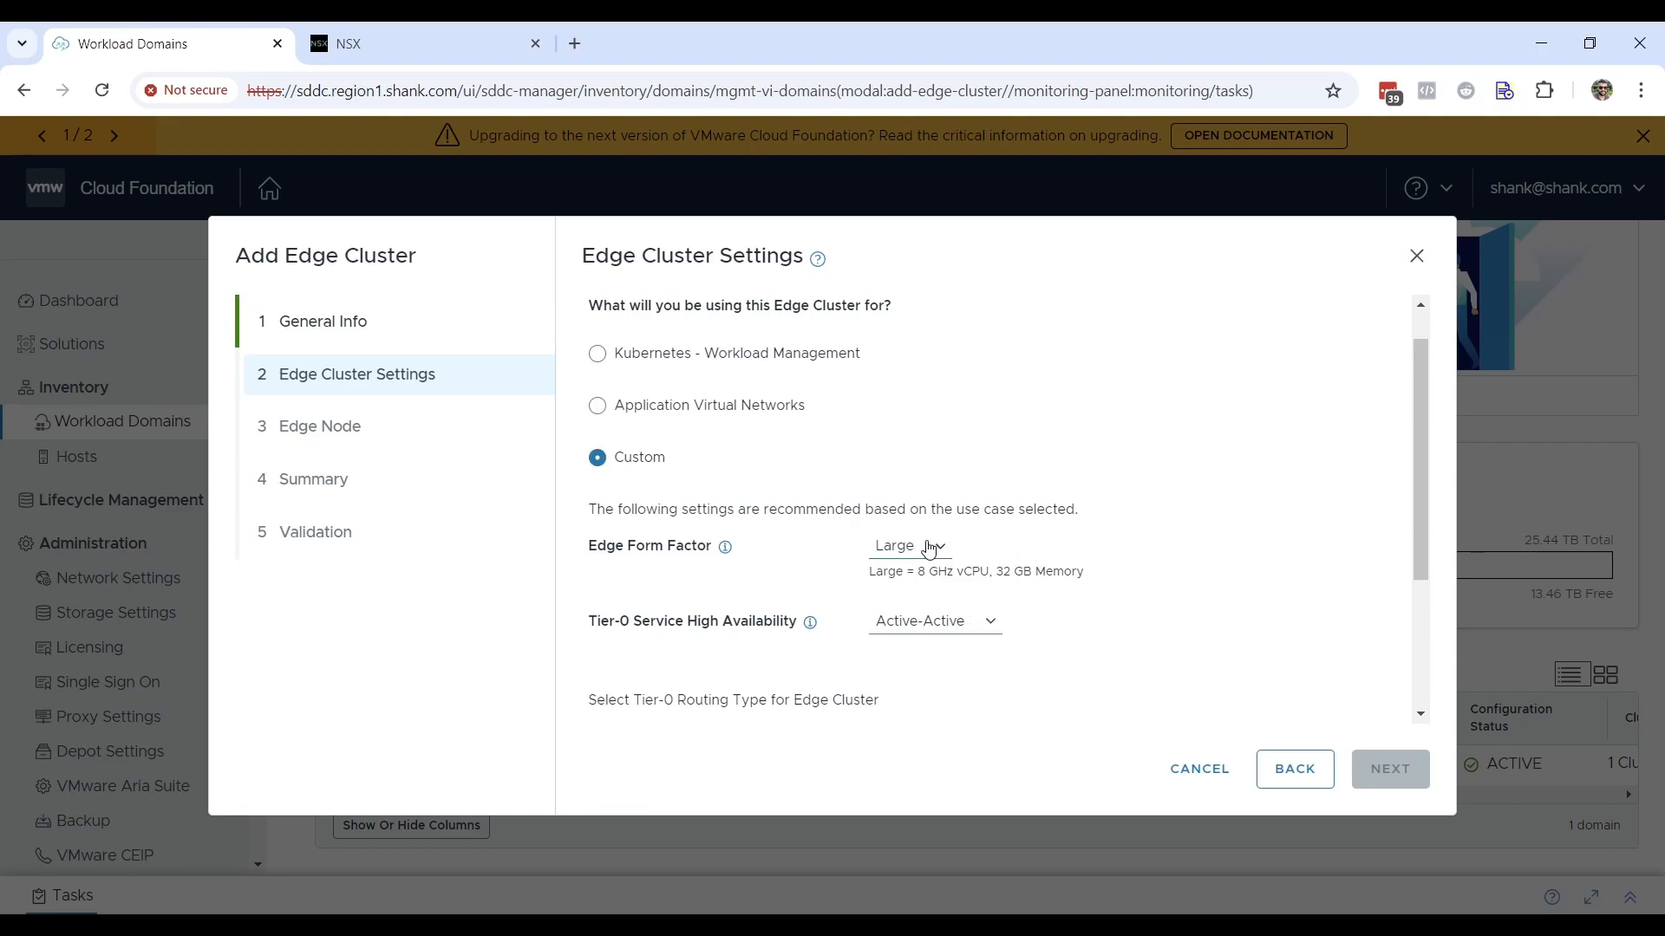
{"action": "mouse_move", "coordinate": [1126, 553]}
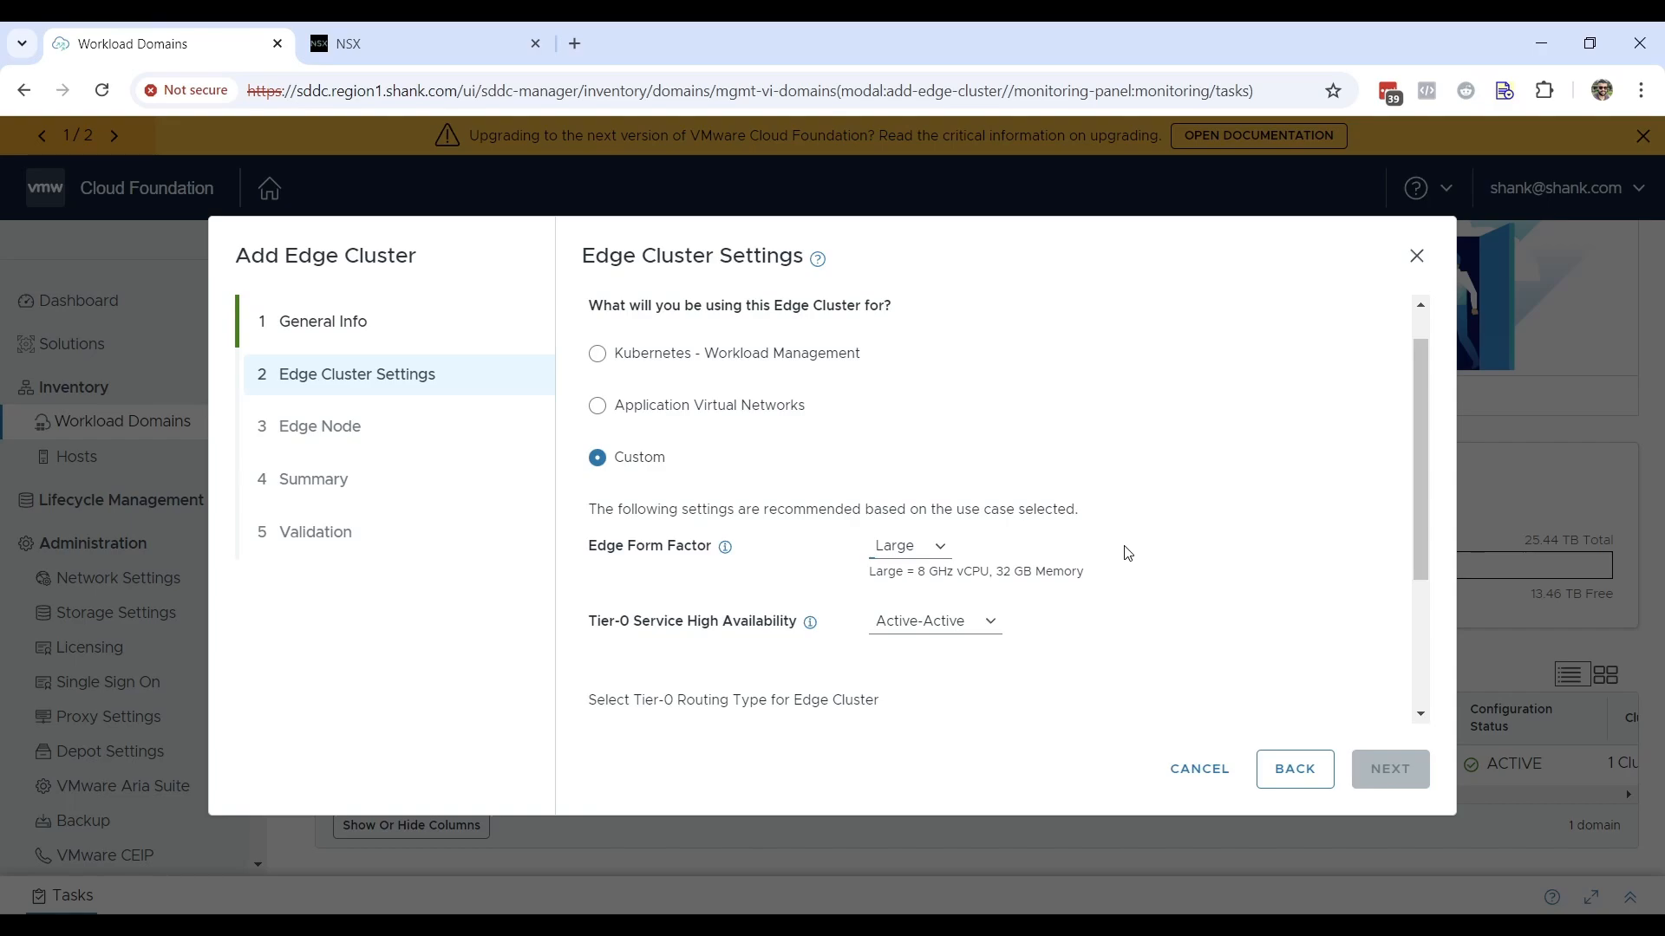
{"action": "scroll", "scroll_direction": "down", "scroll_amount": 3}
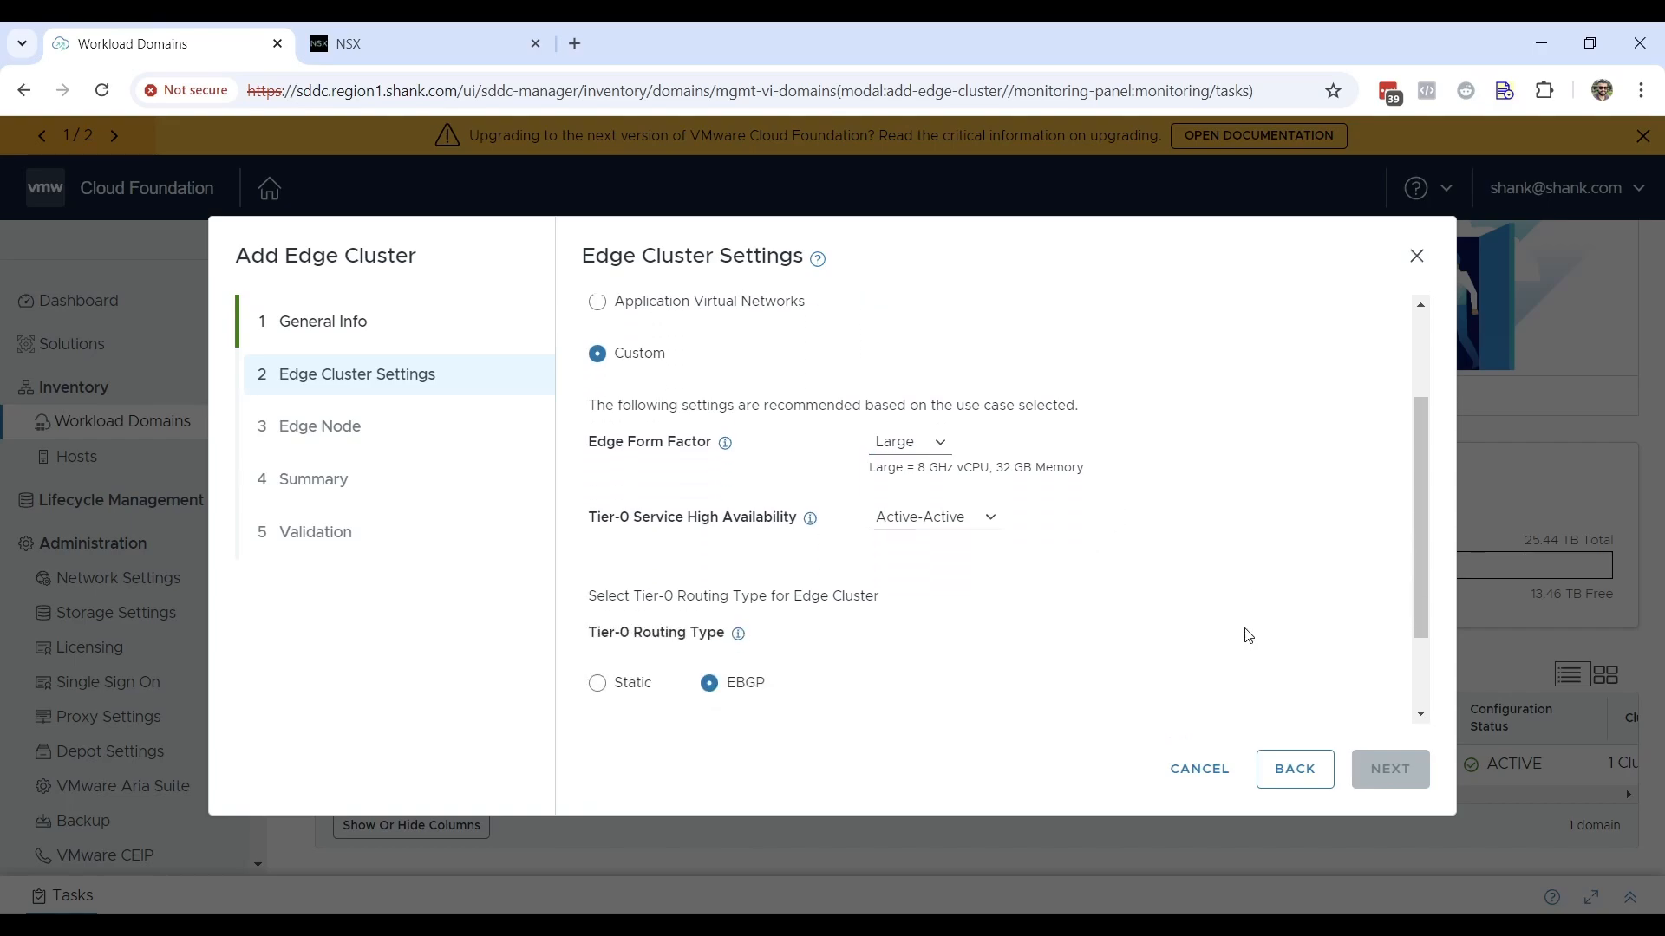
{"action": "scroll", "scroll_direction": "down", "scroll_amount": 3}
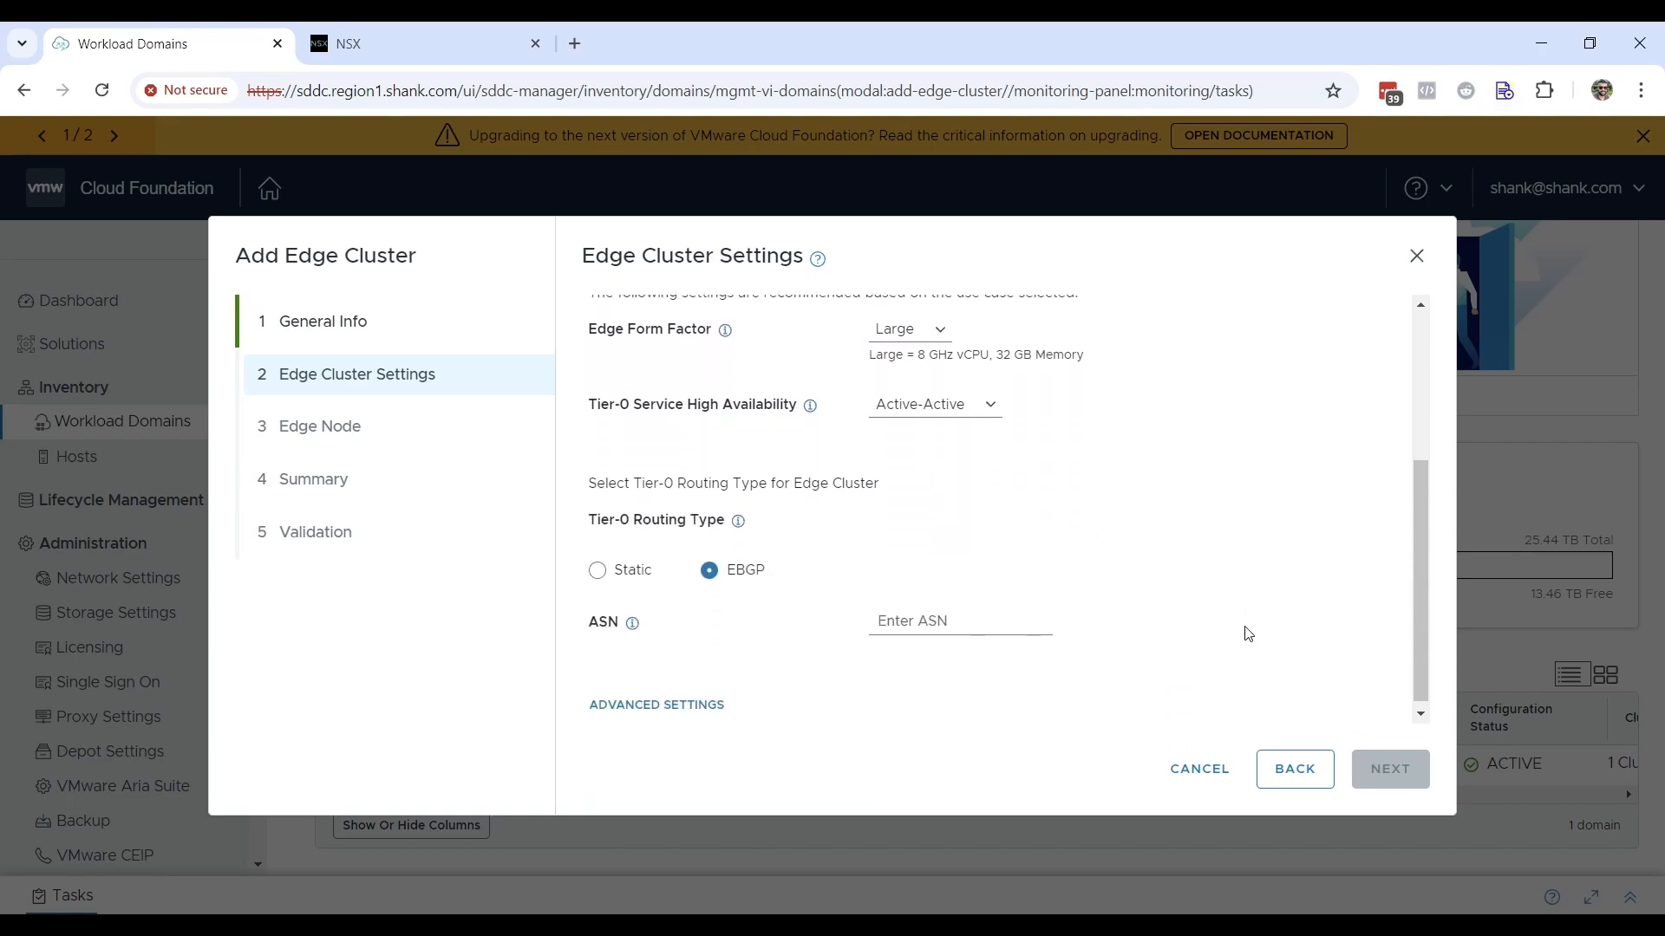
{"action": "left_click", "coordinate": [956, 620]}
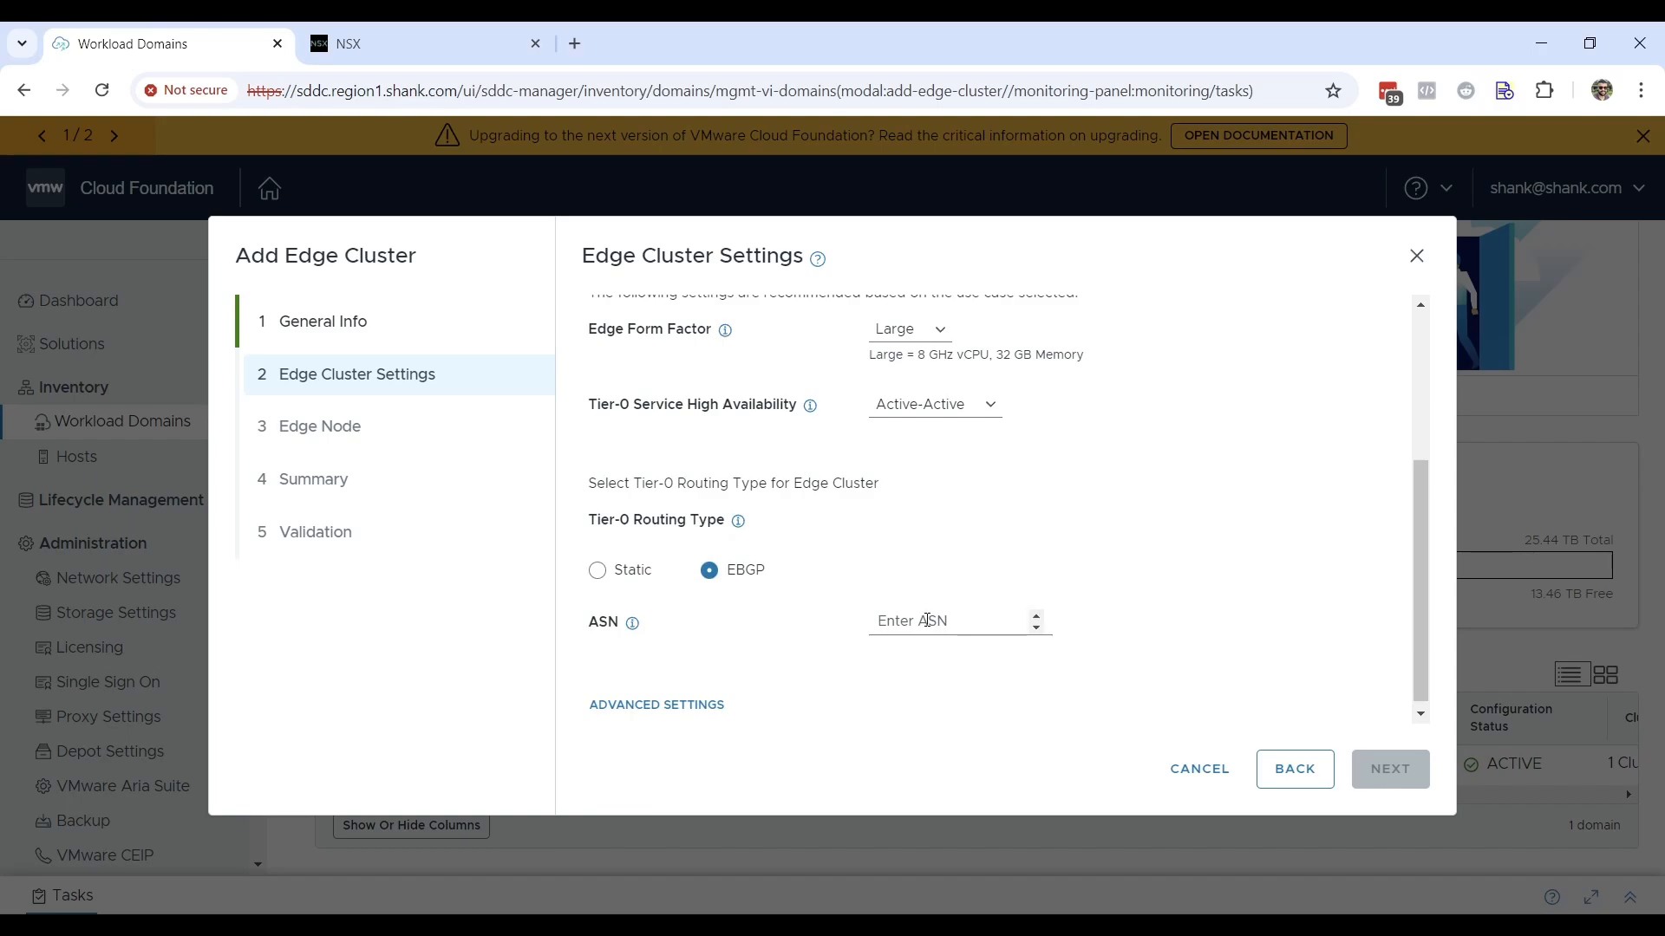
{"action": "scroll", "scroll_direction": "up", "scroll_amount": 3}
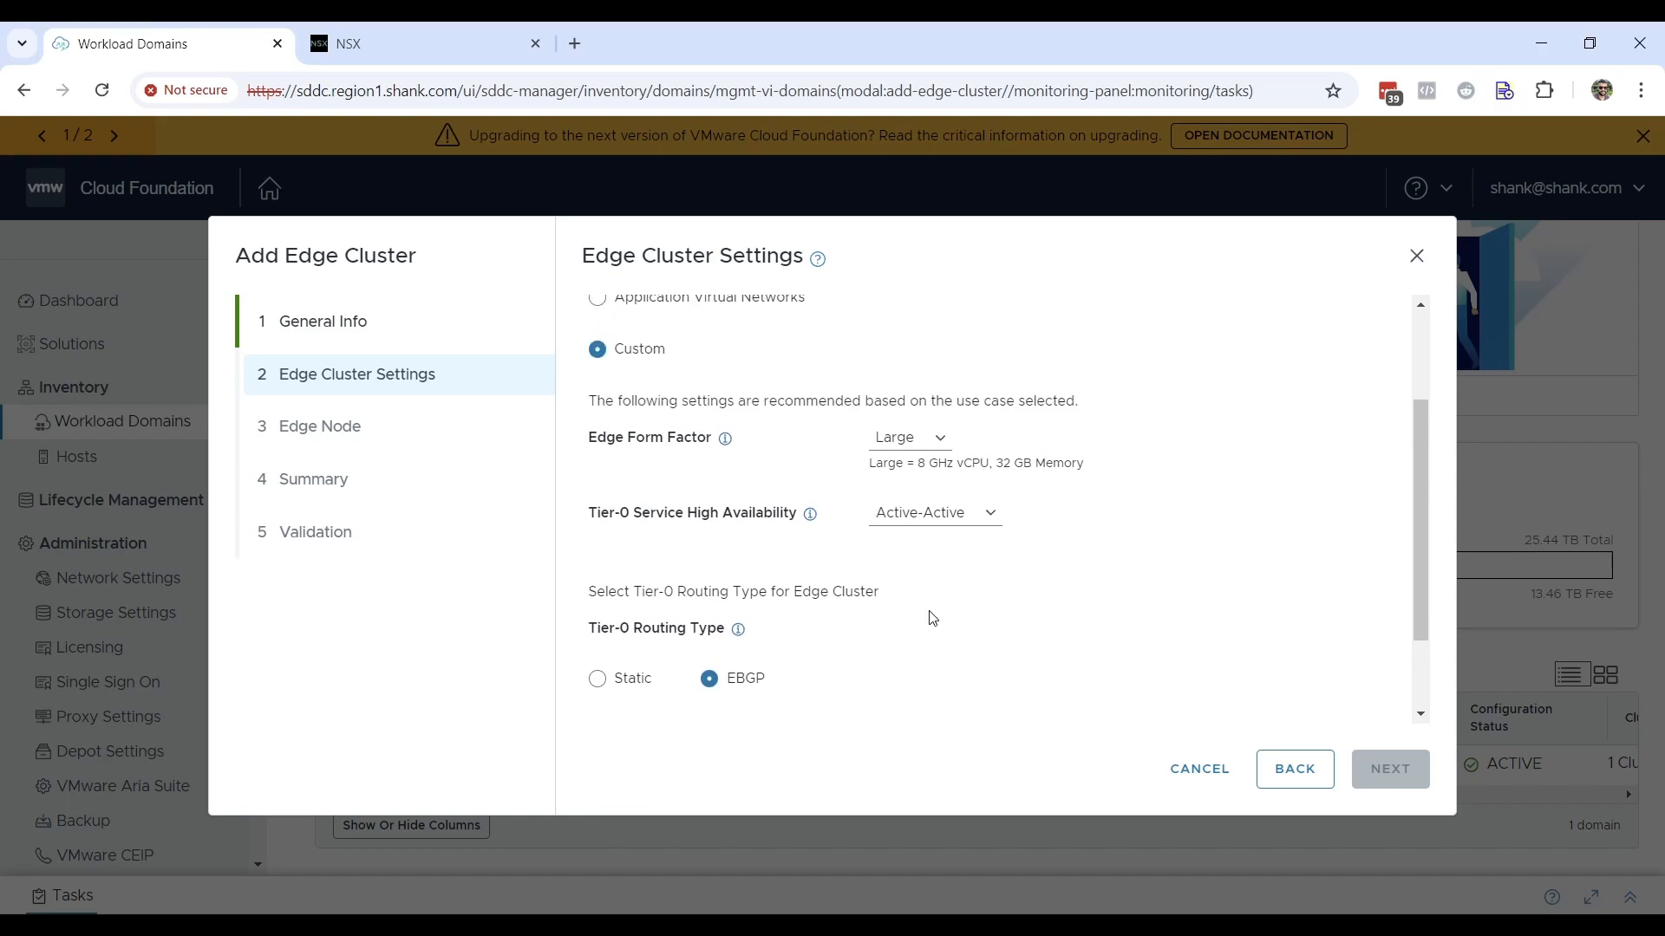
{"action": "scroll", "scroll_direction": "up", "scroll_amount": 3}
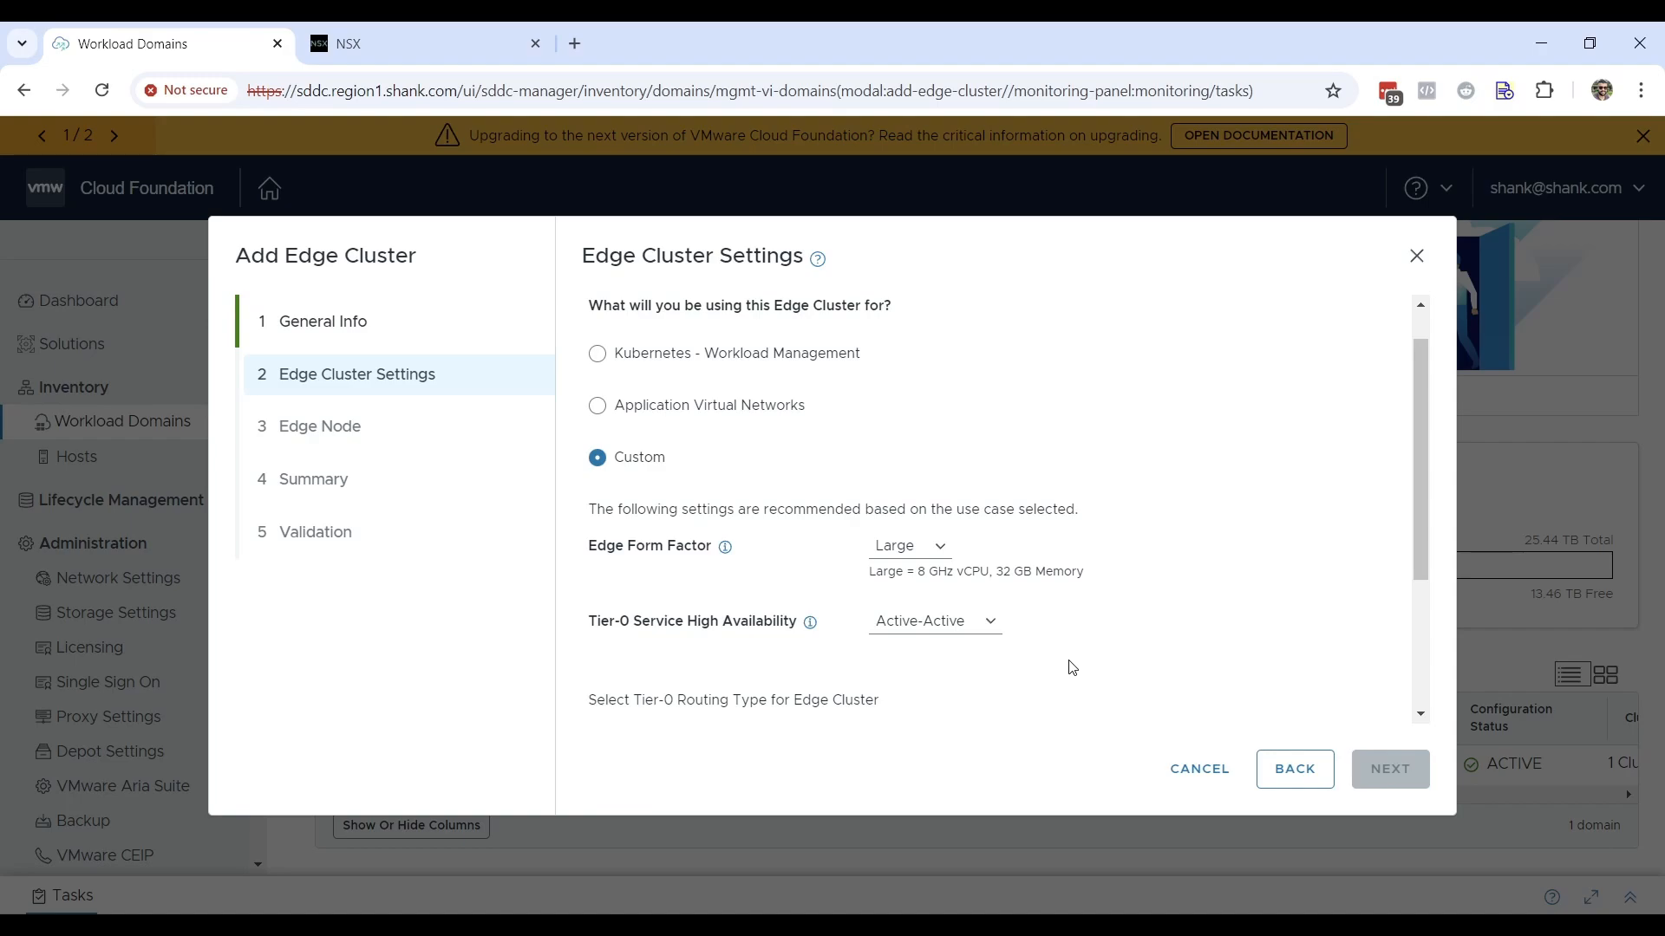
{"action": "scroll", "scroll_direction": "down", "scroll_amount": 3}
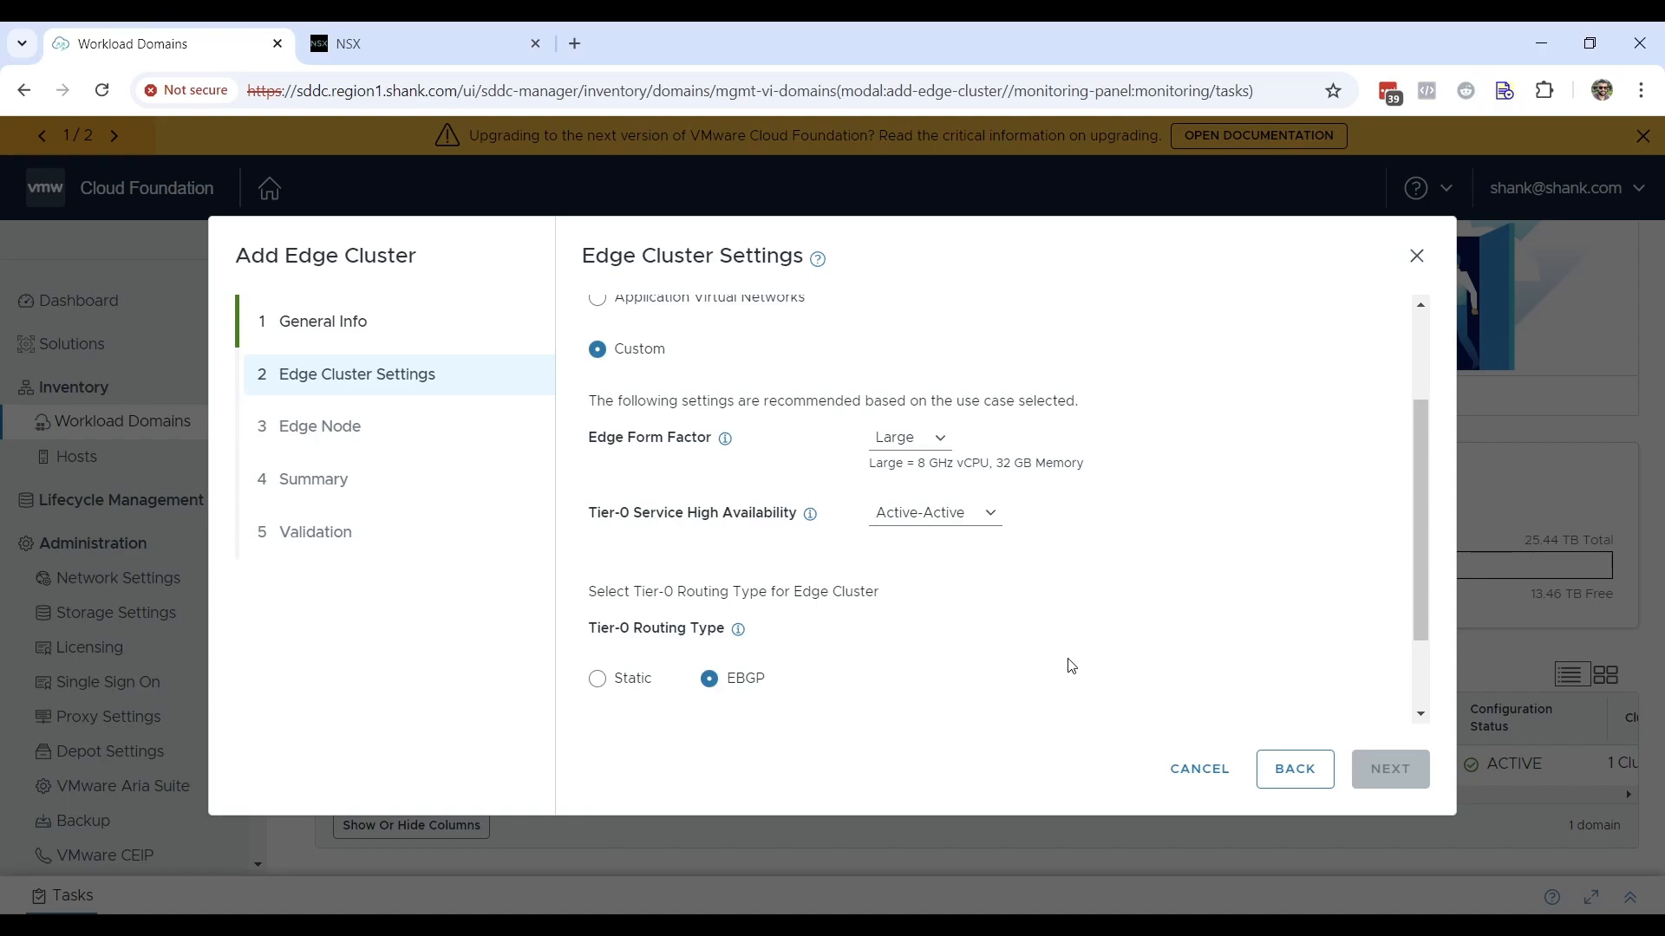
{"action": "scroll", "scroll_direction": "down", "scroll_amount": 3}
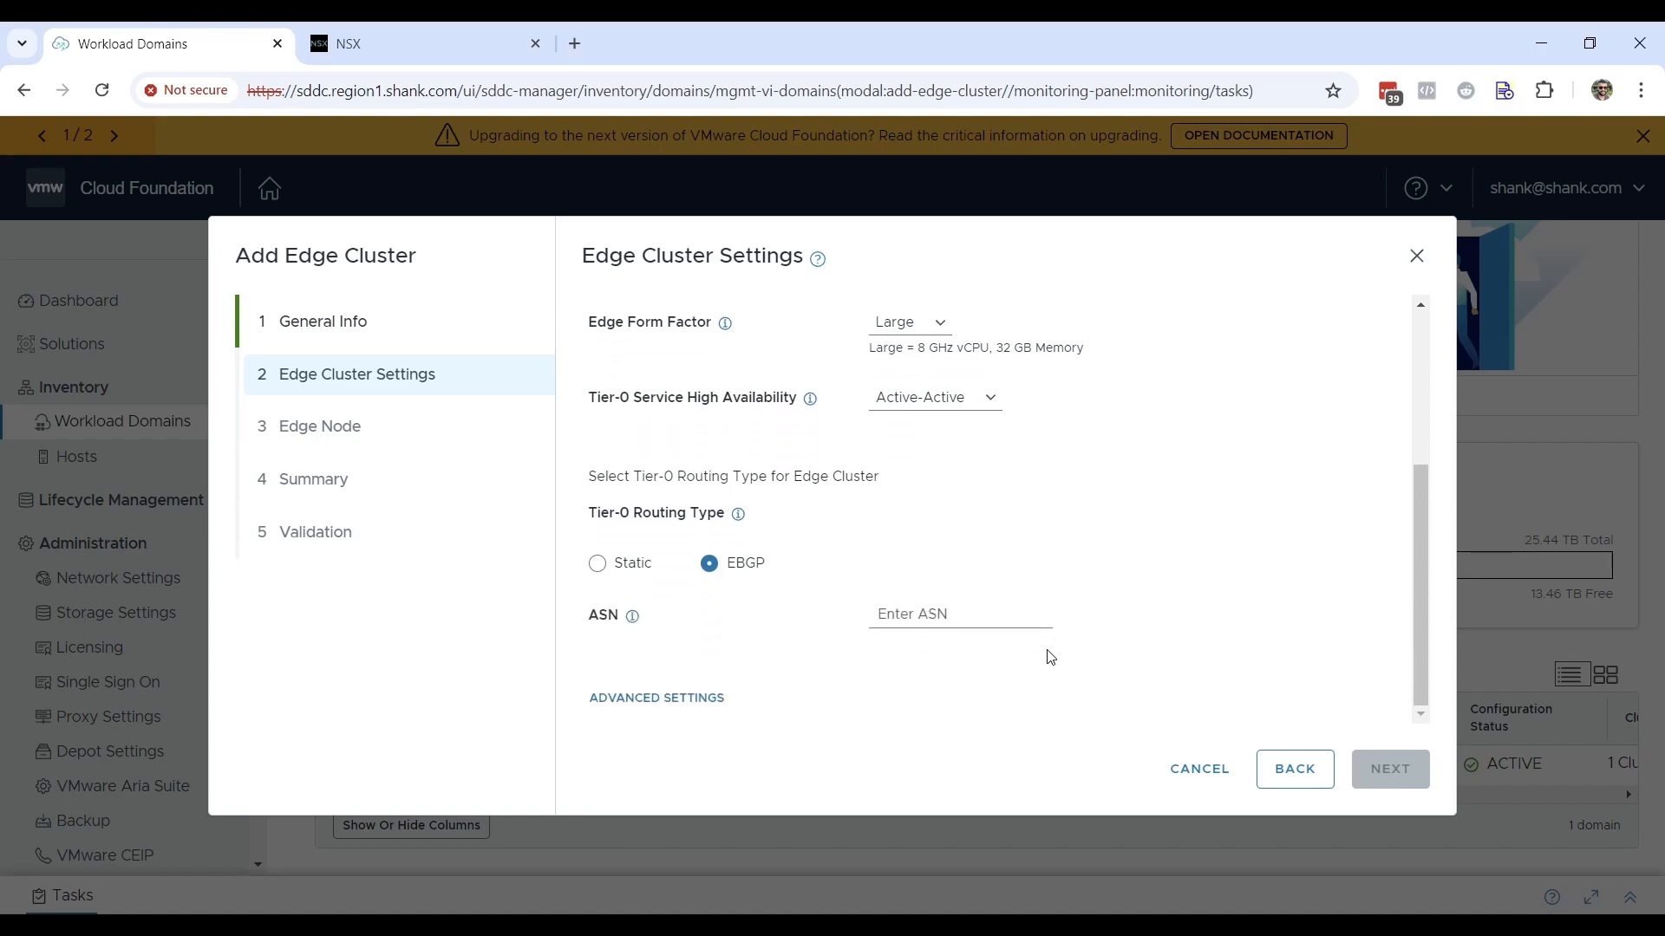
{"action": "mouse_move", "coordinate": [1026, 593]}
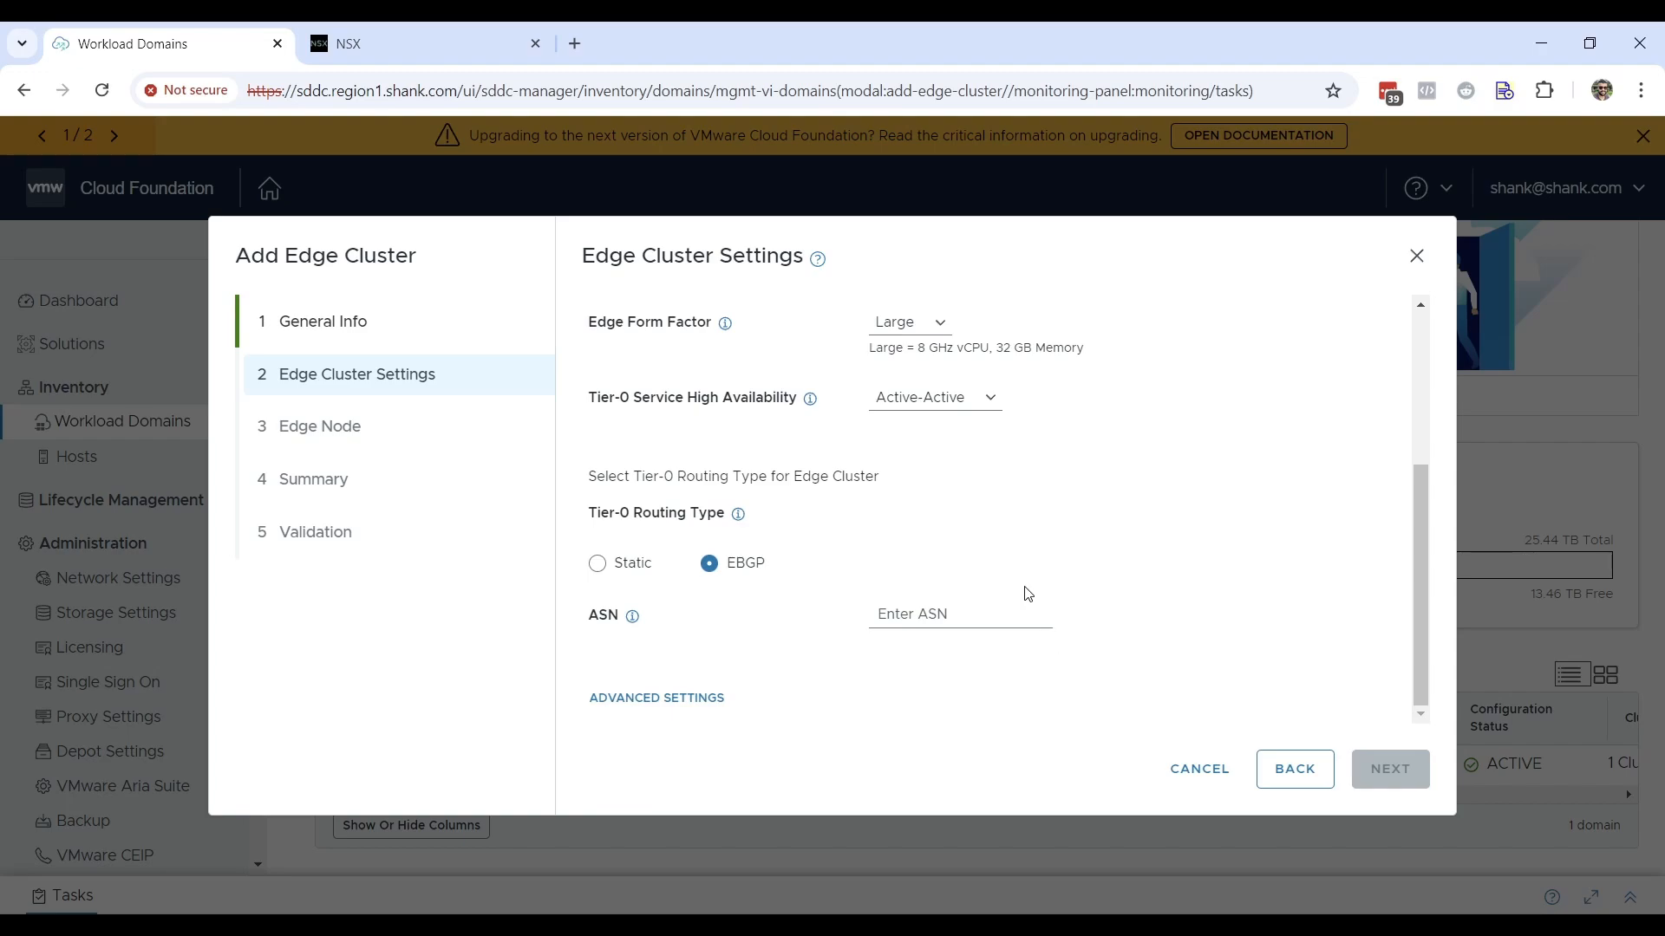
{"action": "mouse_move", "coordinate": [273, 581]}
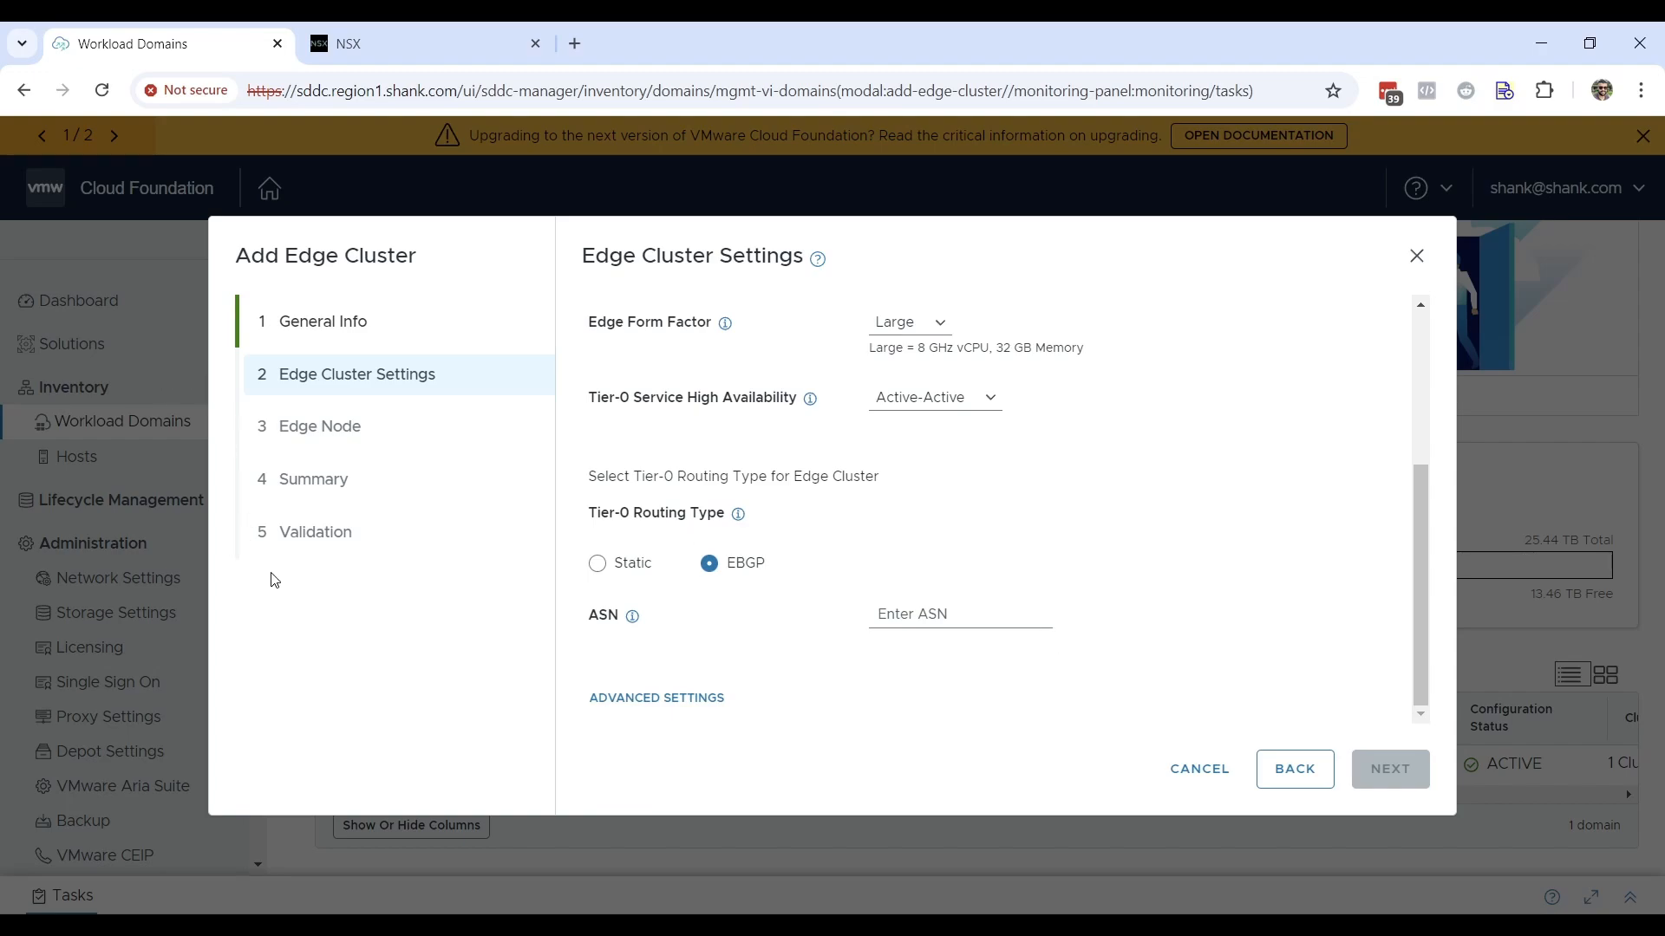
{"action": "mouse_move", "coordinate": [275, 573]}
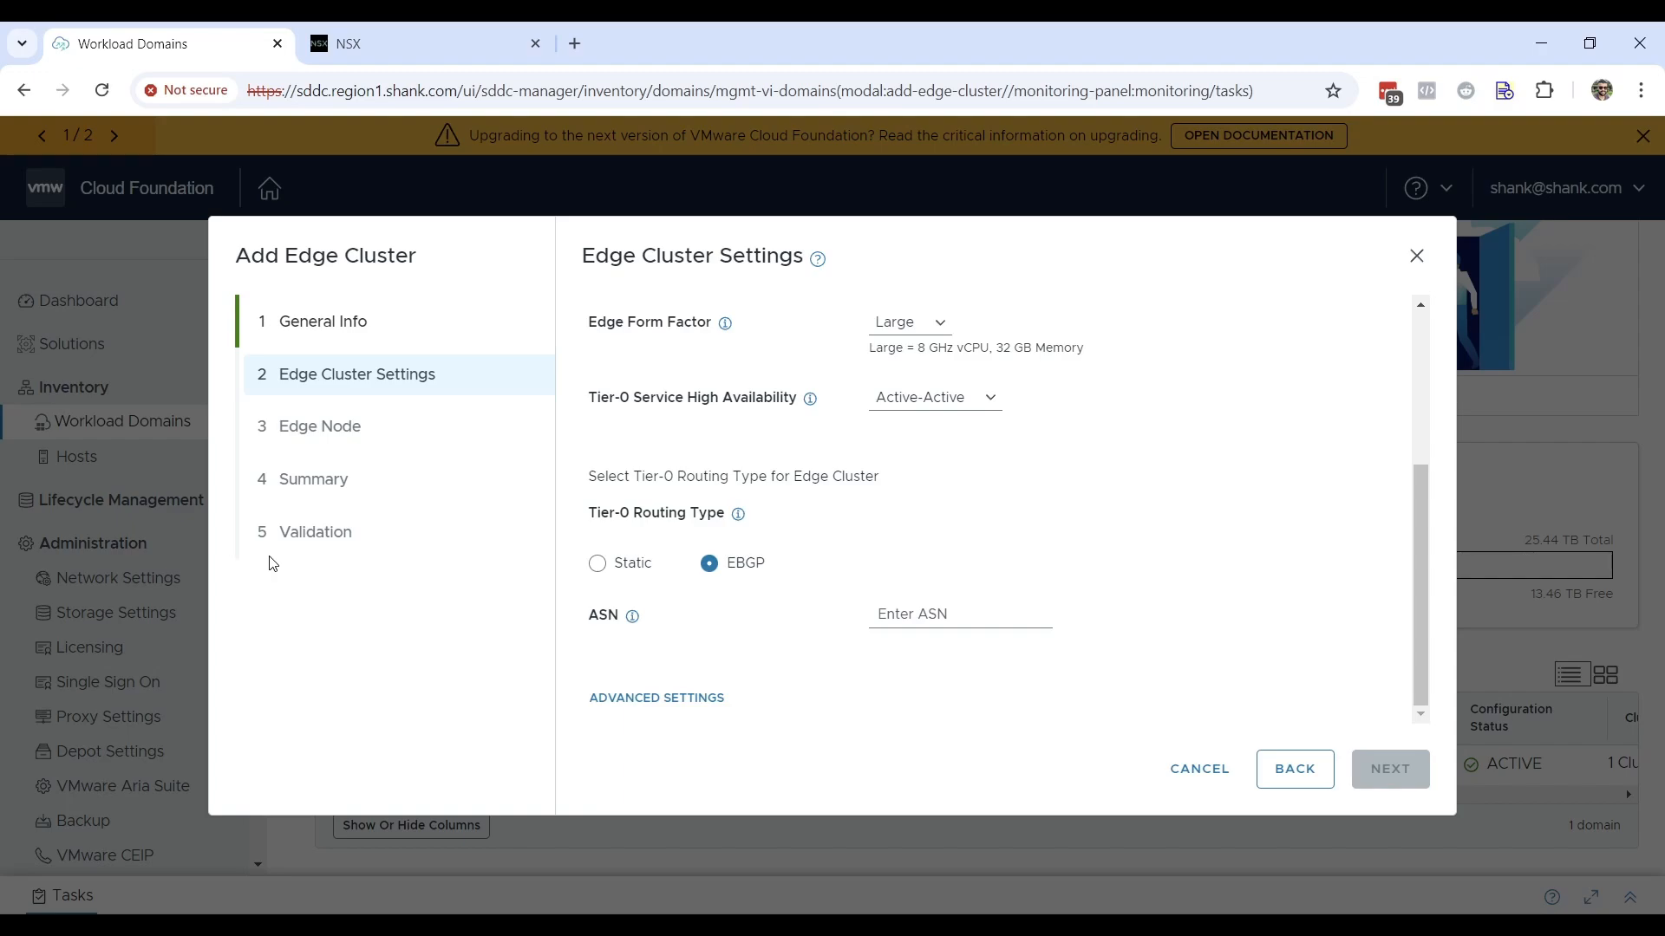
{"action": "left_click", "coordinate": [1201, 921]}
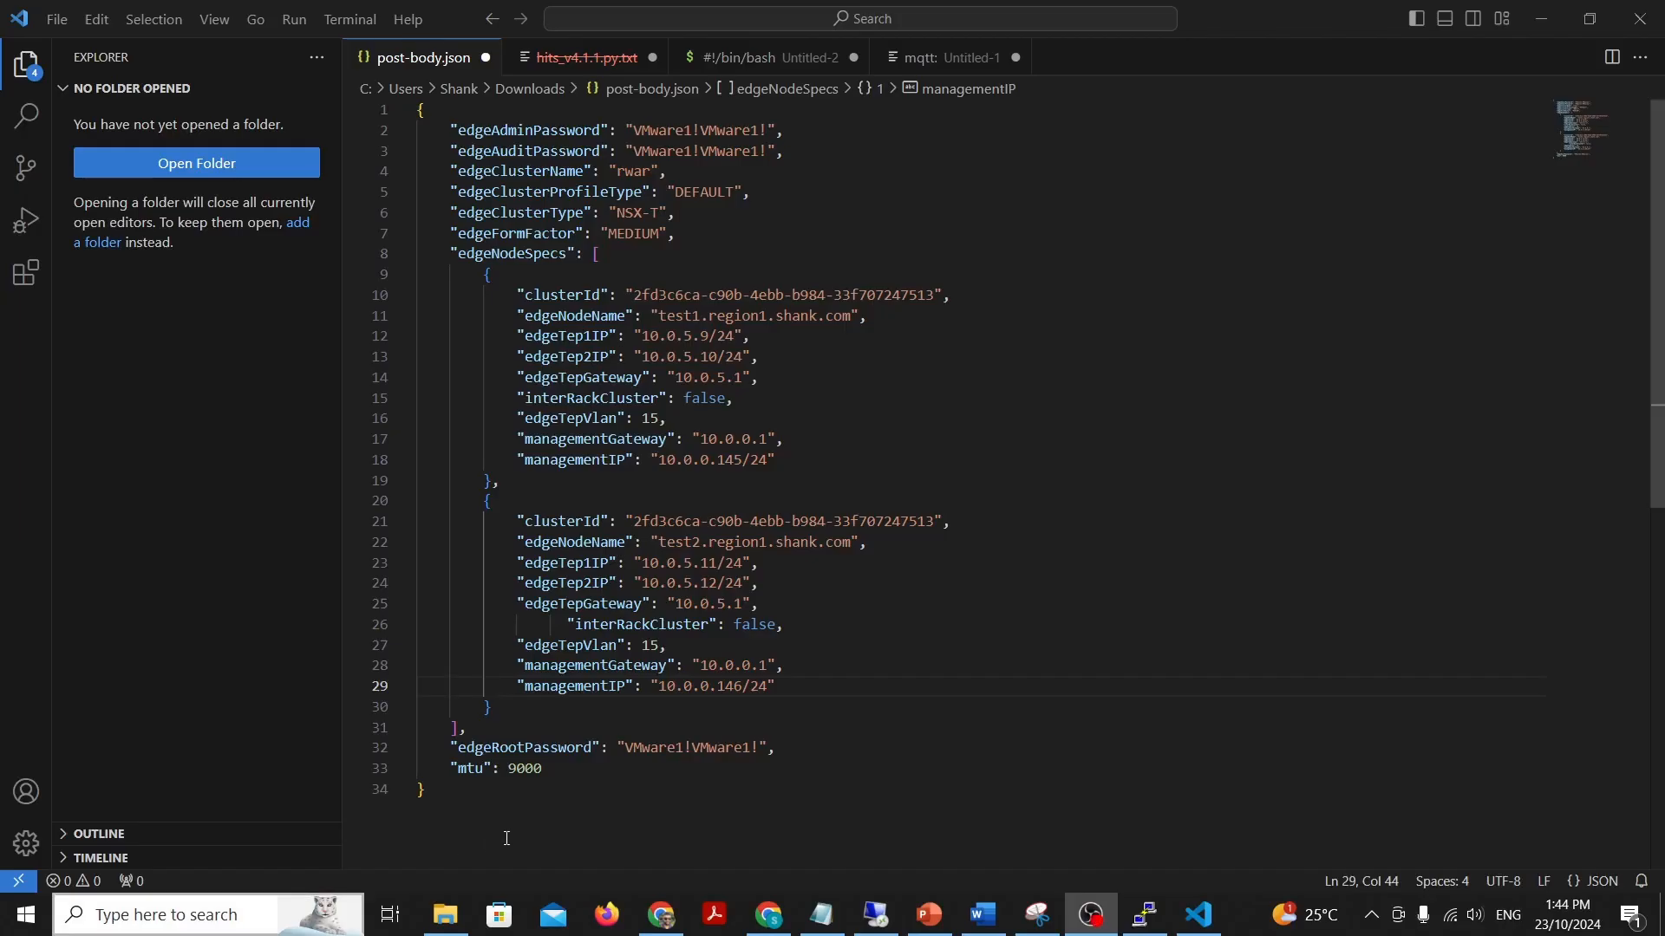
{"action": "mouse_move", "coordinate": [505, 801]}
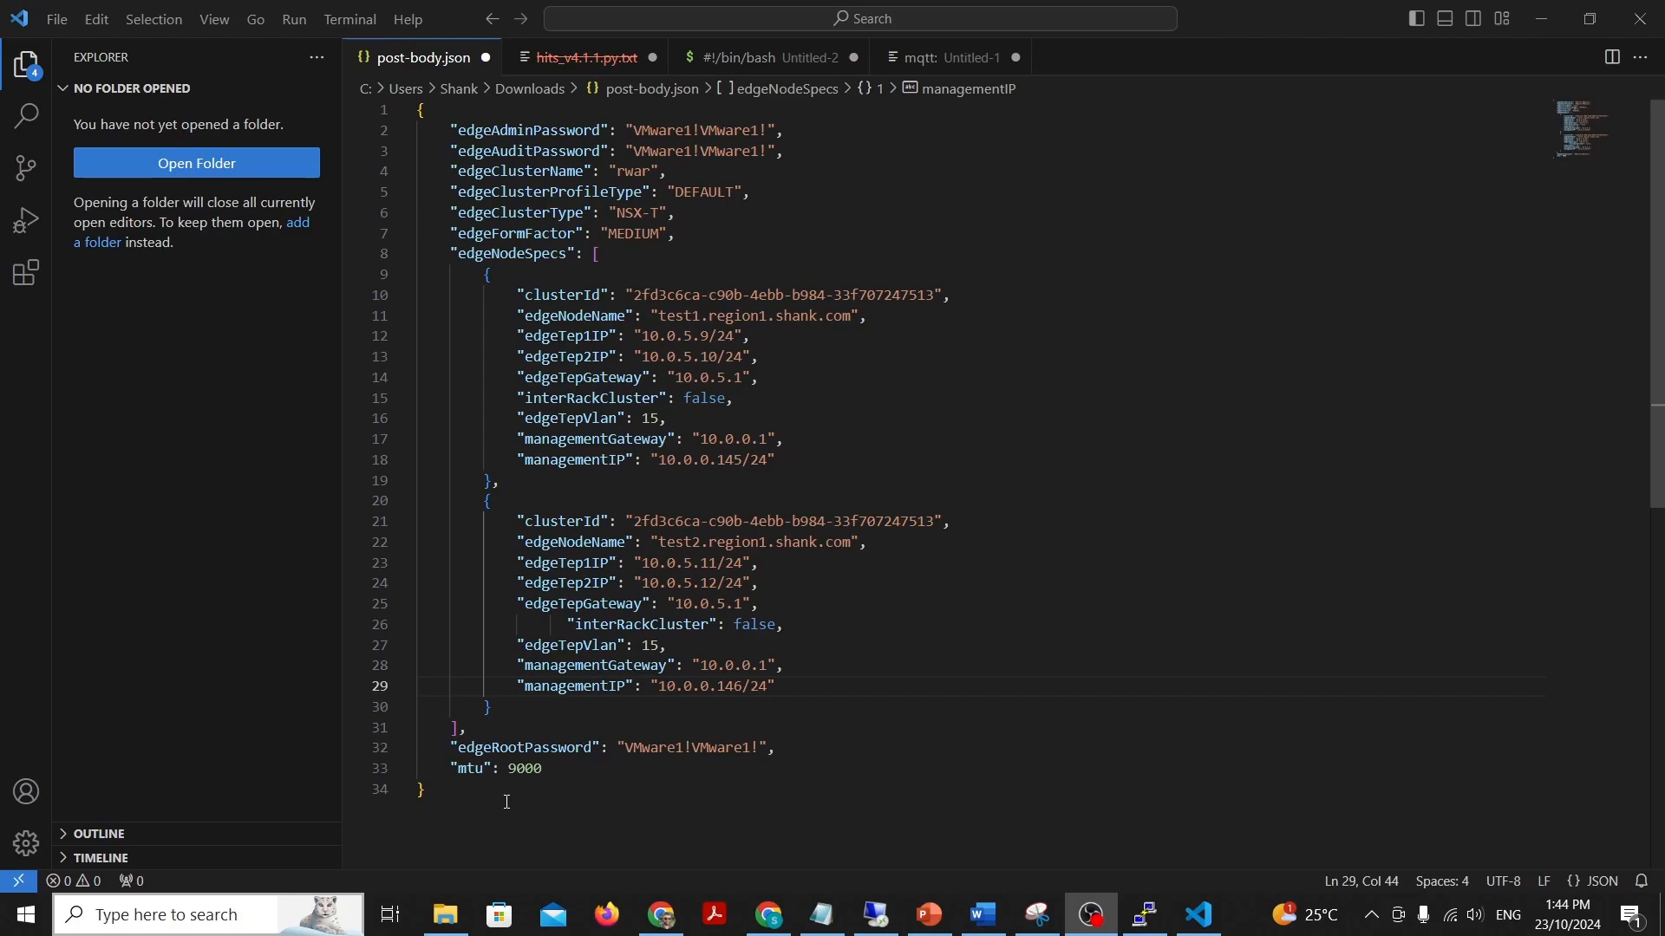
{"action": "mouse_move", "coordinate": [465, 726]}
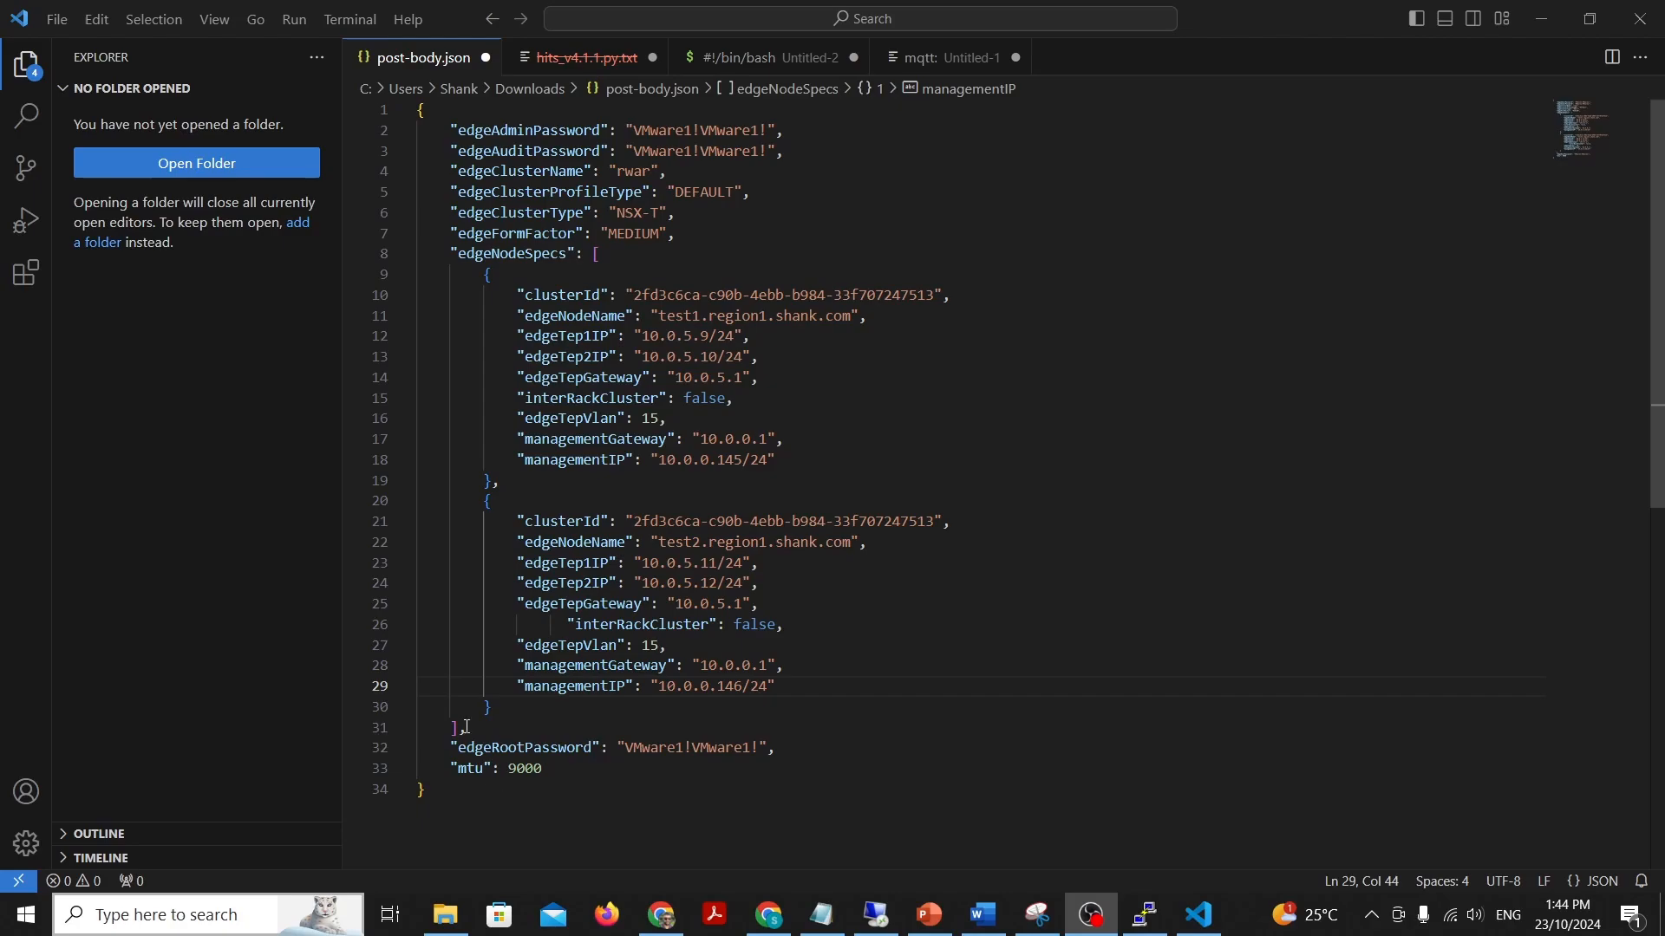
{"action": "mouse_move", "coordinate": [1091, 414]}
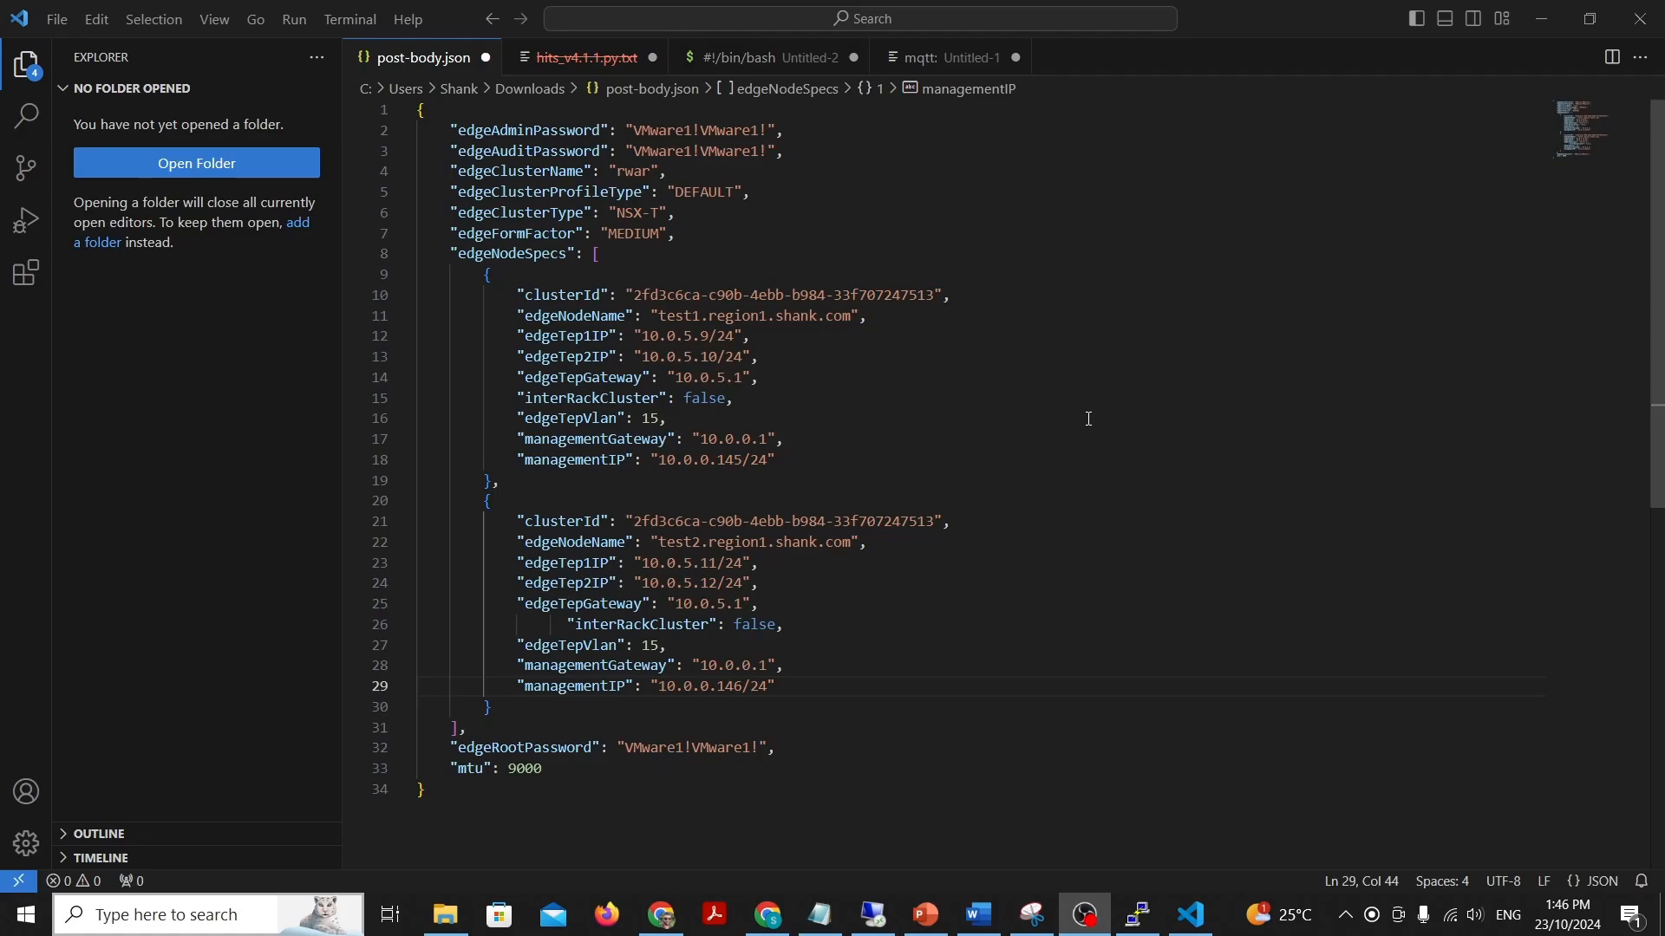
Step: Back in SDDC Manager, open Developer Center's API Explorer and expand NsxTEdgeClusters
{"action": "left_click", "coordinate": [661, 914]}
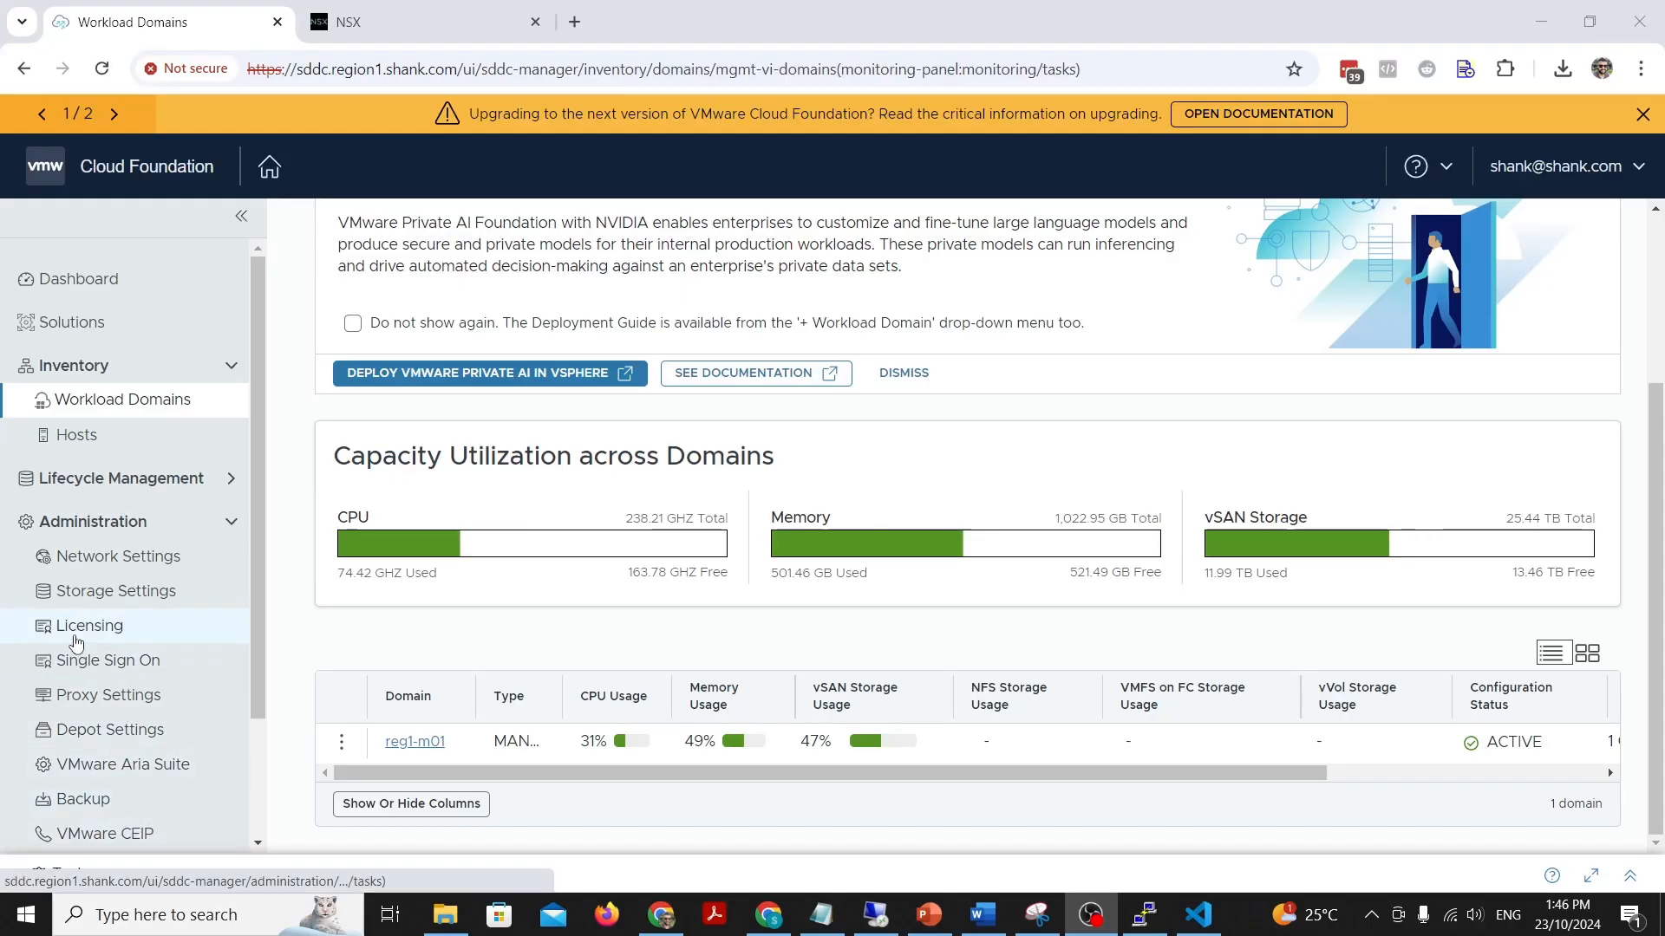
{"action": "scroll", "scroll_direction": "down", "scroll_amount": 3}
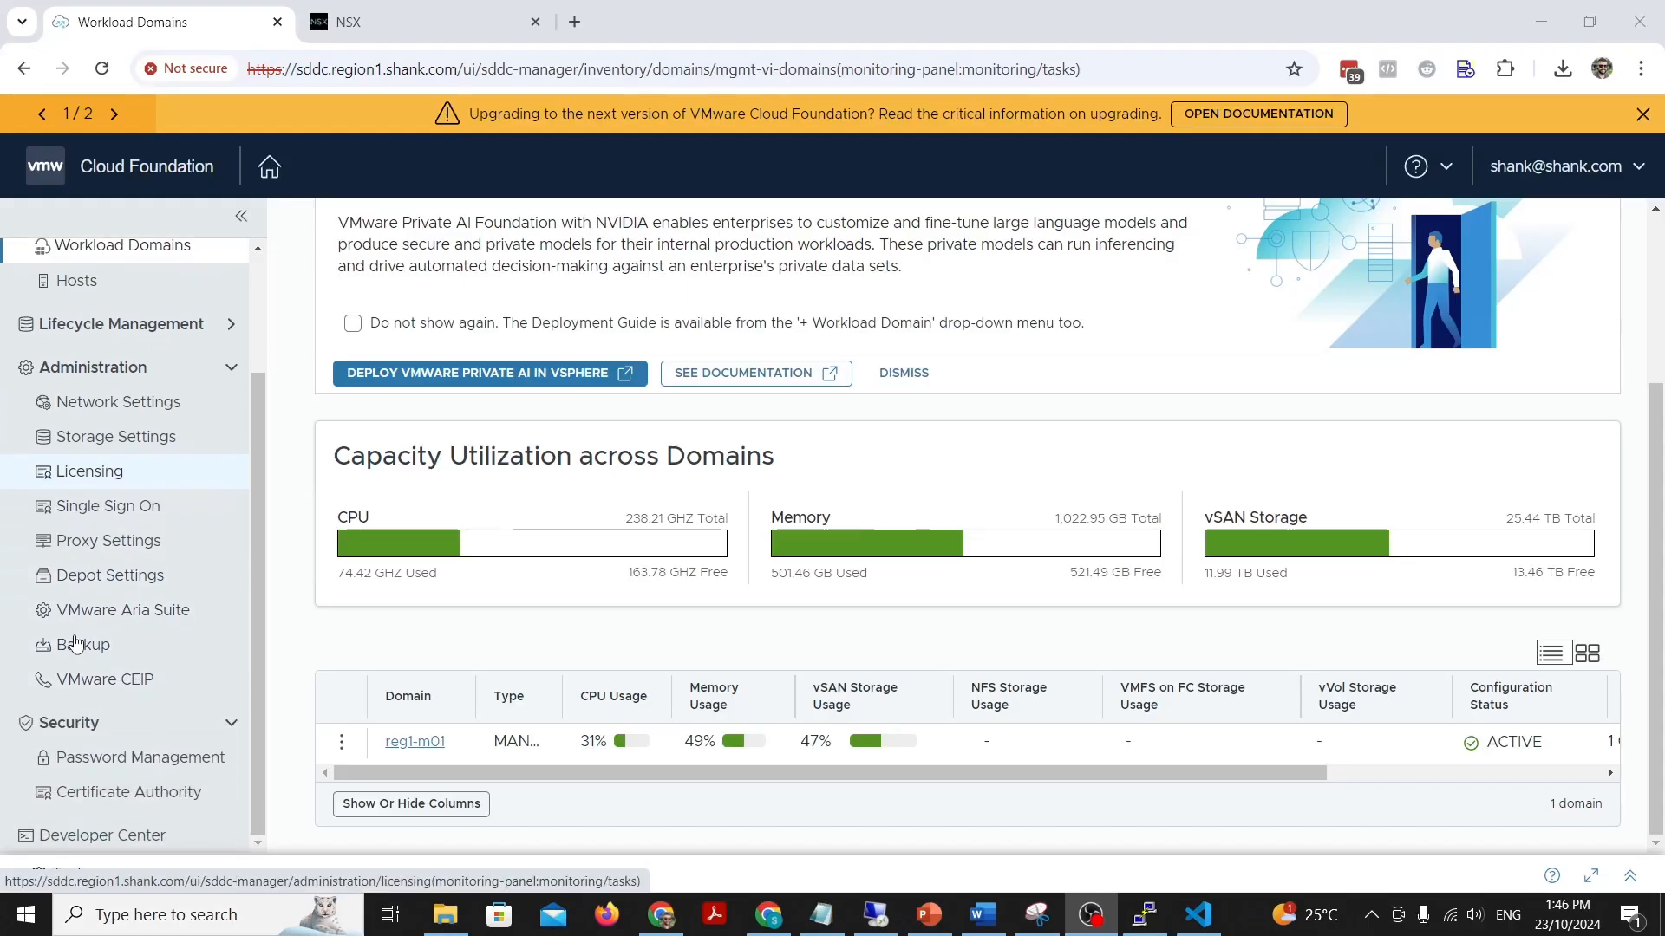
{"action": "left_click", "coordinate": [103, 834]}
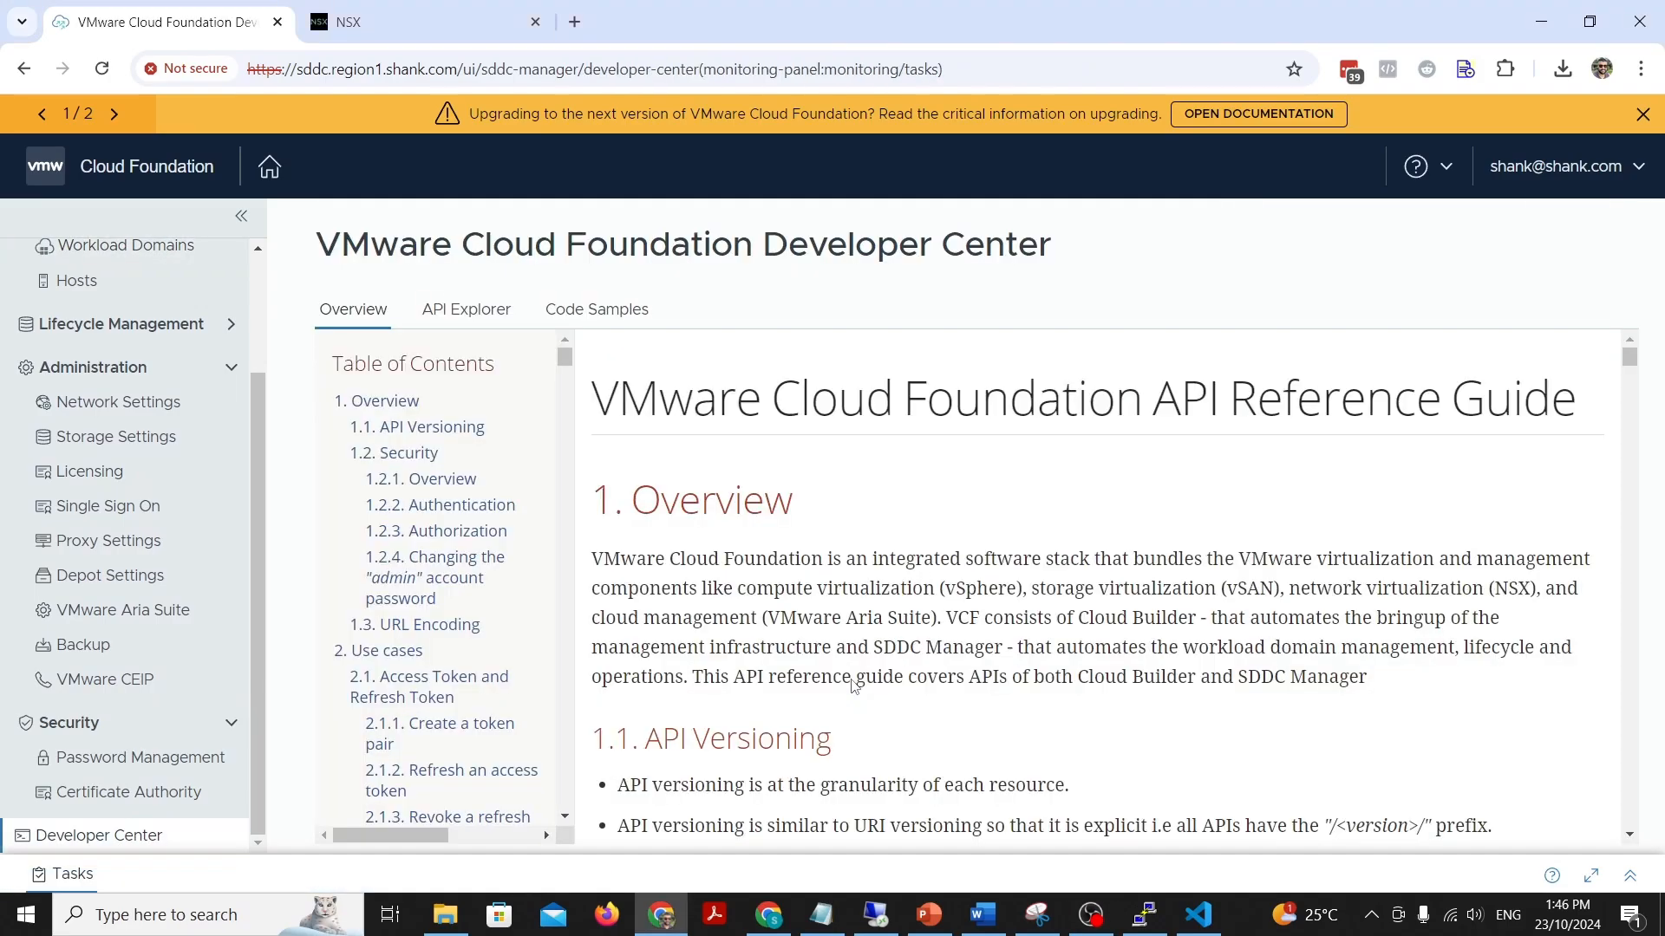
{"action": "left_click", "coordinate": [465, 308]}
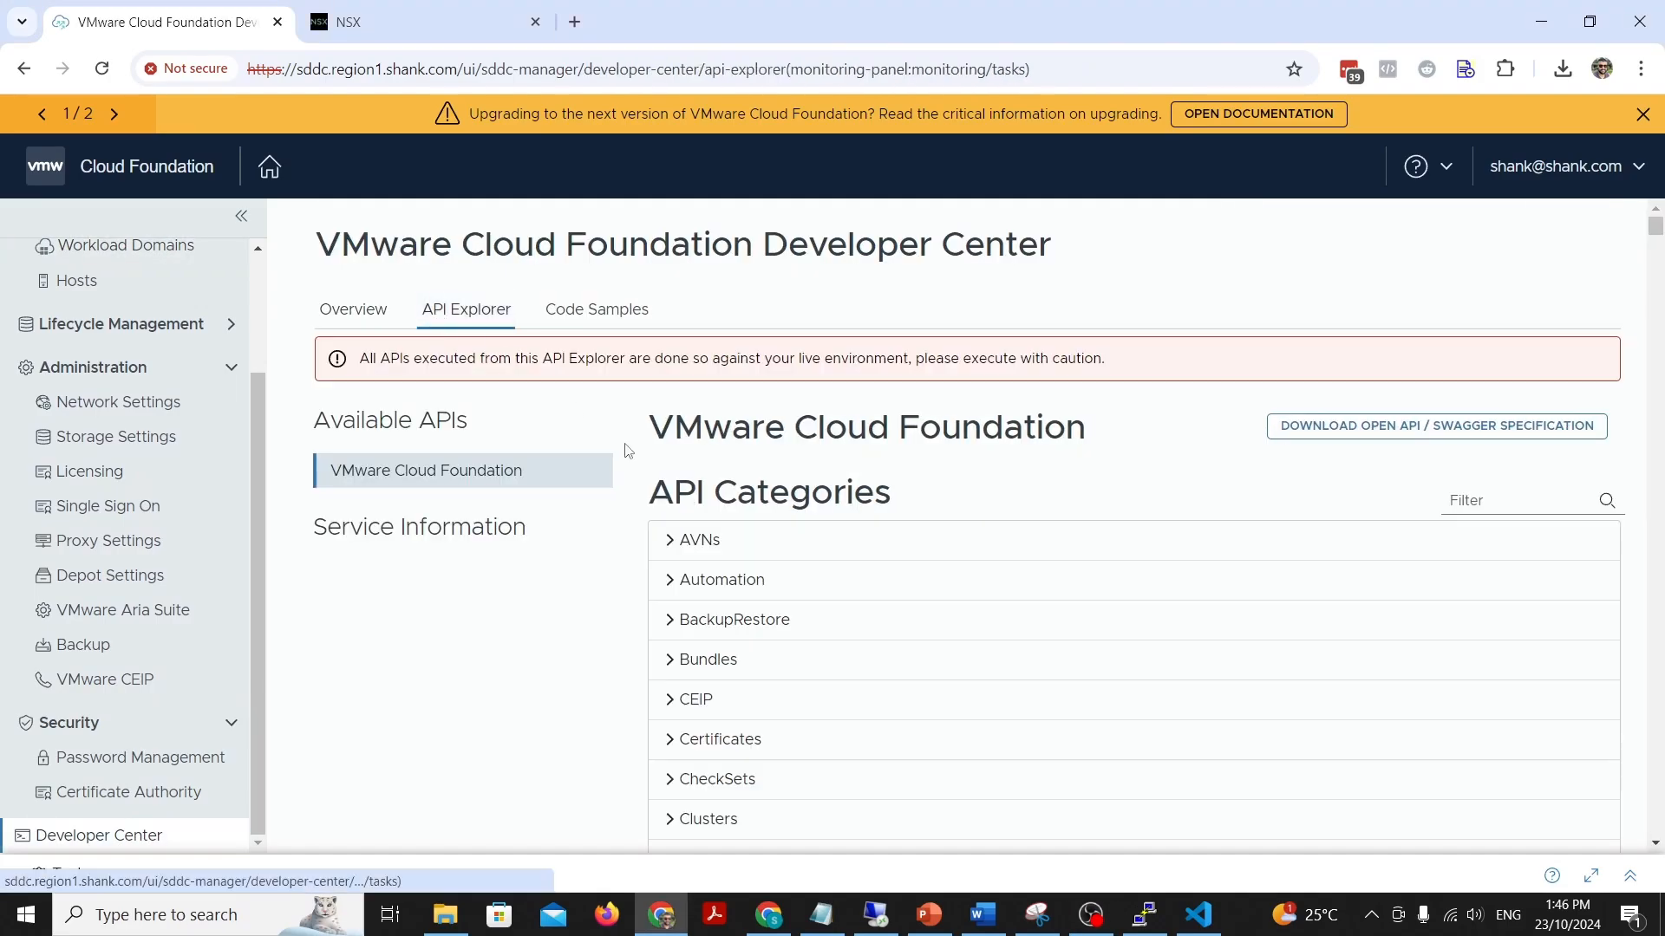
{"action": "scroll", "scroll_direction": "down", "scroll_amount": 3}
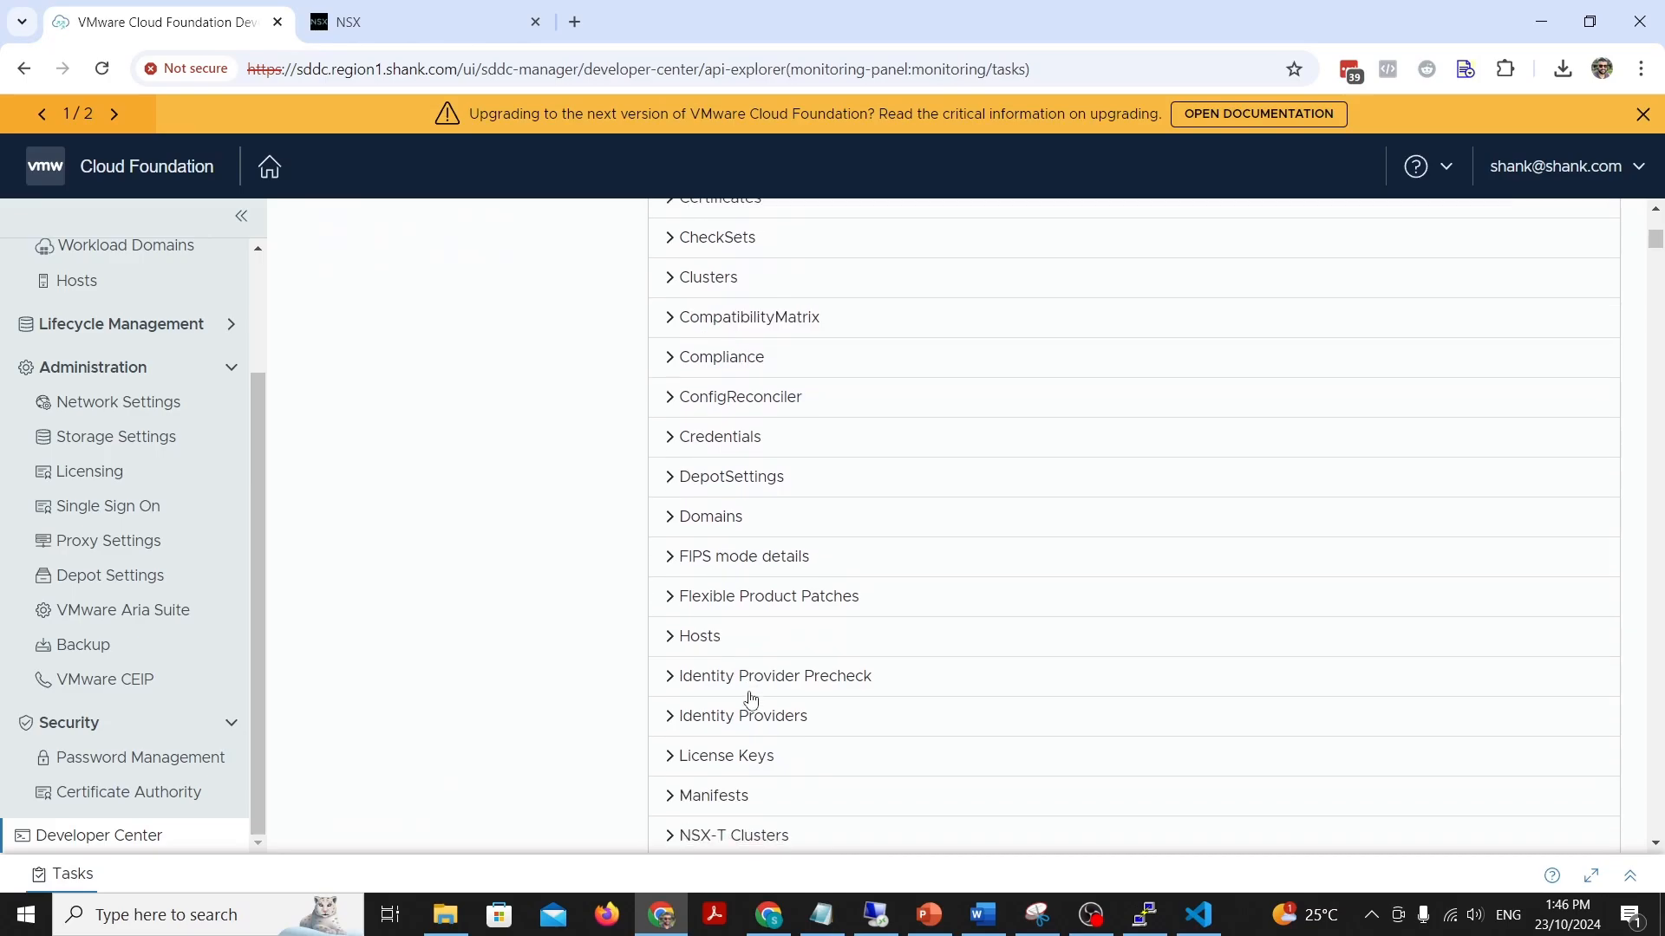
{"action": "scroll", "scroll_direction": "down", "scroll_amount": 3}
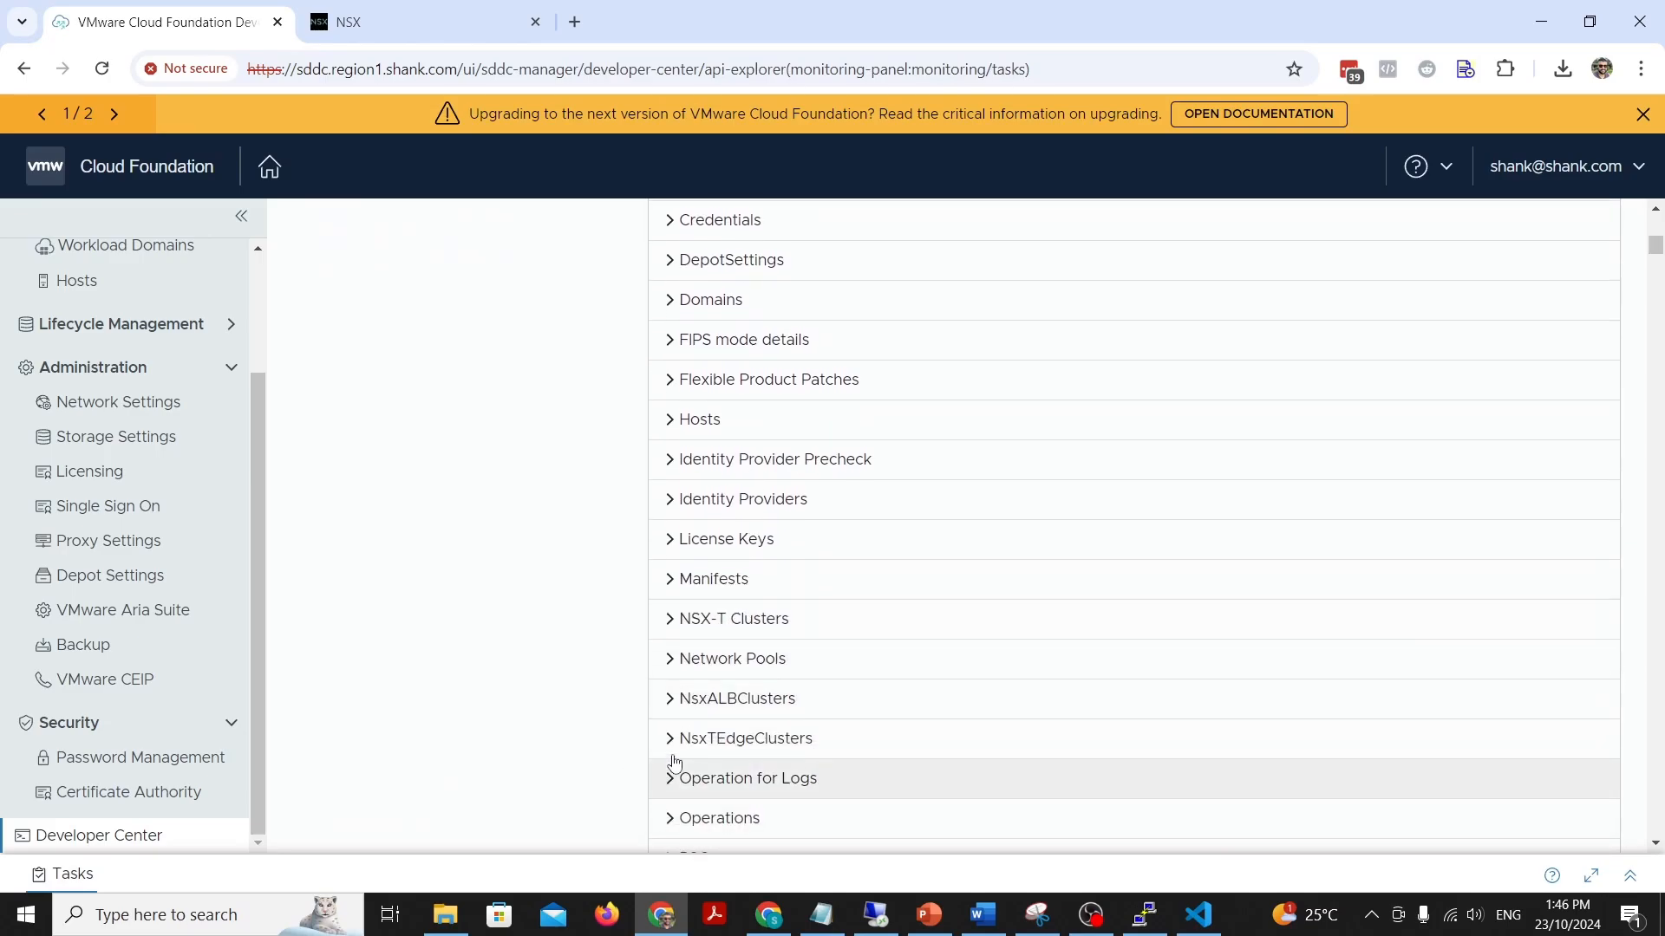
{"action": "left_click", "coordinate": [746, 738]}
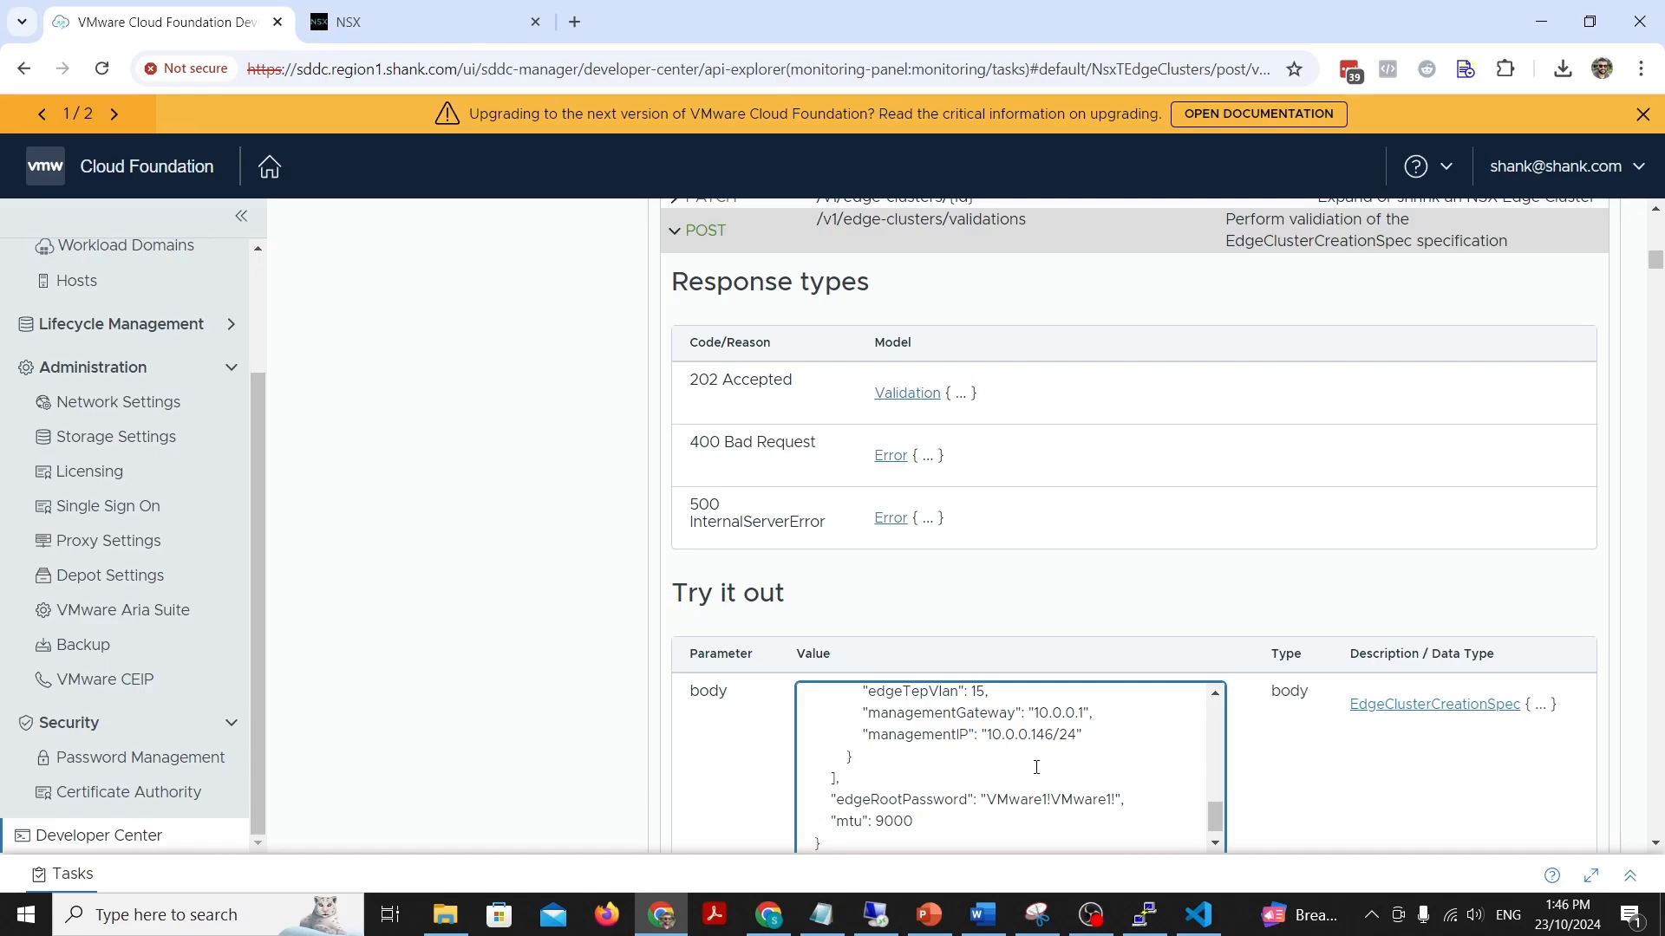
Step: Execute POST /v1/edge-clusters/validations with the spec and select the returned validation ID
{"action": "scroll", "scroll_direction": "down", "scroll_amount": 3}
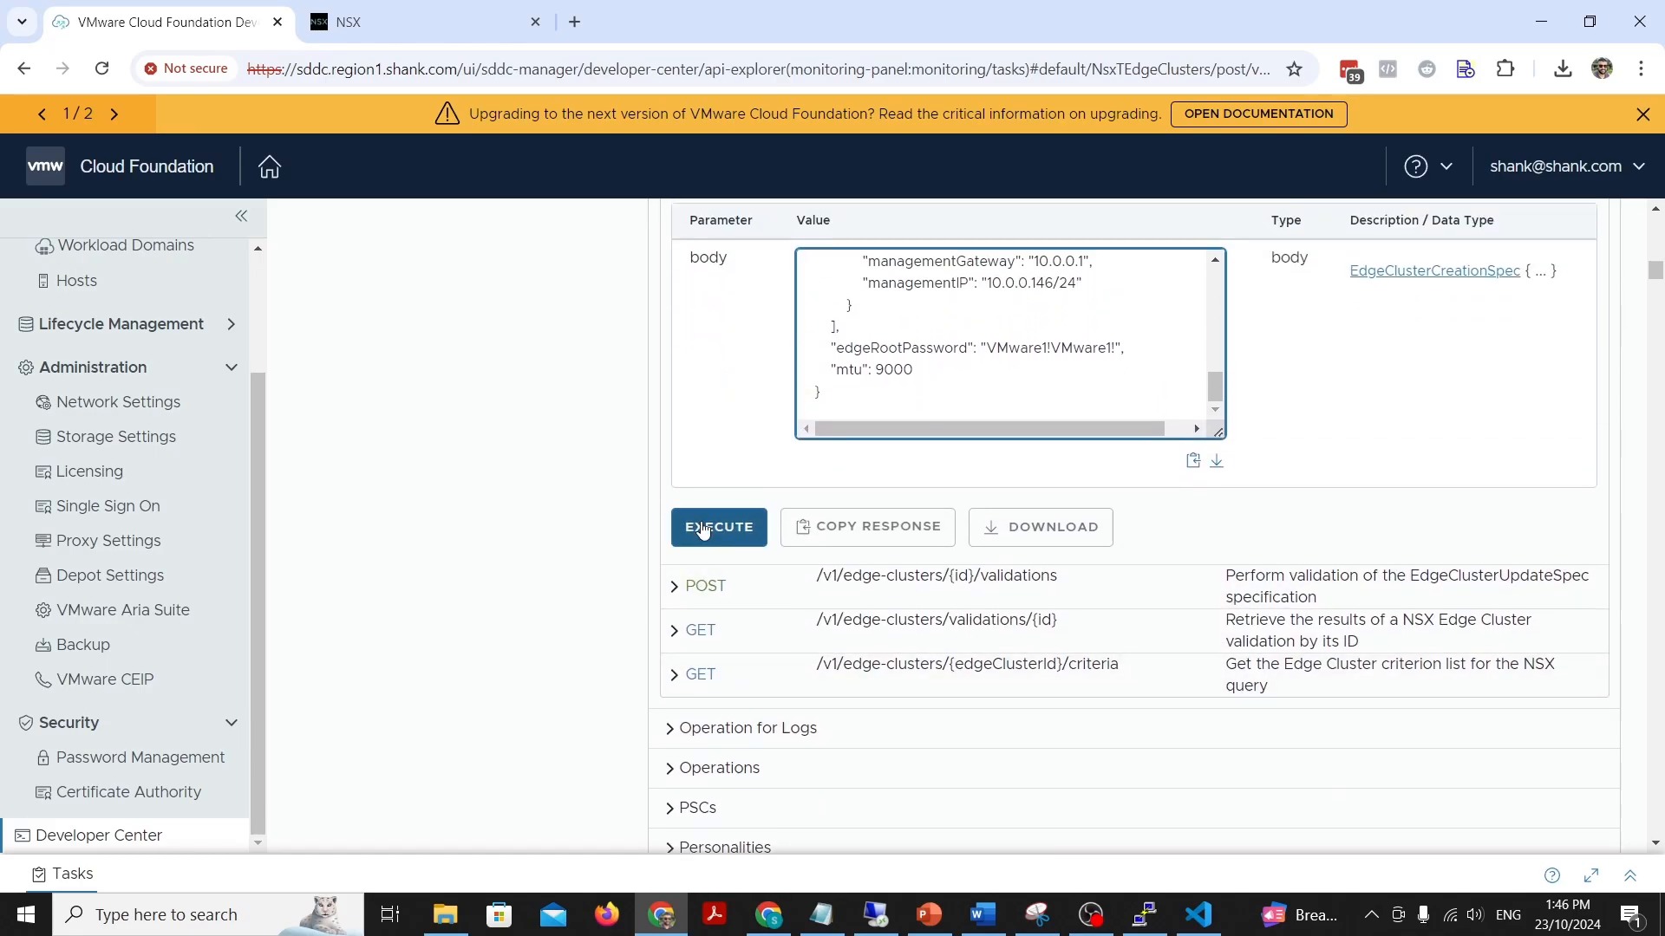
{"action": "left_click", "coordinate": [718, 527]}
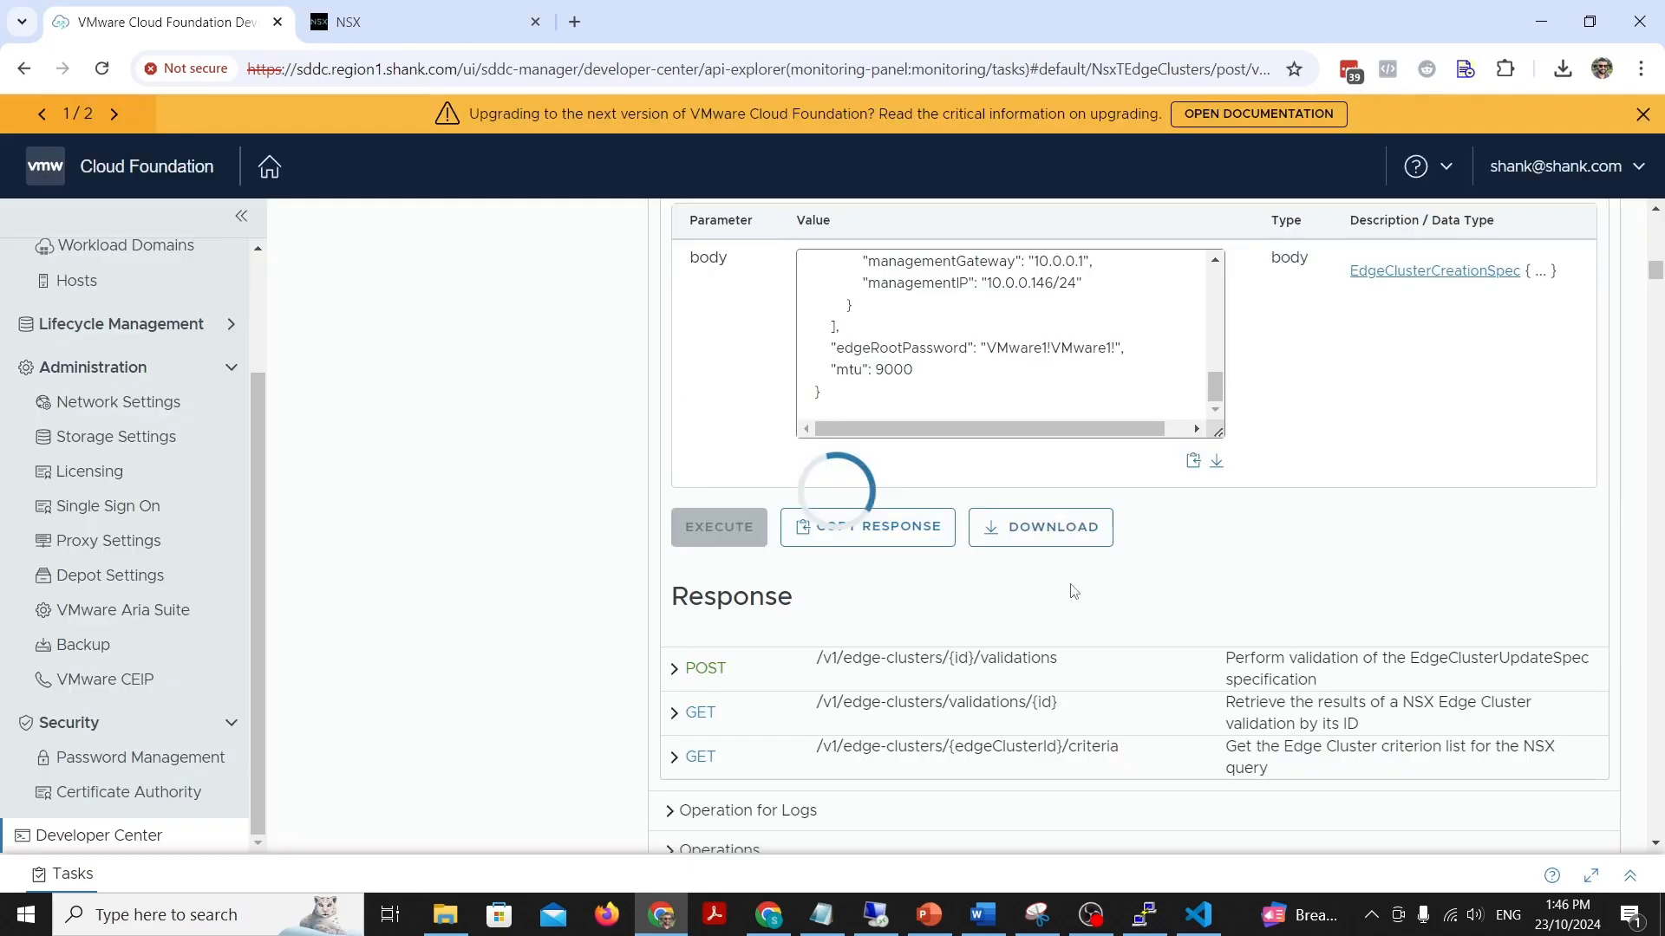
{"action": "left_click", "coordinate": [718, 527]}
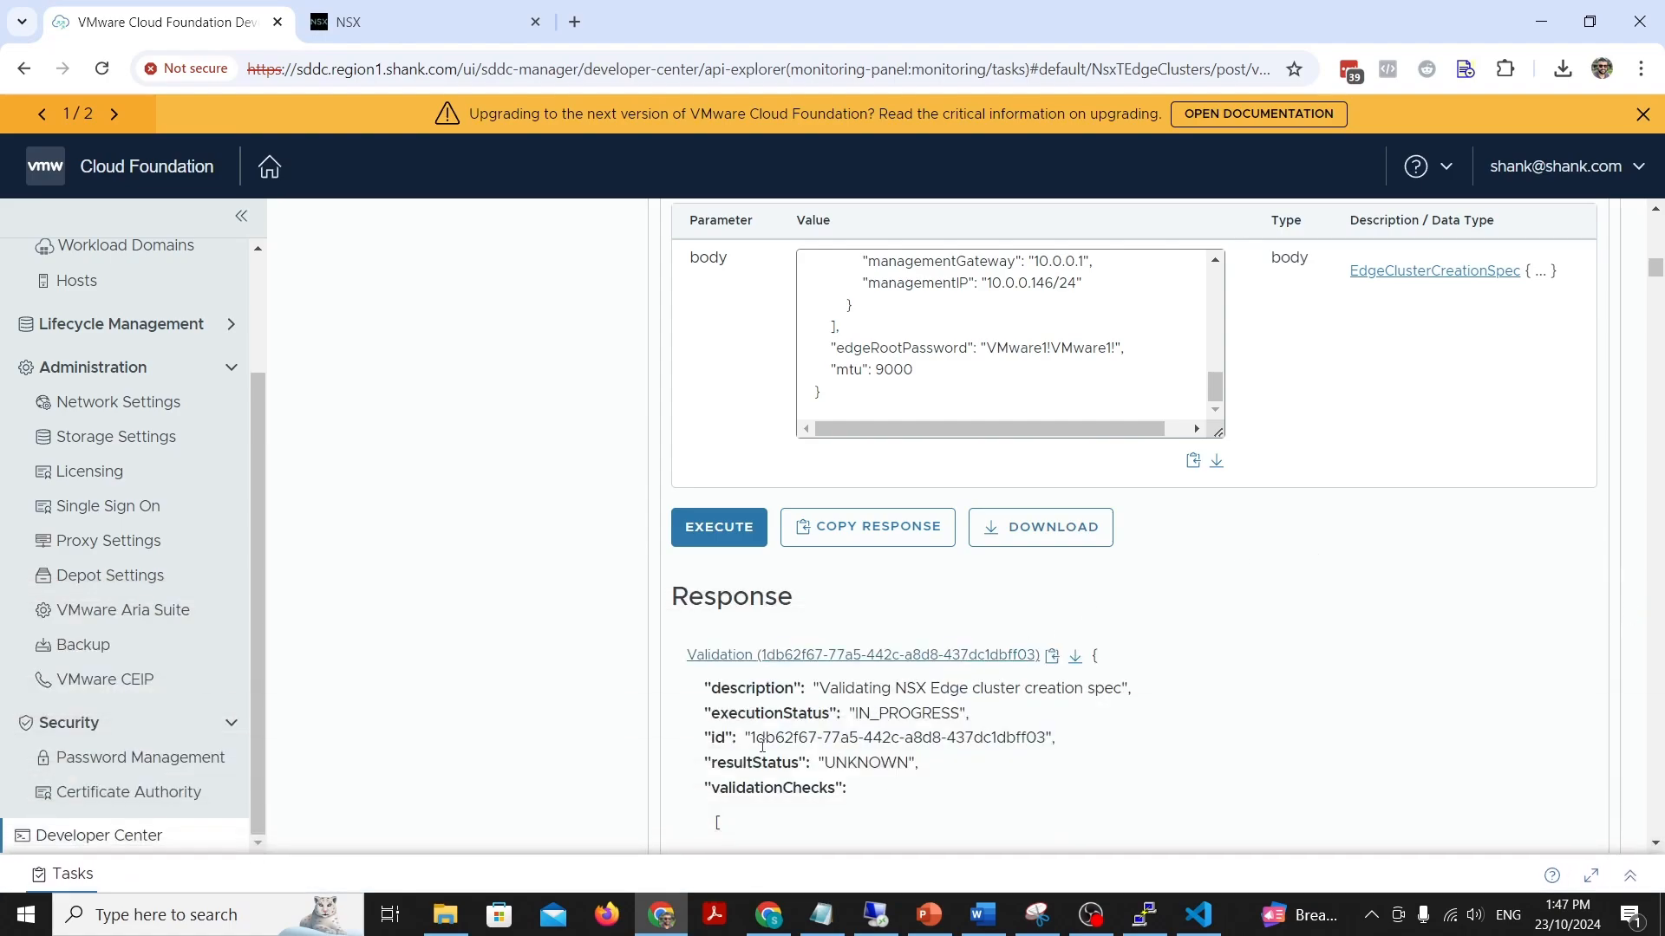
{"action": "double_click", "coordinate": [897, 737]}
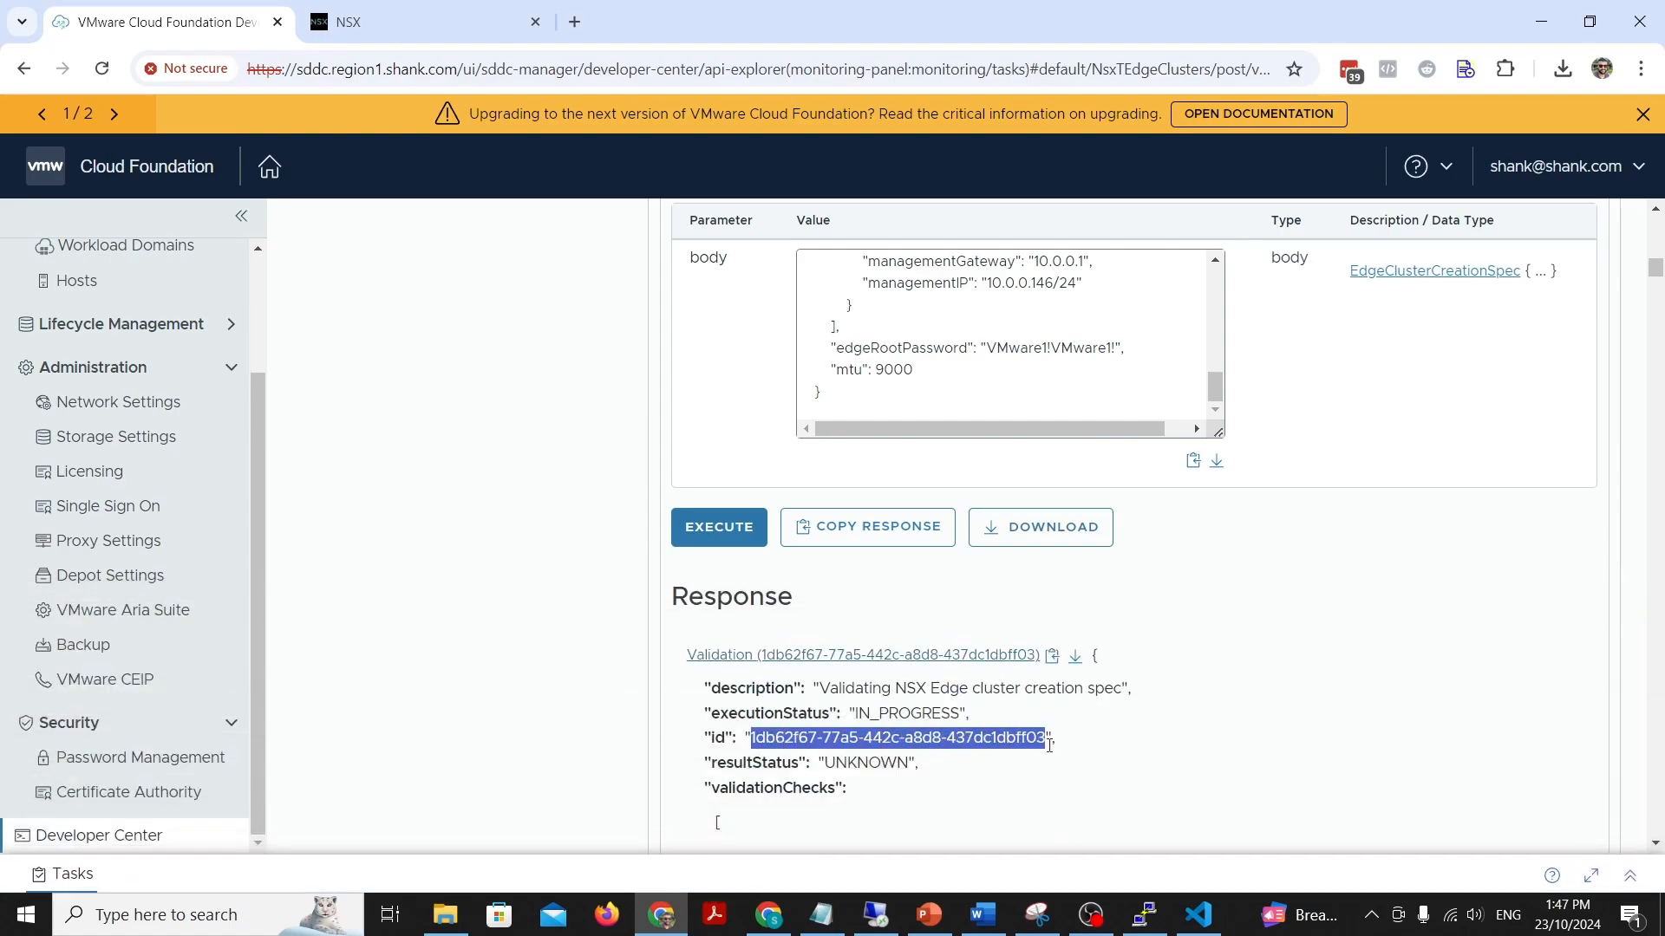
Step: Execute GET /v1/edge-clusters/validations/{id} with the copied validation ID
{"action": "scroll", "scroll_direction": "up", "scroll_amount": 3}
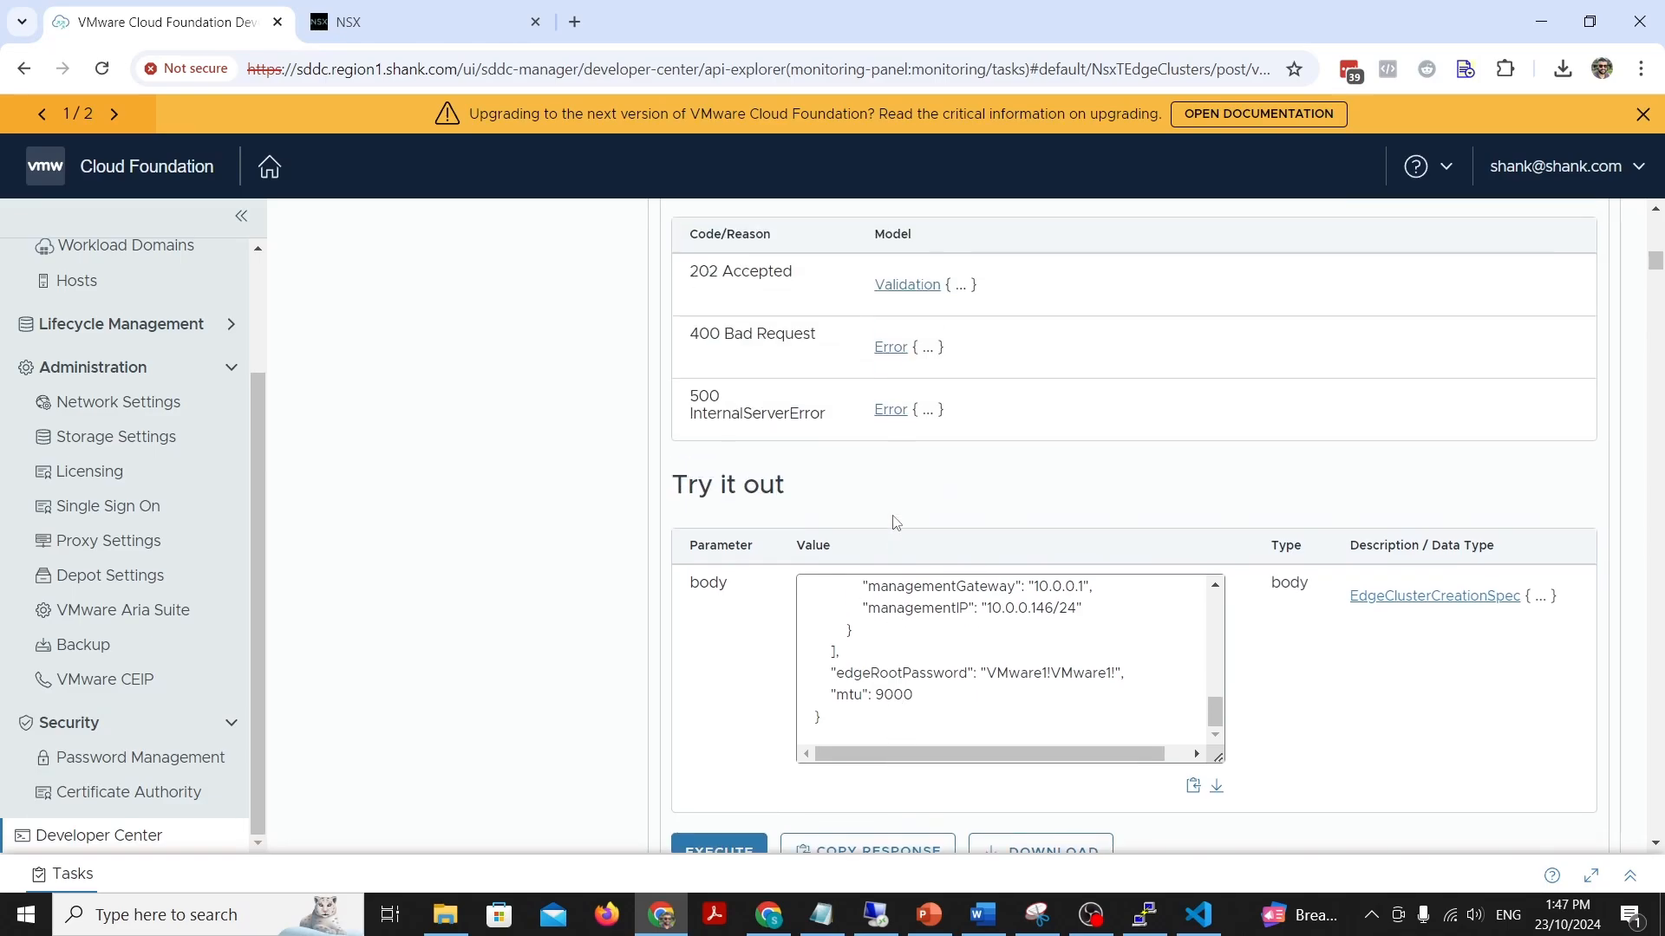
{"action": "scroll", "scroll_direction": "up", "scroll_amount": 3}
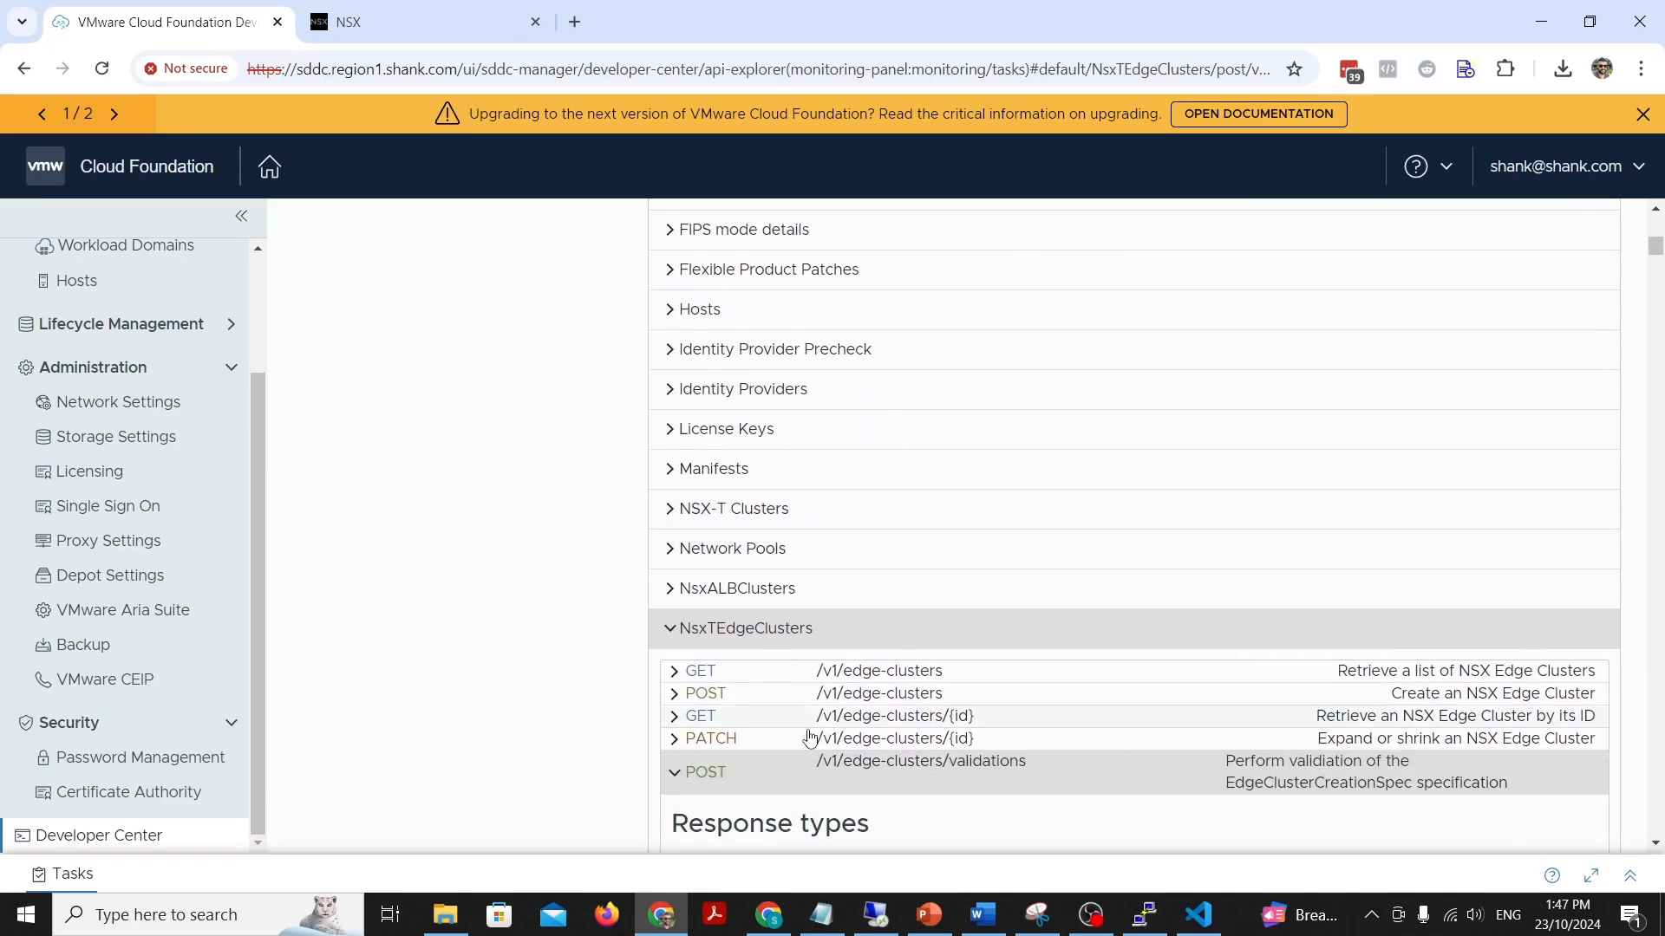
{"action": "scroll", "scroll_direction": "down", "scroll_amount": 3}
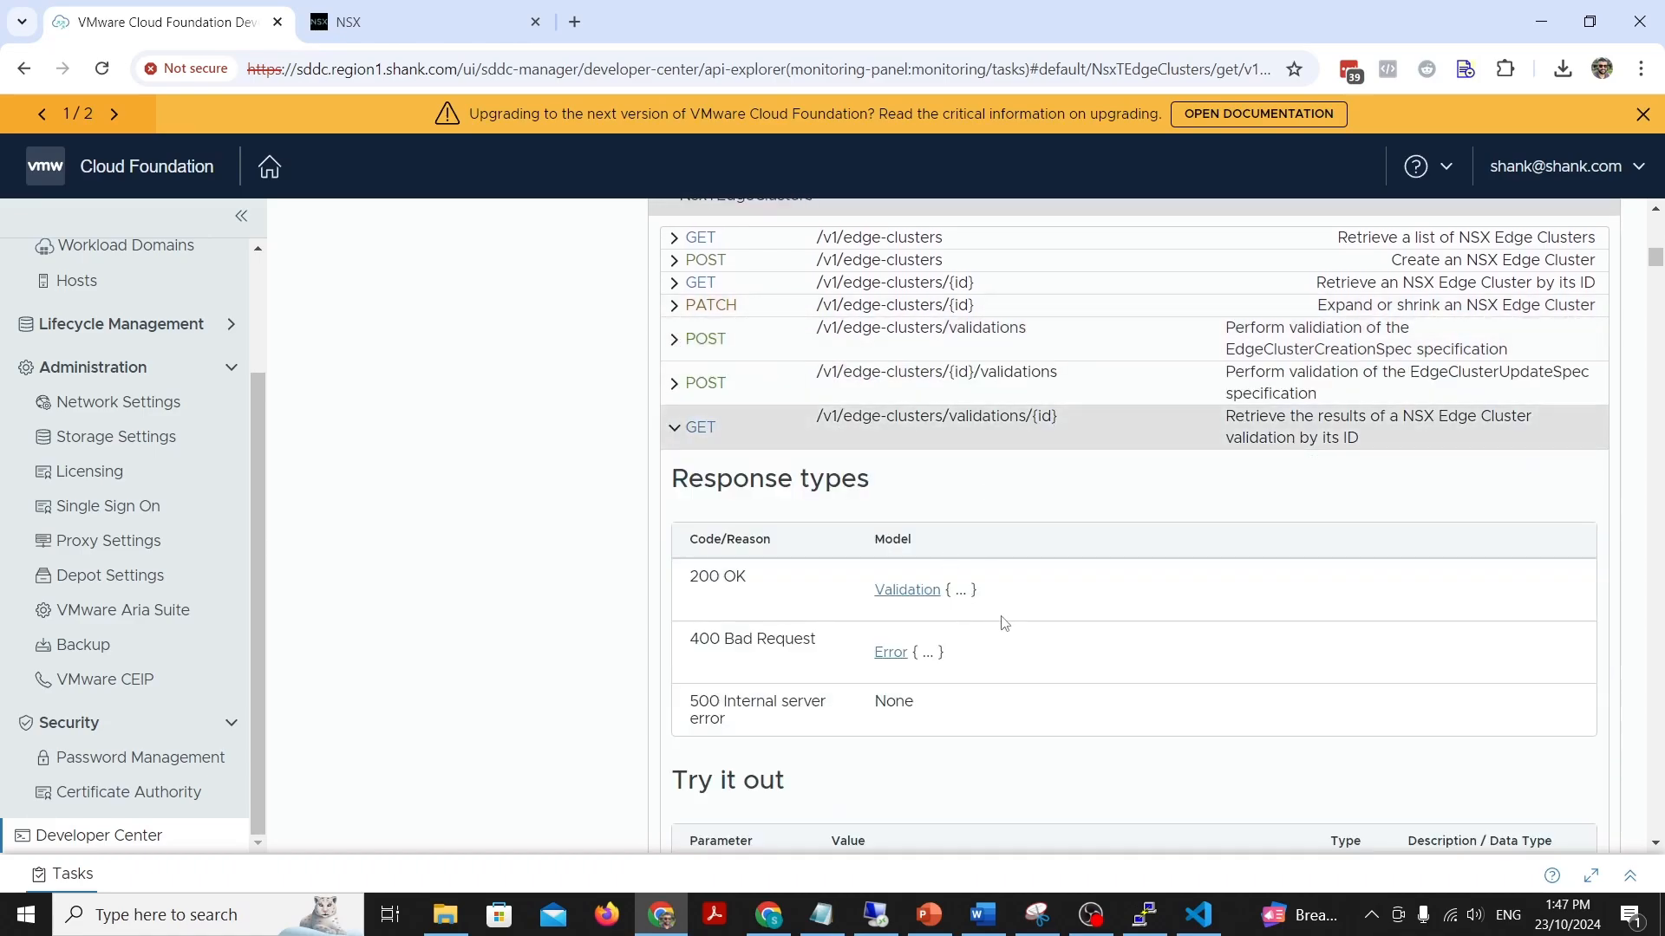
{"action": "scroll", "scroll_direction": "down", "scroll_amount": 3}
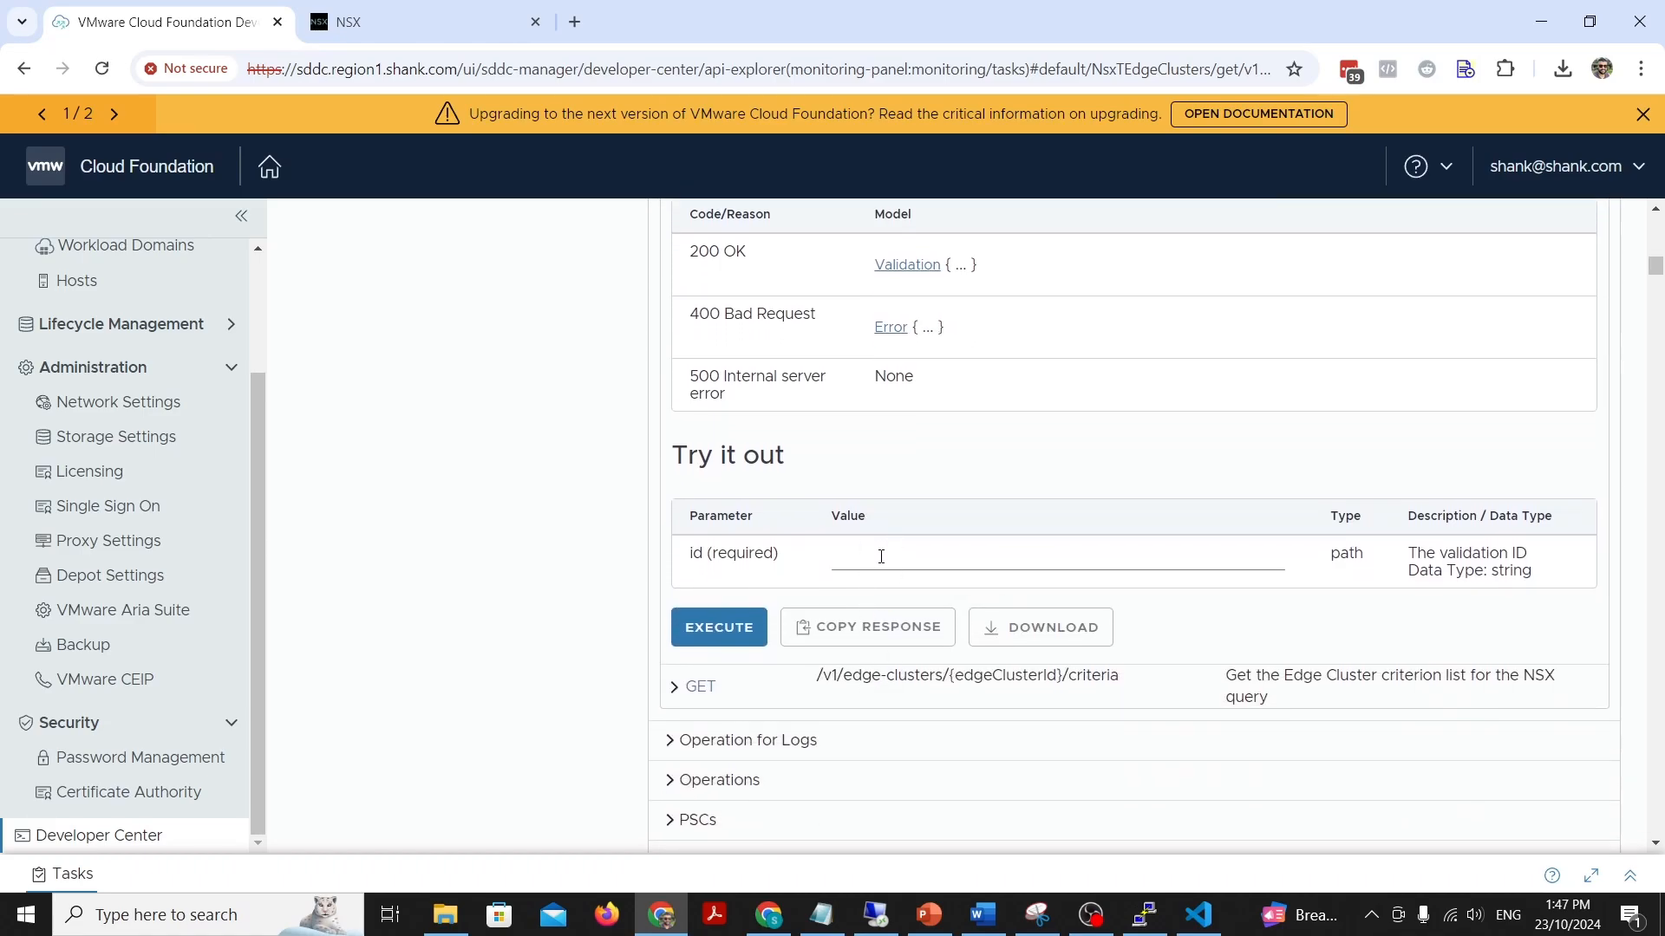
{"action": "left_click", "coordinate": [718, 626]}
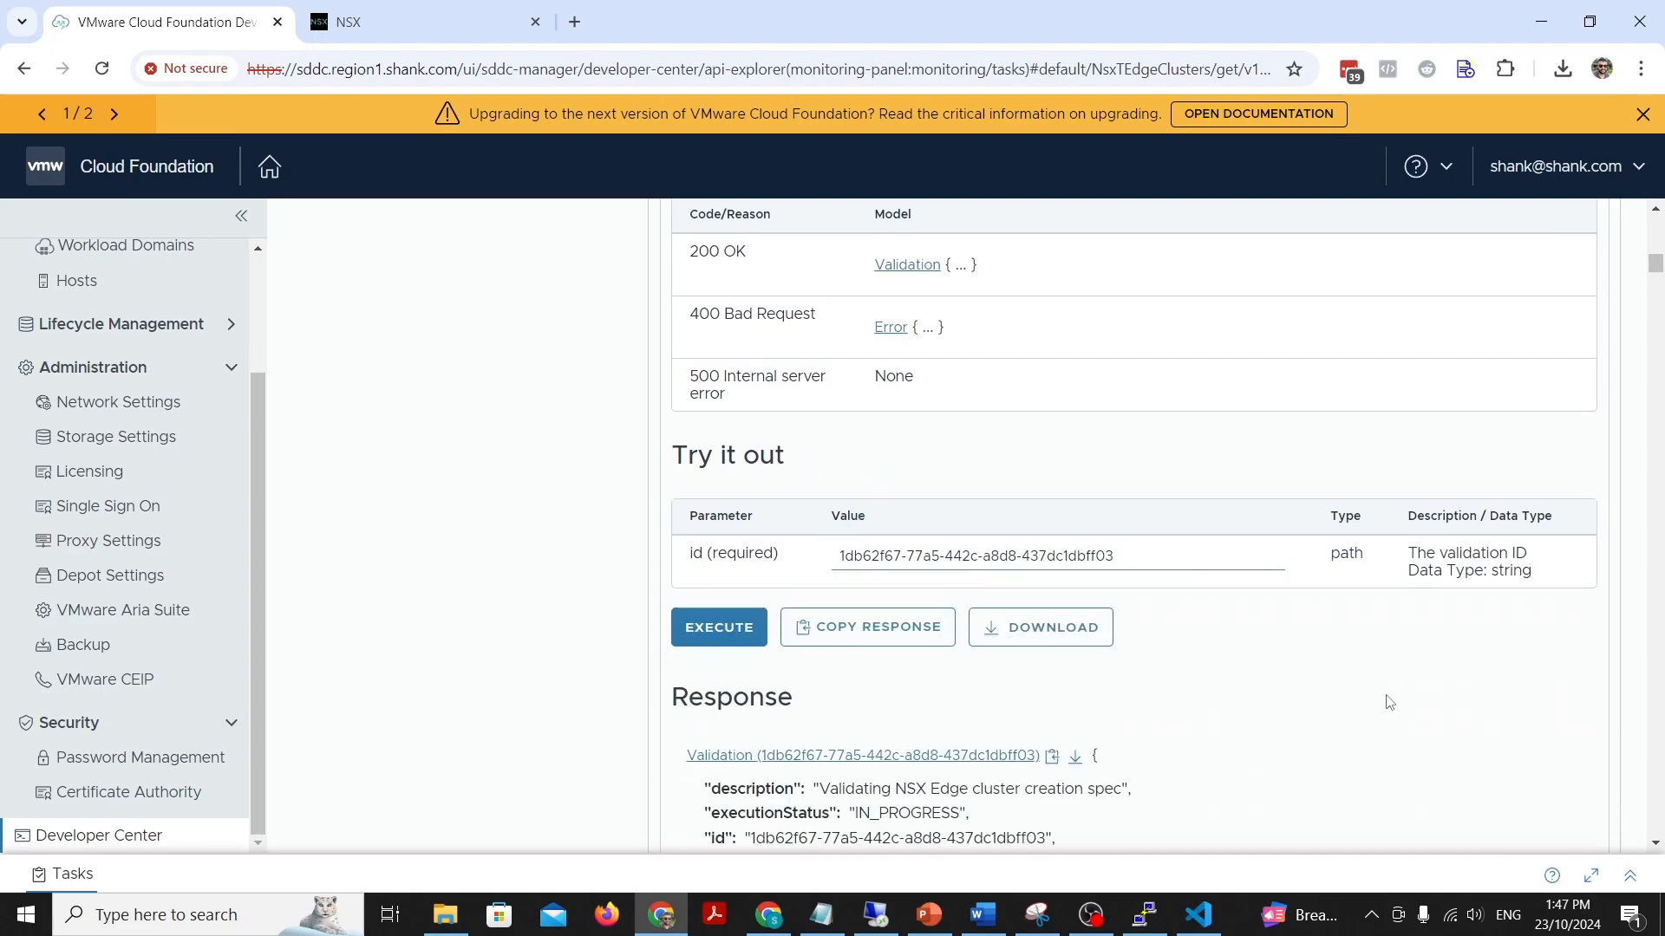
Step: Review the ValidationChecks, confirming status COMPLETED and every check SUCCEEDED
{"action": "scroll", "scroll_direction": "down", "scroll_amount": 3}
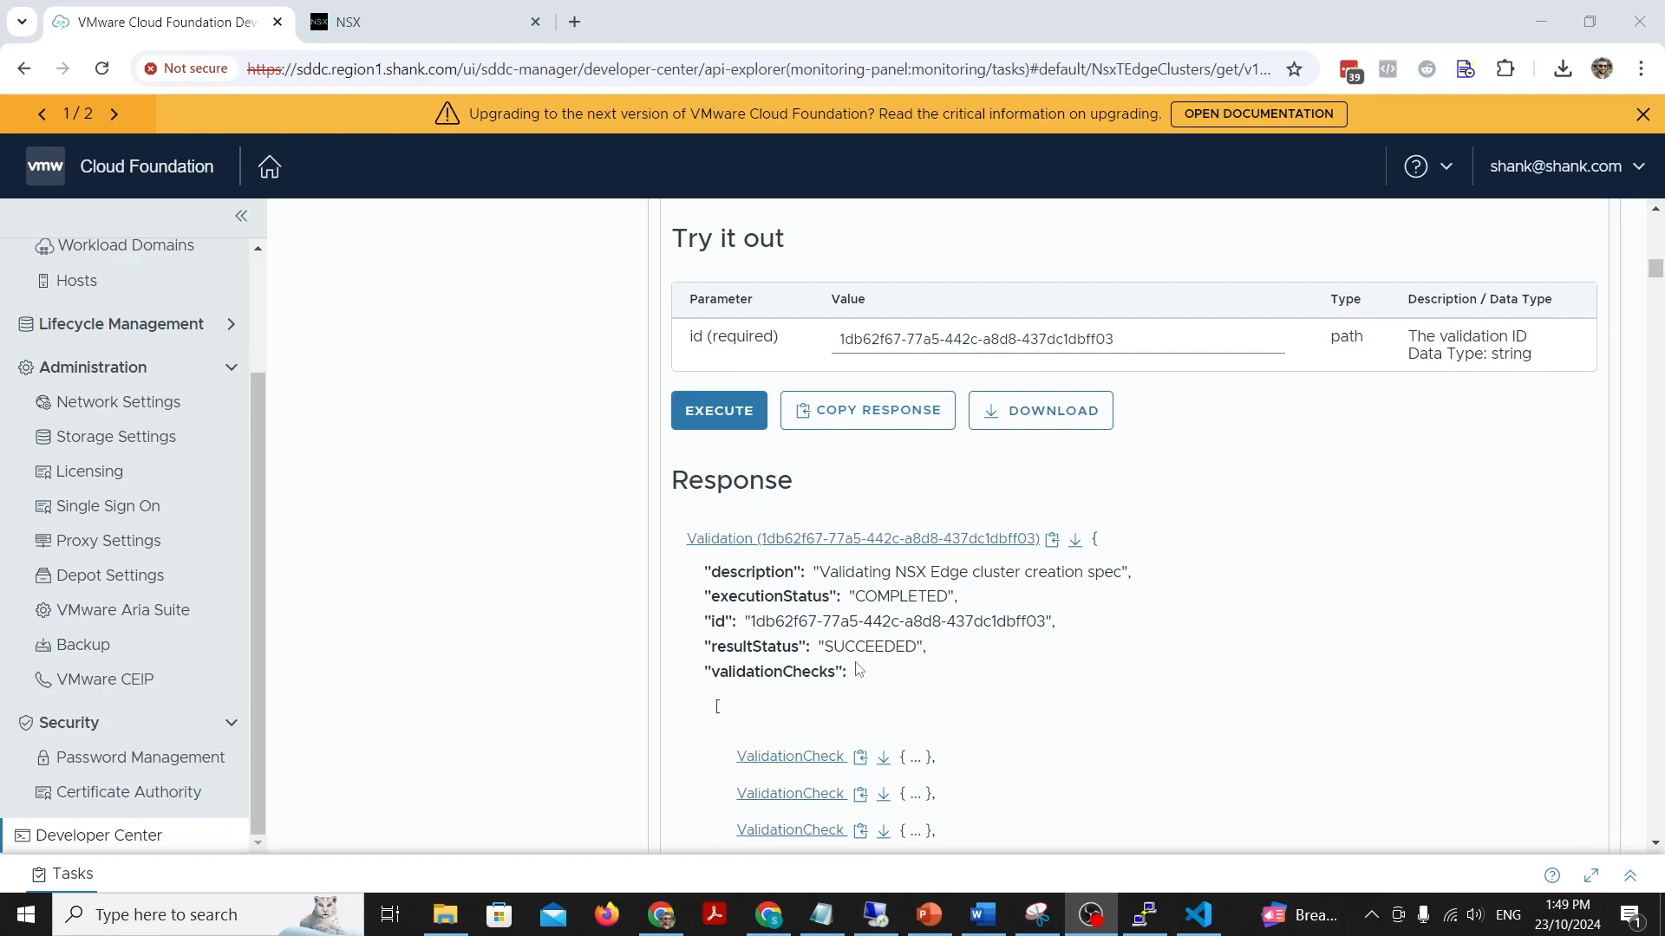
{"action": "scroll", "scroll_direction": "down", "scroll_amount": 3}
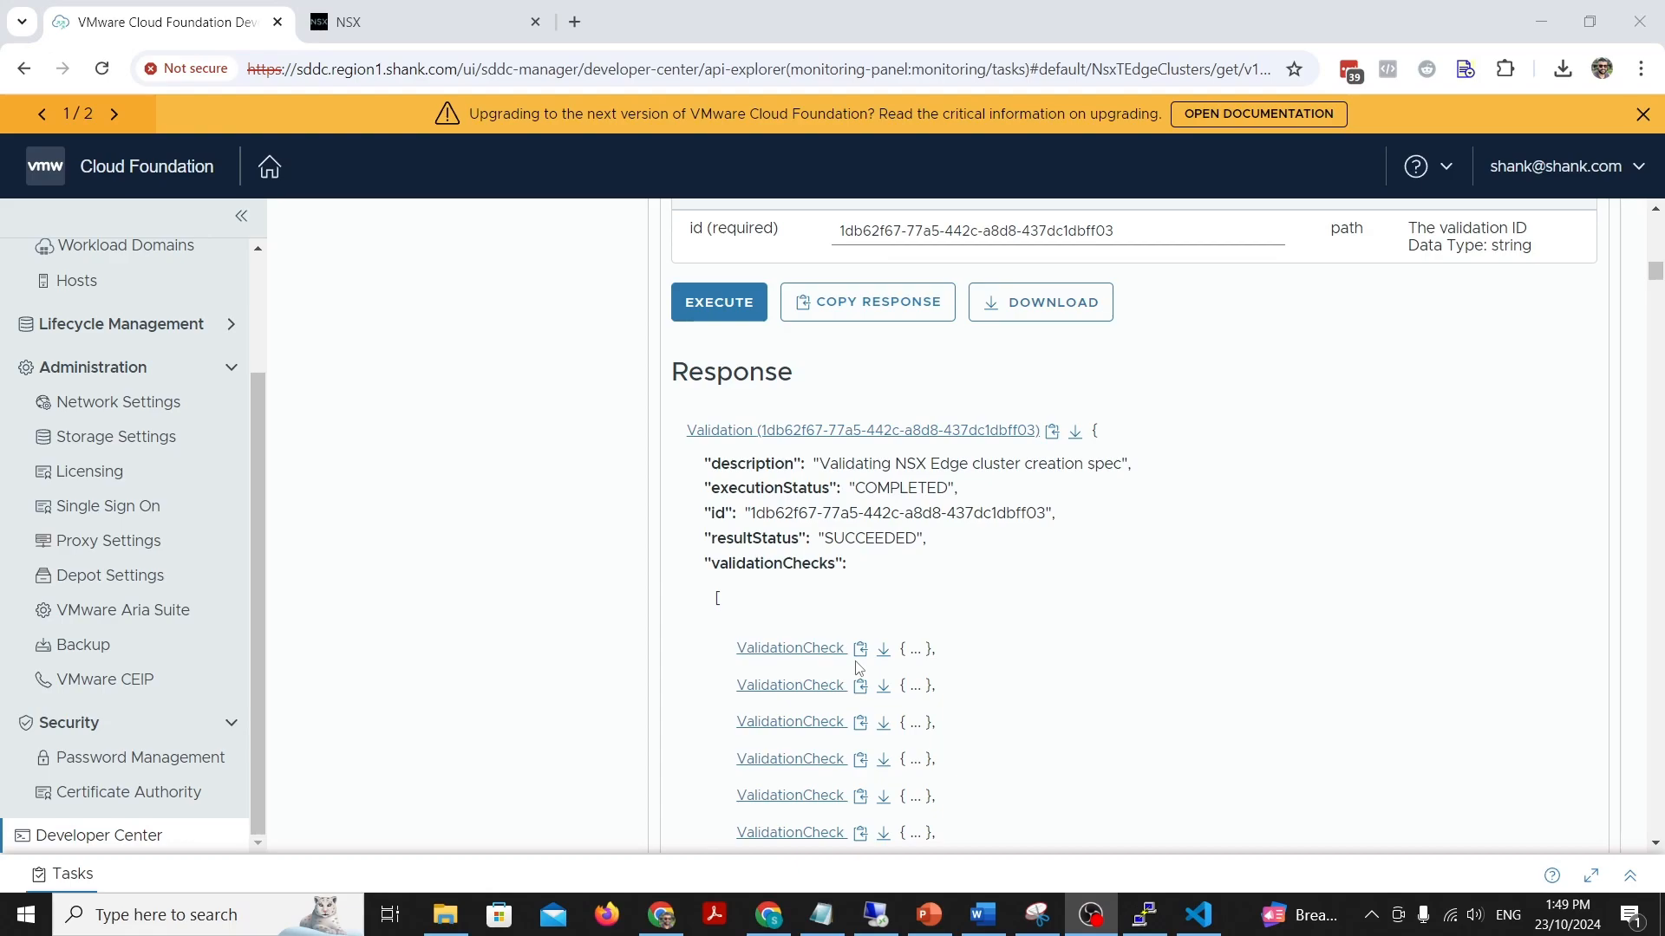
{"action": "scroll", "scroll_direction": "down", "scroll_amount": 3}
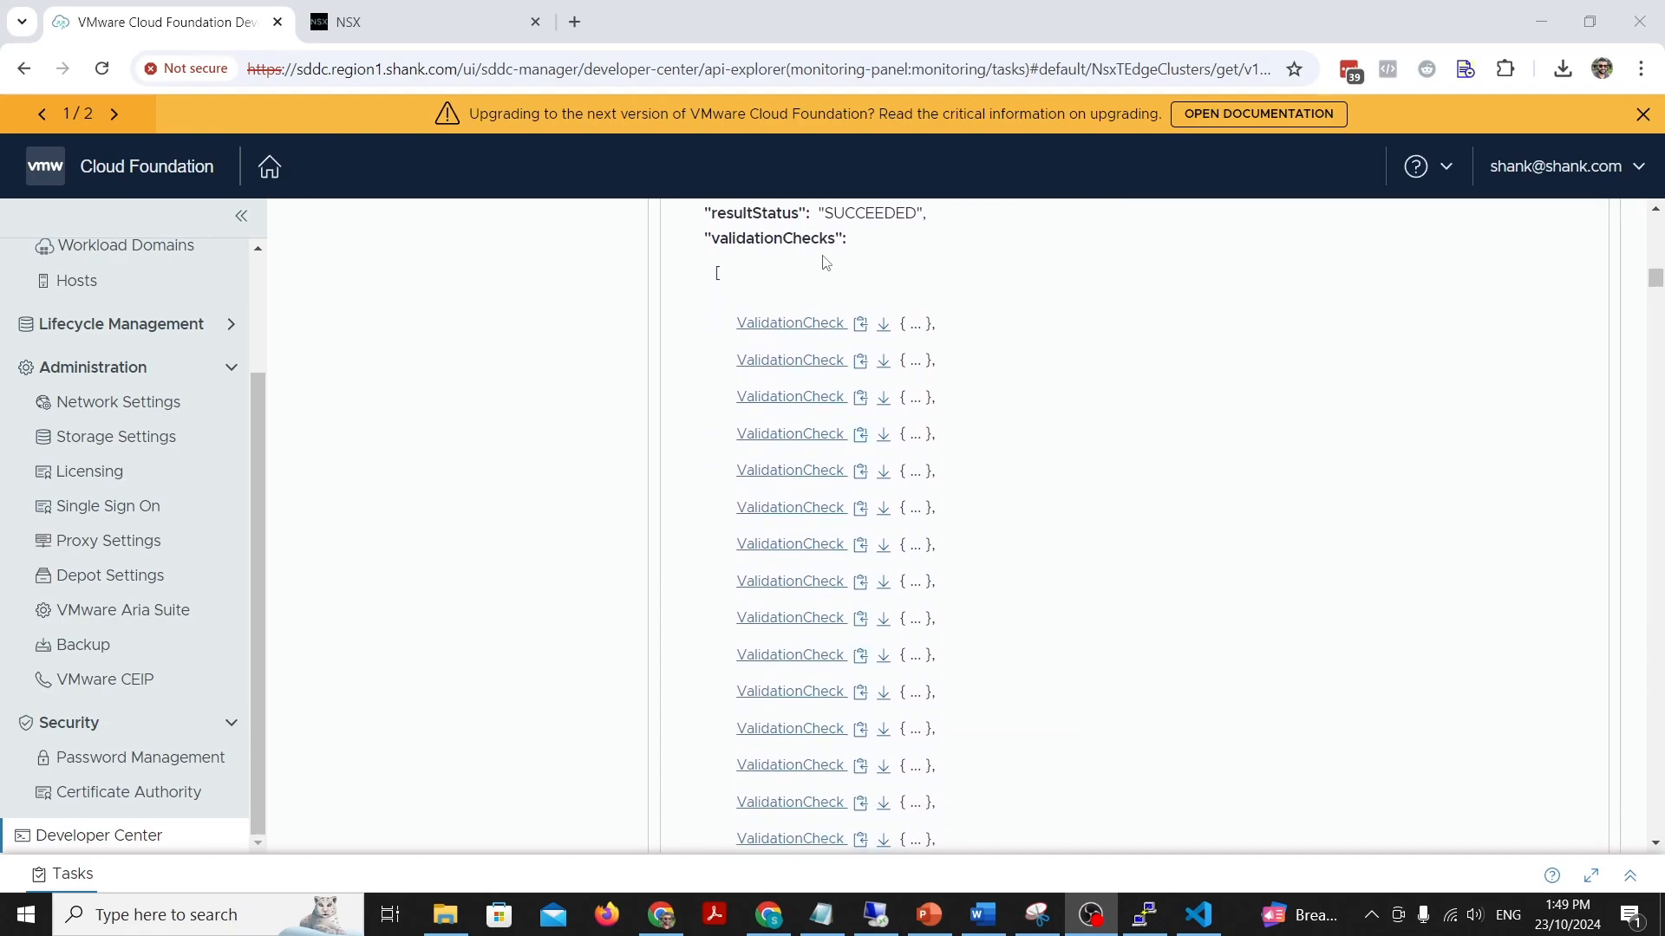
{"action": "scroll", "scroll_direction": "down", "scroll_amount": 3}
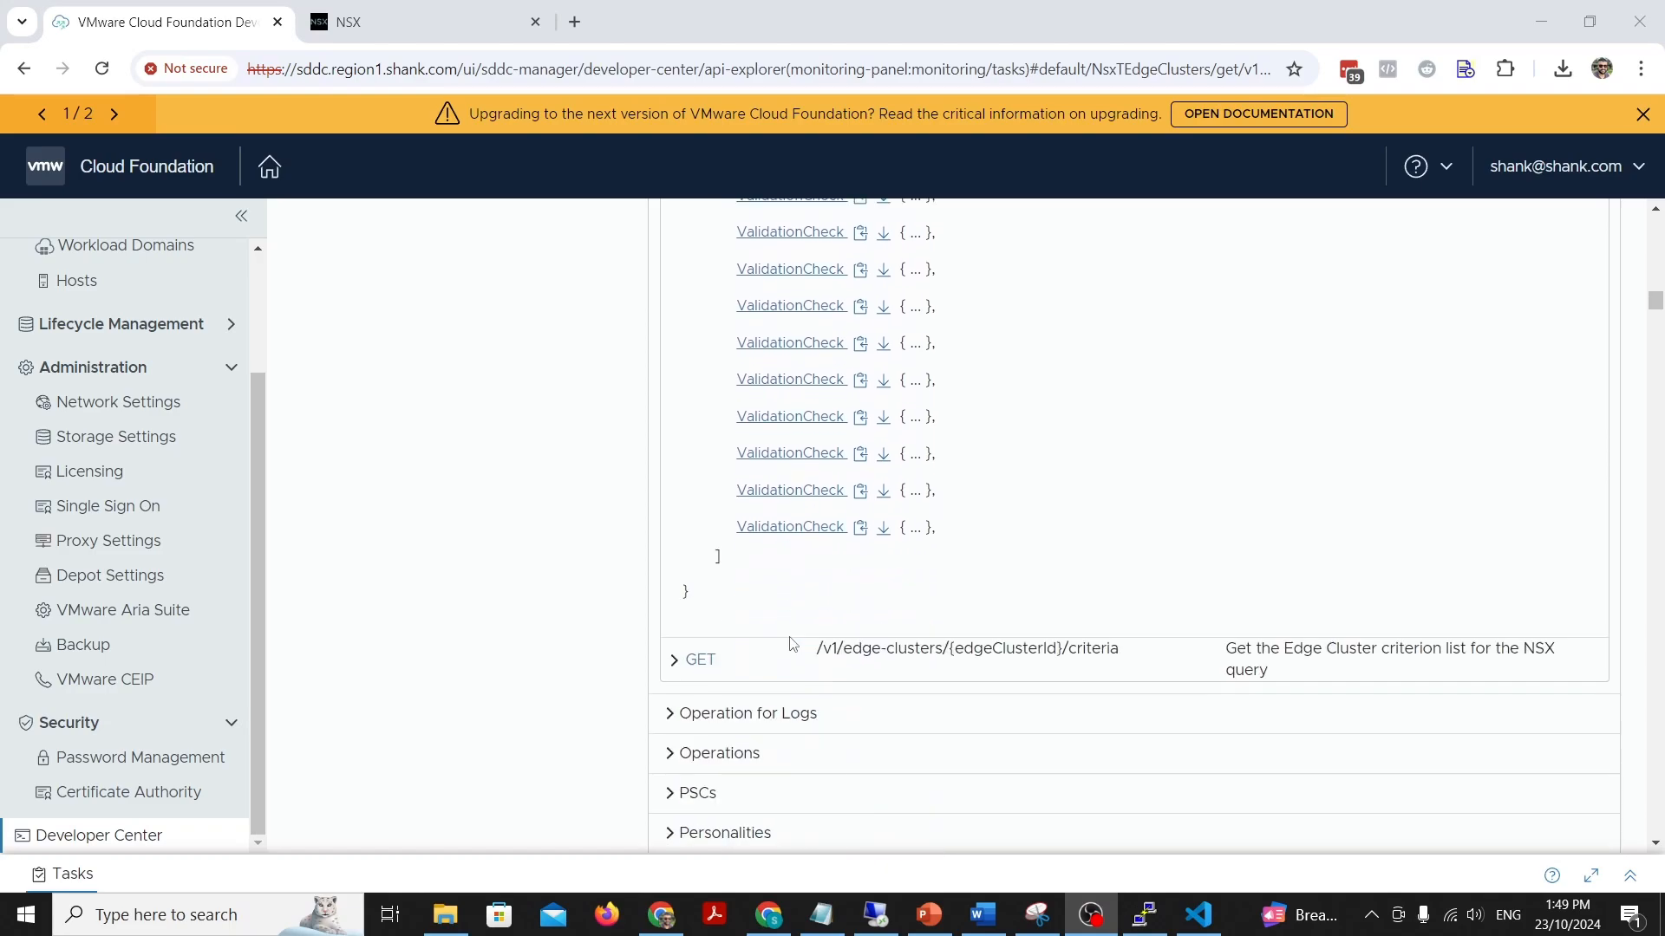
{"action": "scroll", "scroll_direction": "down", "scroll_amount": 3}
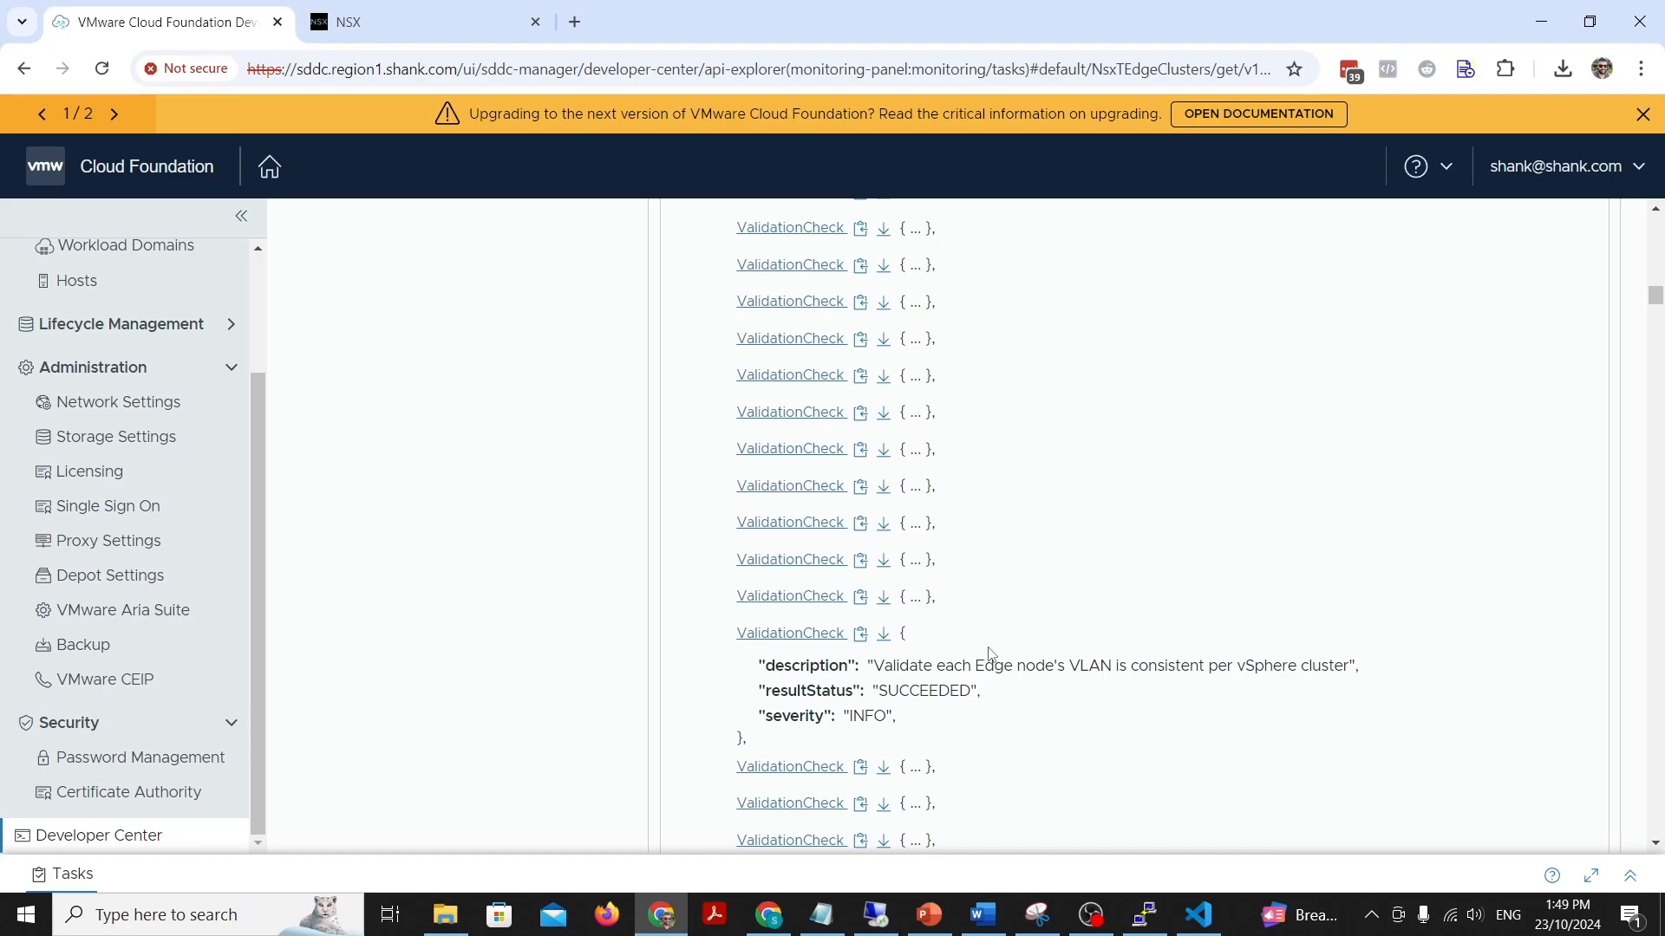
{"action": "mouse_move", "coordinate": [979, 665]}
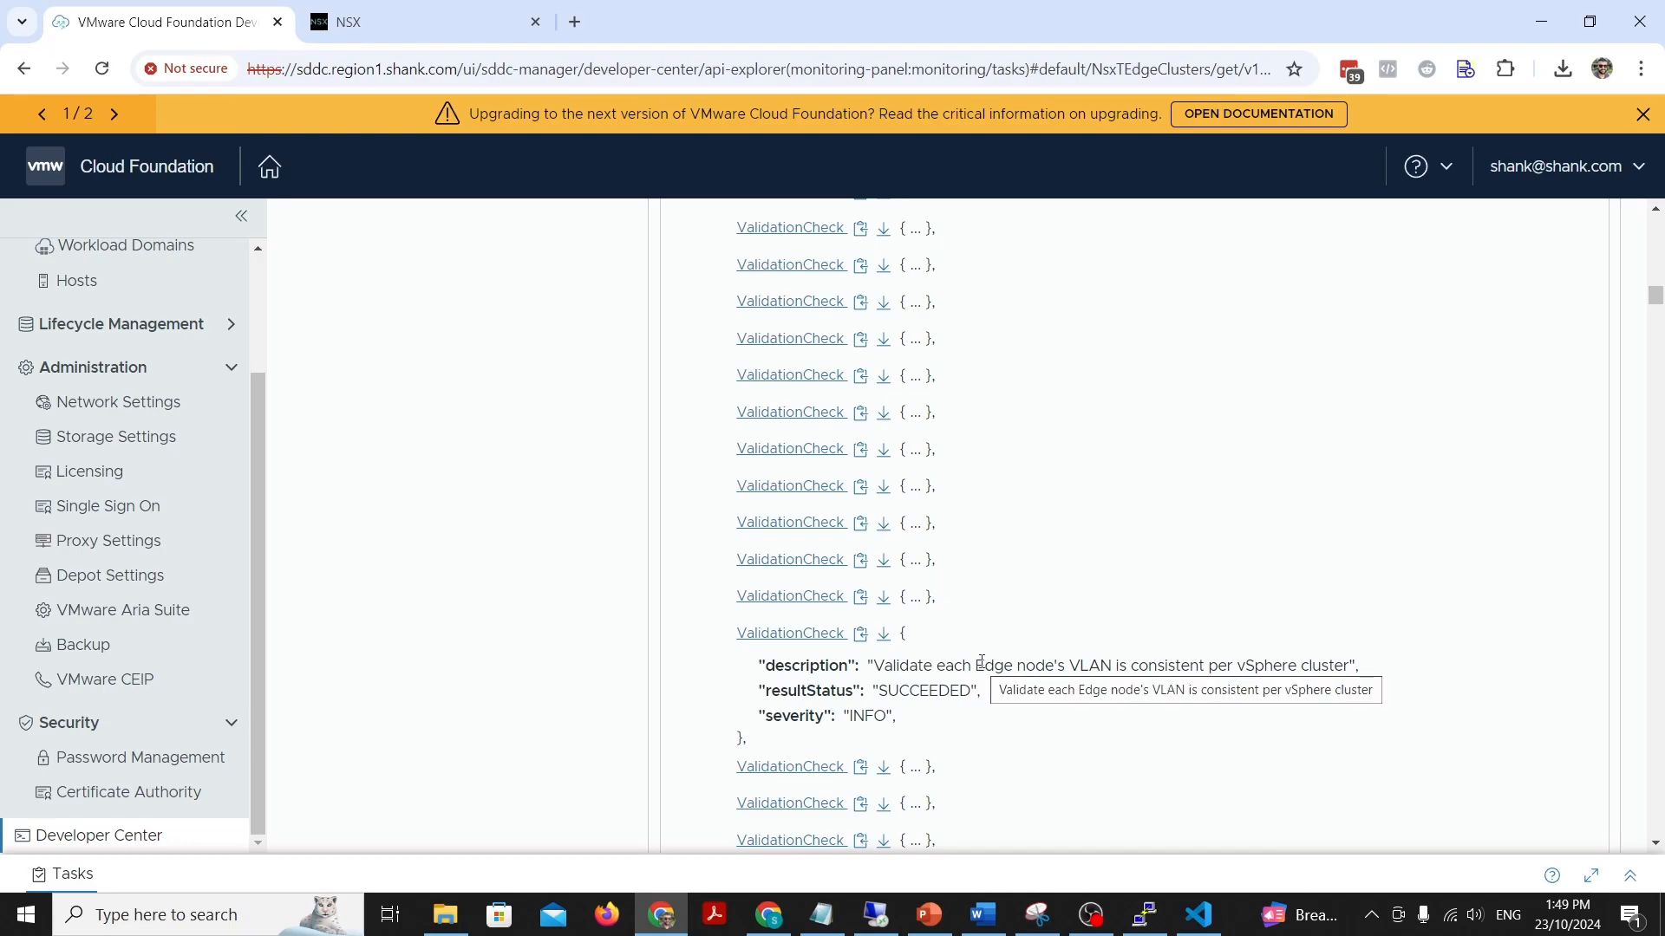
{"action": "scroll", "scroll_direction": "up", "scroll_amount": 3}
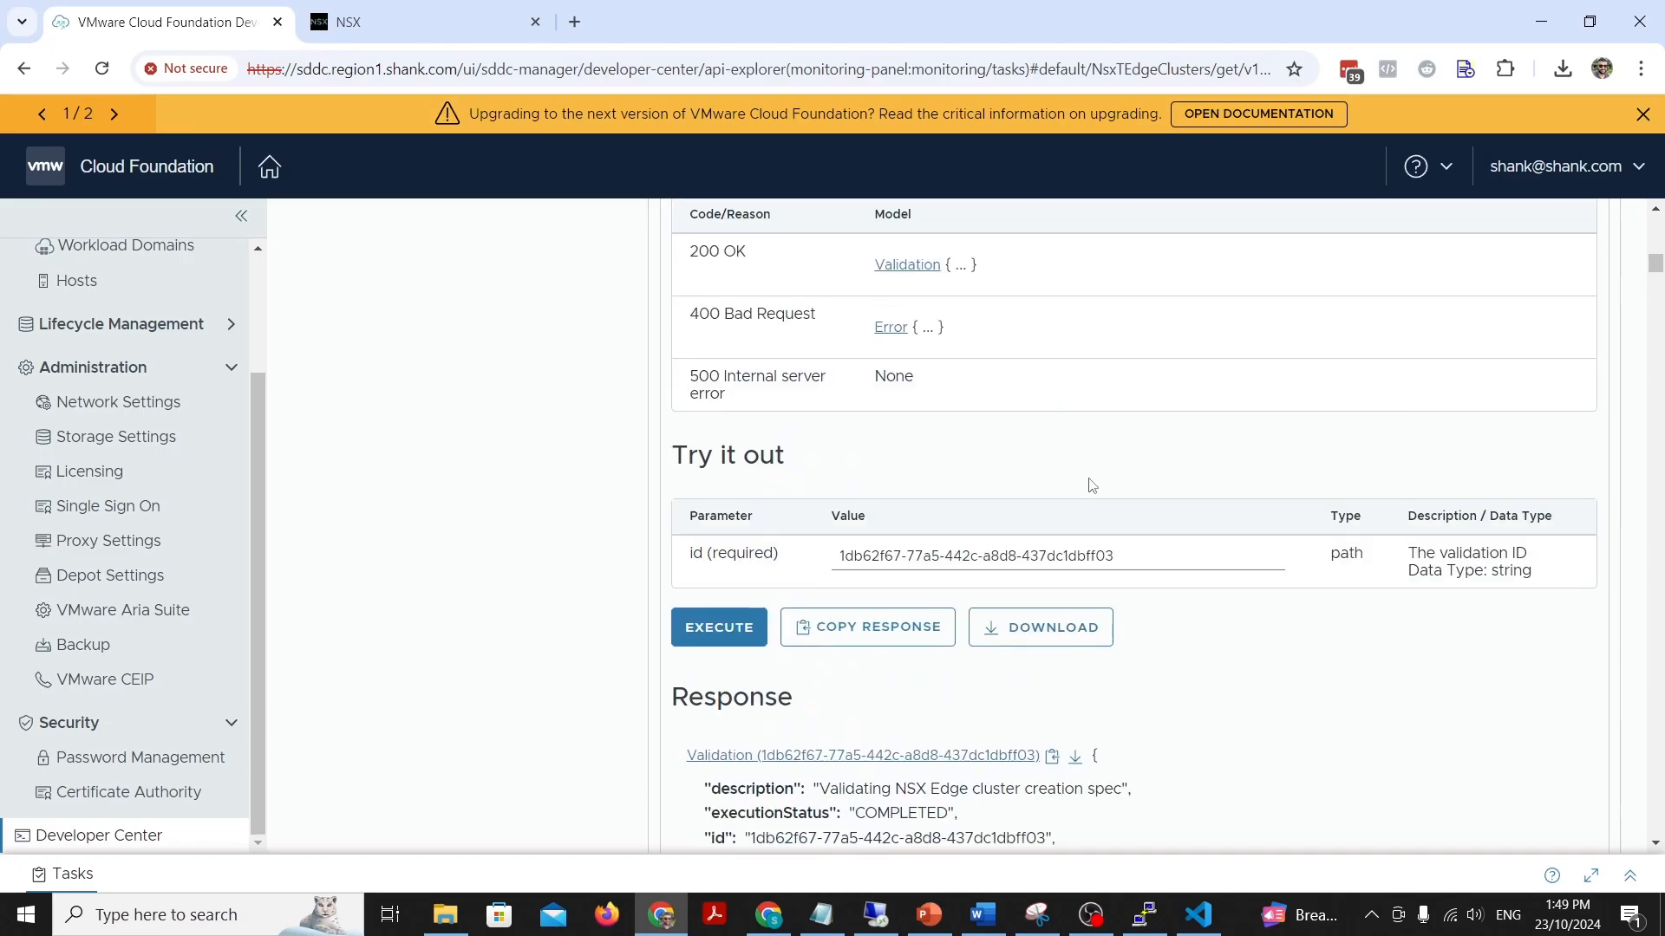
Step: Execute POST /v1/edge-clusters with the creation spec, getting an 'Unexpected token in JSON' error
{"action": "scroll", "scroll_direction": "up", "scroll_amount": 3}
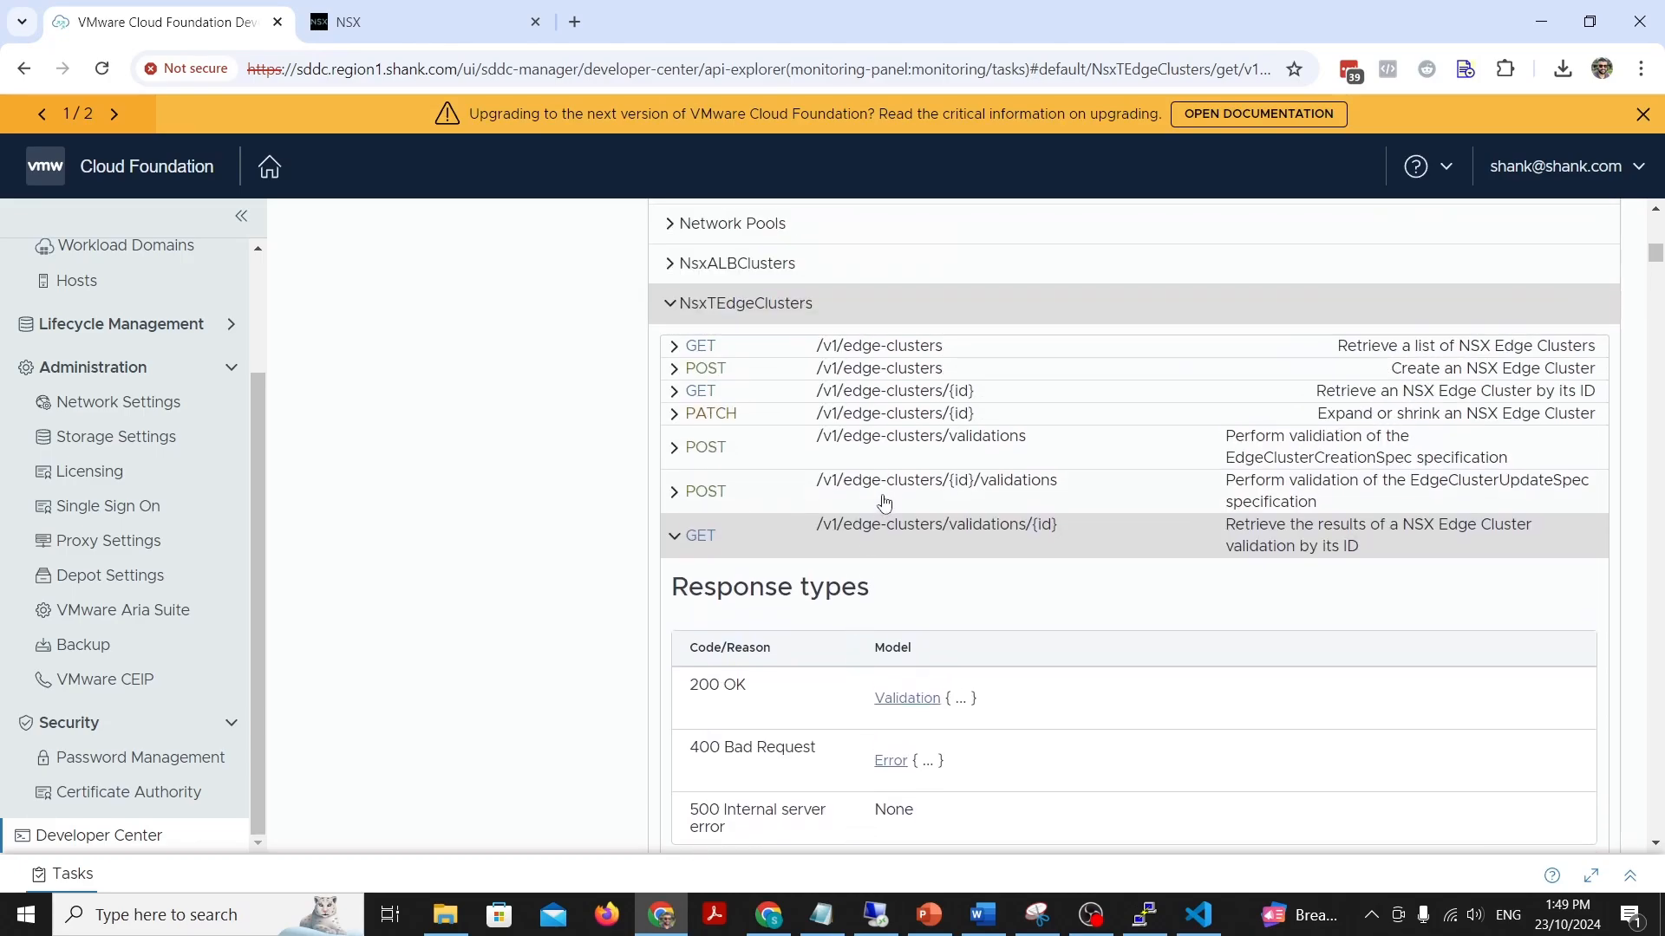
{"action": "left_click", "coordinate": [704, 368]}
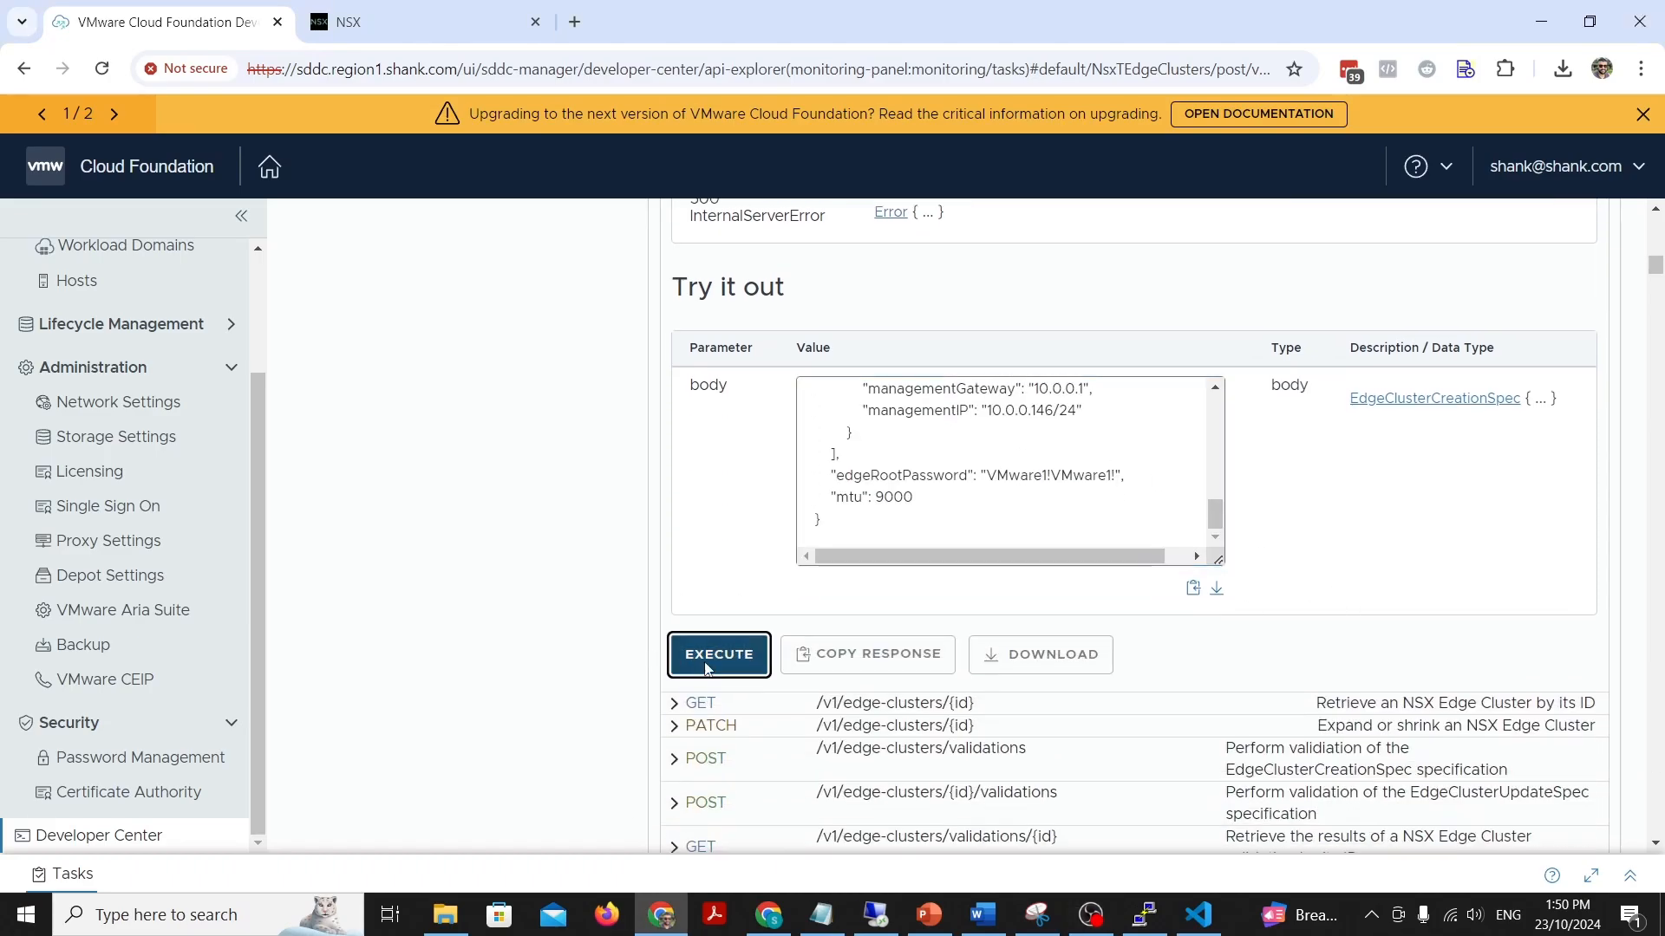
{"action": "left_click", "coordinate": [718, 653]}
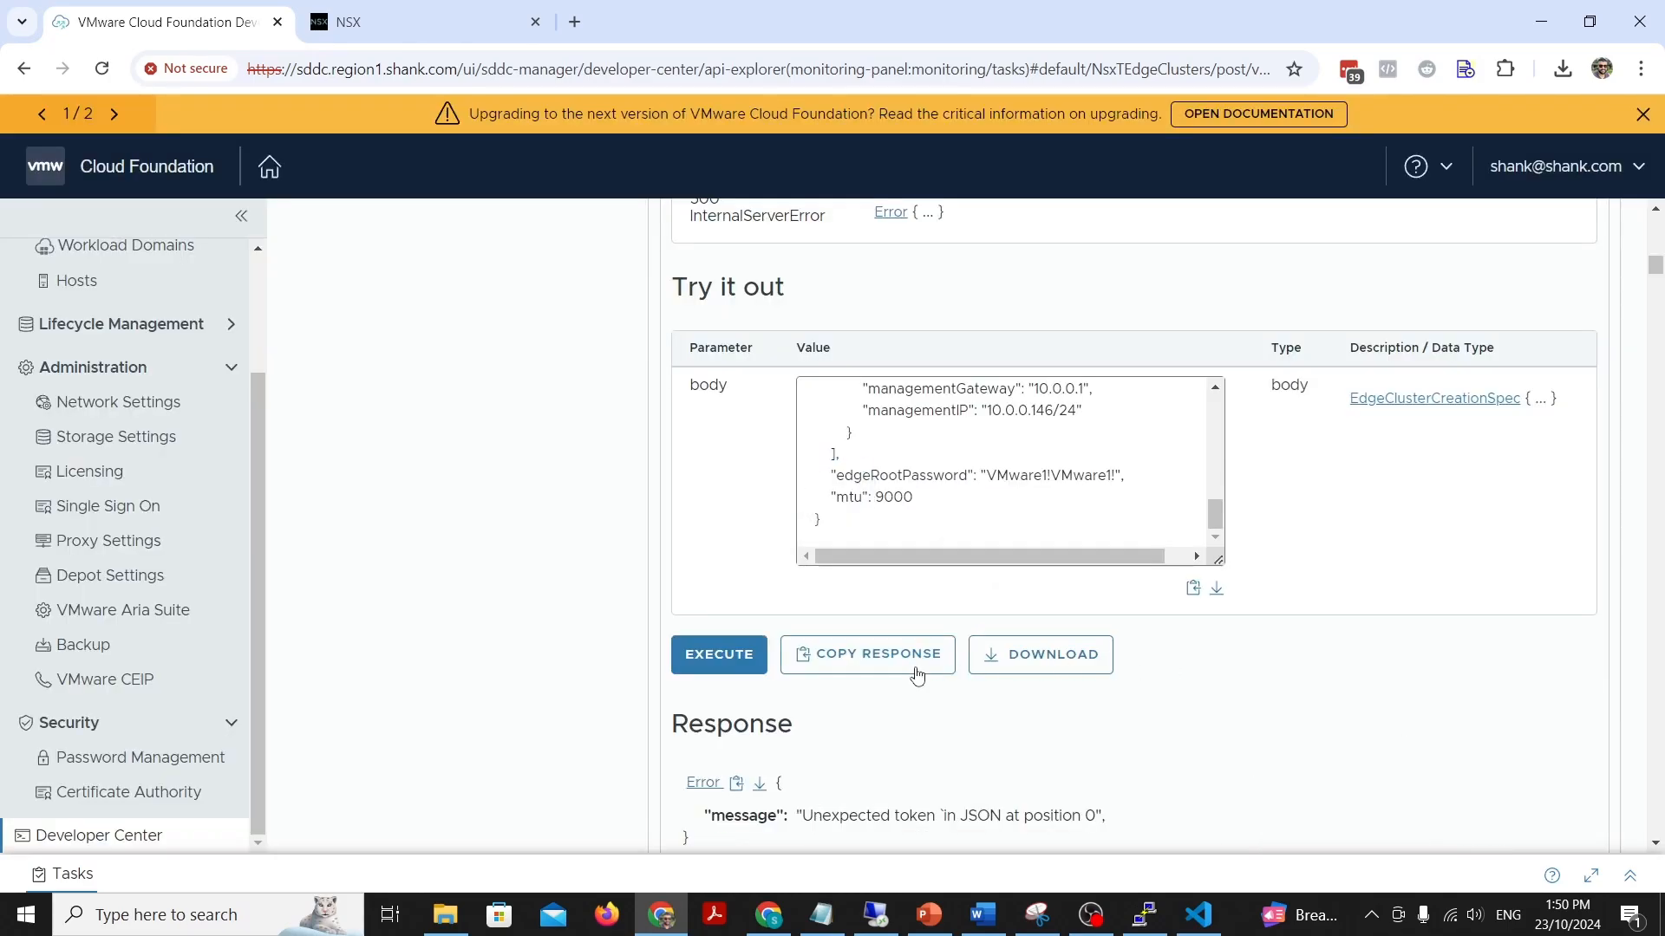
{"action": "scroll", "scroll_direction": "down", "scroll_amount": 3}
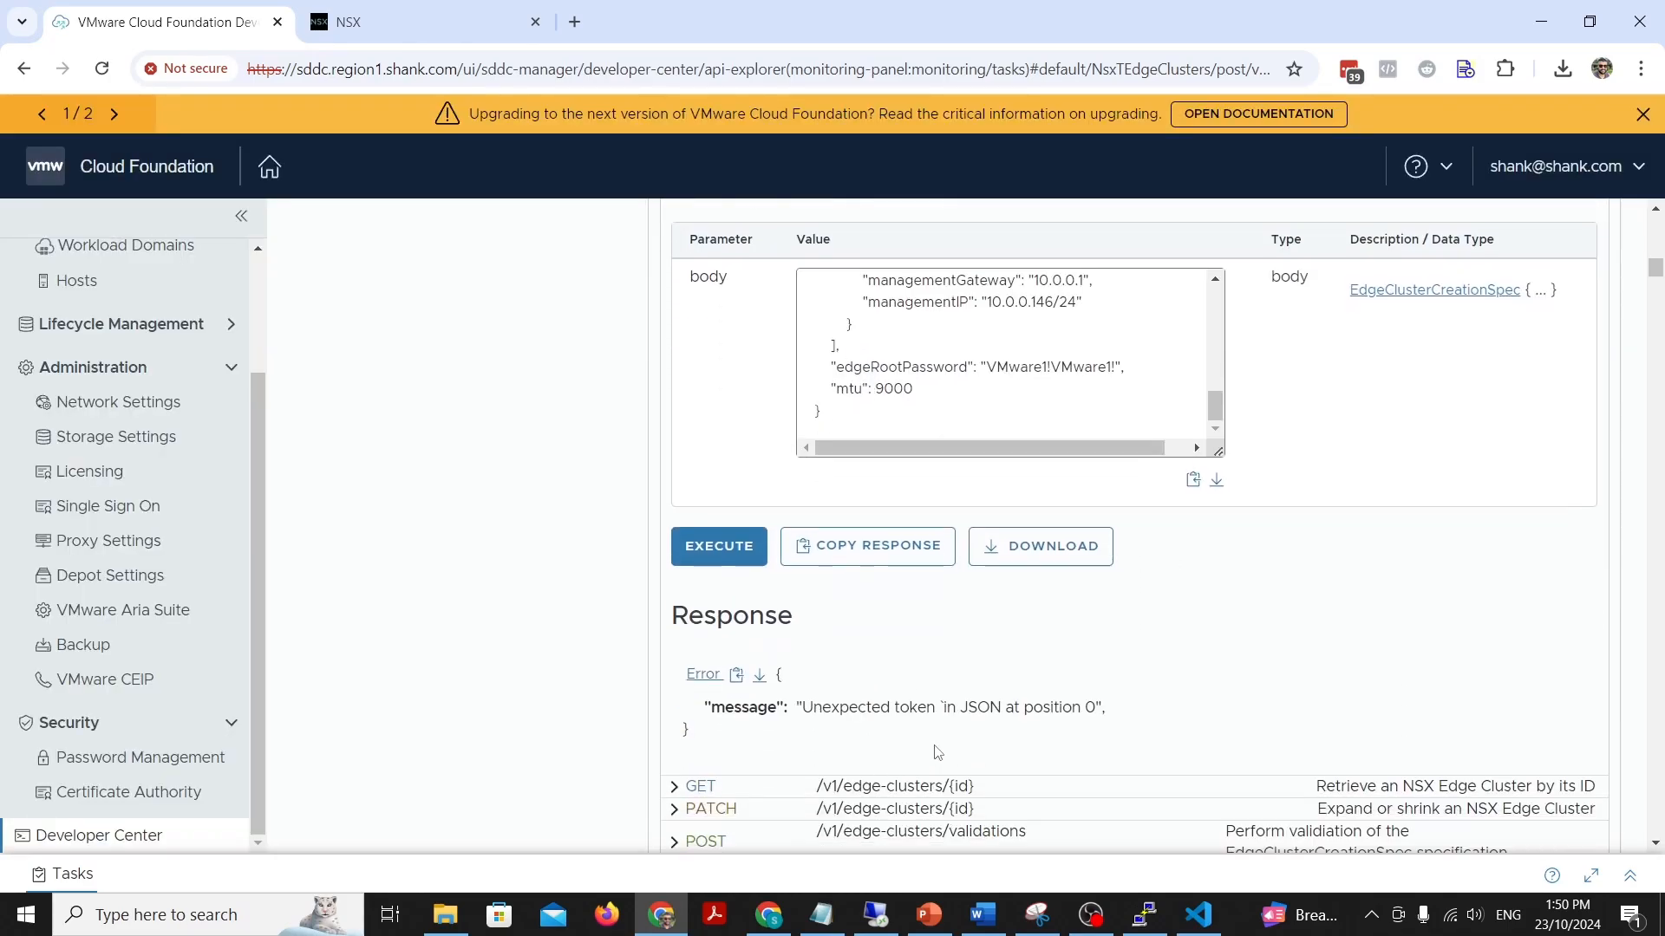
{"action": "mouse_move", "coordinate": [946, 732]}
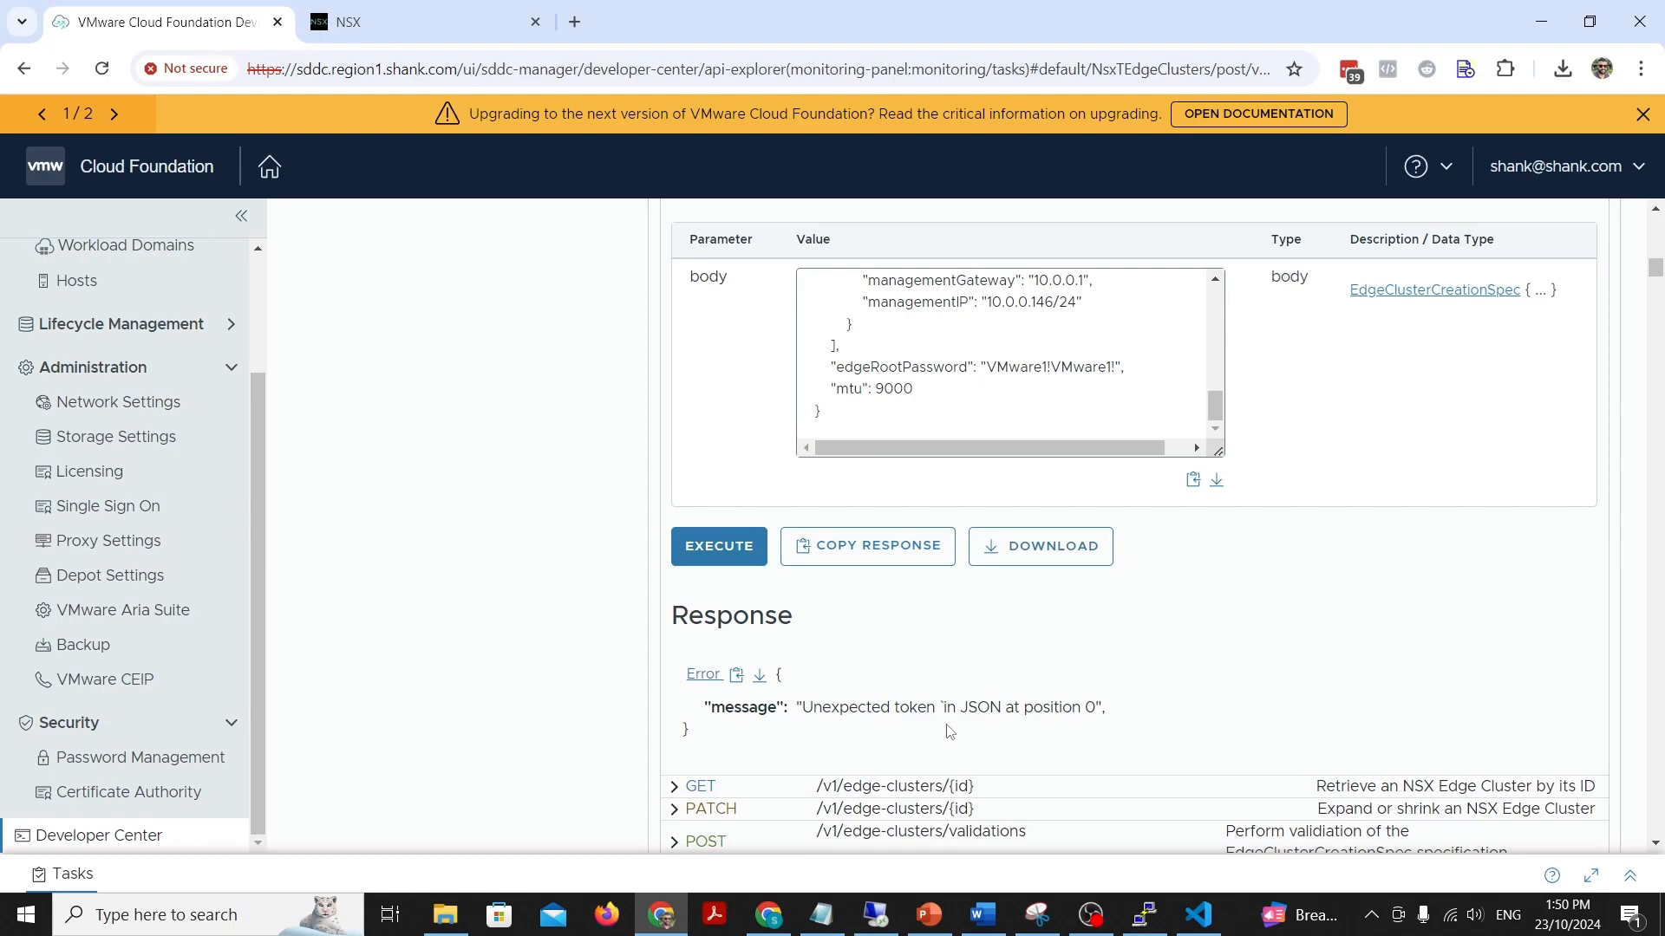
{"action": "mouse_move", "coordinate": [1101, 886]}
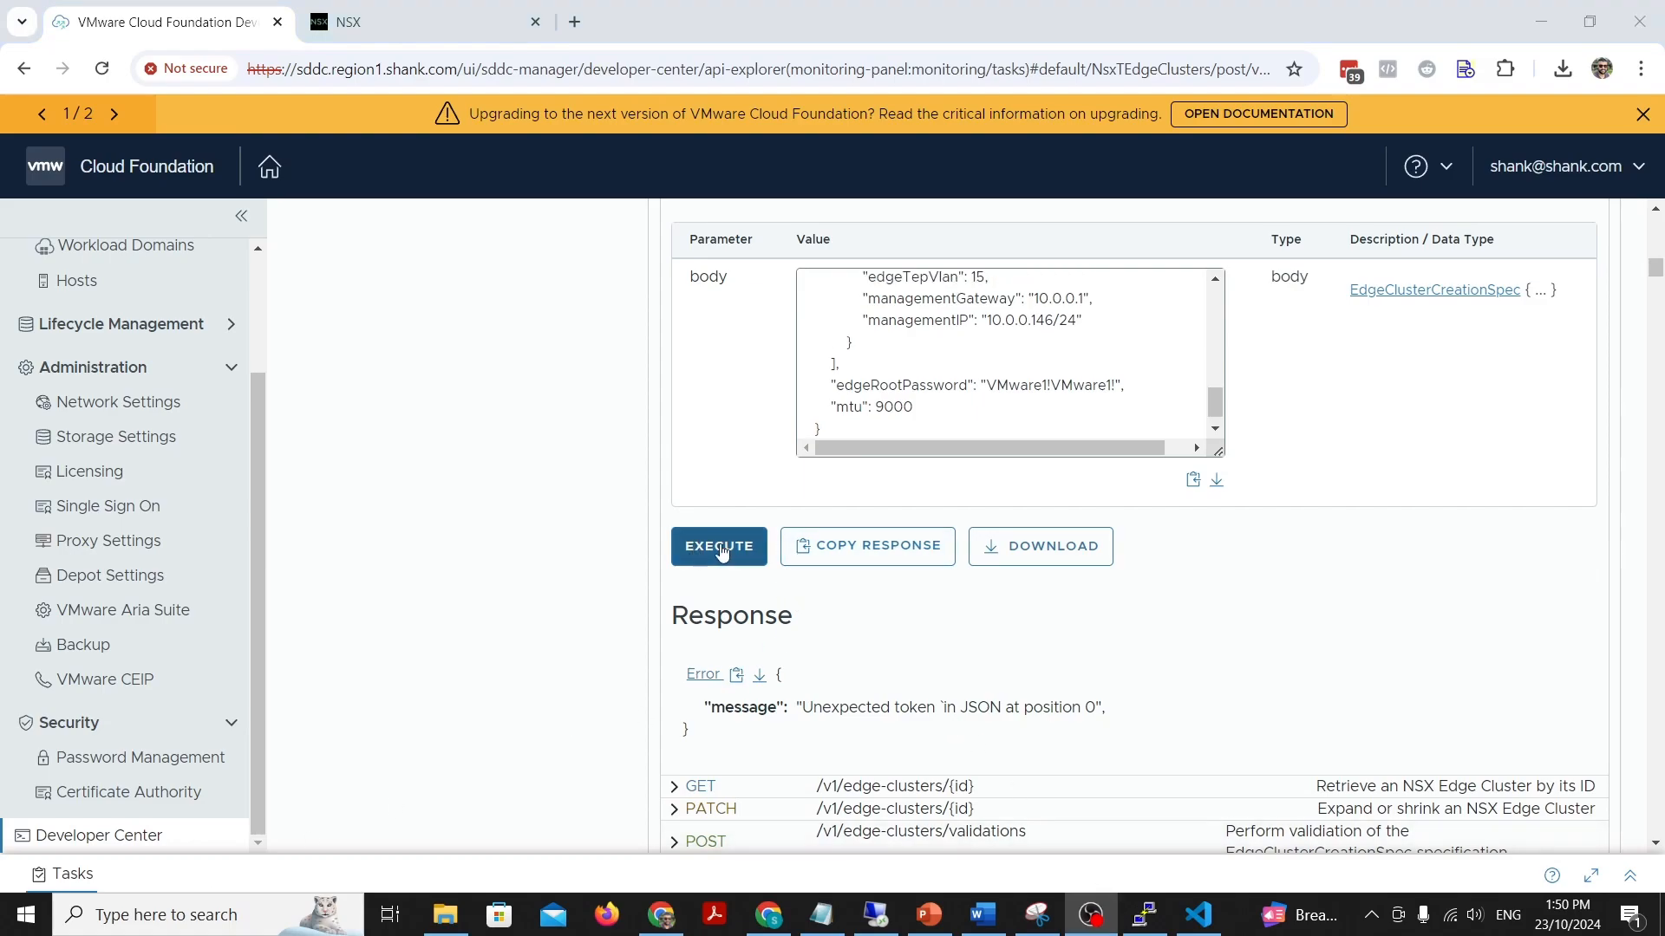
Step: Re-execute POST /v1/edge-clusters and track the 'Adding edge cluster rwar' task in Tasks
{"action": "left_click", "coordinate": [718, 546]}
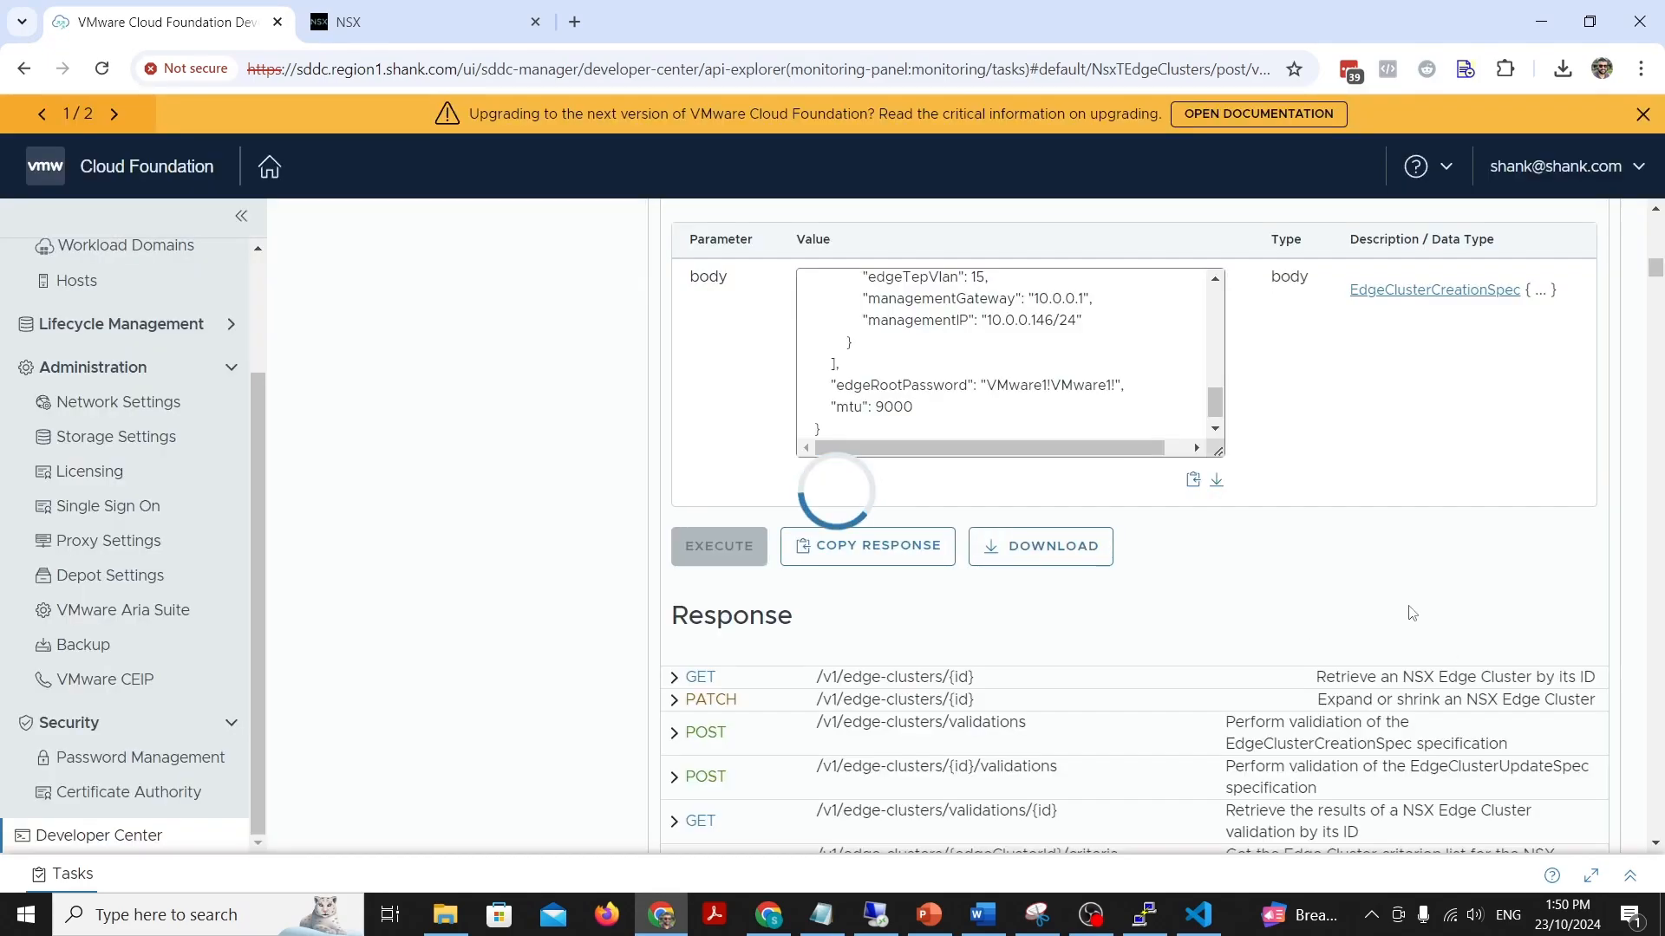
{"action": "left_click", "coordinate": [718, 545]}
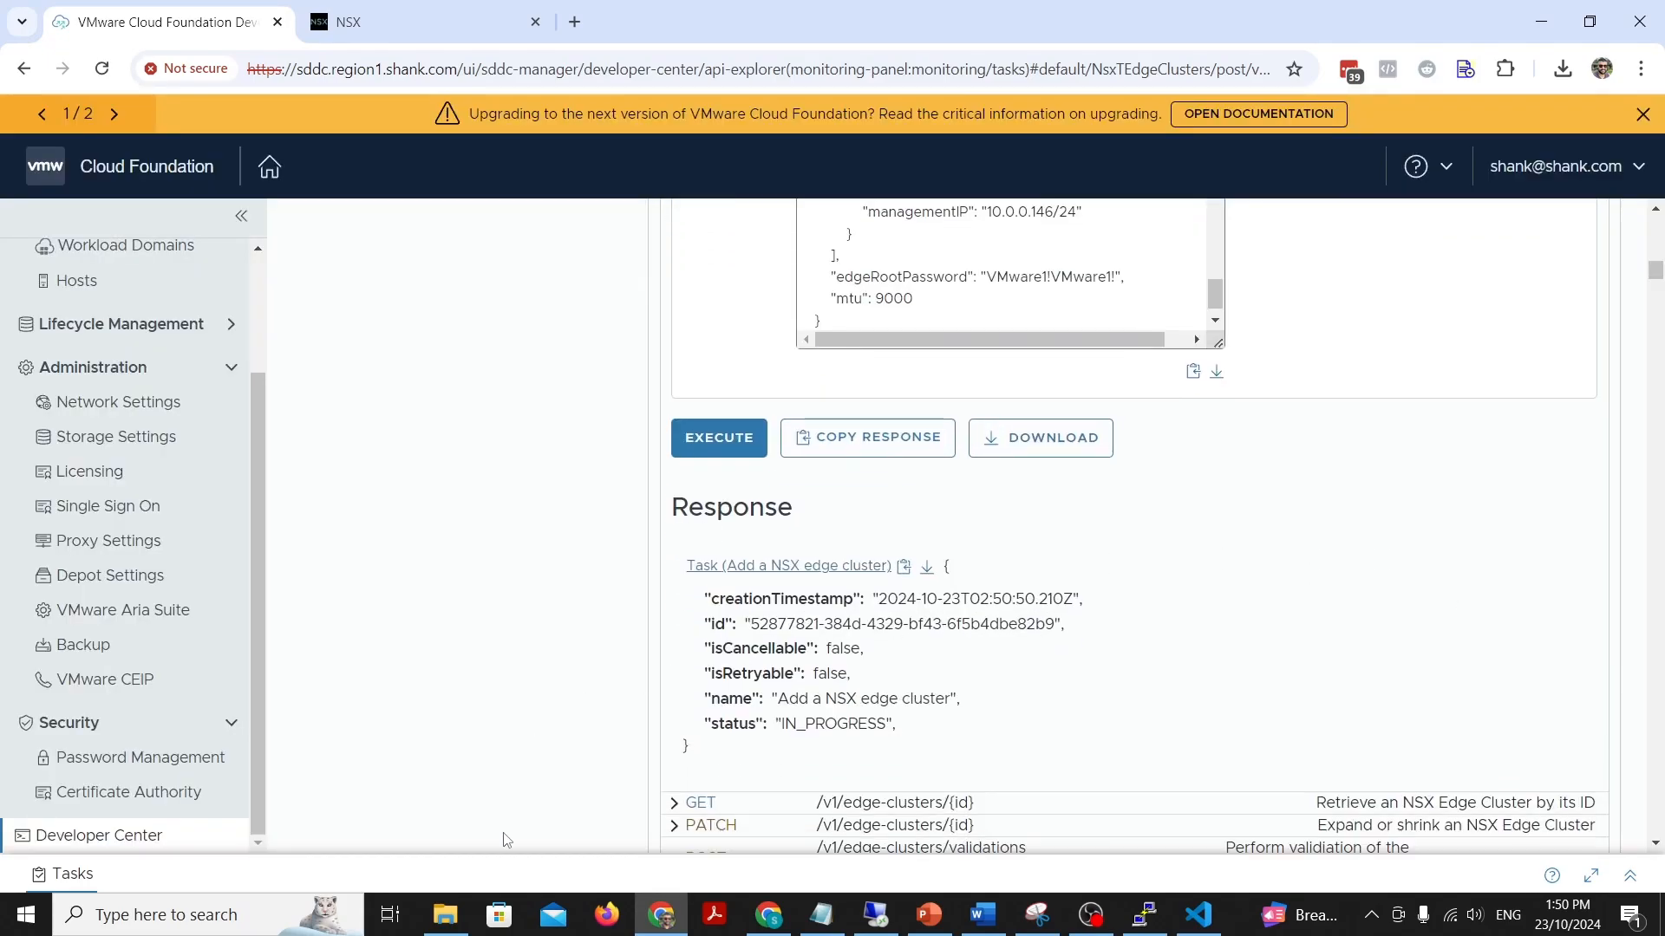
{"action": "left_click", "coordinate": [70, 874]}
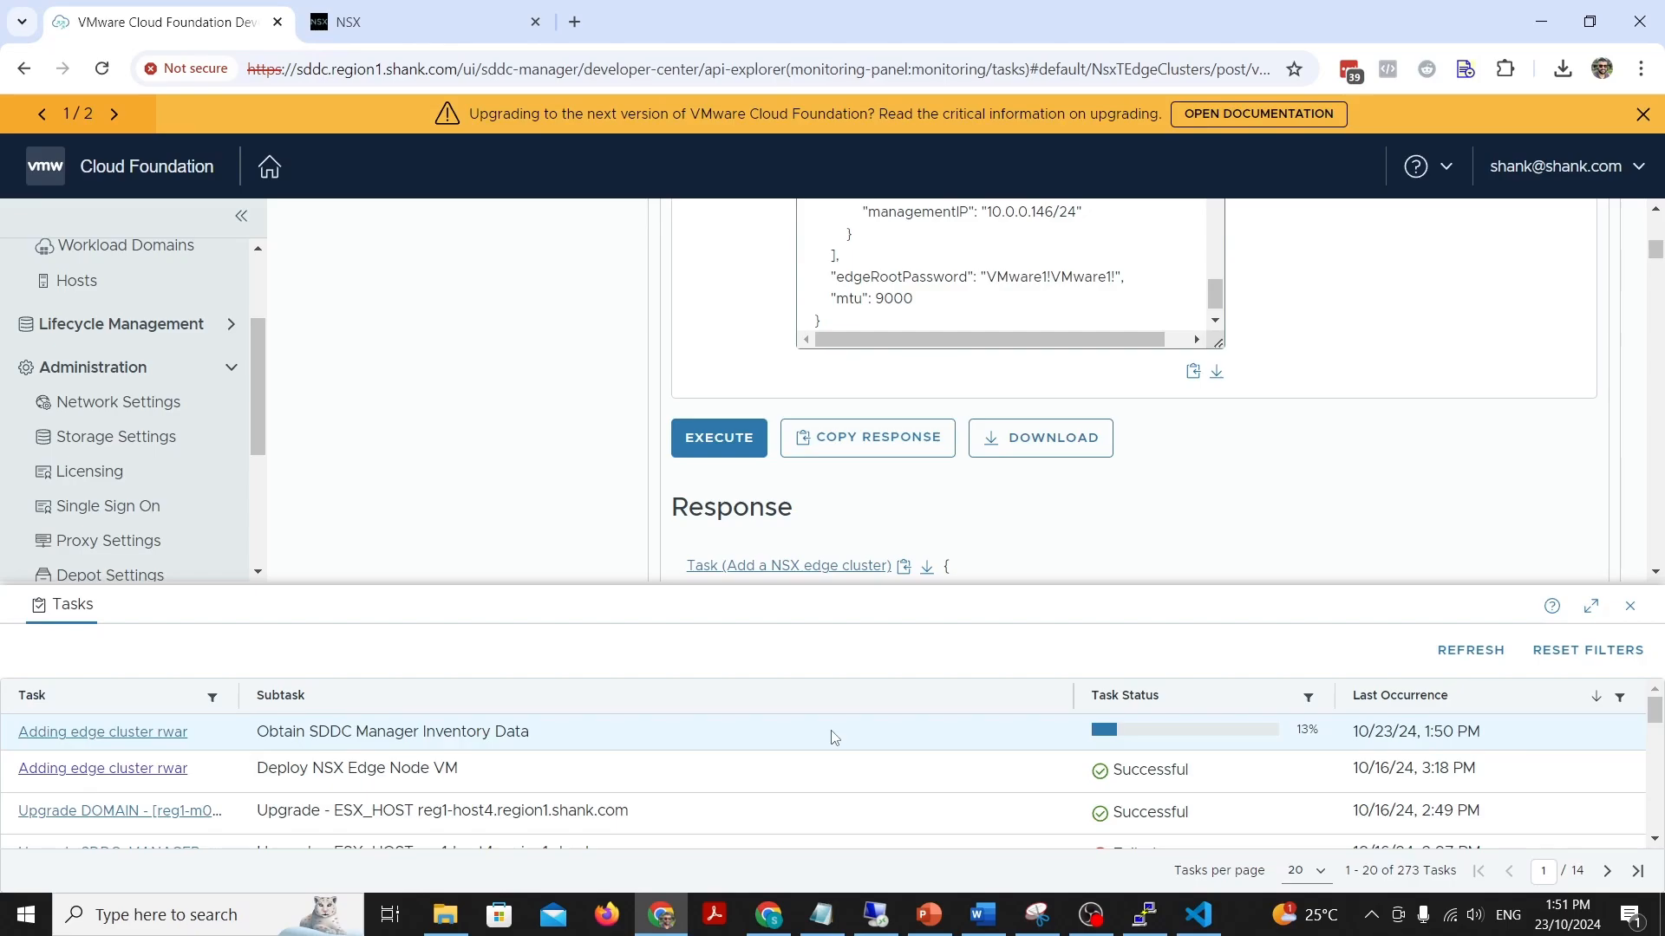
{"action": "left_click", "coordinate": [125, 246]}
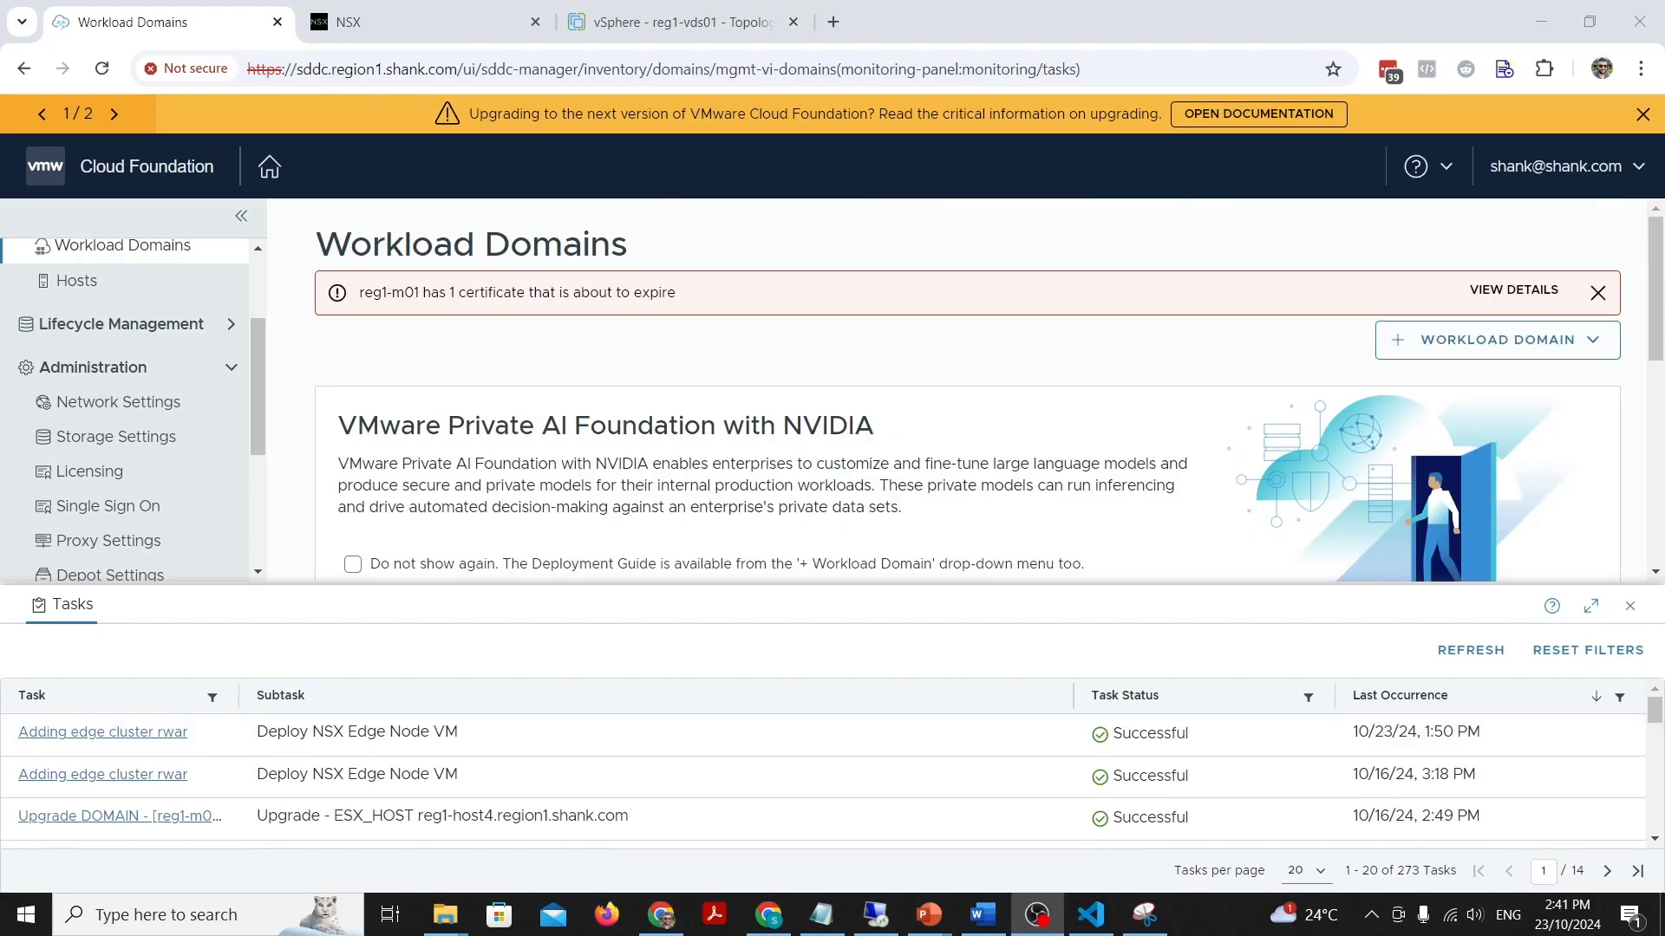
{"action": "mouse_move", "coordinate": [1433, 756]}
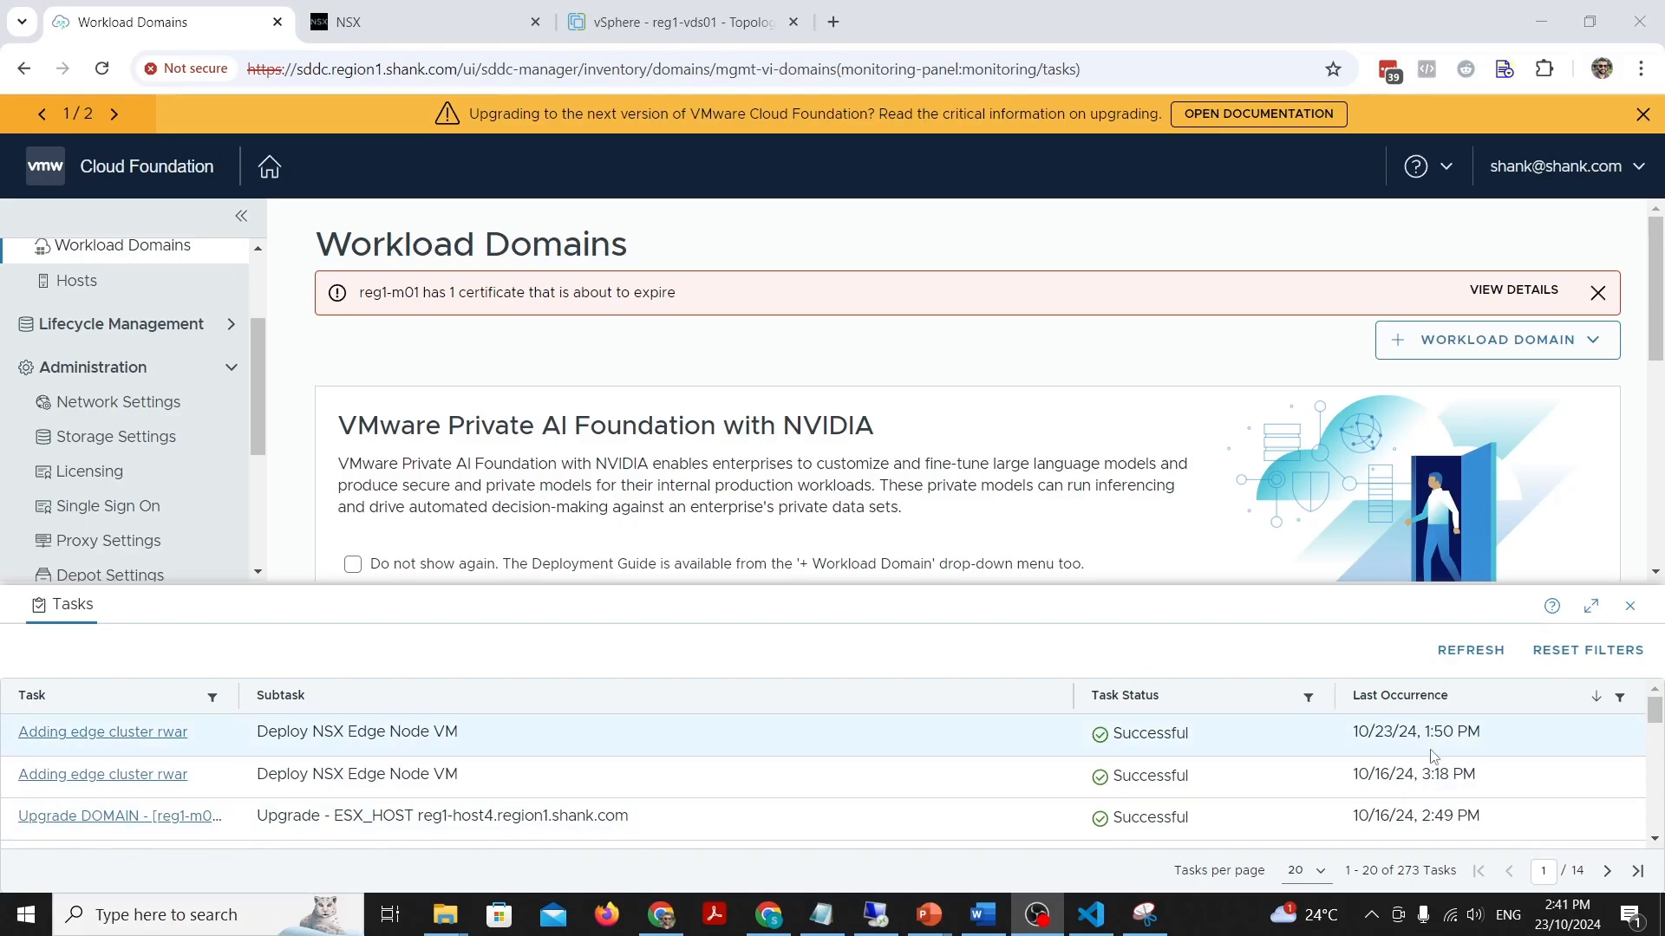
{"action": "left_click", "coordinate": [103, 732]}
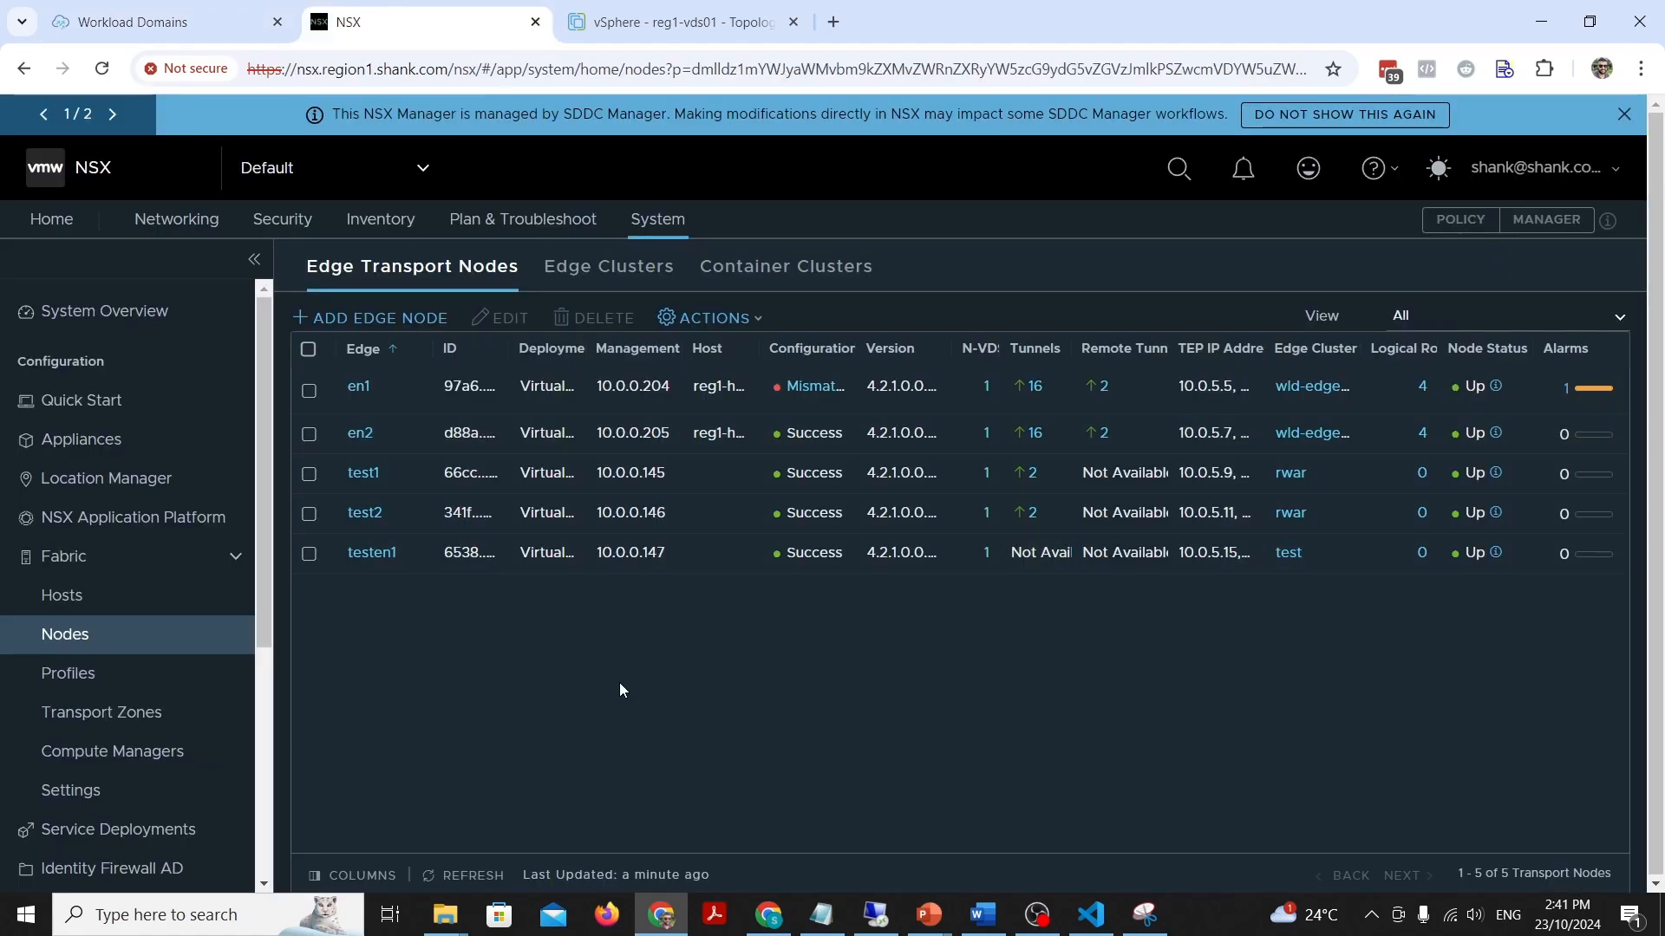
{"action": "mouse_move", "coordinate": [468, 512]}
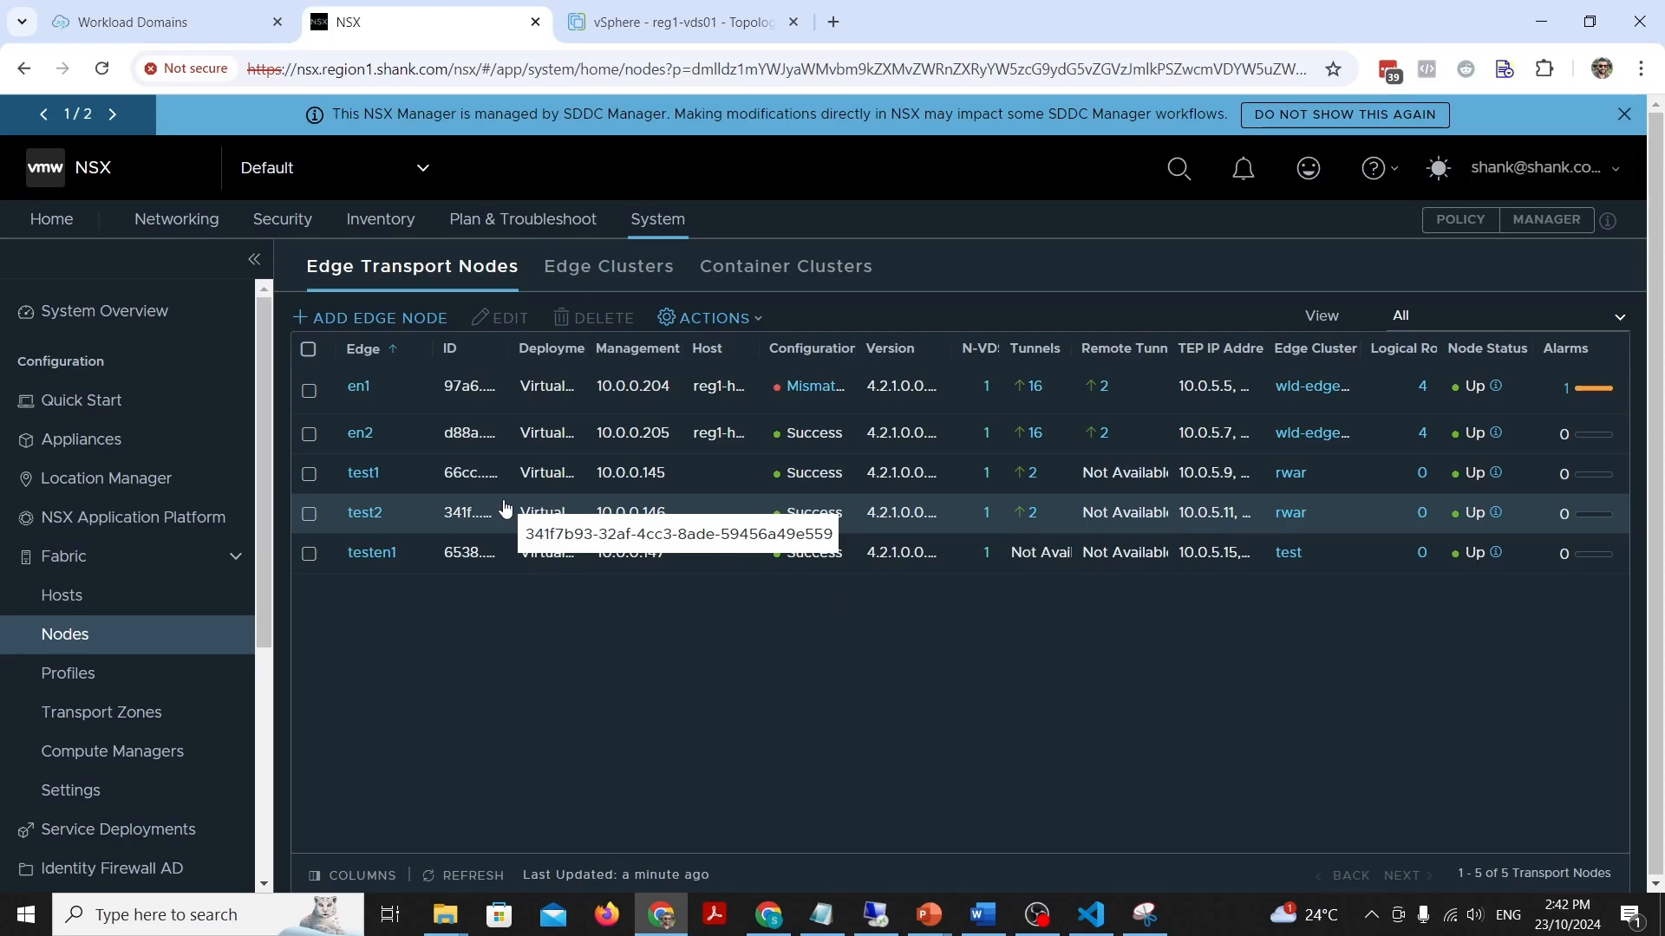
{"action": "mouse_move", "coordinate": [597, 244]}
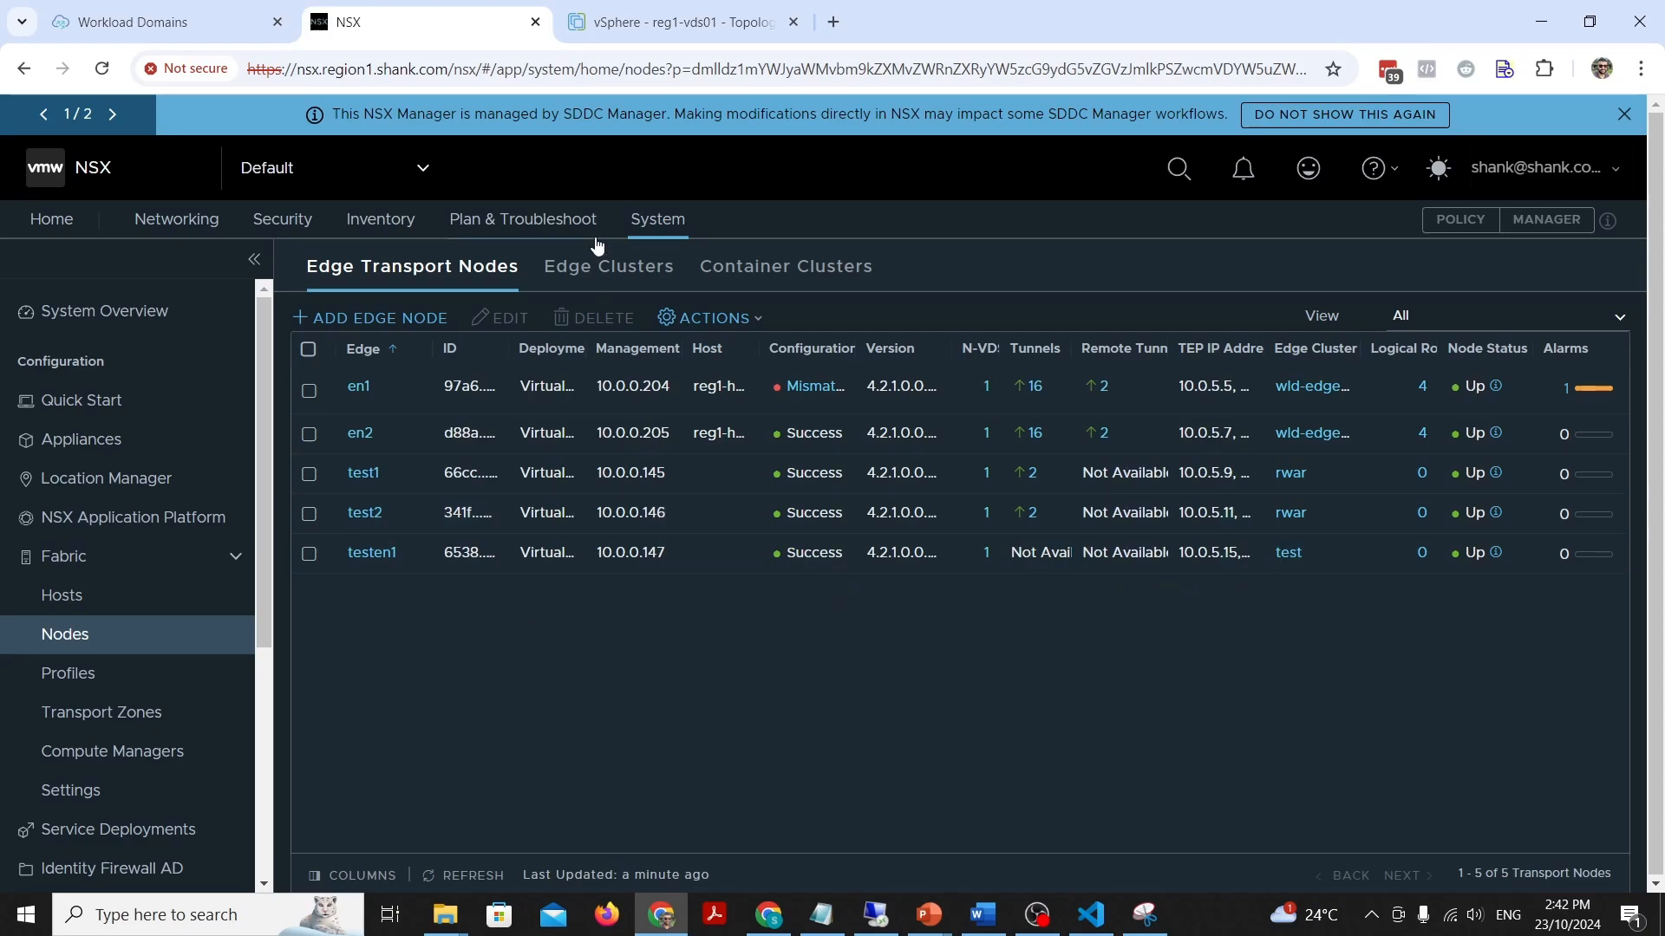
Step: Inspect rwar's transport nodes test1 and test2 and its VCF-tagged overview, then return to Workload Domains
{"action": "left_click", "coordinate": [607, 266]}
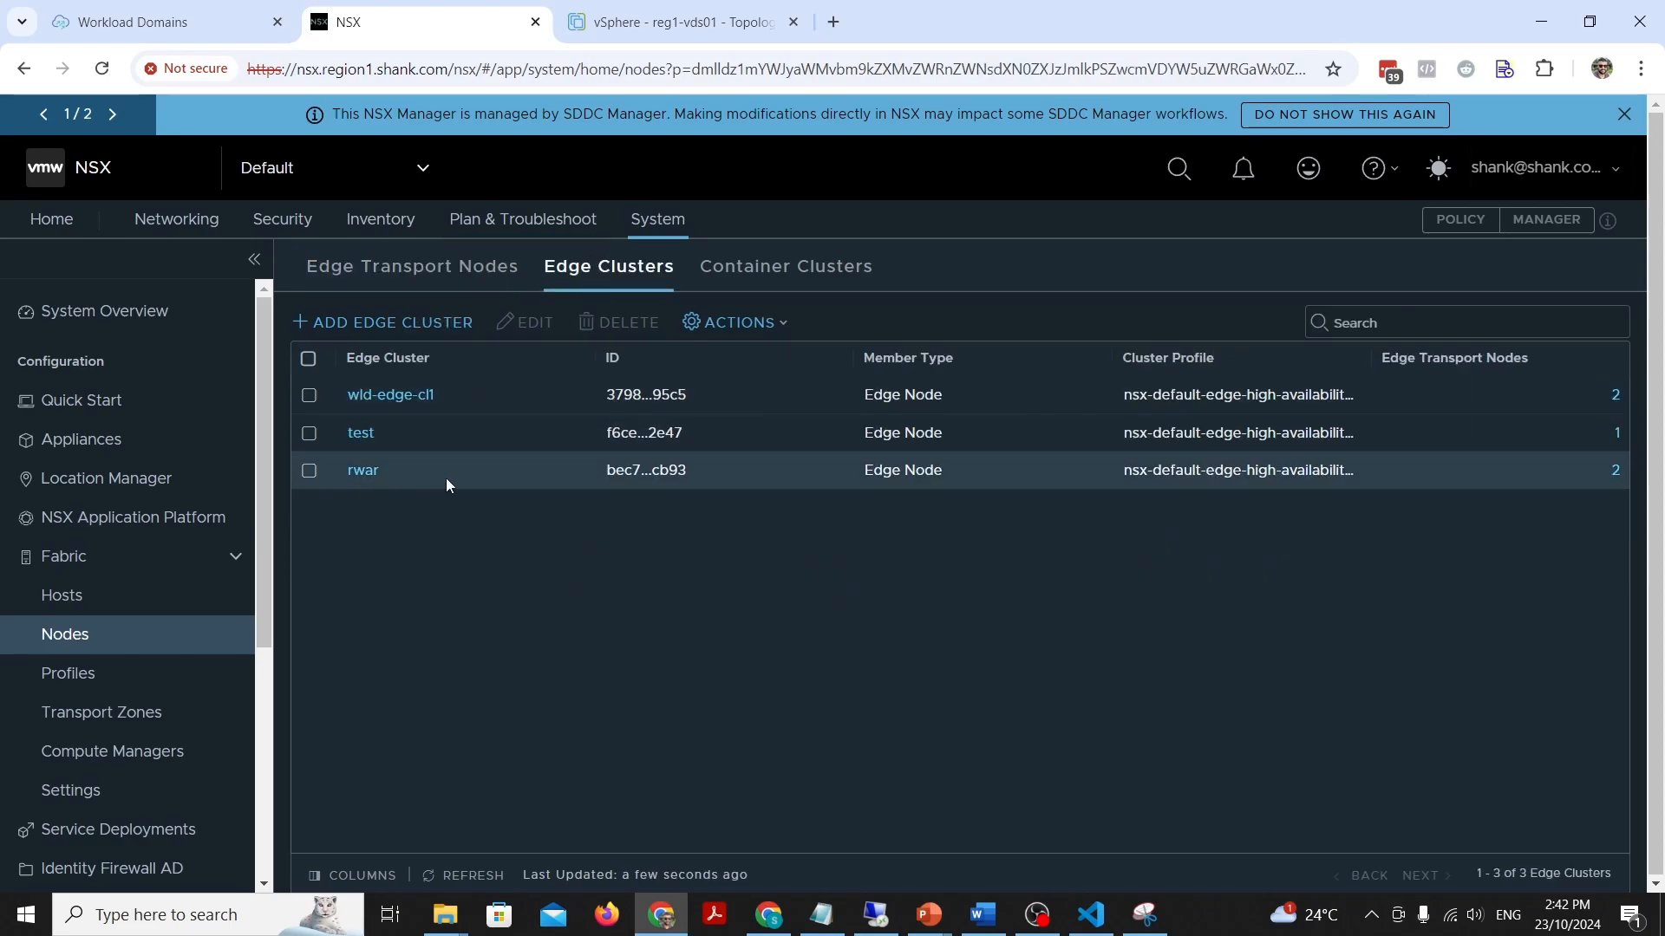
{"action": "left_click", "coordinate": [362, 469]}
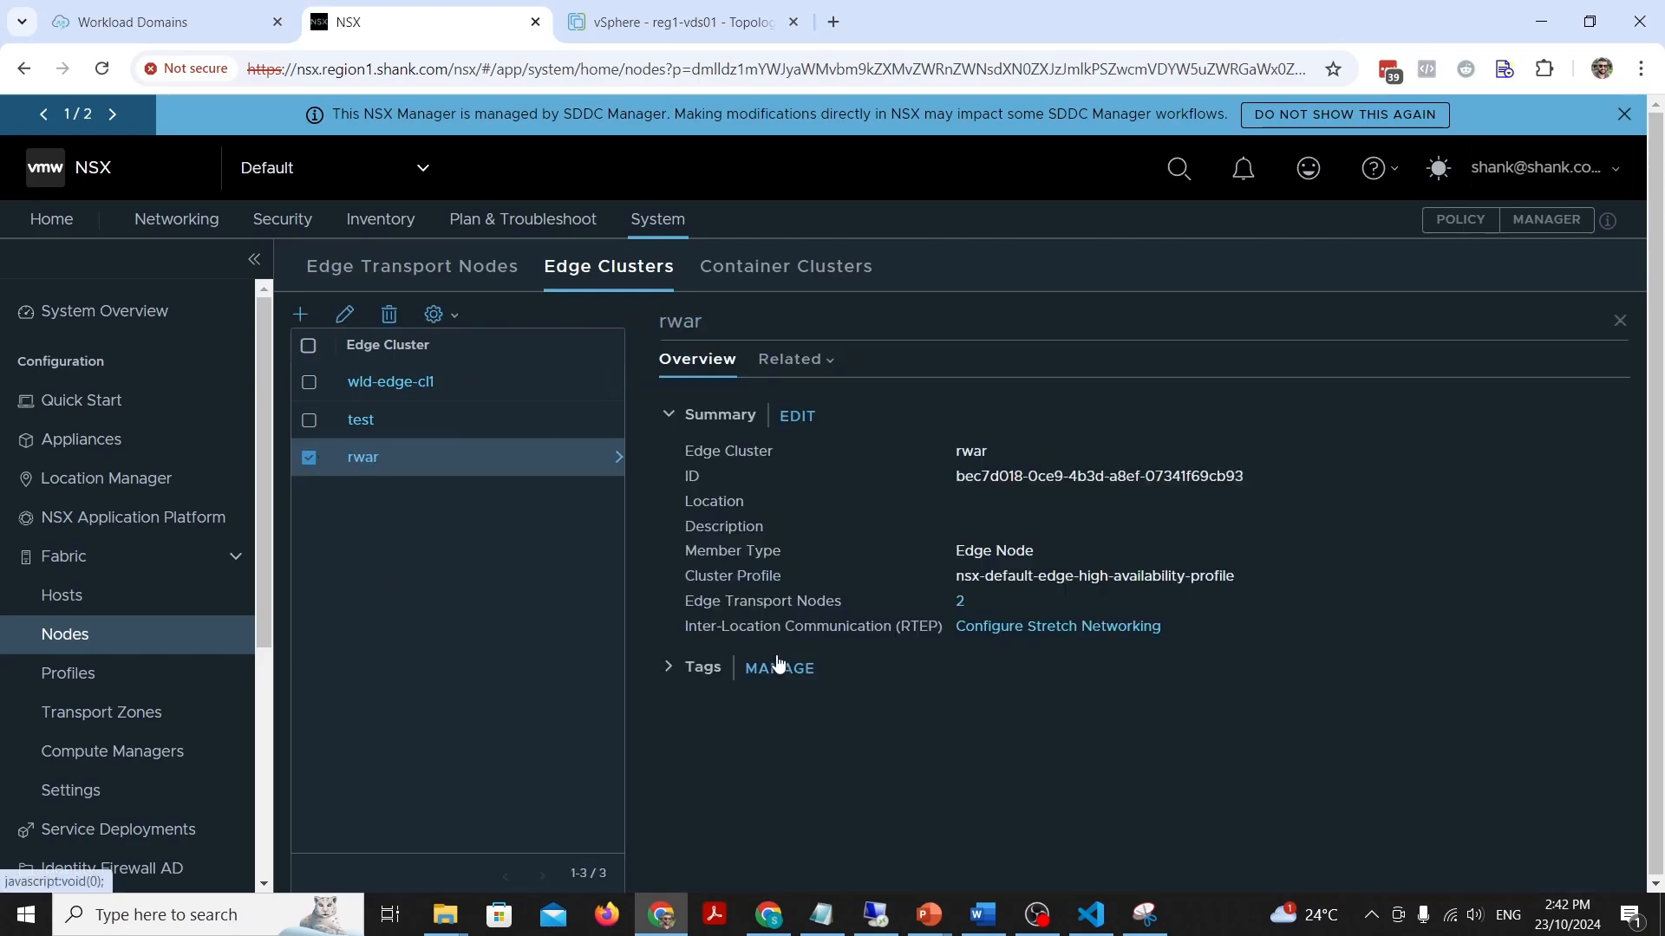
{"action": "left_click", "coordinate": [790, 359]}
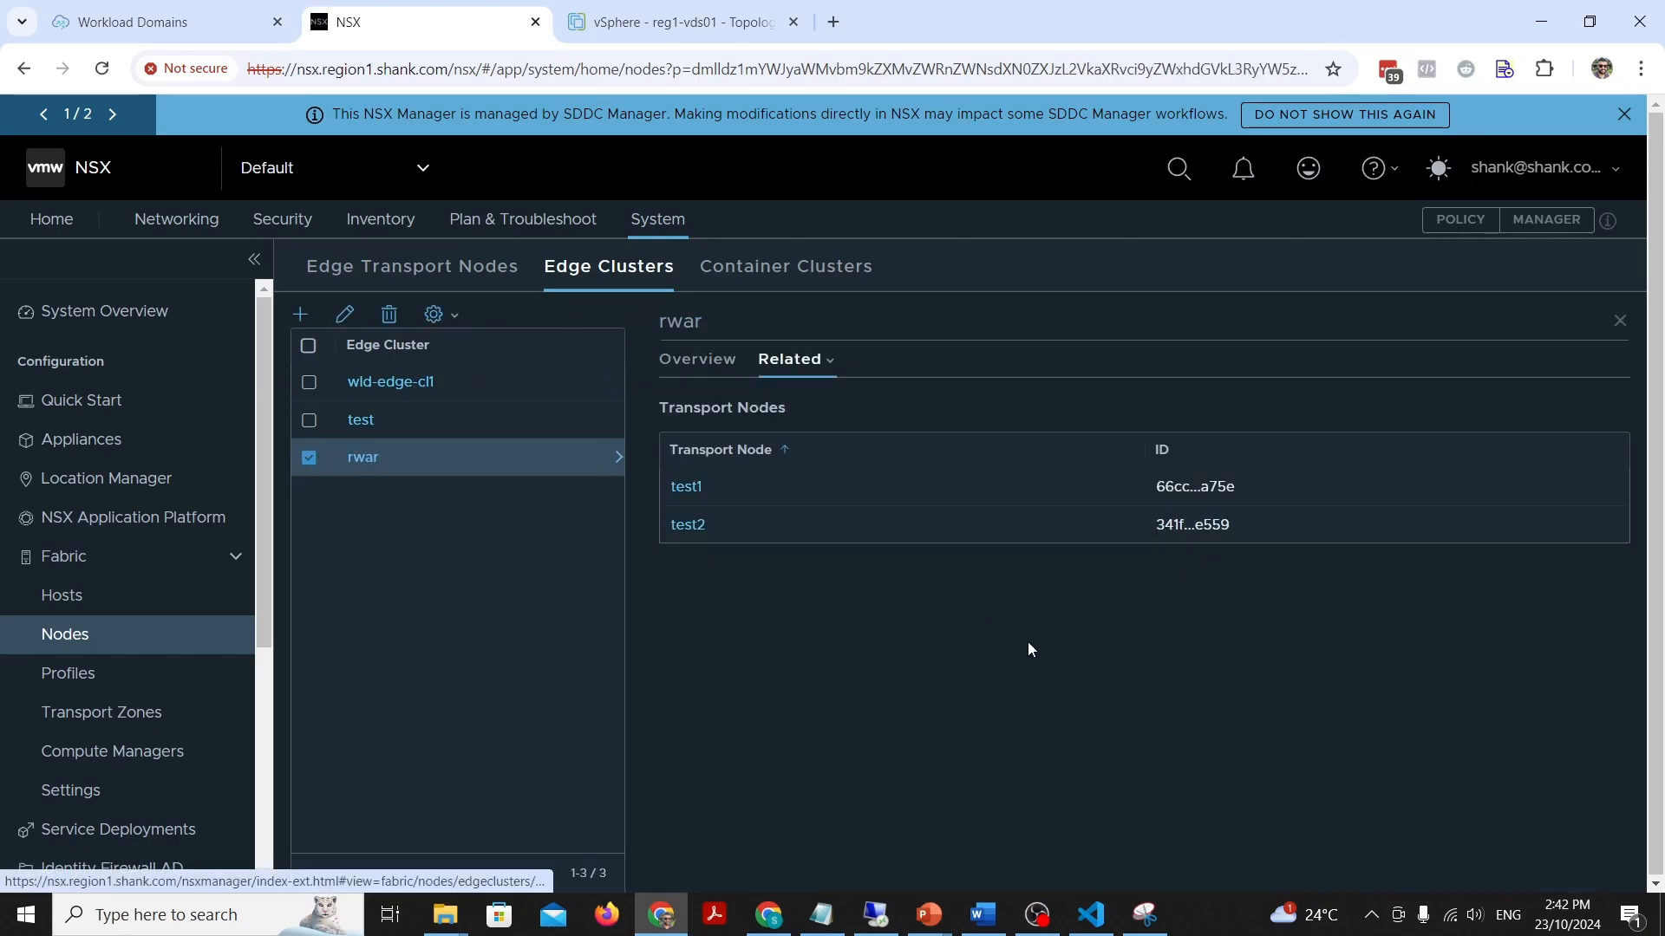
{"action": "mouse_move", "coordinate": [666, 394]}
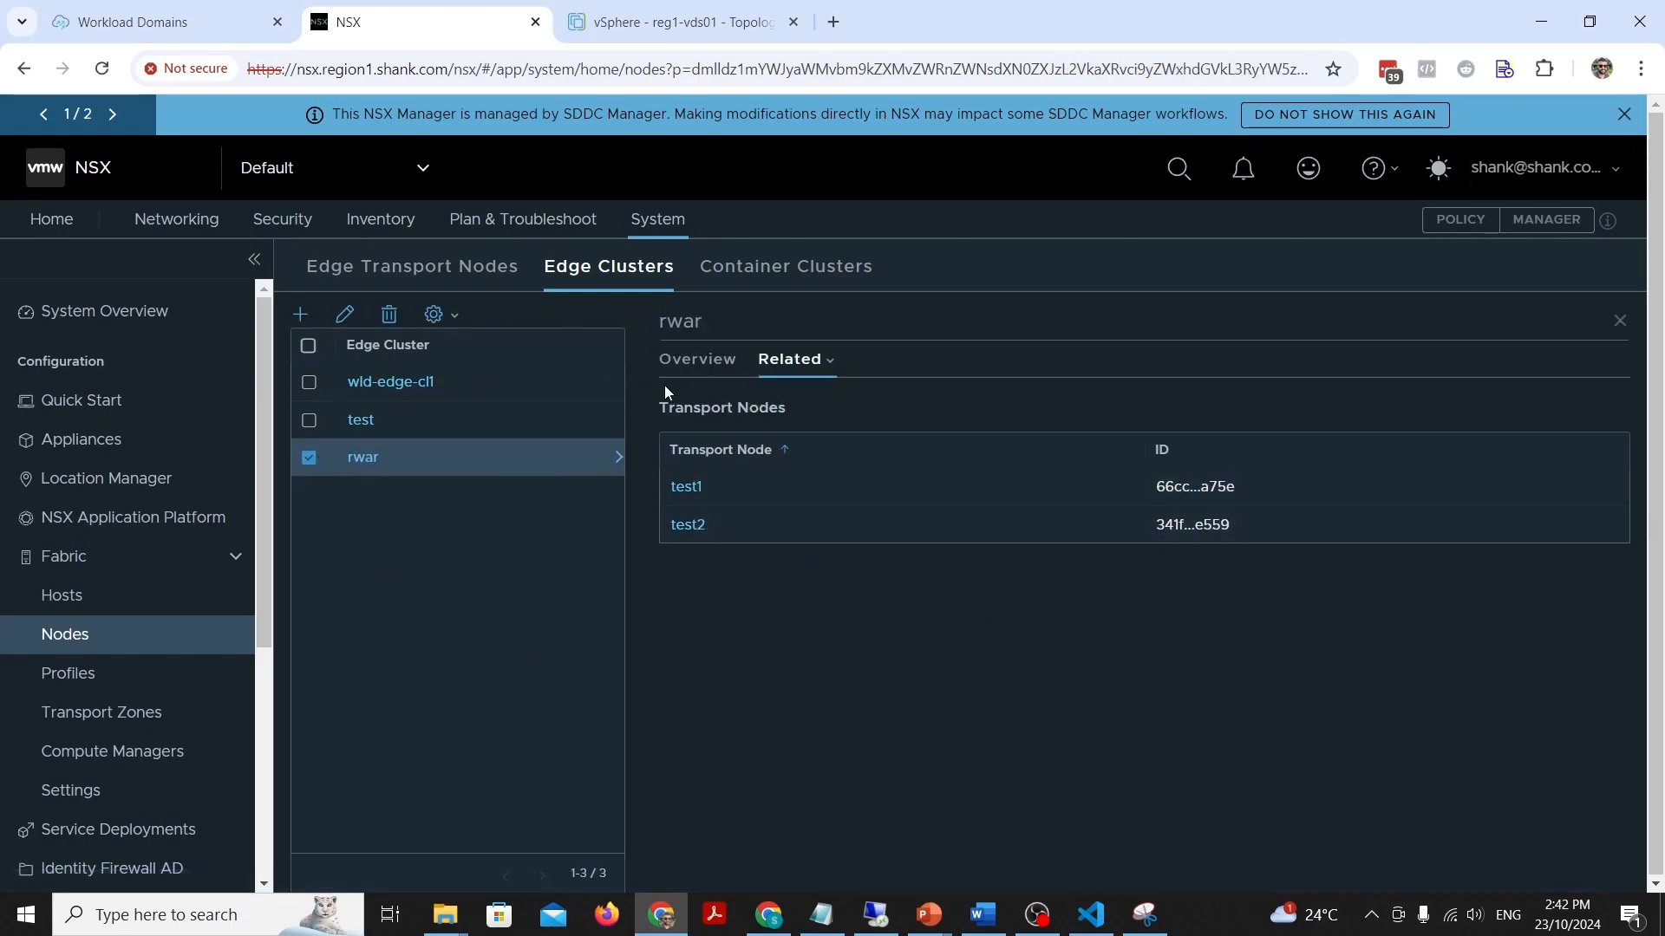
{"action": "left_click", "coordinate": [697, 359]}
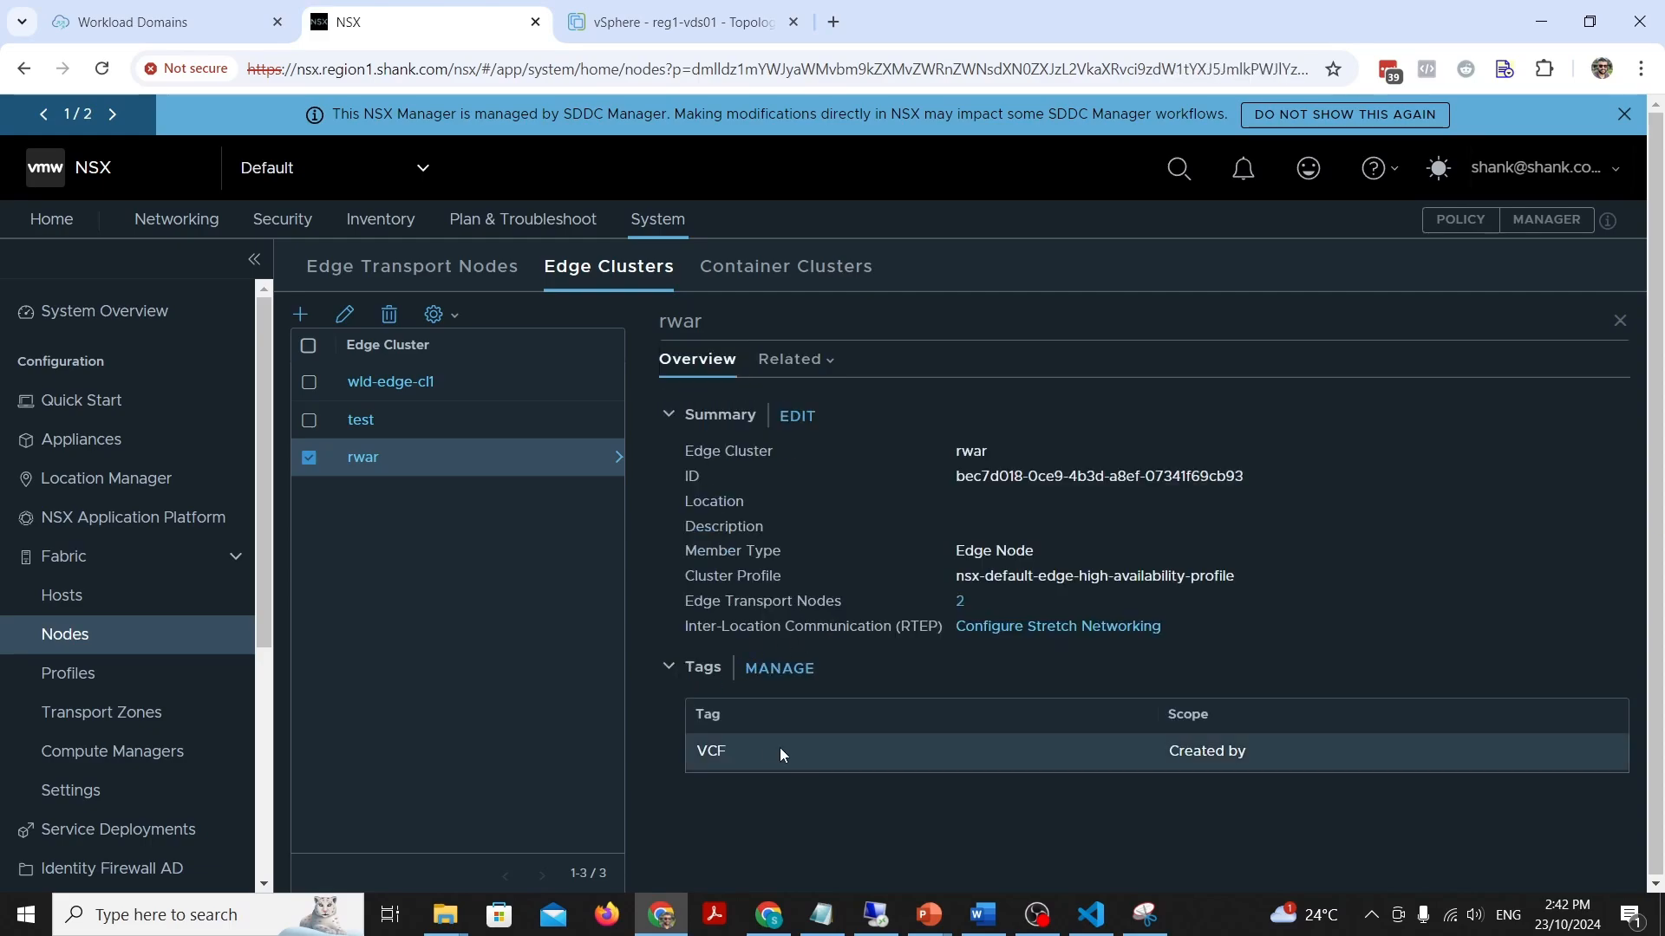
{"action": "mouse_move", "coordinate": [1323, 781]}
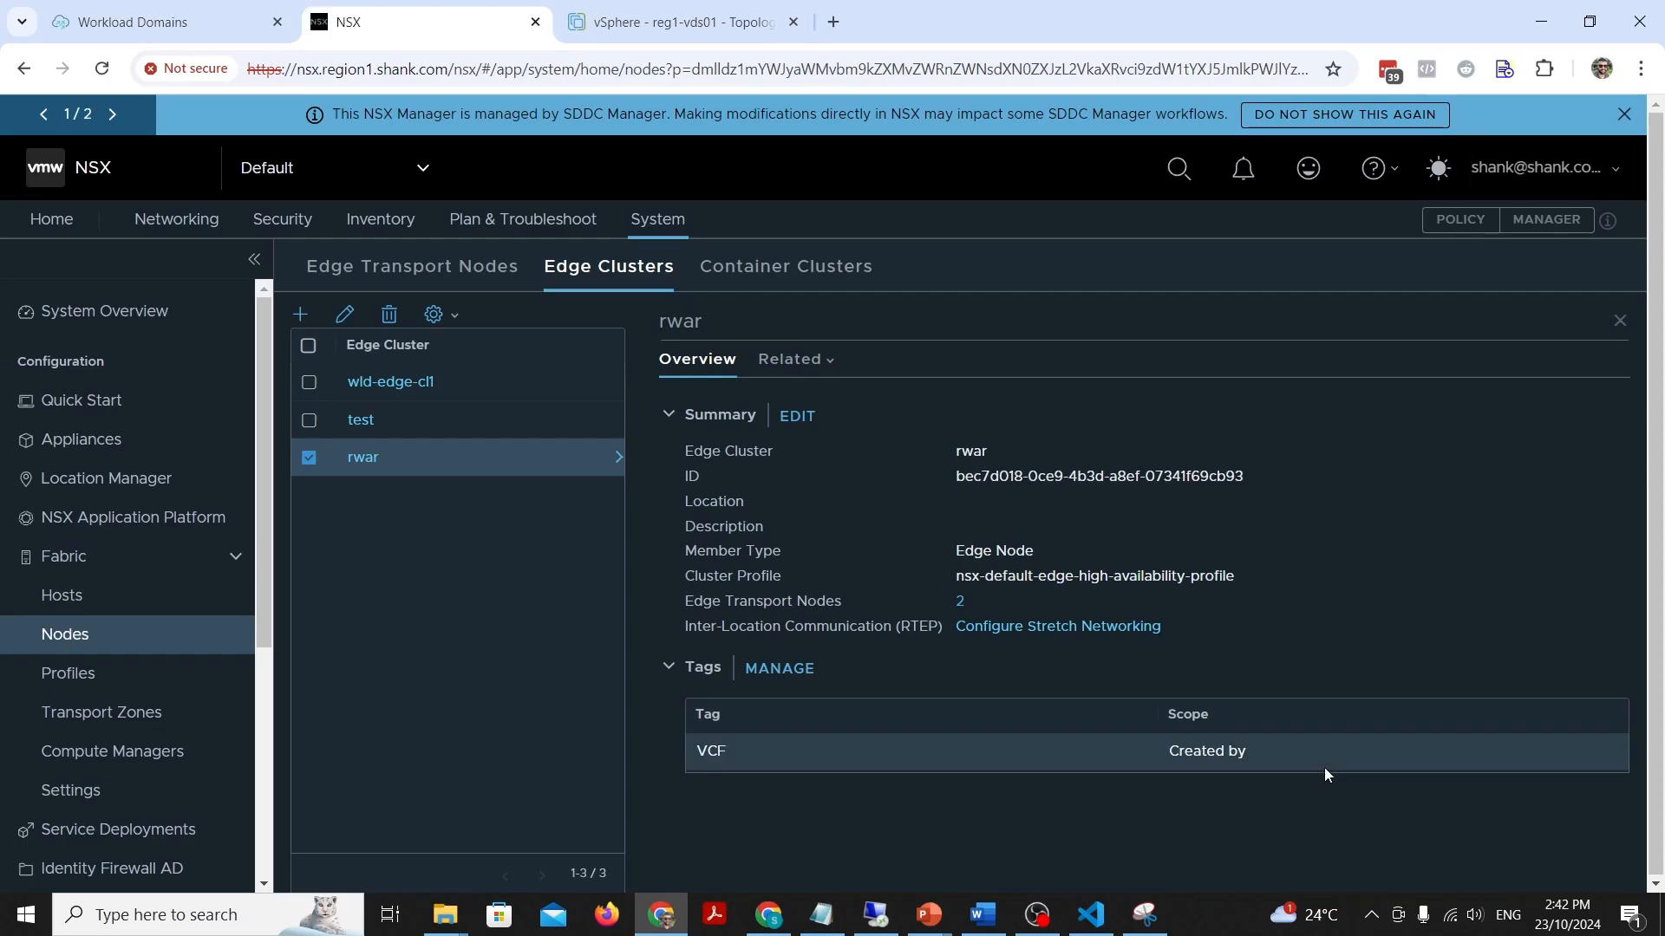
{"action": "left_click", "coordinate": [148, 21]}
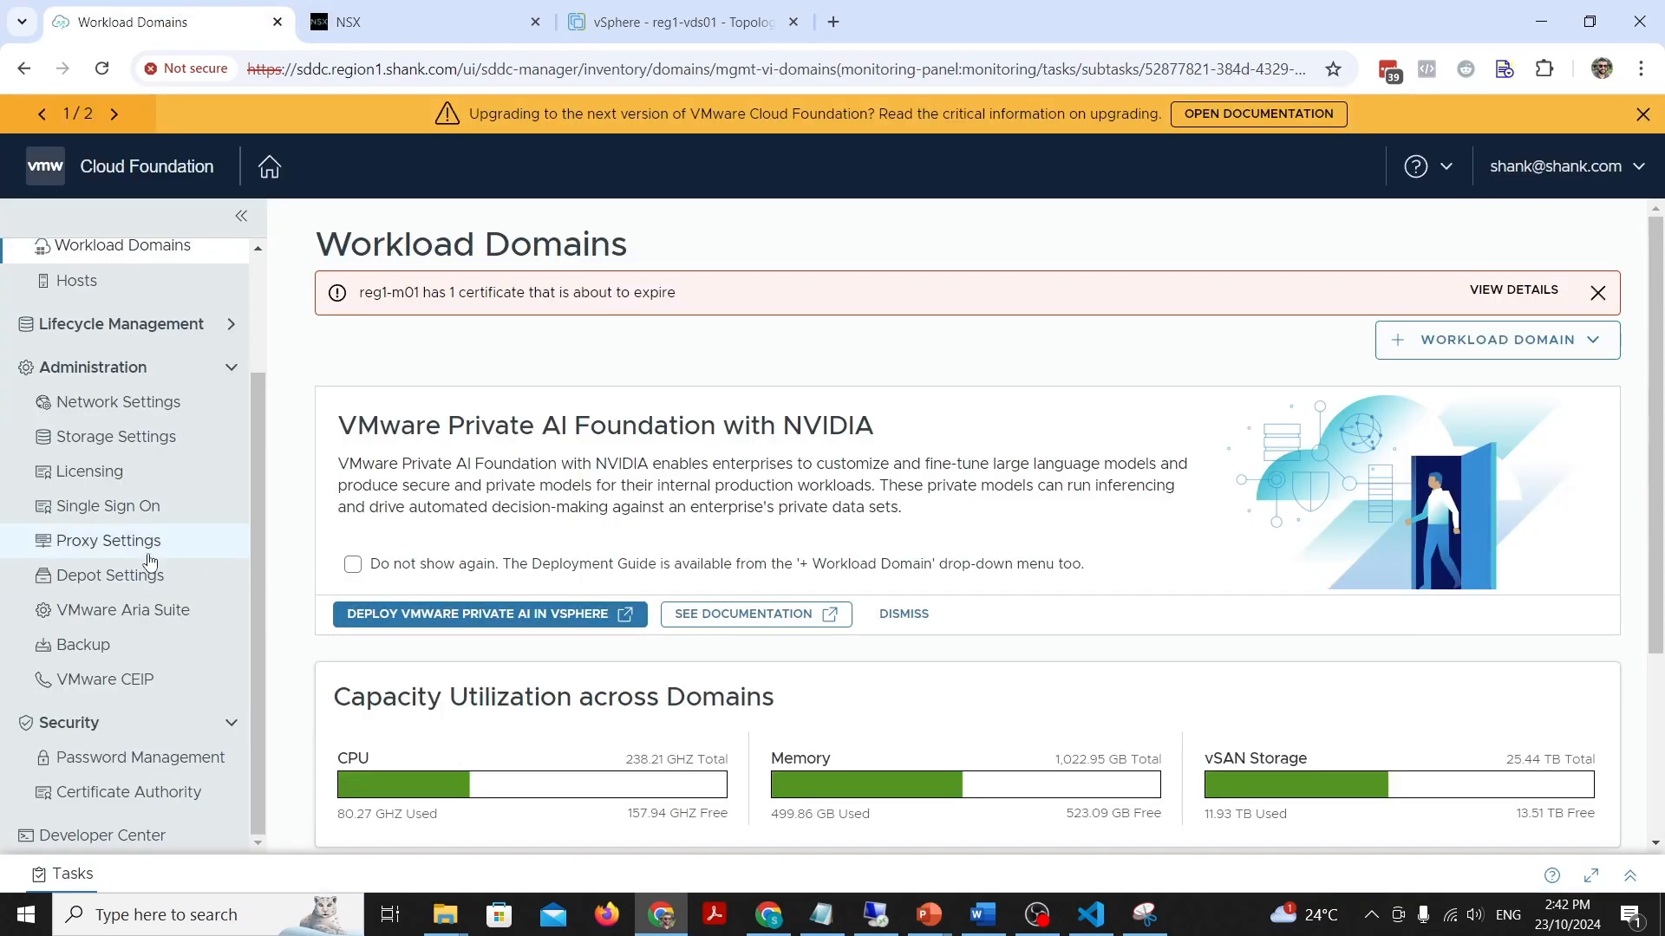
{"action": "mouse_move", "coordinate": [280, 532]}
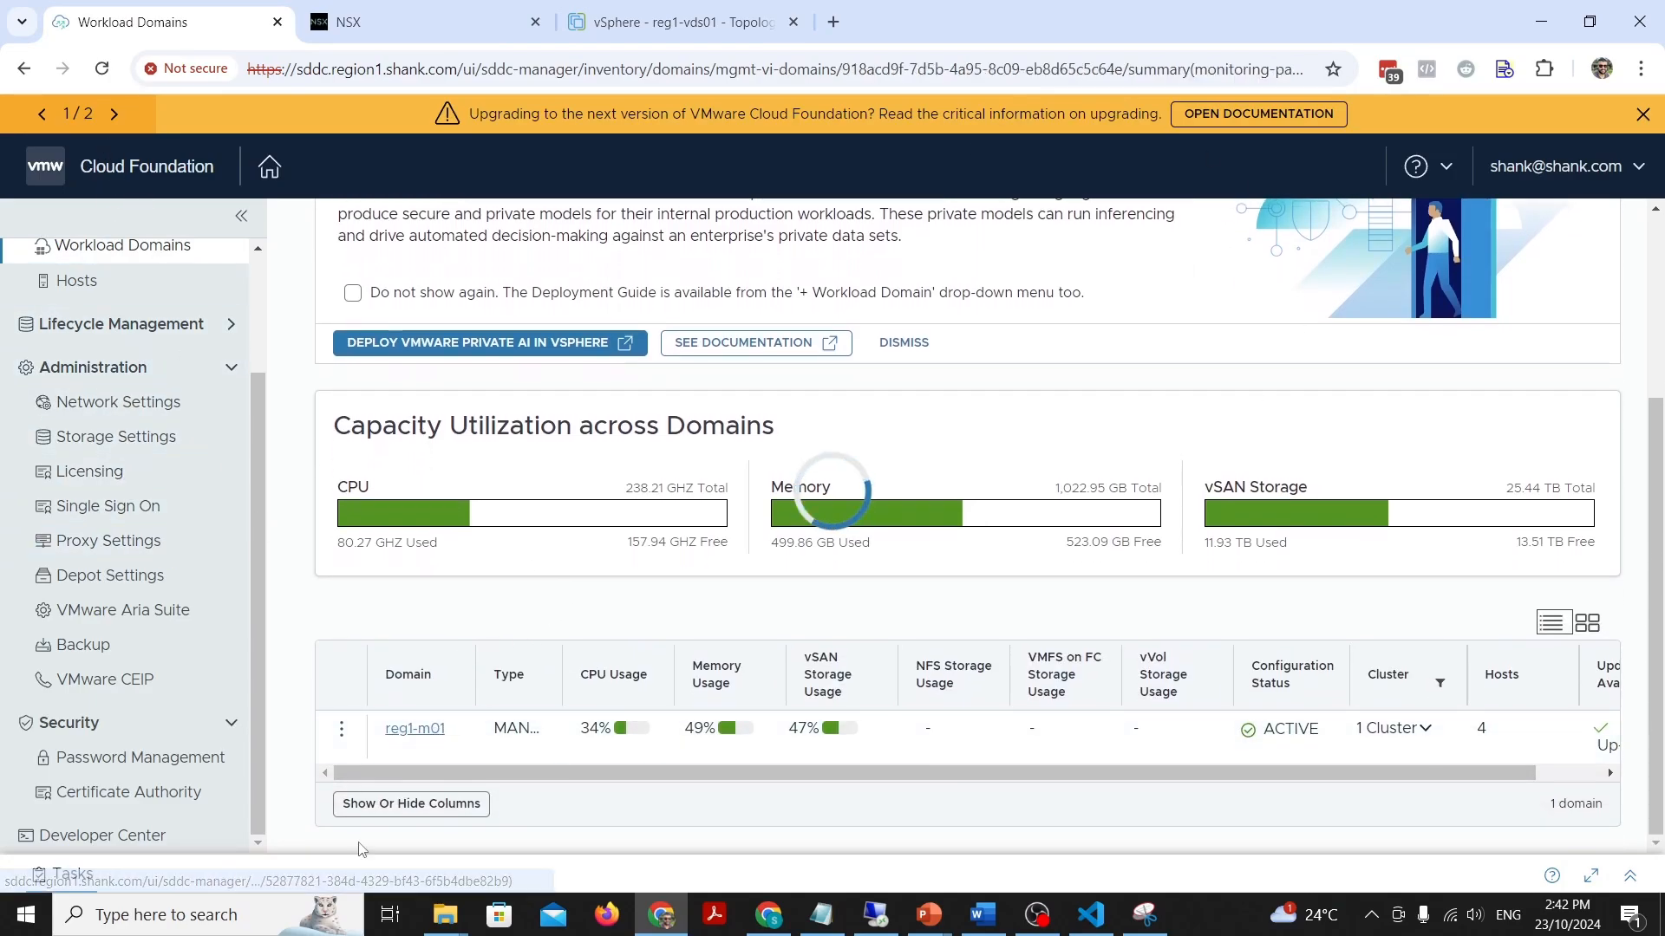
Step: Open reg1-m01 and view its Edge Clusters tab listing rwar
{"action": "left_click", "coordinate": [414, 728]}
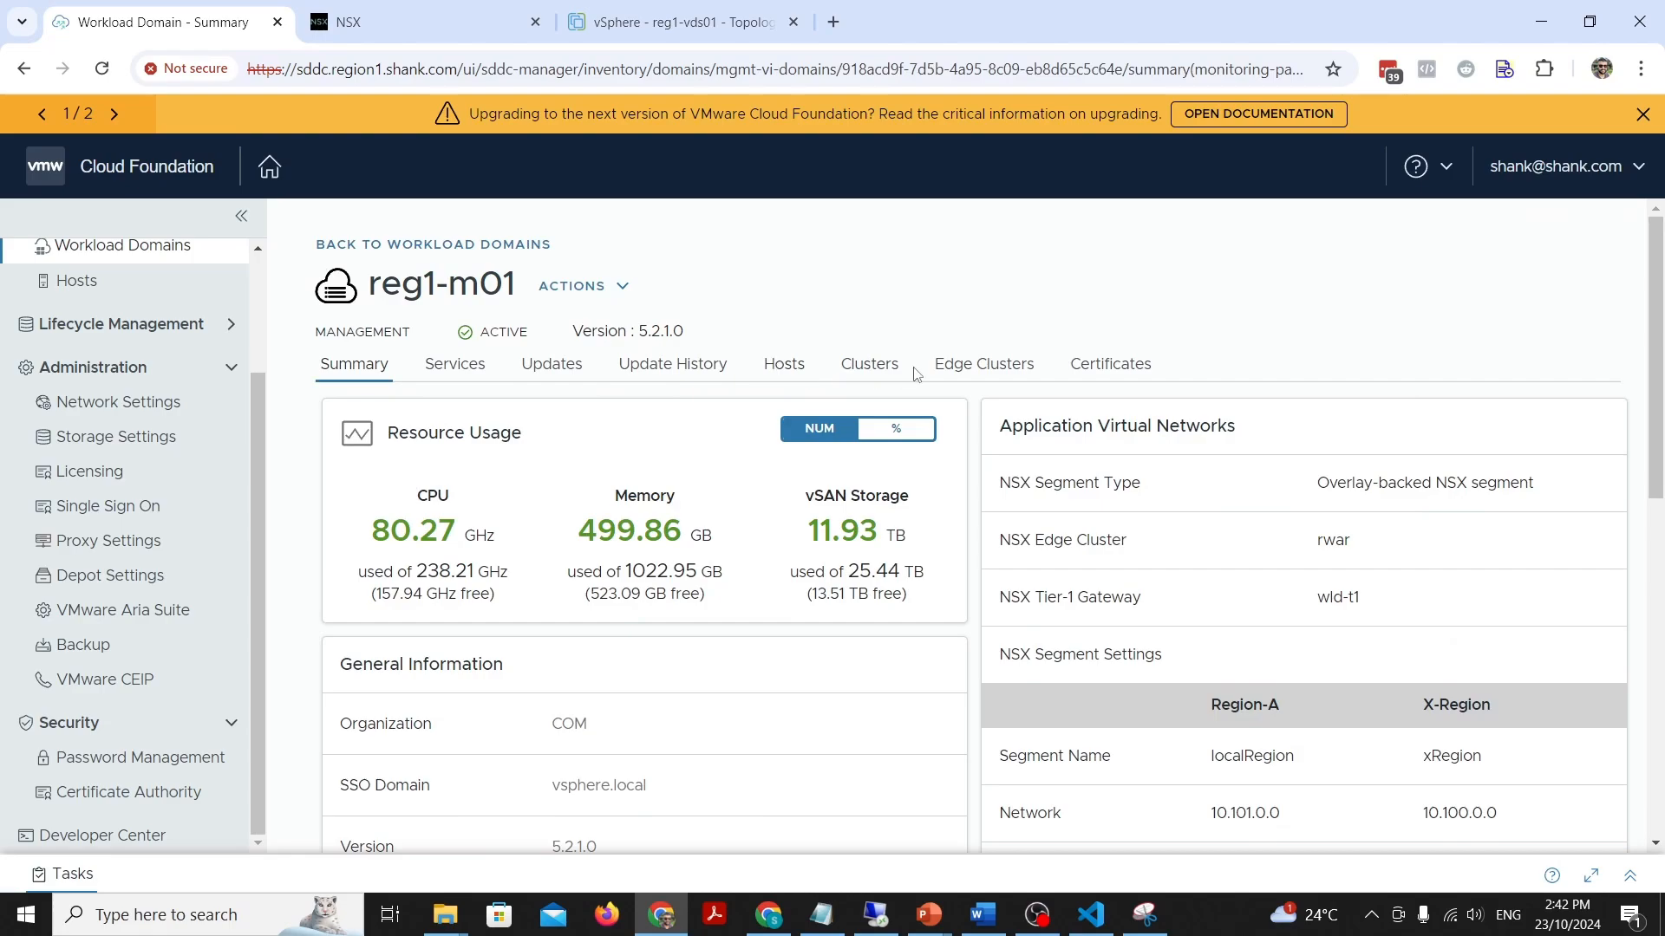
{"action": "left_click", "coordinate": [983, 363]}
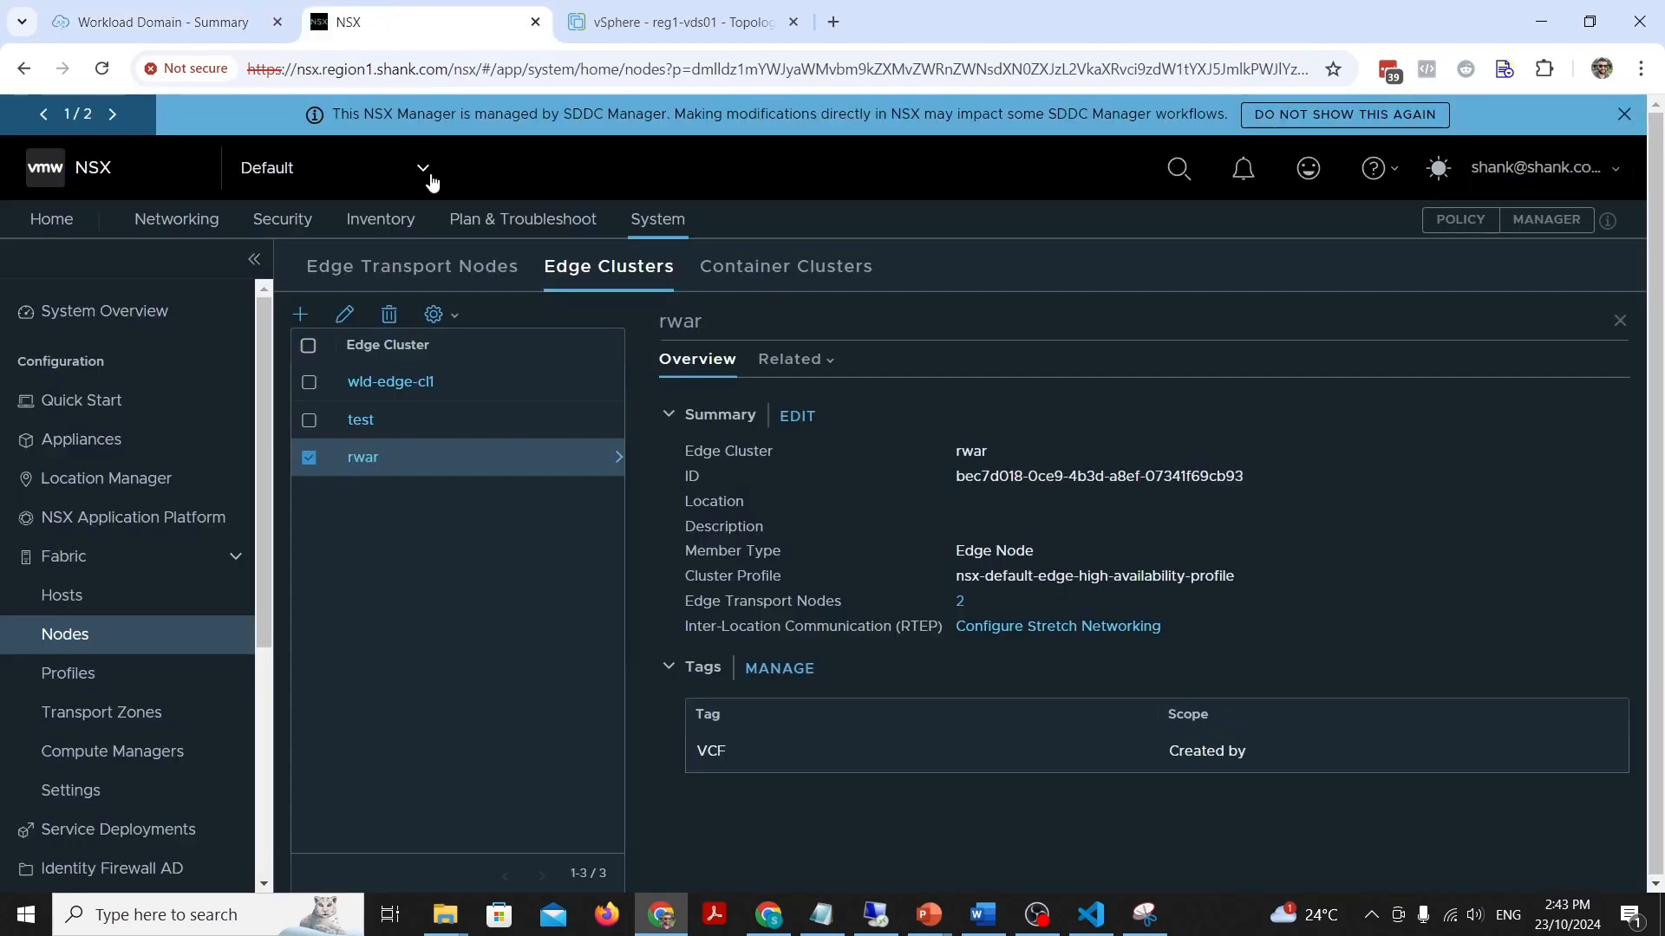
{"action": "mouse_move", "coordinate": [960, 326]}
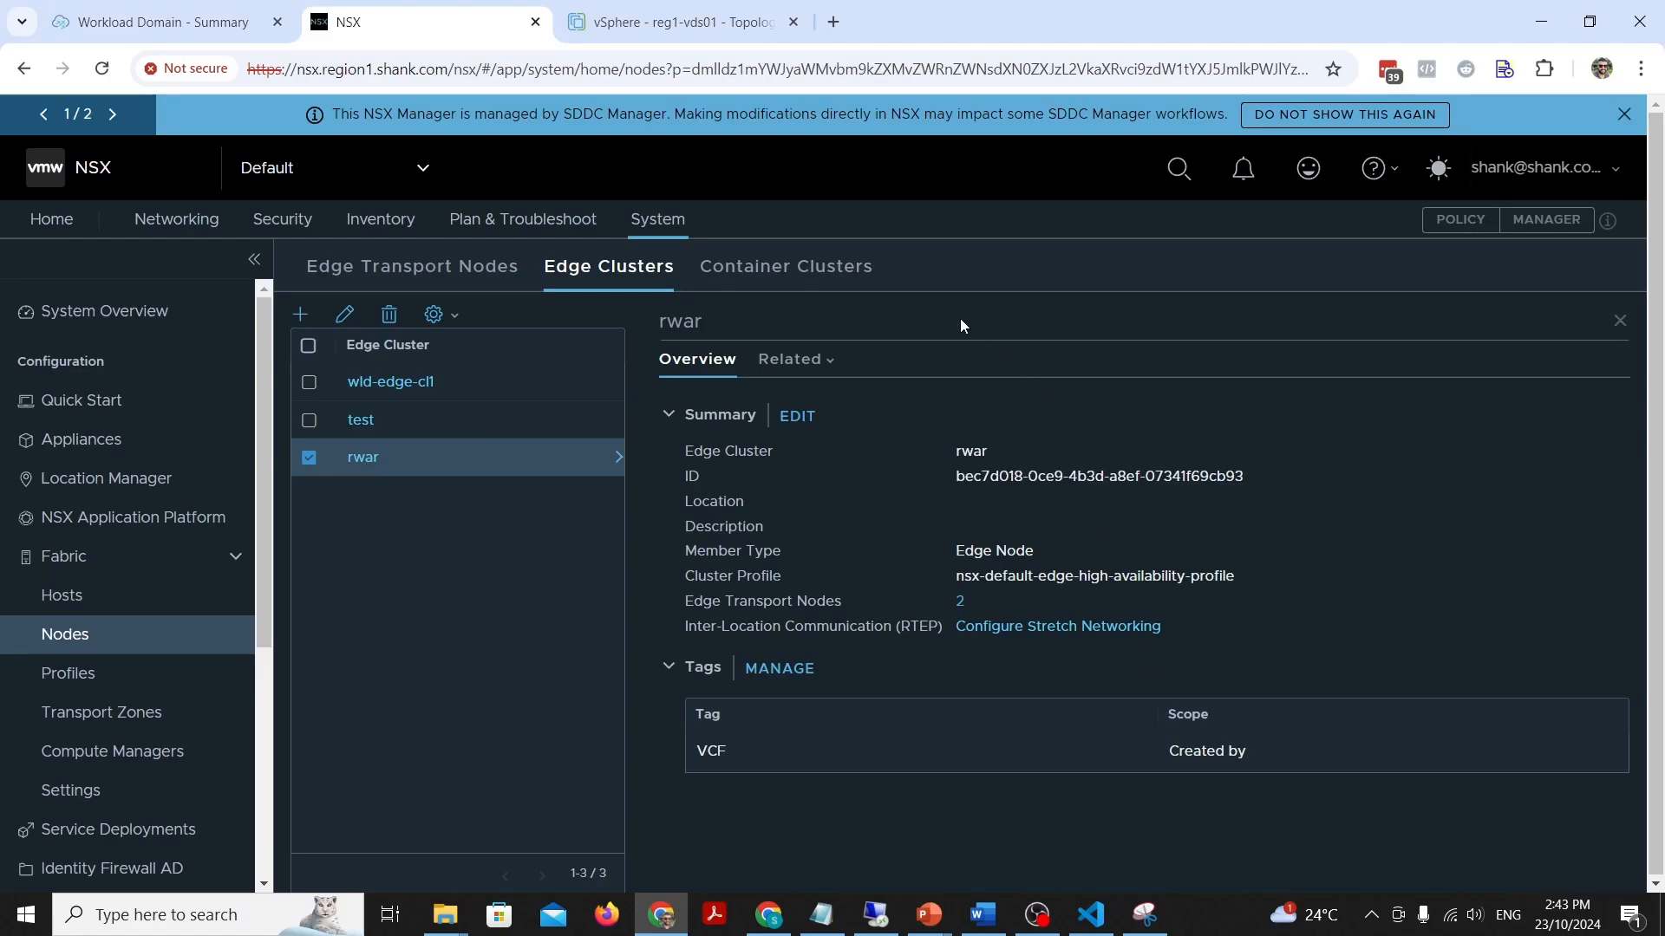
{"action": "mouse_move", "coordinate": [384, 479]}
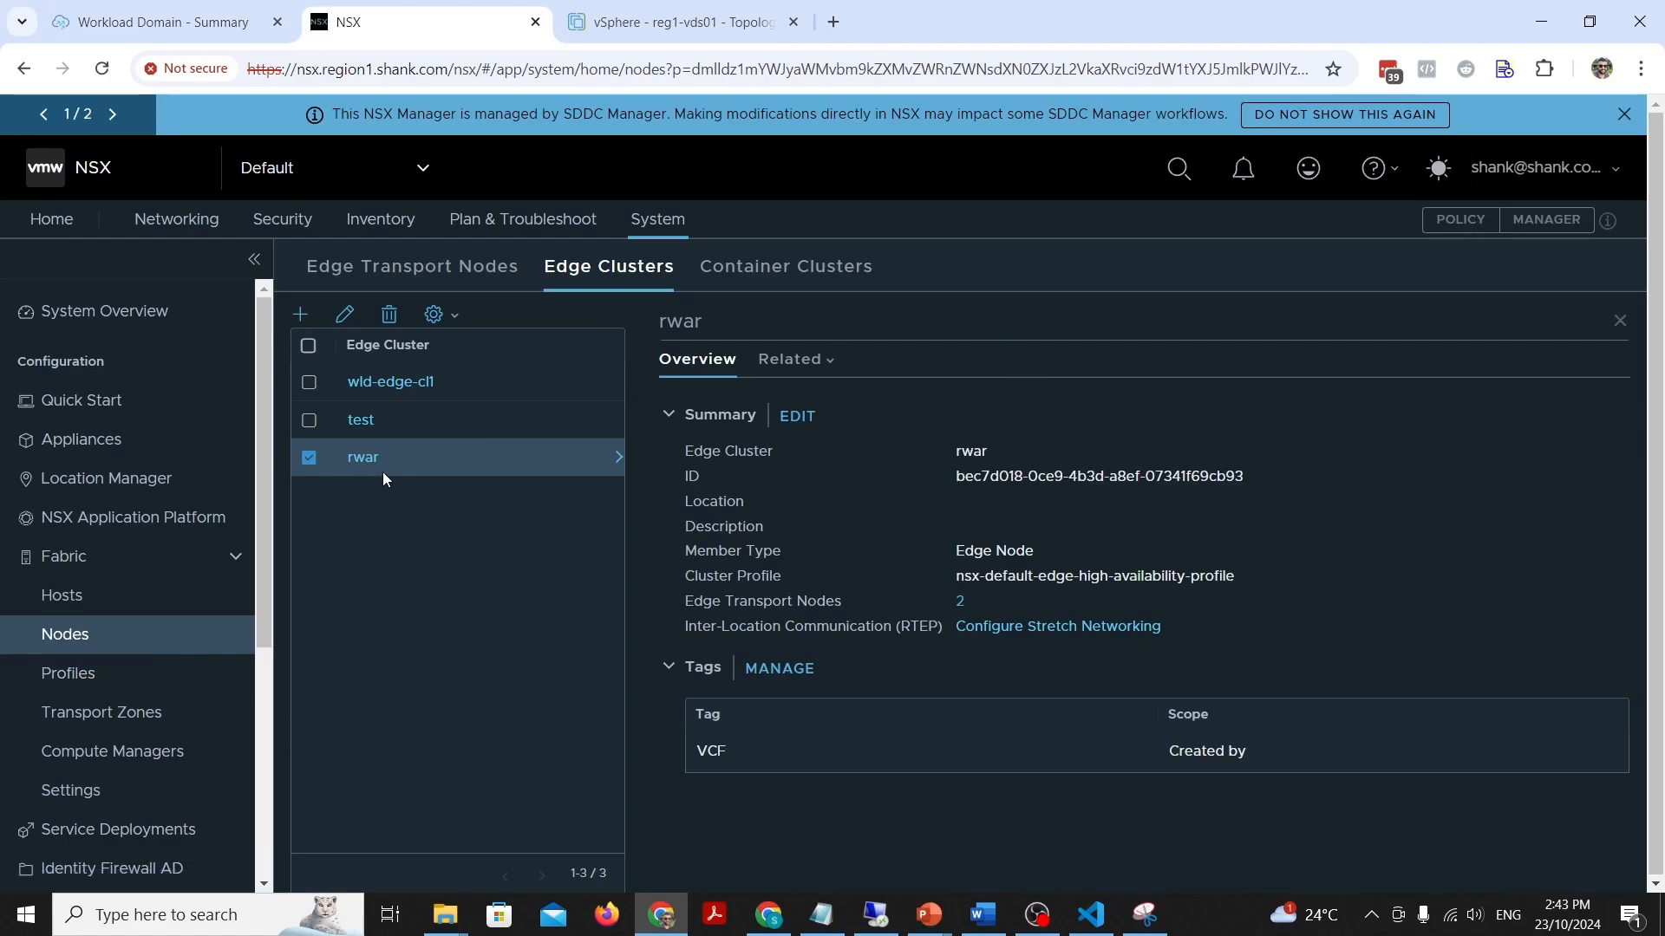
Step: Review test2's edge node settings: rwar uplink, overlay zones, TEP IPs 10.0.5.11–12. Cancel unchanged
{"action": "left_click", "coordinate": [411, 265]}
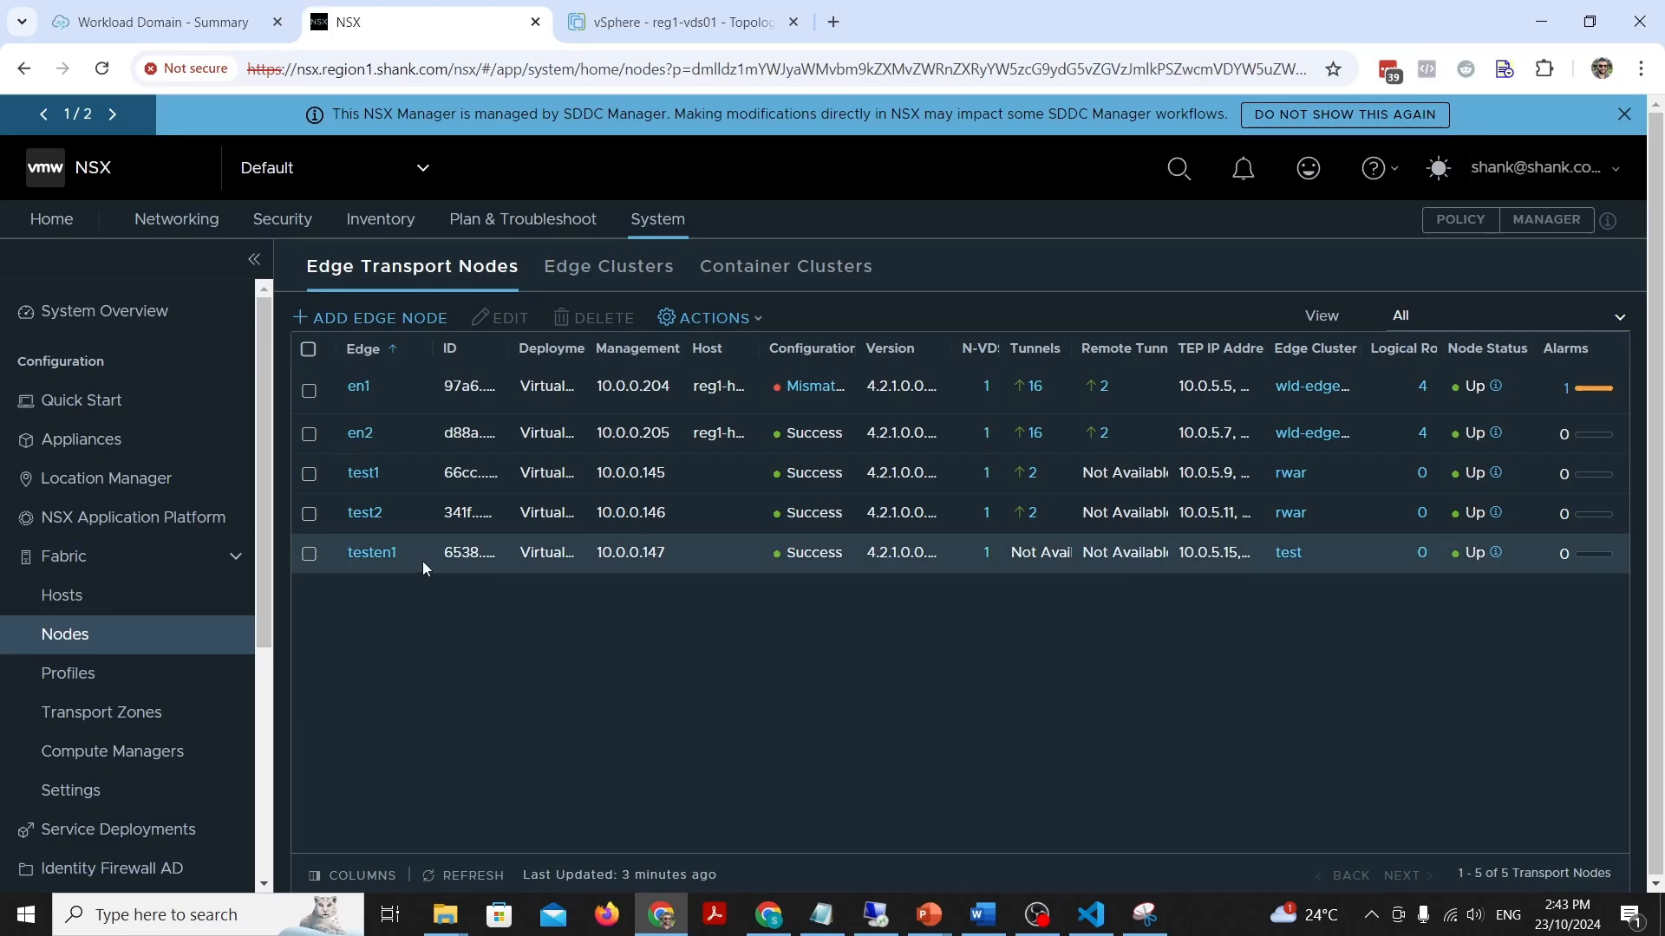
{"action": "left_click", "coordinate": [308, 515]}
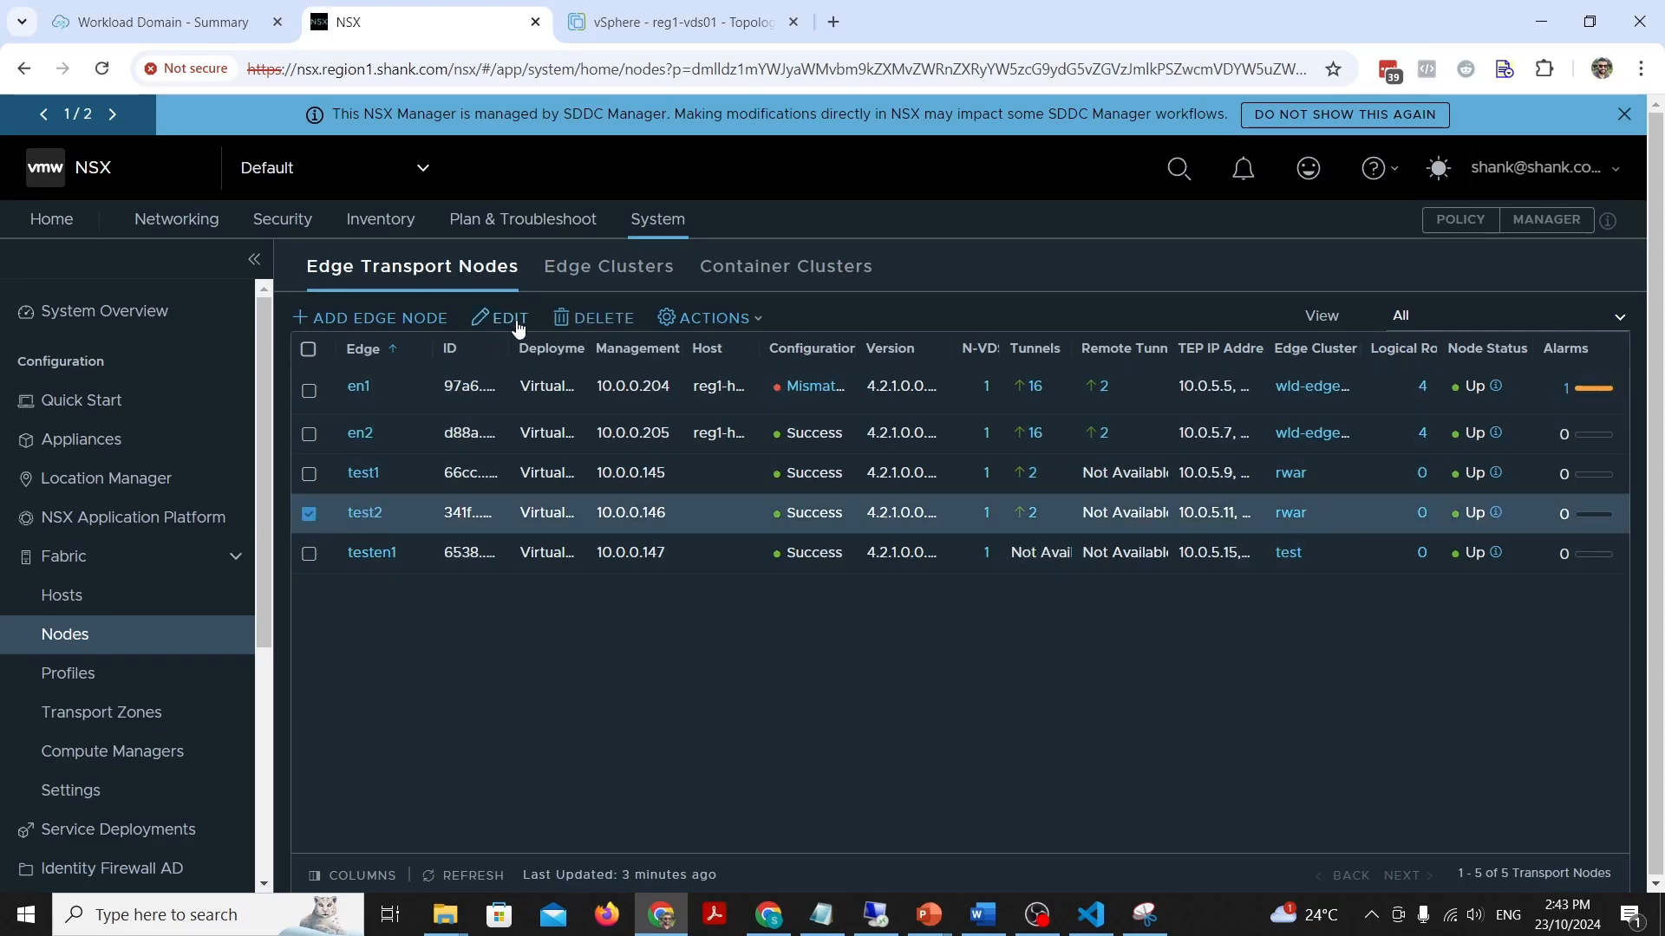
{"action": "left_click", "coordinate": [508, 318]}
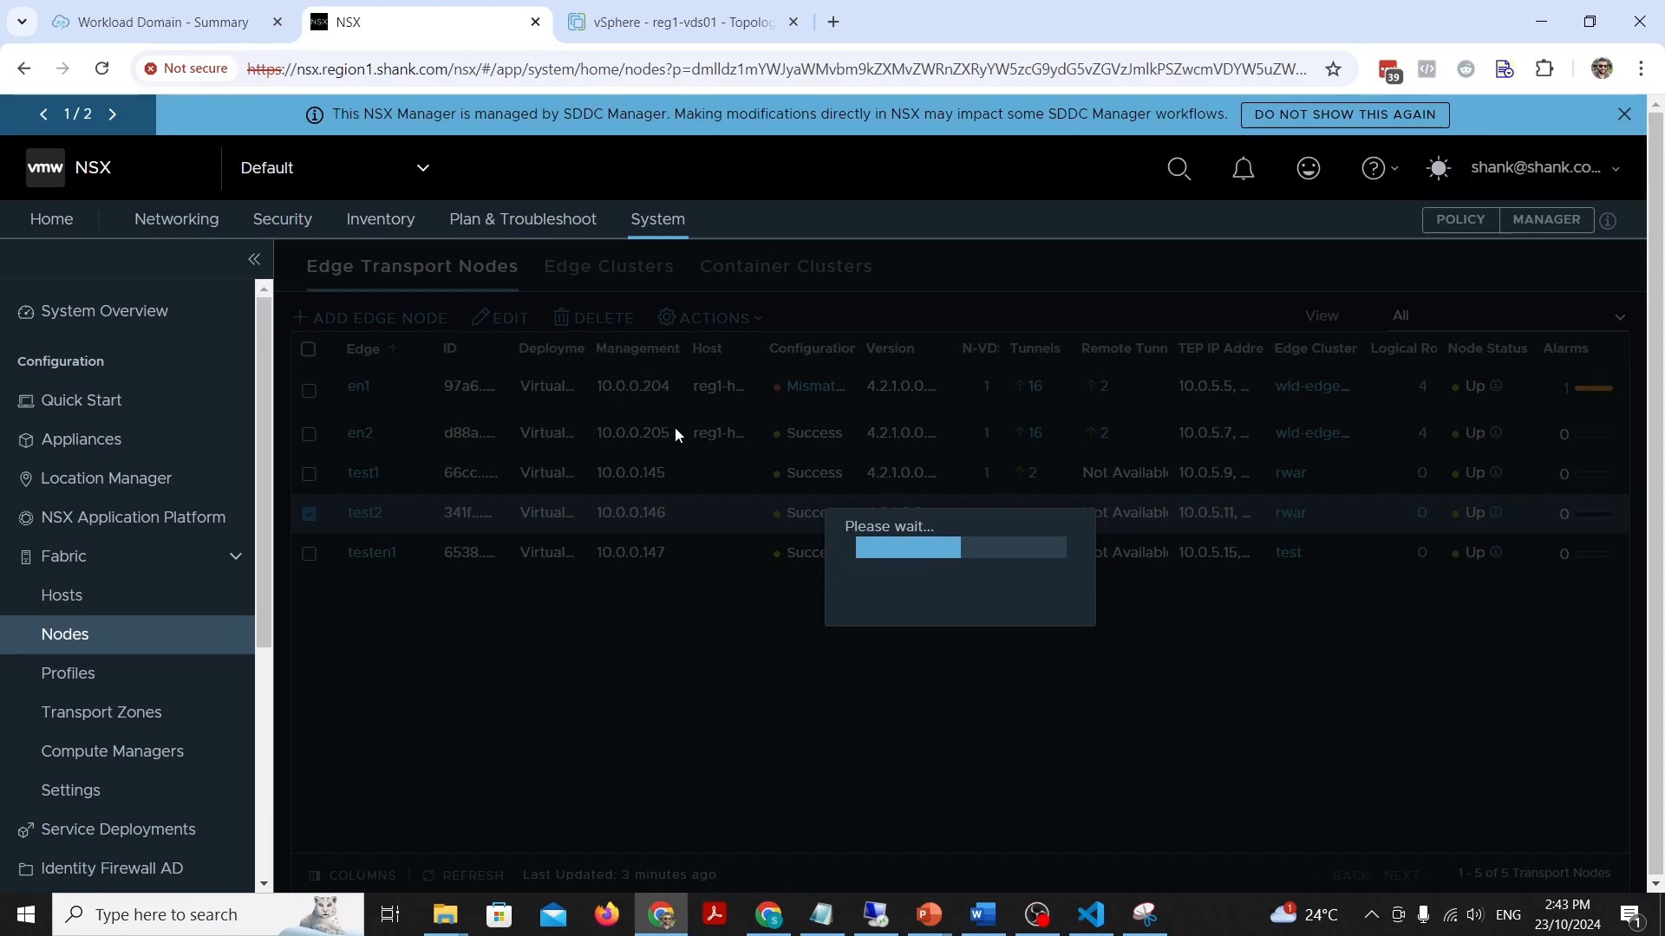
{"action": "left_click", "coordinate": [499, 318]}
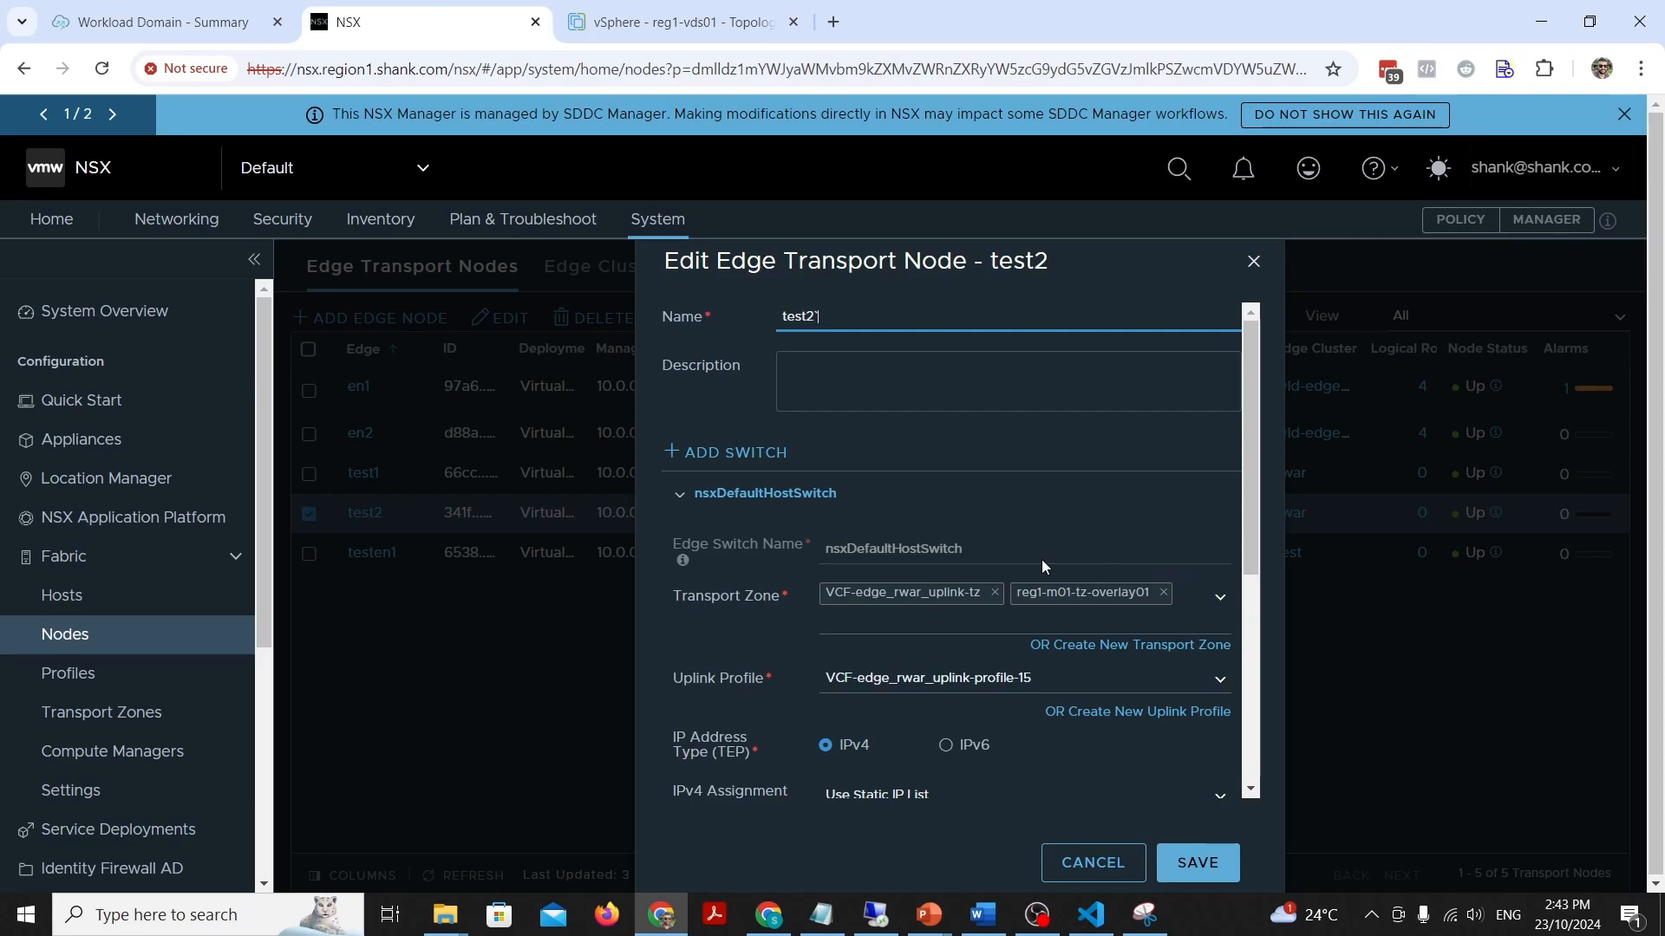
{"action": "mouse_move", "coordinate": [1173, 606]}
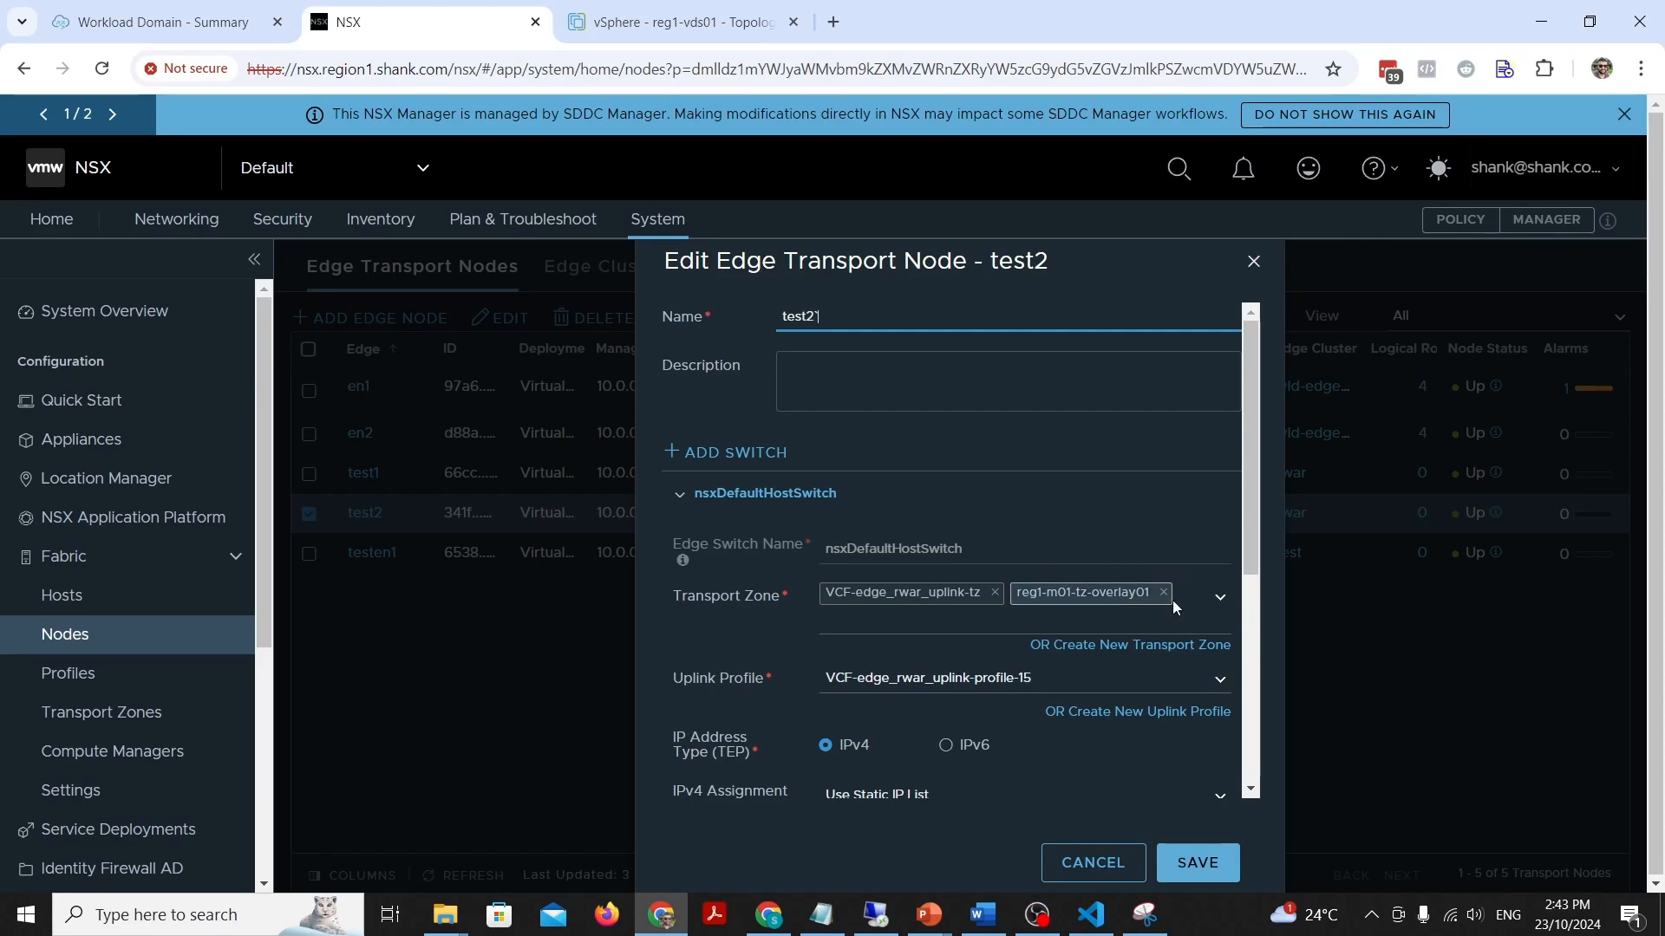
{"action": "mouse_move", "coordinate": [966, 581]}
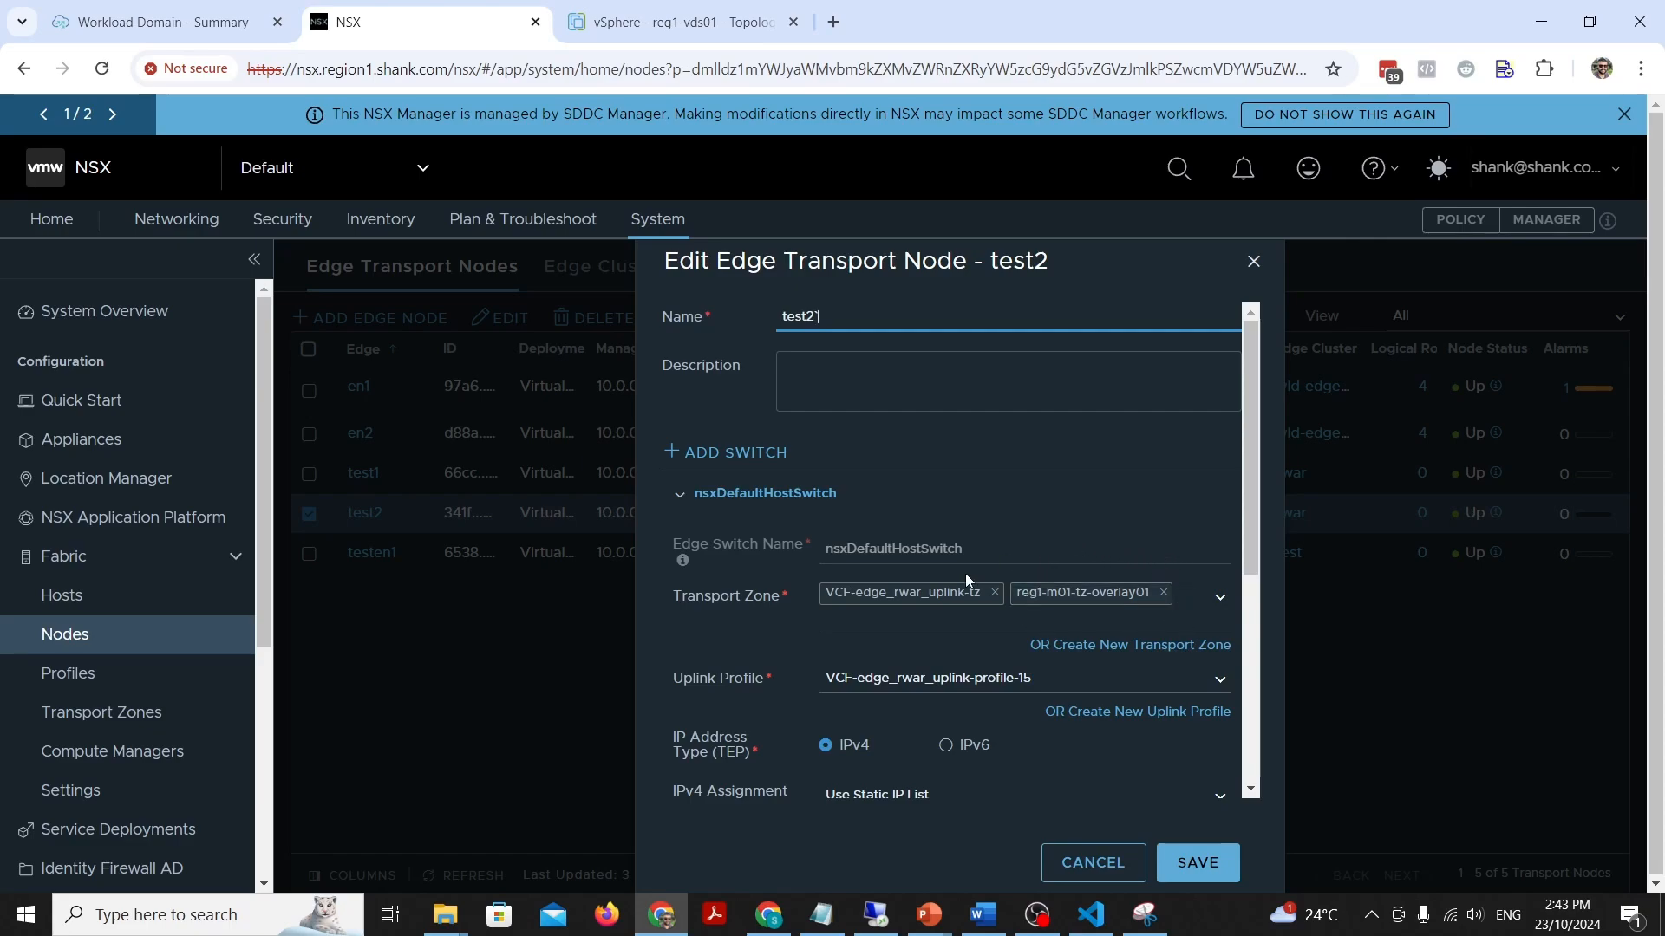
{"action": "scroll", "scroll_direction": "down", "scroll_amount": 3}
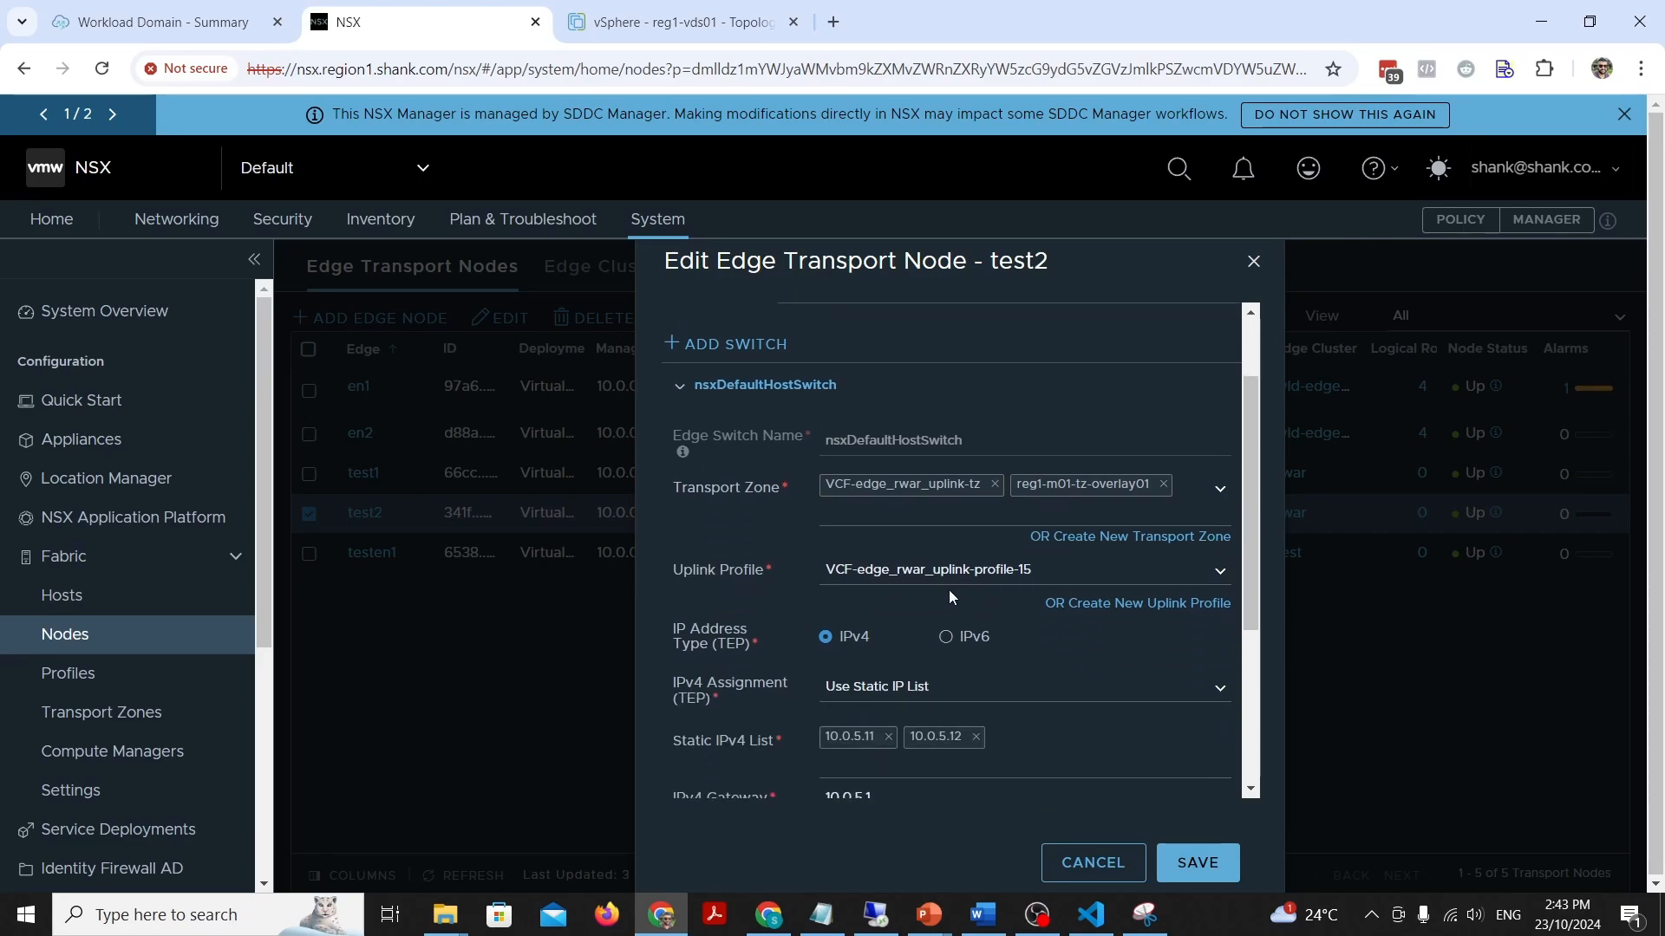
{"action": "mouse_move", "coordinate": [1070, 573]}
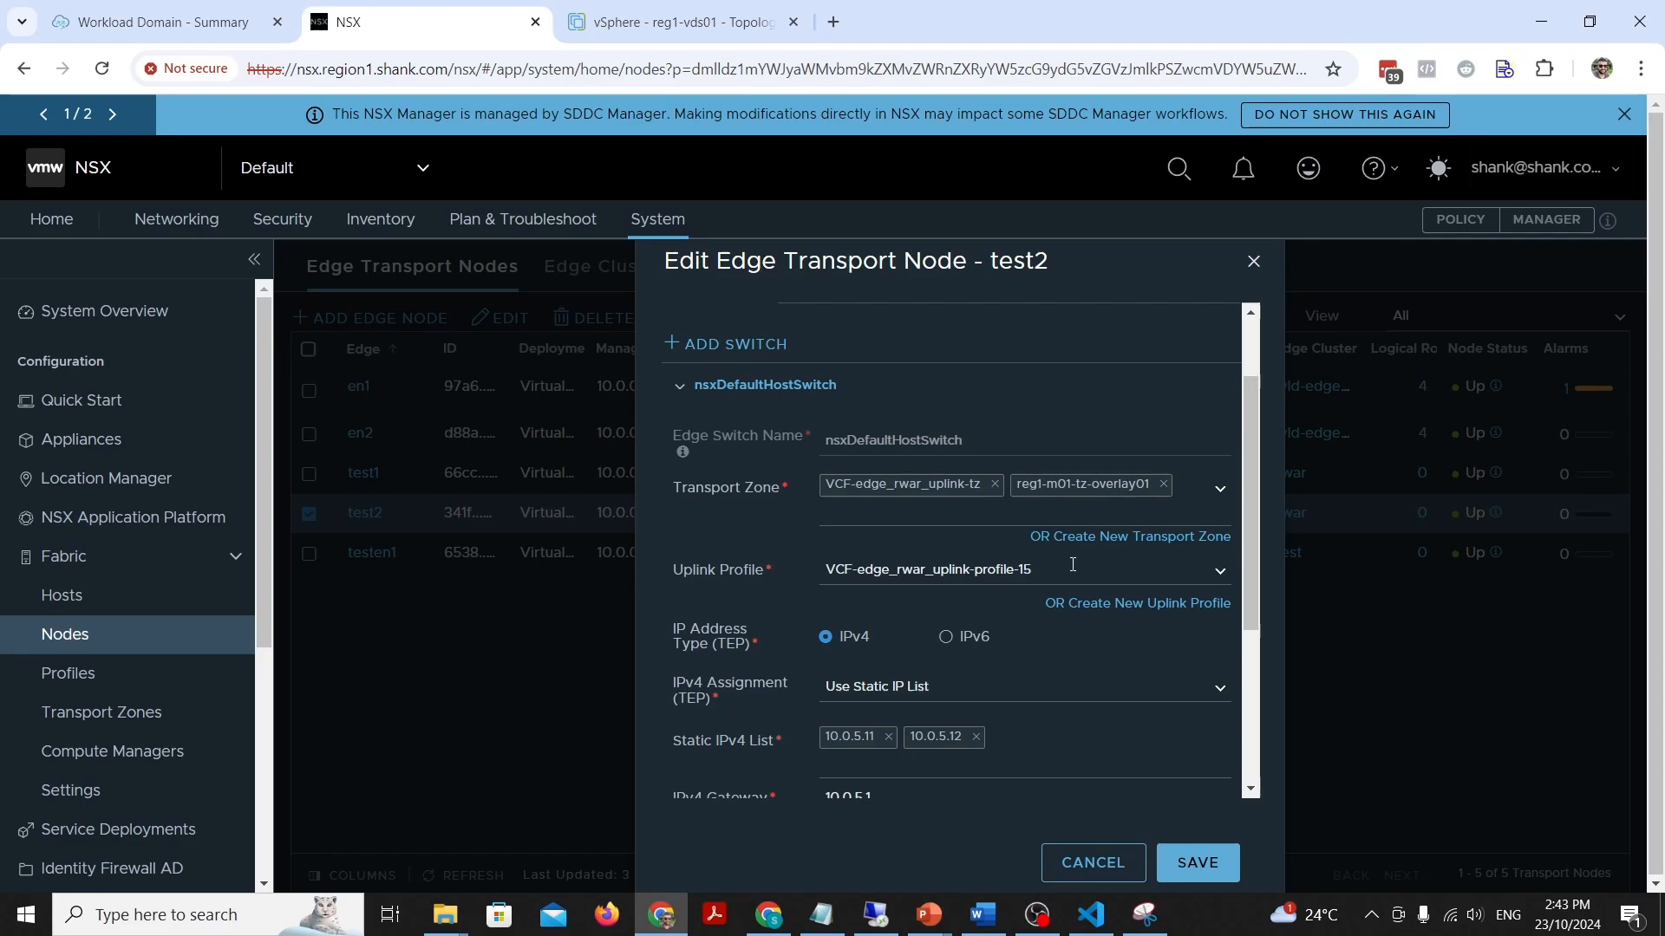
{"action": "mouse_move", "coordinate": [1065, 720]}
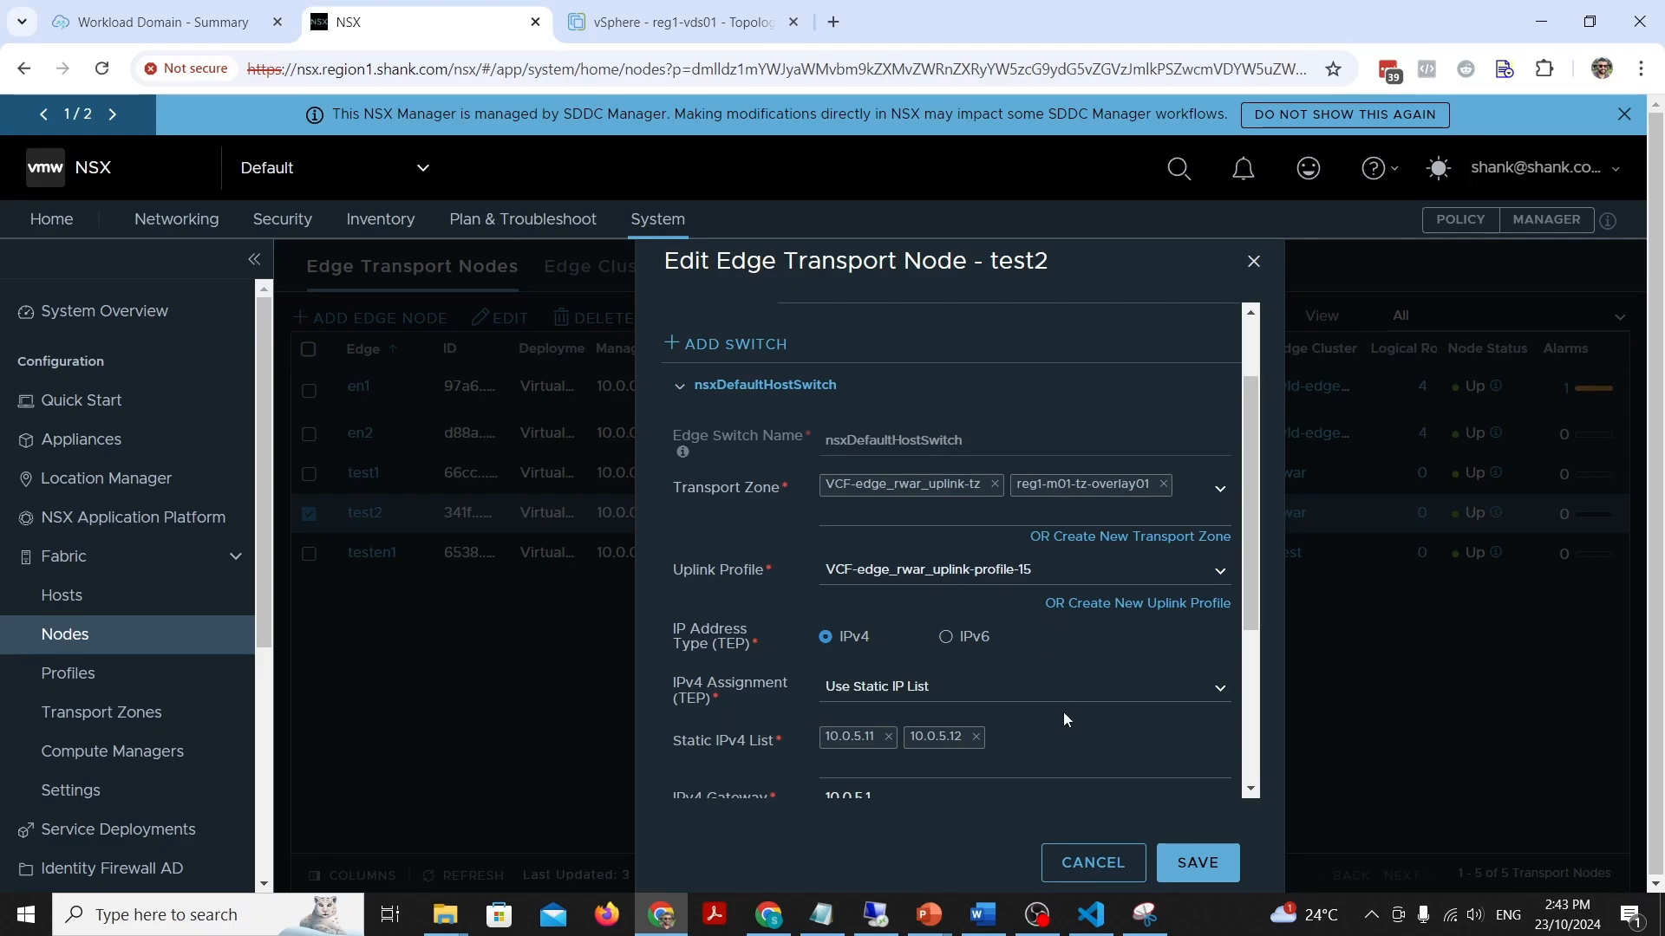
{"action": "scroll", "scroll_direction": "down", "scroll_amount": 3}
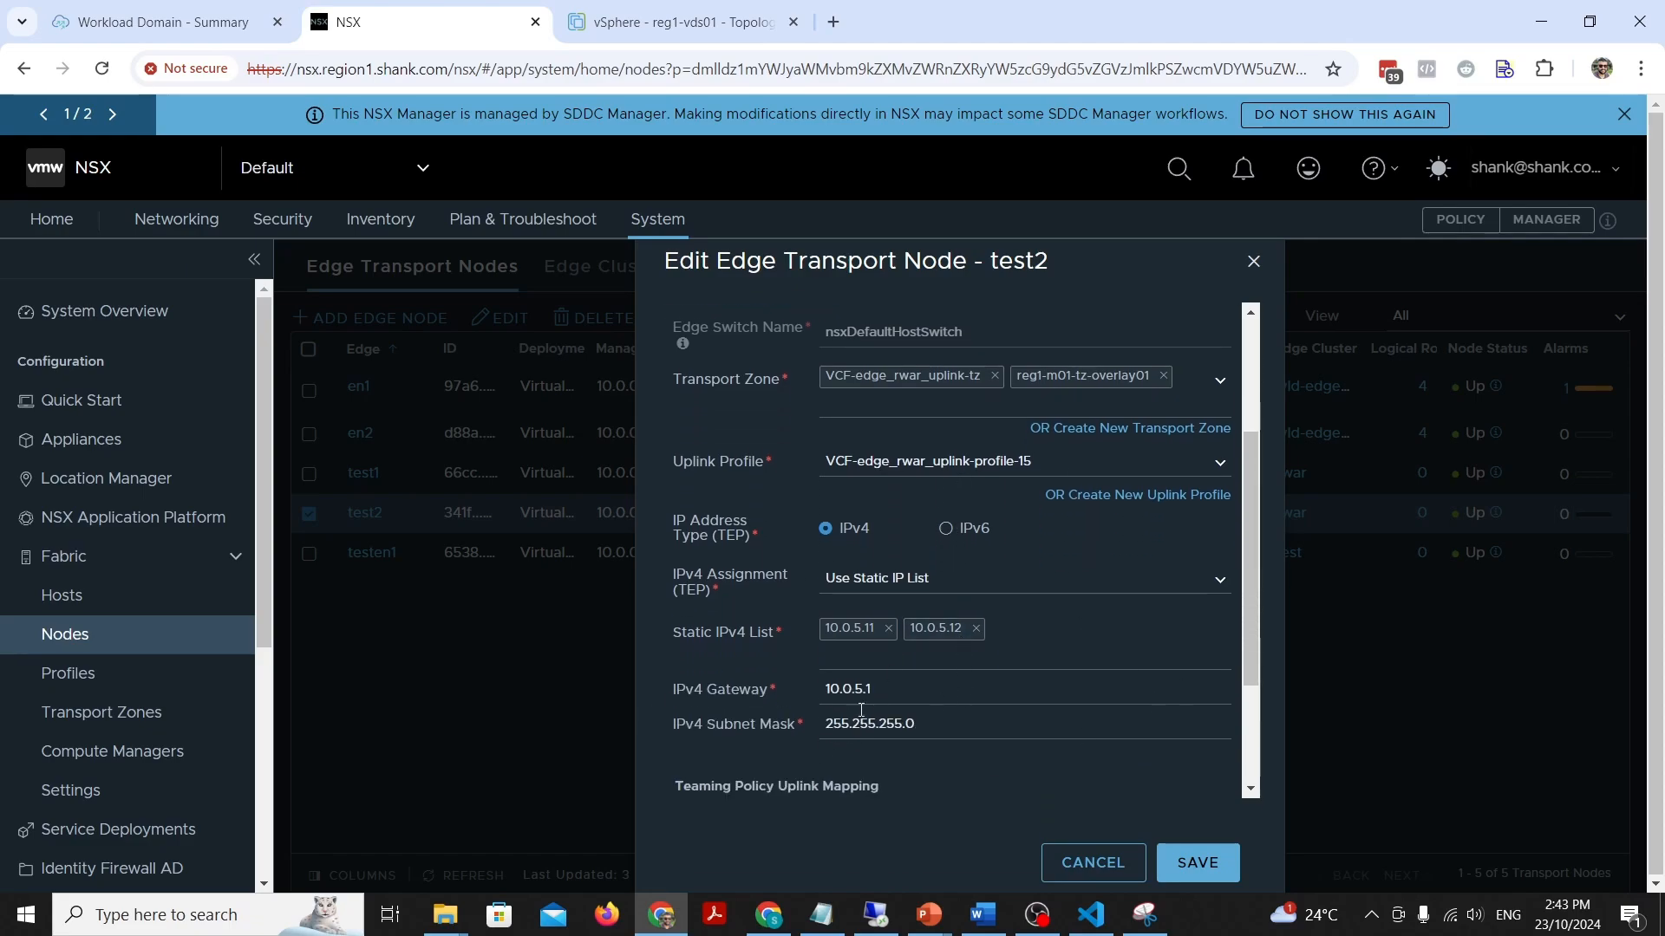
{"action": "mouse_move", "coordinate": [1092, 862]}
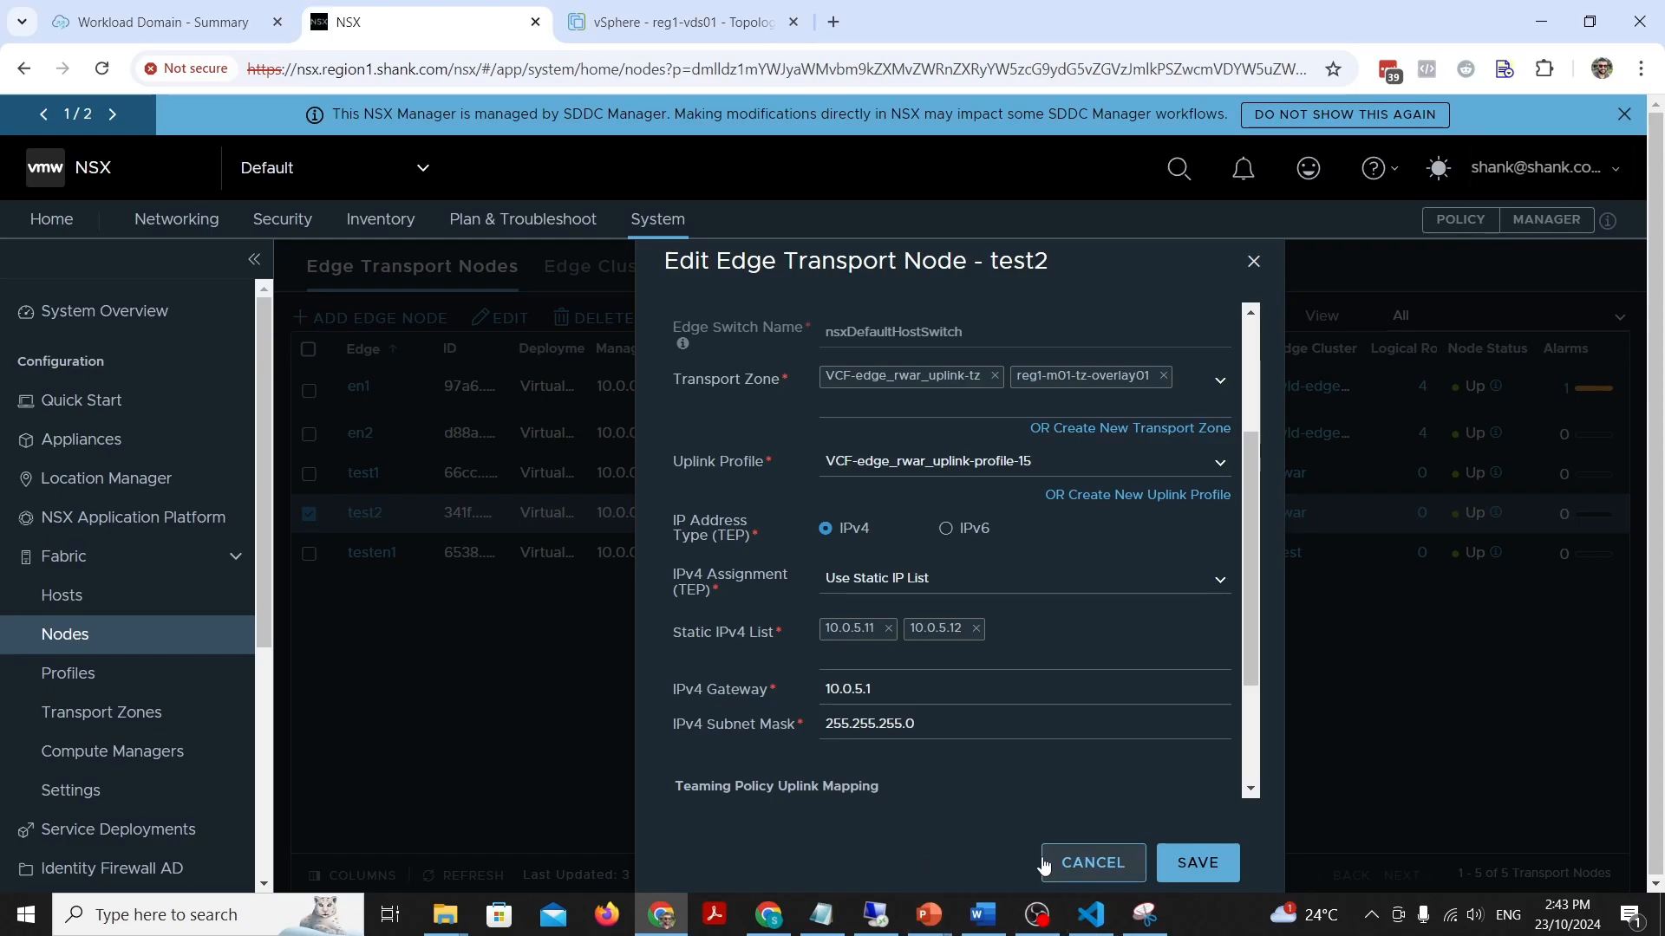
{"action": "left_click", "coordinate": [1093, 862]}
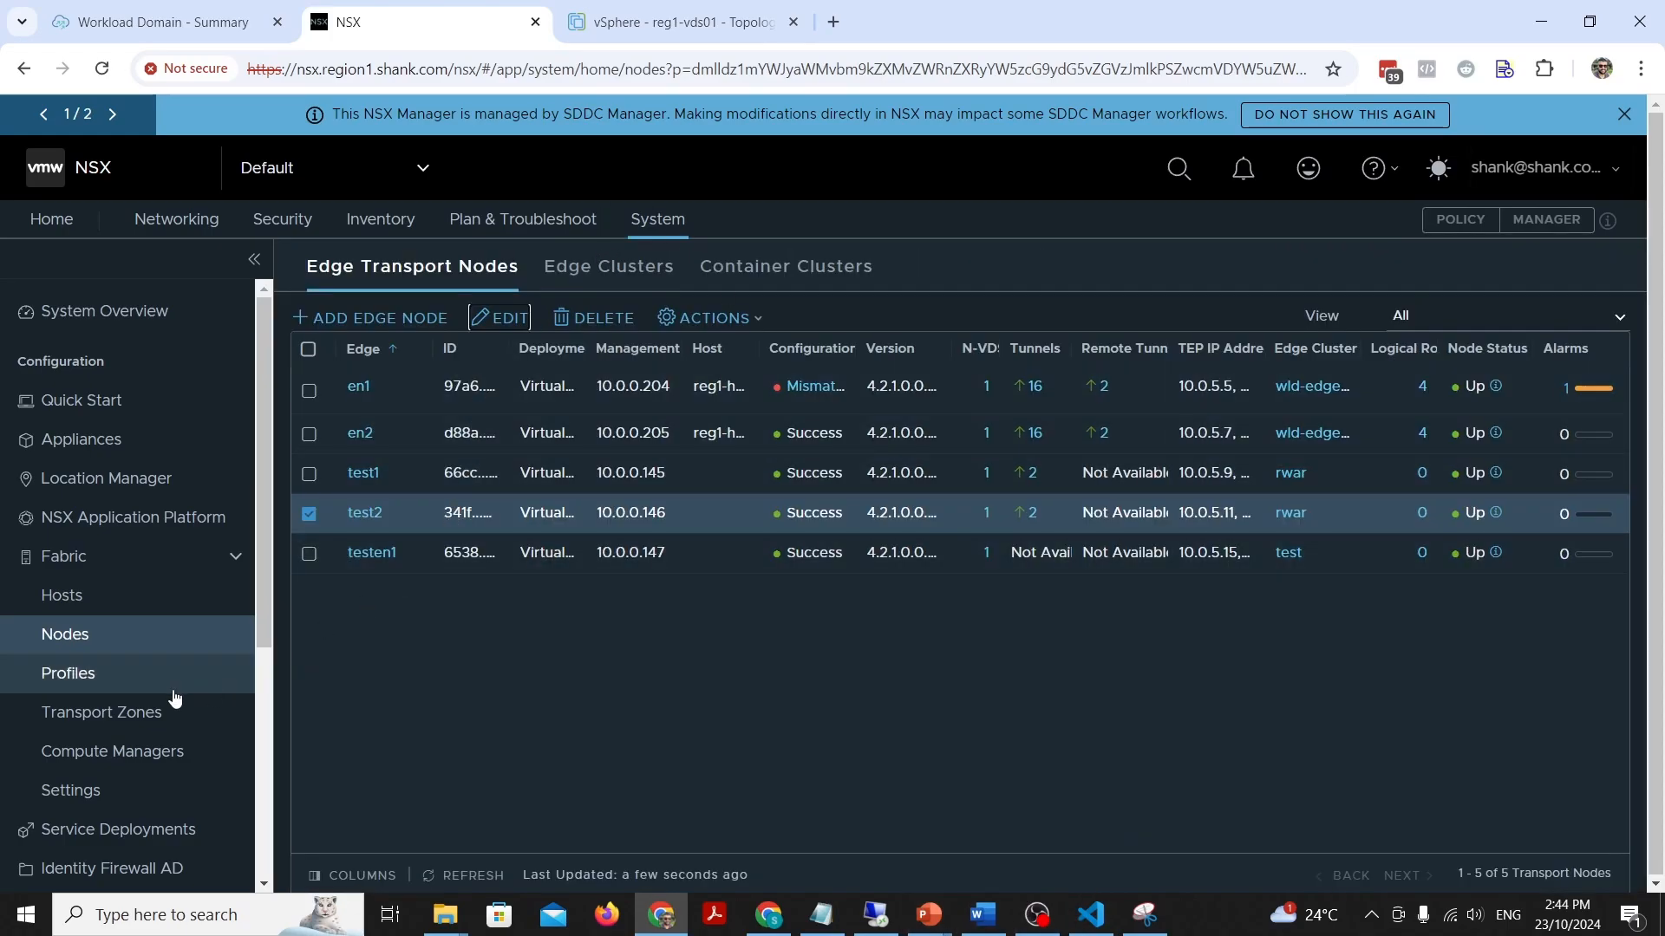
Step: Review the rwar uplink profile's teamings (VLAN 15, MTU 9000), then view reg1-vds01 topology in vSphere
{"action": "left_click", "coordinate": [68, 672]}
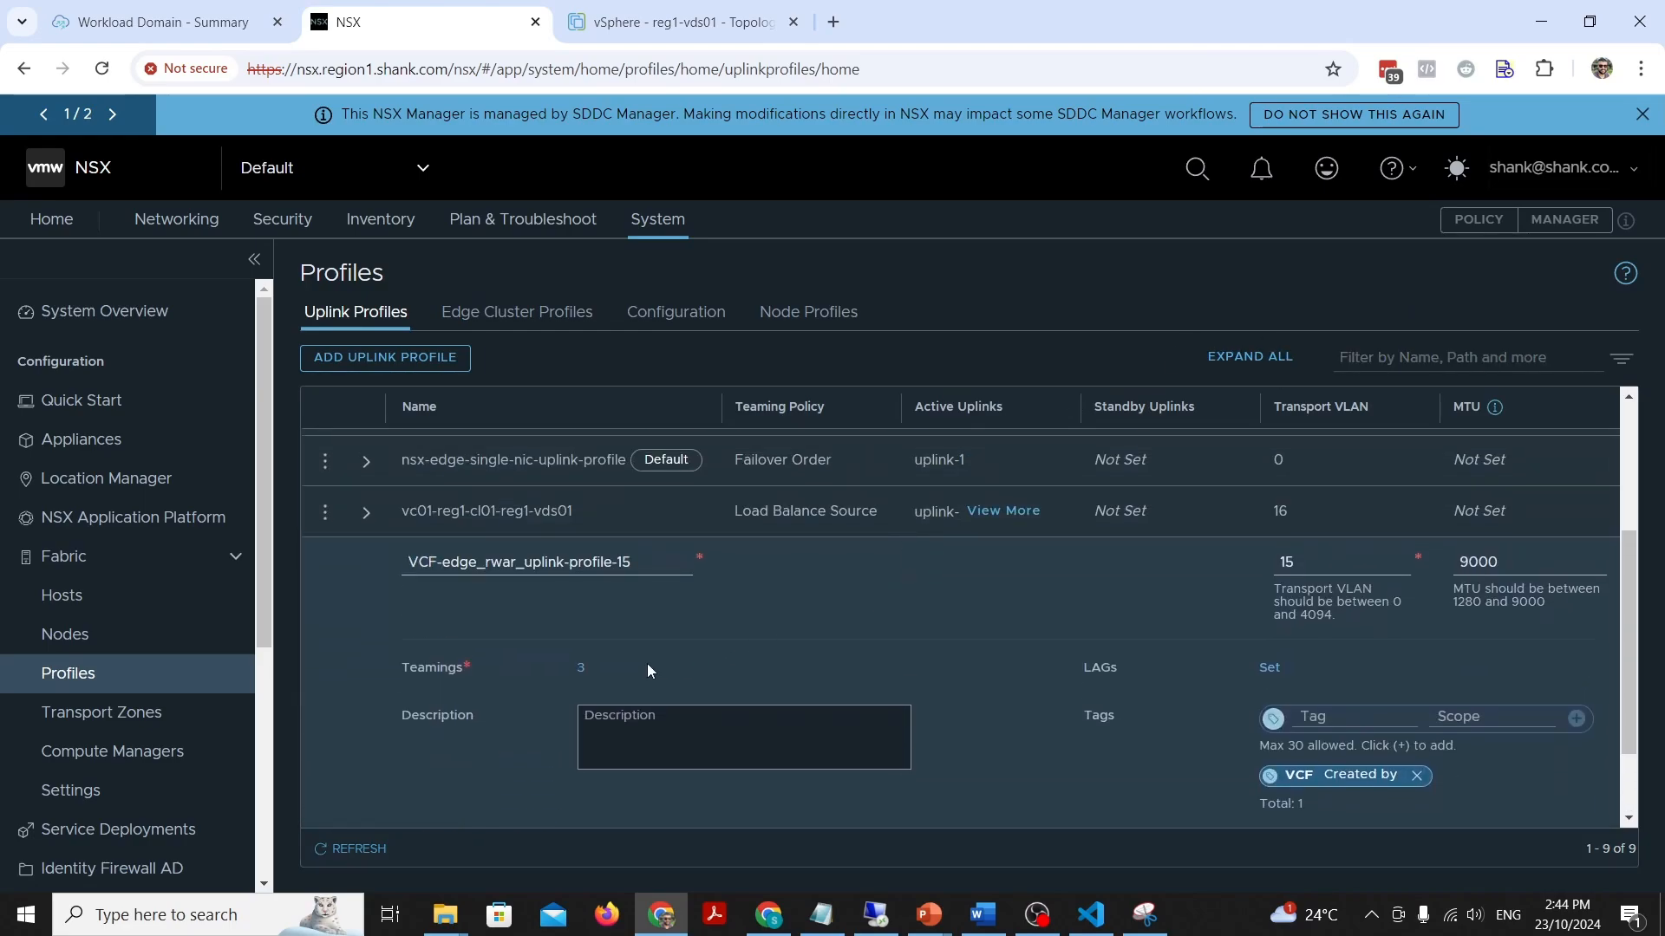
{"action": "left_click", "coordinate": [581, 667]}
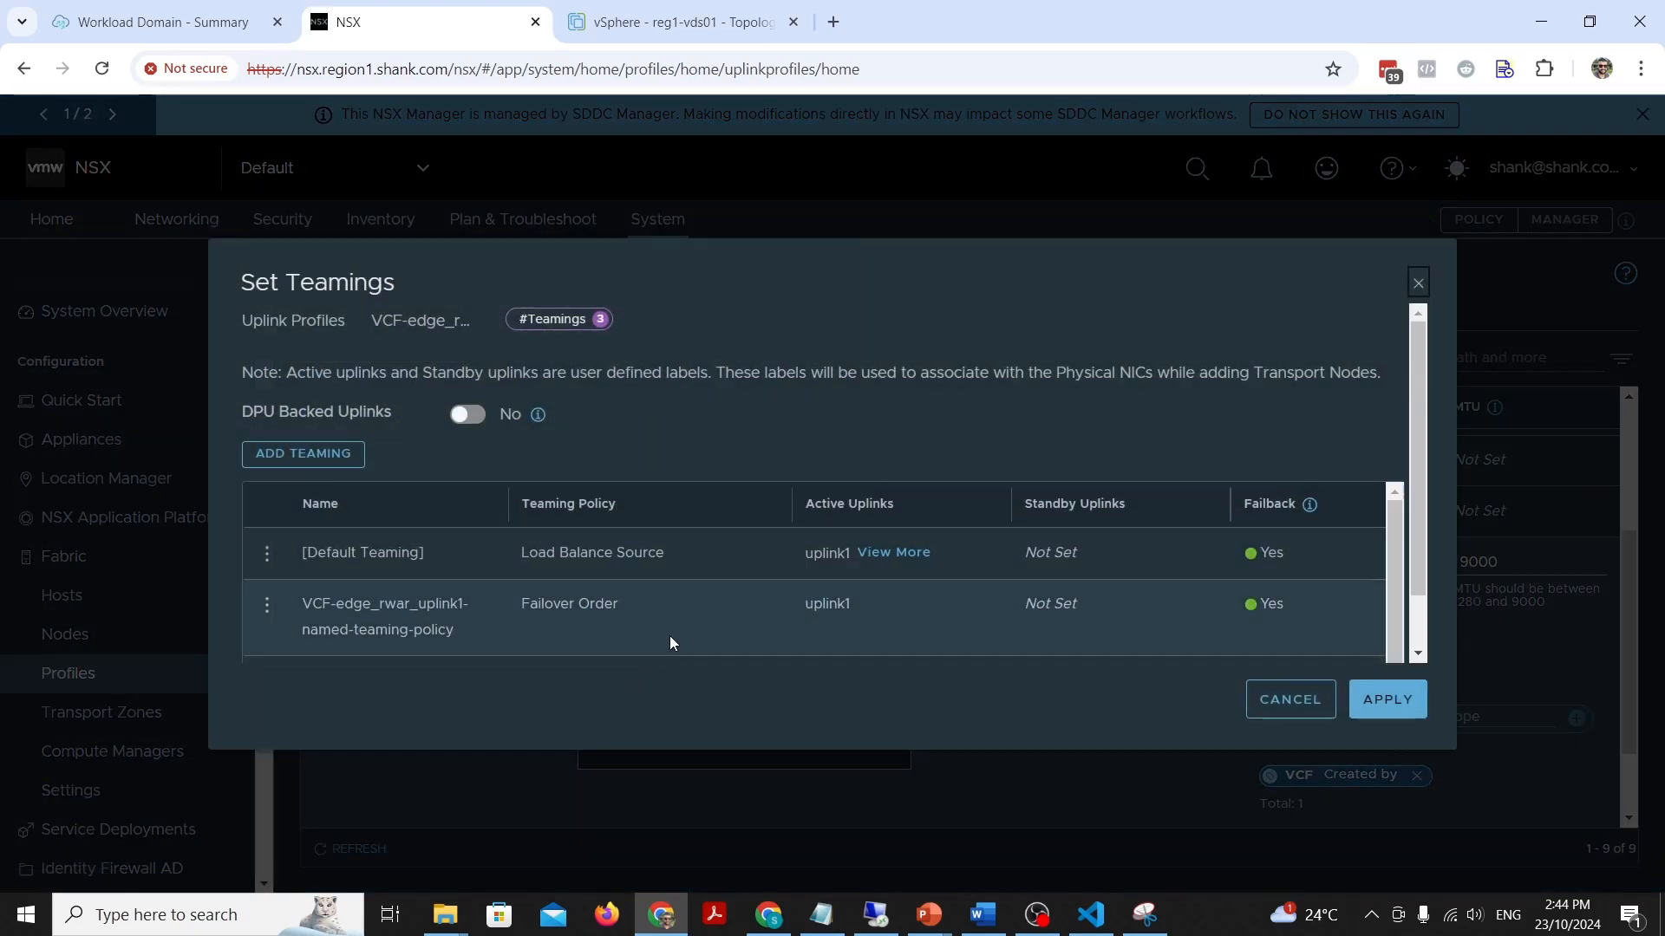
{"action": "left_click", "coordinate": [893, 552]}
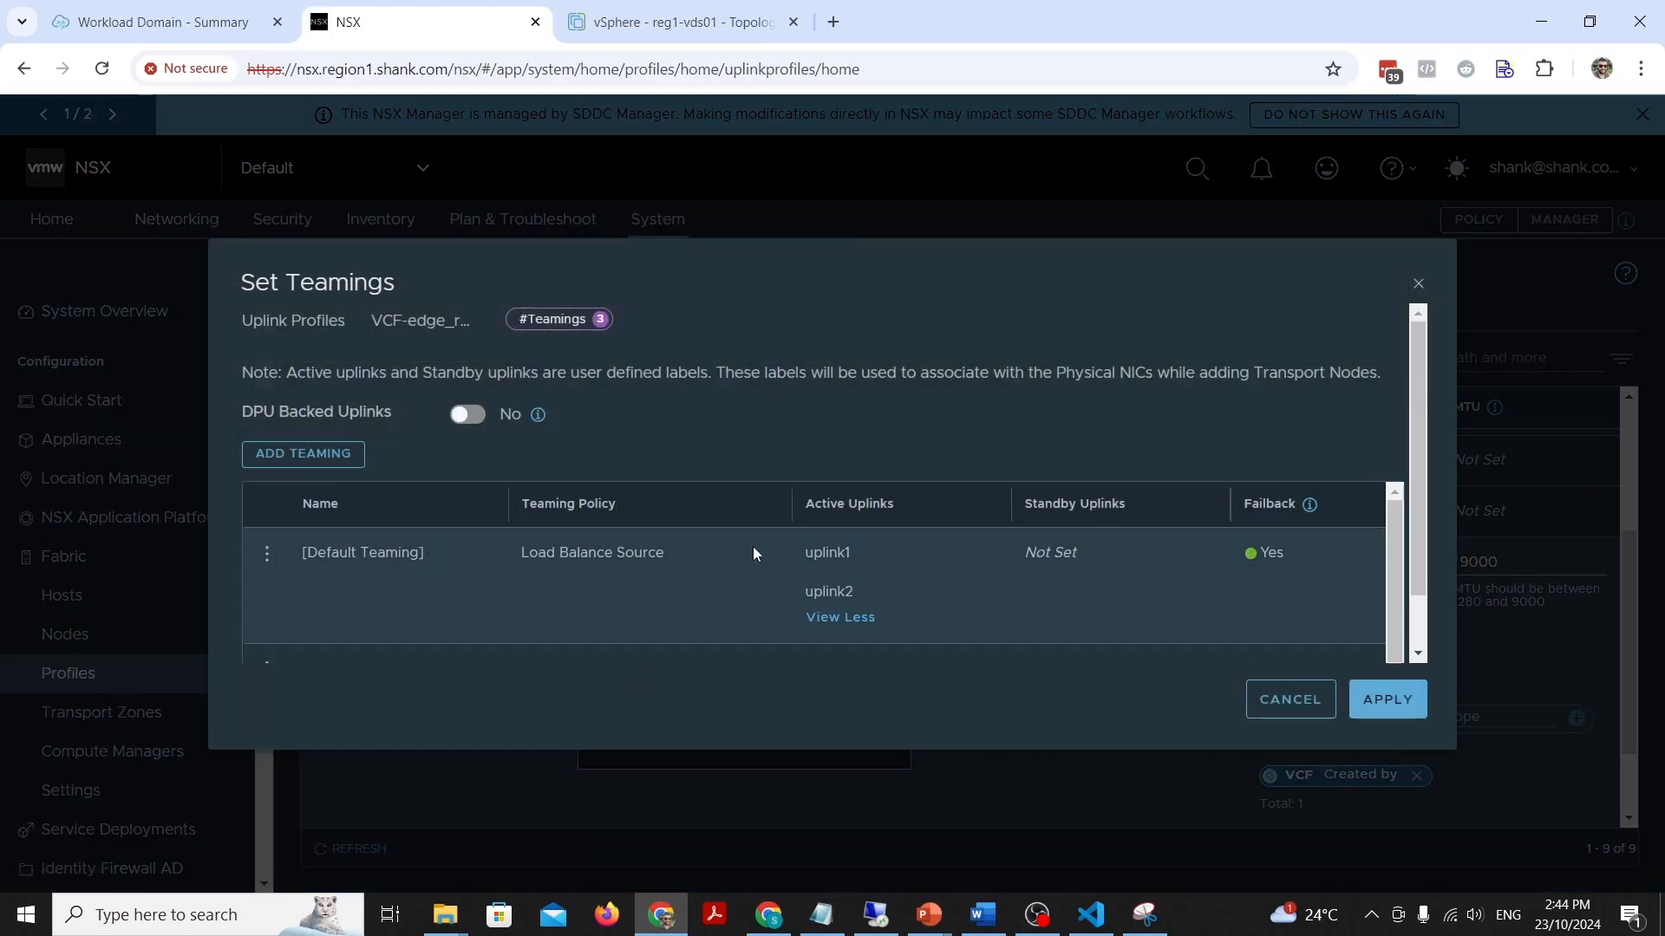
{"action": "scroll", "scroll_direction": "down", "scroll_amount": 3}
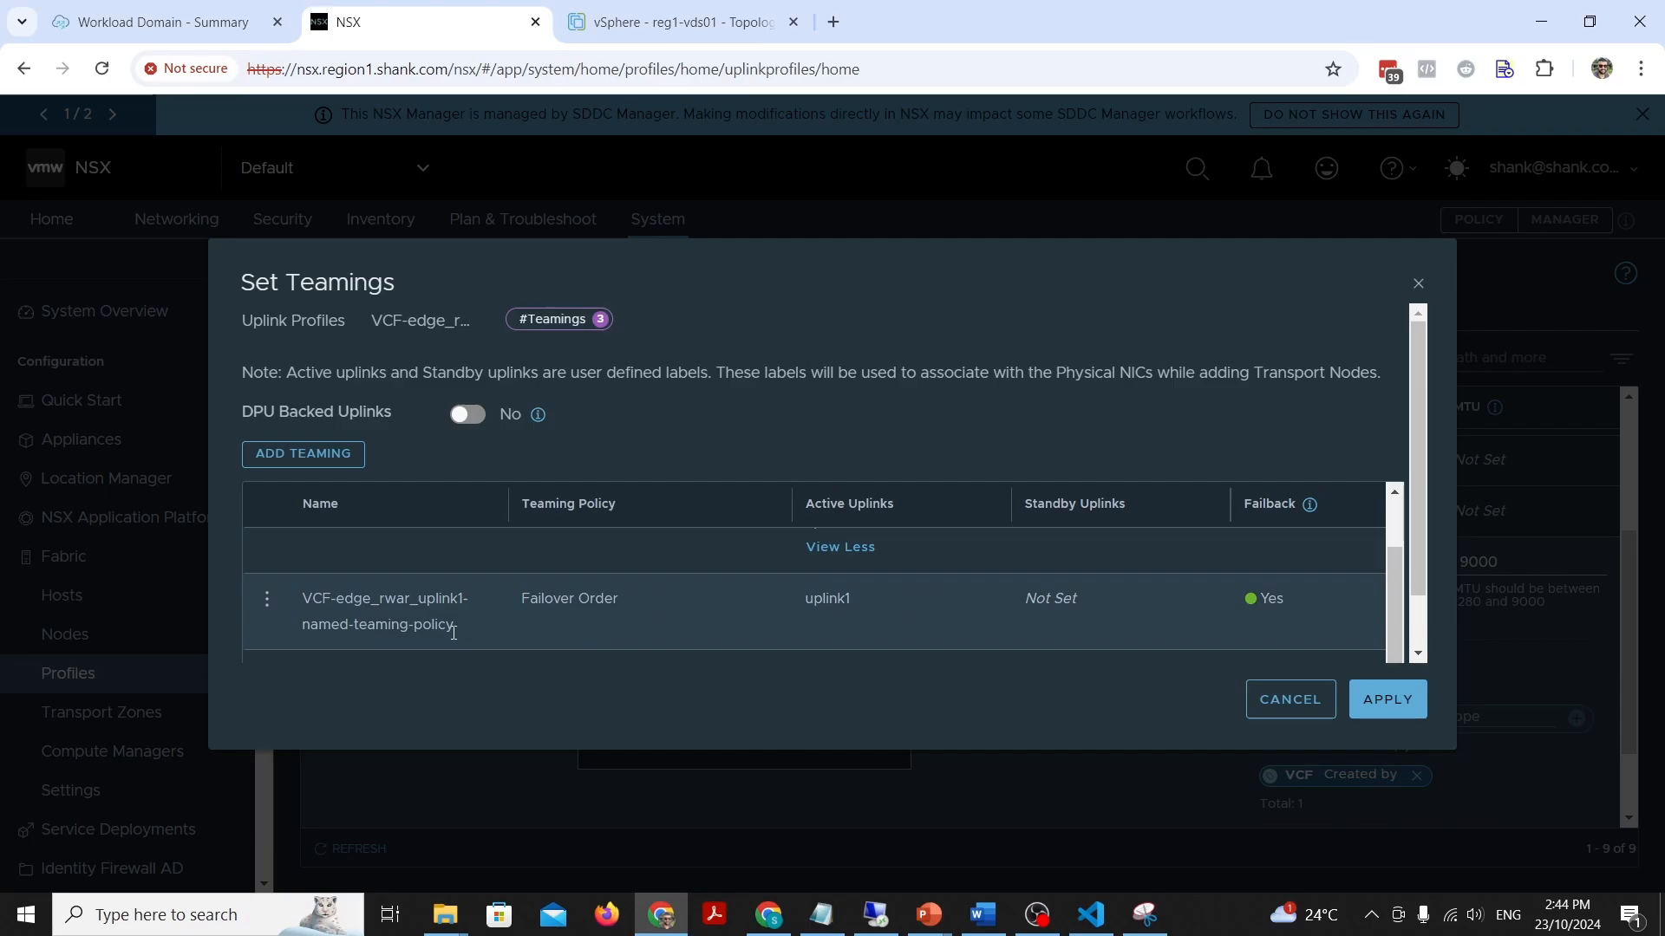
{"action": "scroll", "scroll_direction": "down", "scroll_amount": 3}
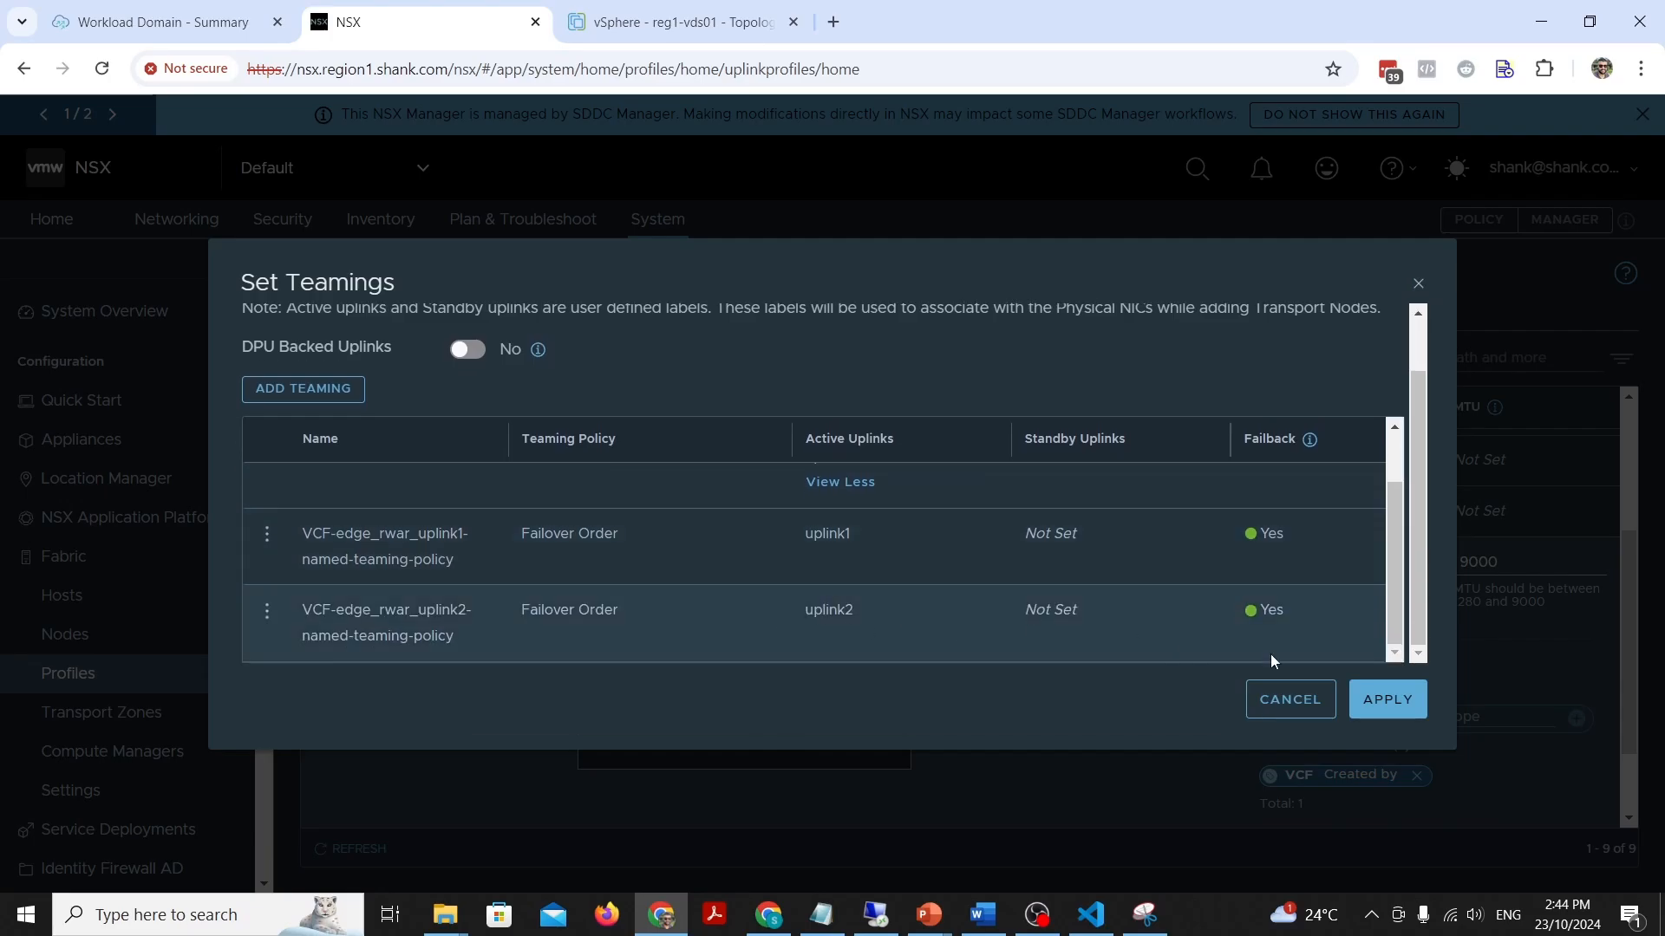
{"action": "left_click", "coordinate": [1386, 699]}
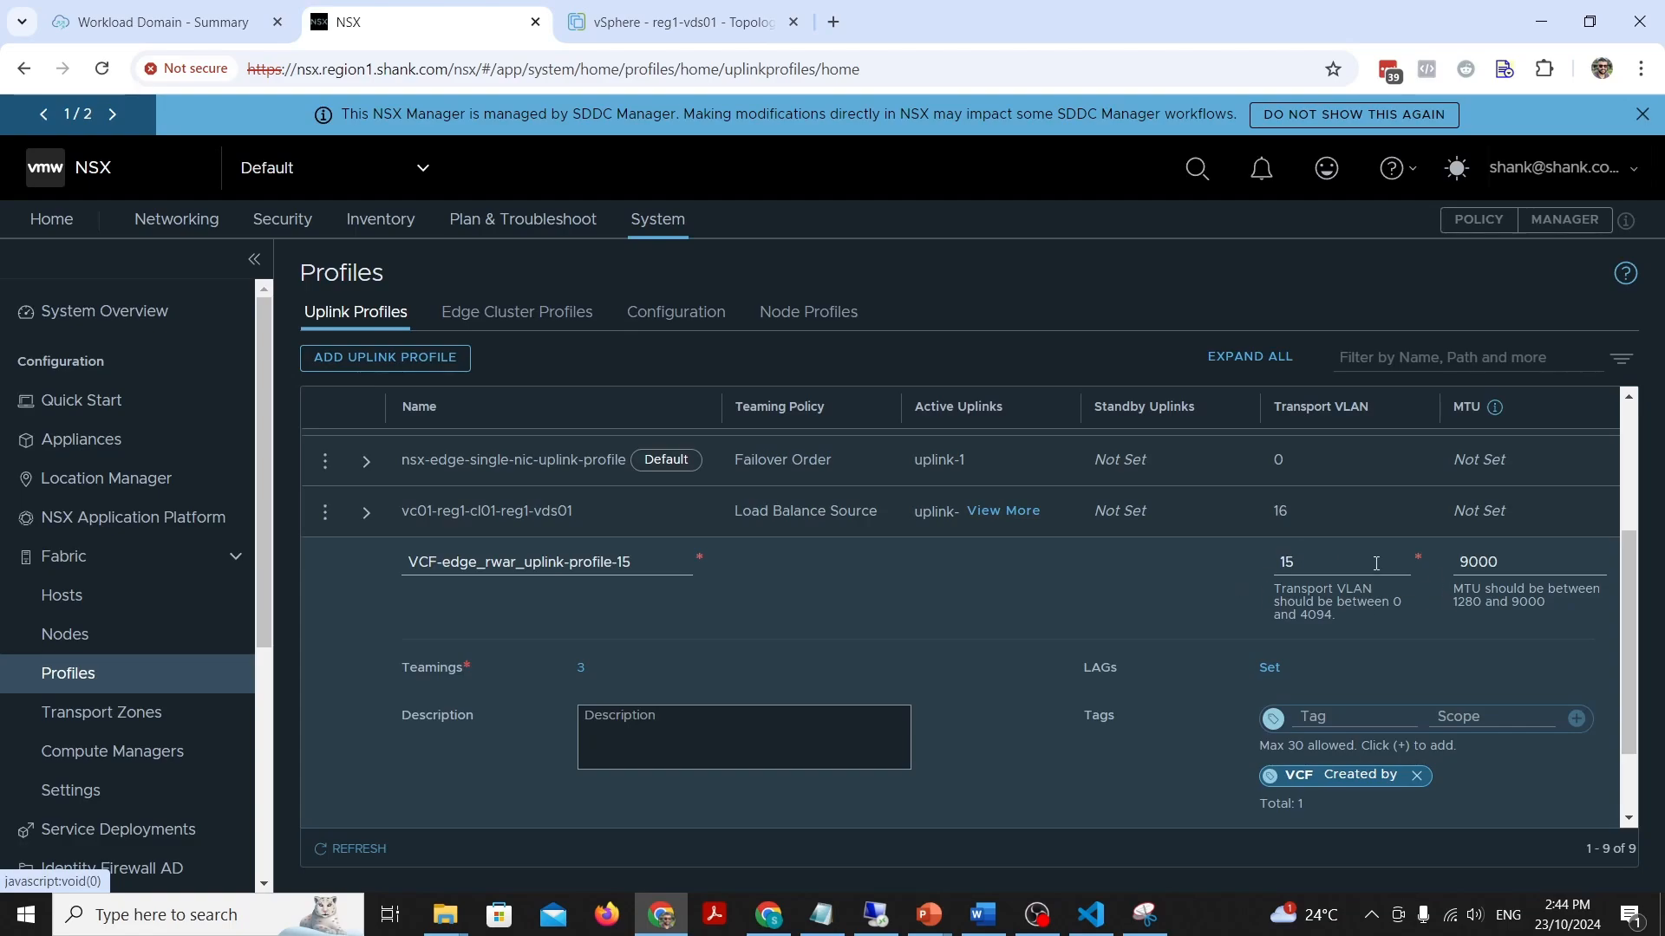
{"action": "mouse_move", "coordinate": [1561, 586]}
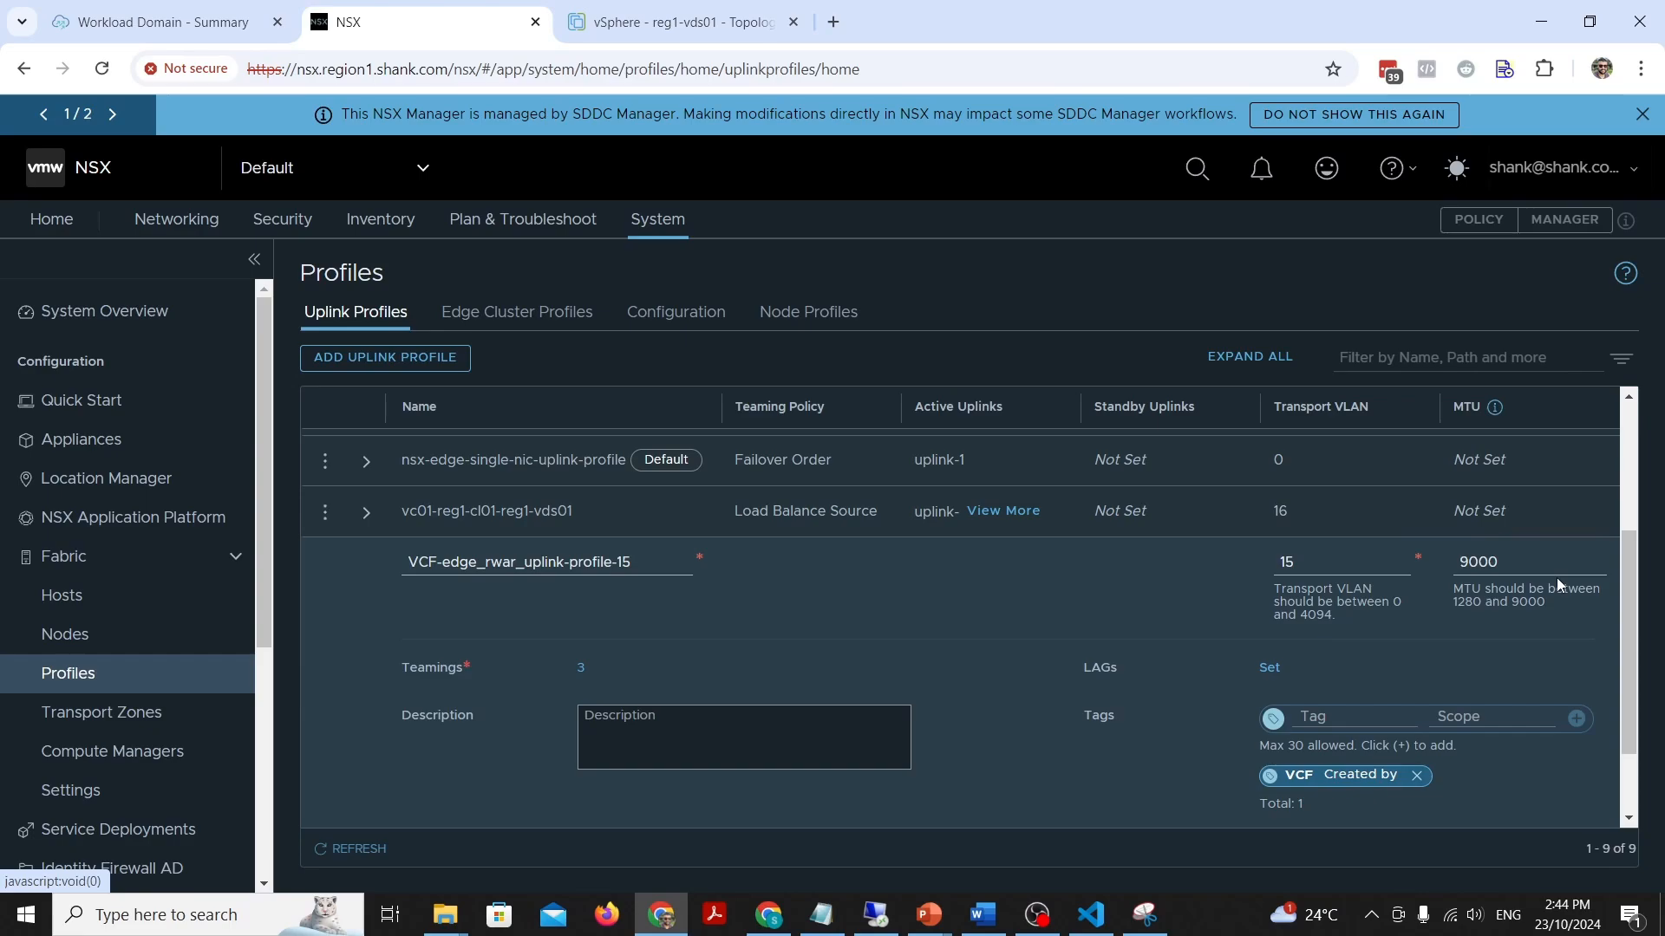
{"action": "left_click", "coordinate": [680, 21]}
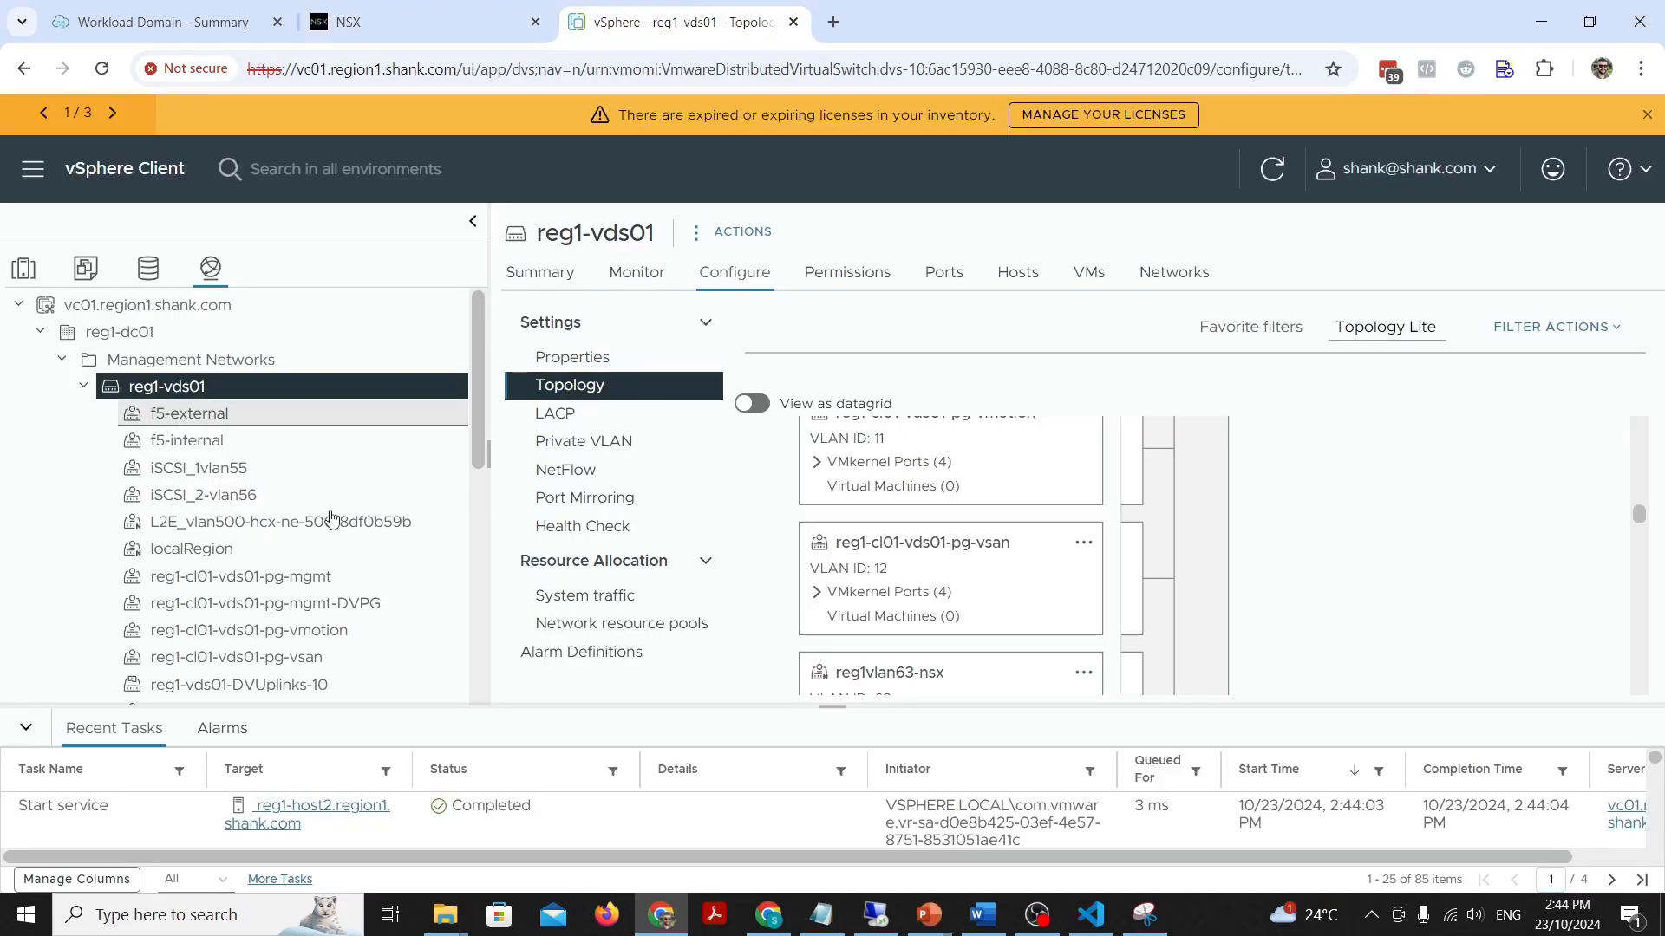
Step: Select edge VM test1 (4 CPUs, 8 GB) in the VCF-edge rwar pool and show its actions
{"action": "left_click", "coordinate": [173, 575]}
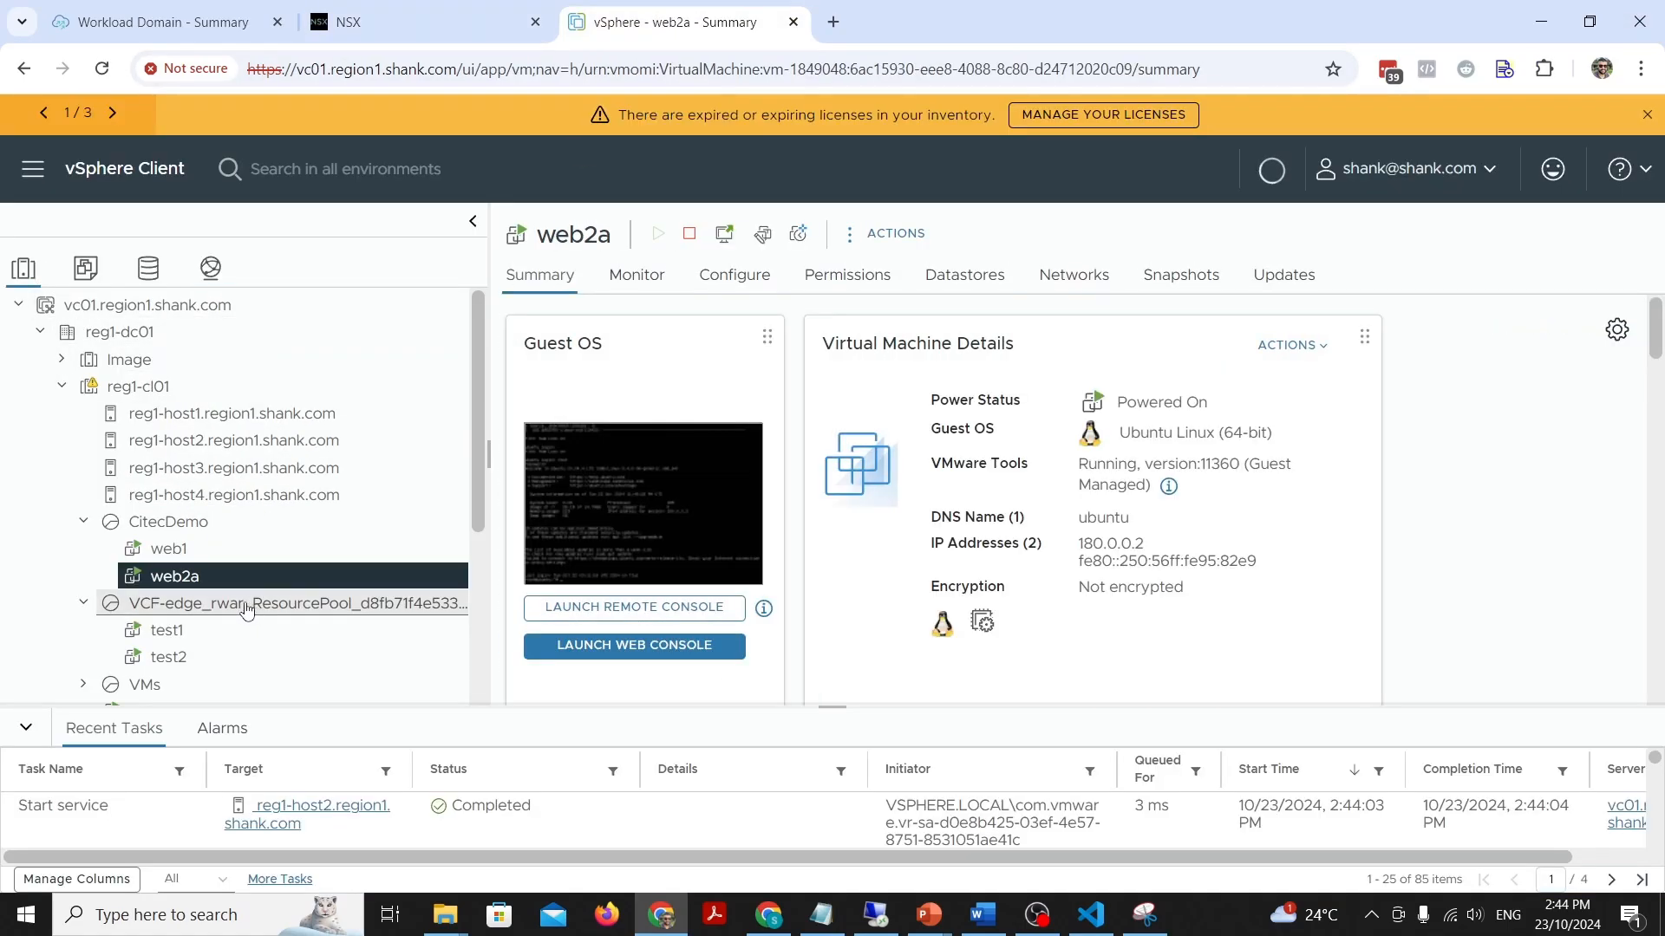
{"action": "left_click", "coordinate": [168, 522]}
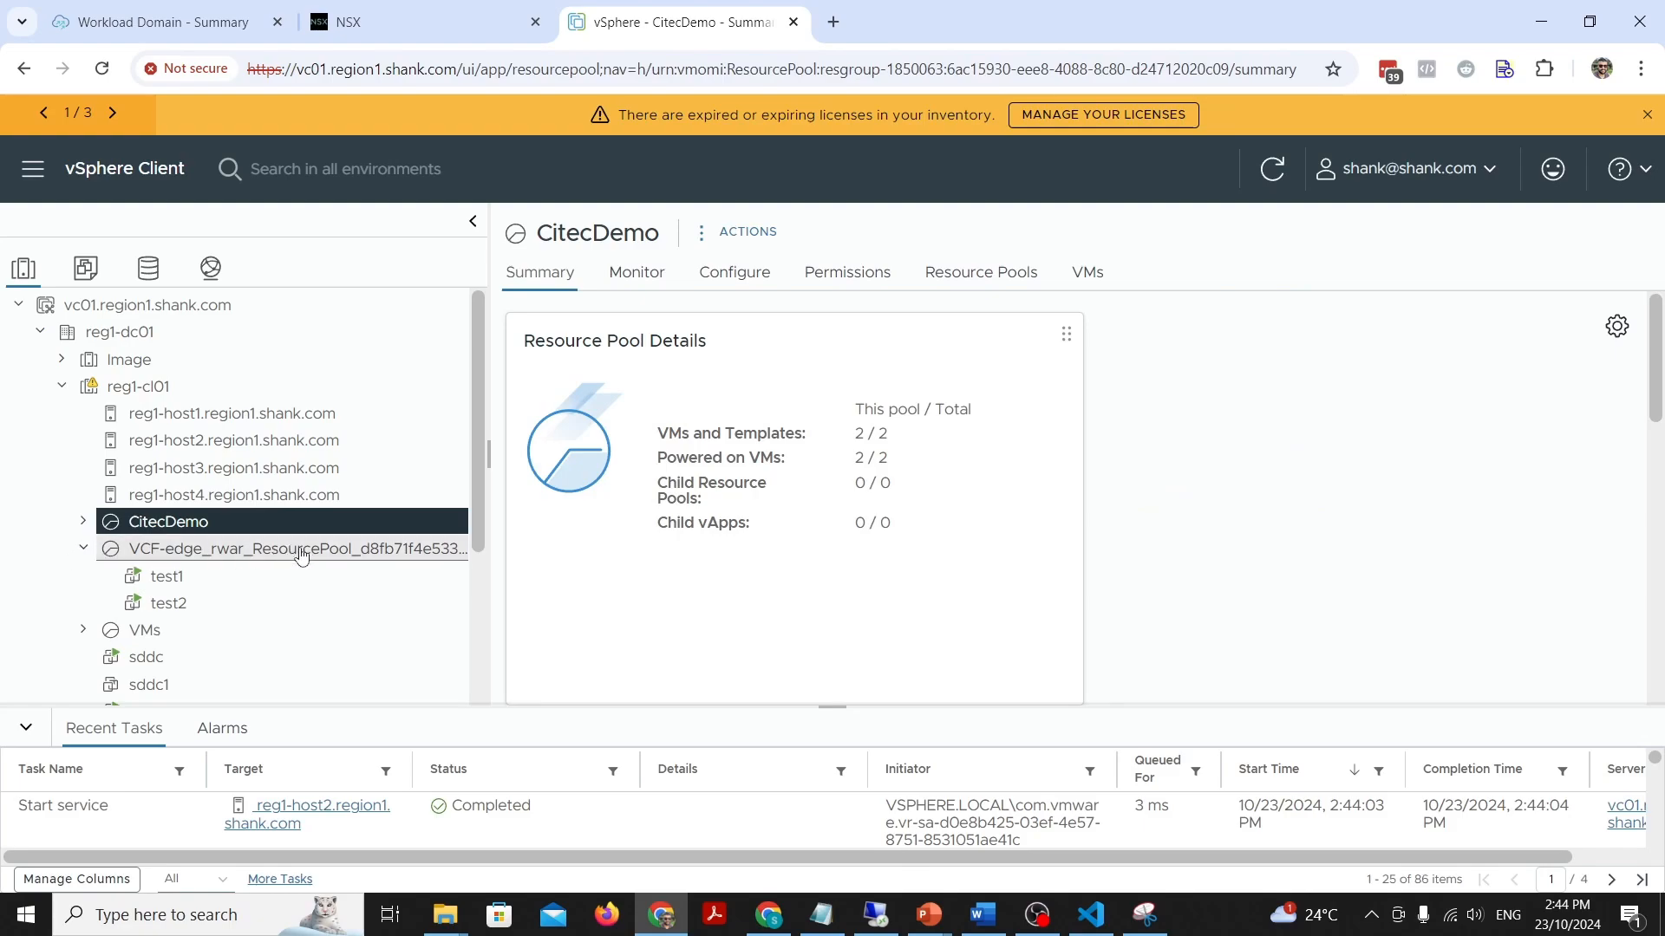
{"action": "left_click", "coordinate": [294, 549]}
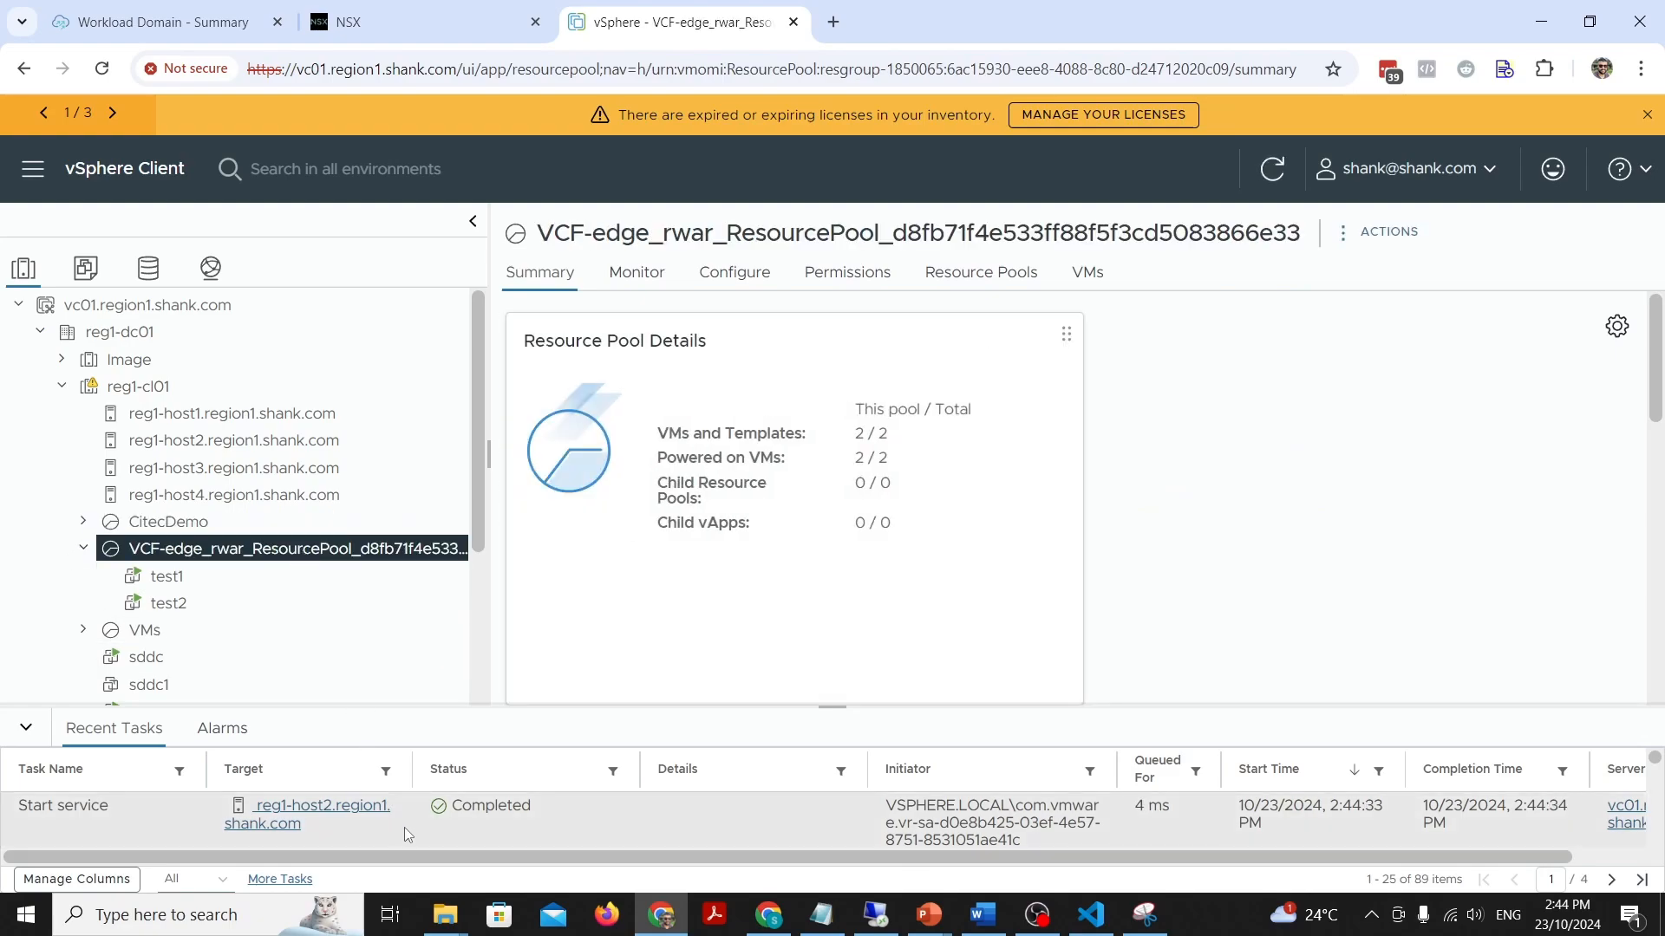
{"action": "left_click", "coordinate": [167, 576]}
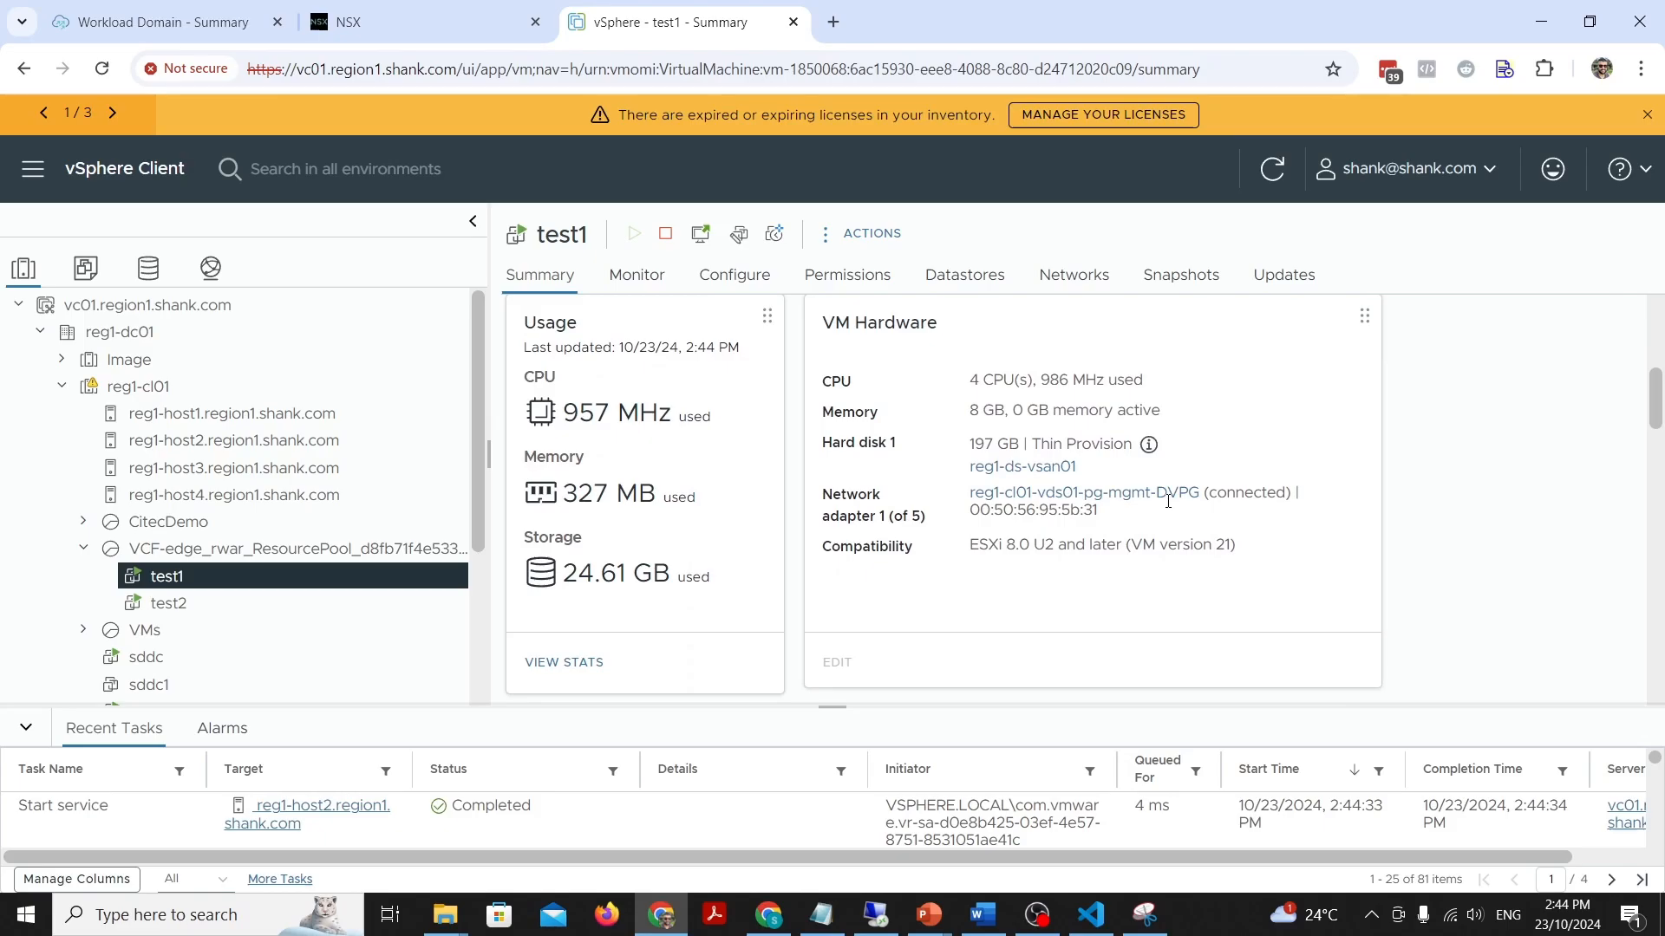
{"action": "scroll", "scroll_direction": "down", "scroll_amount": 3}
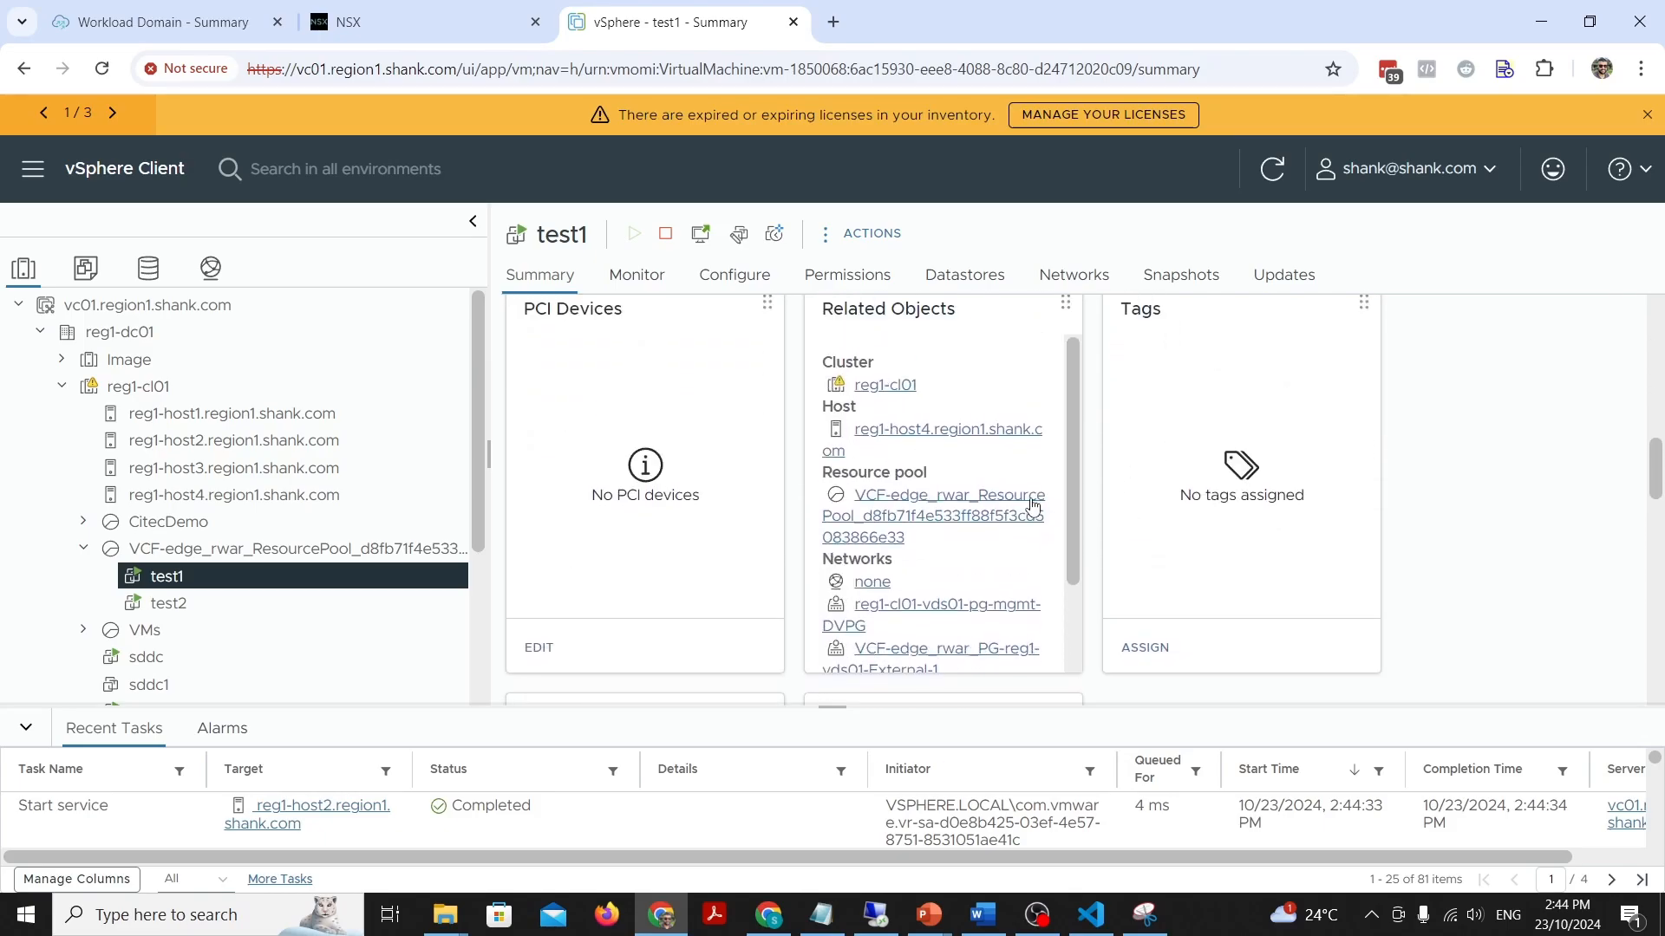
{"action": "right_click", "coordinate": [166, 576]}
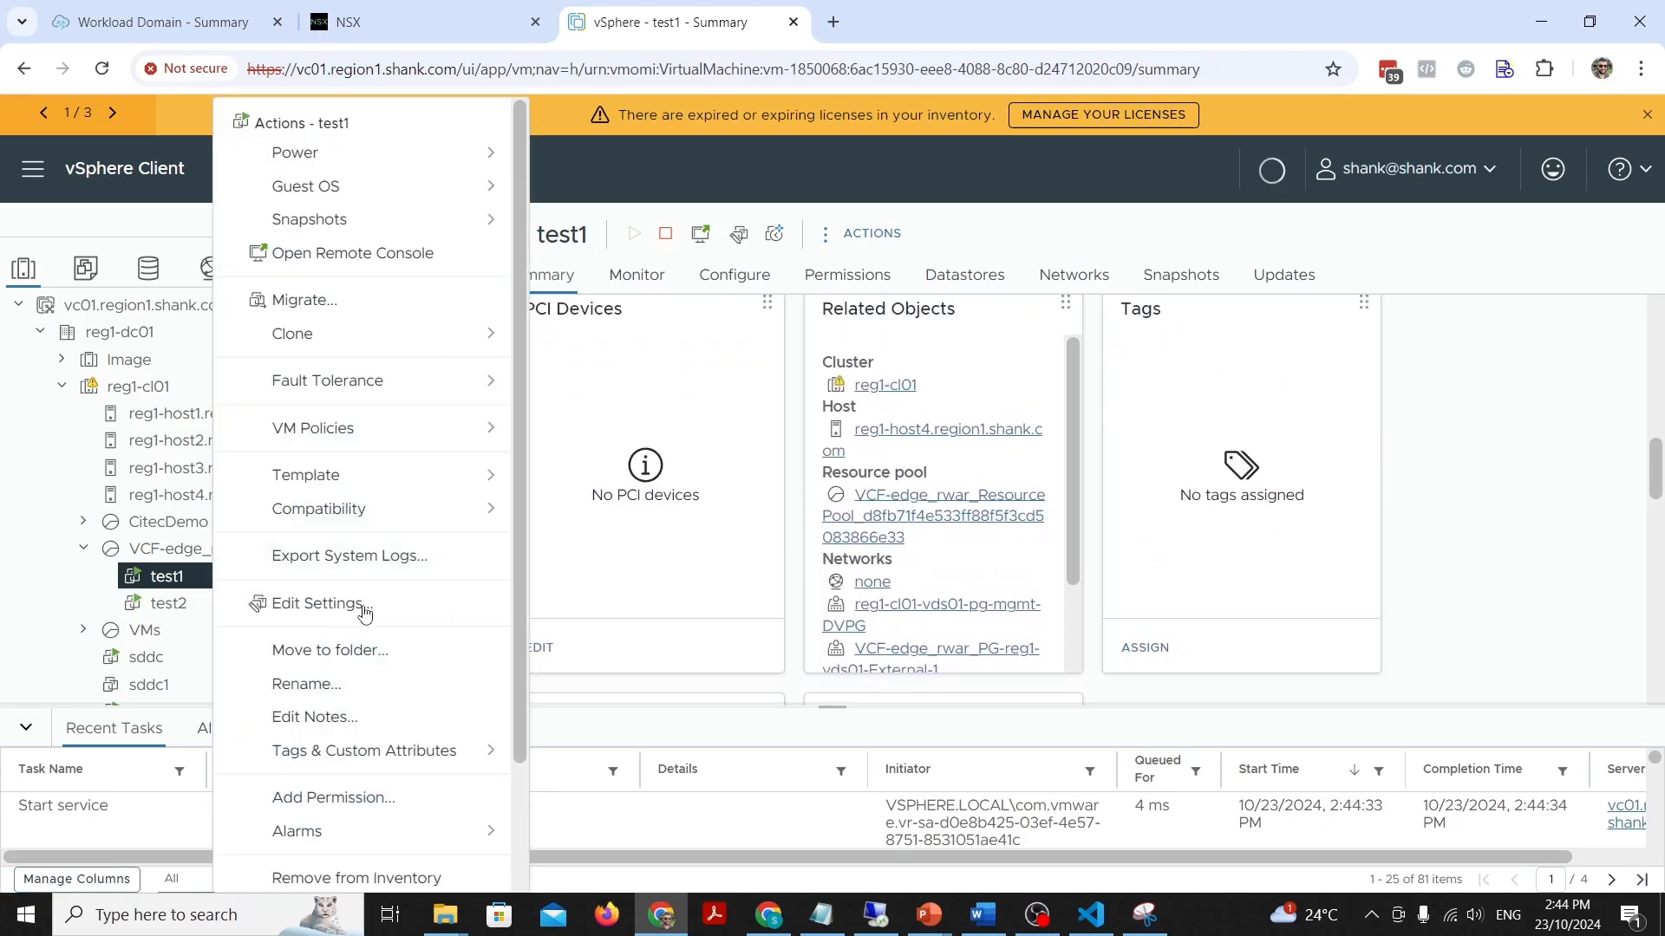
Step: Review test1's network adapters on mgmt DVPG, External-1 and External-2, then cancel unchanged
{"action": "left_click", "coordinate": [314, 604]}
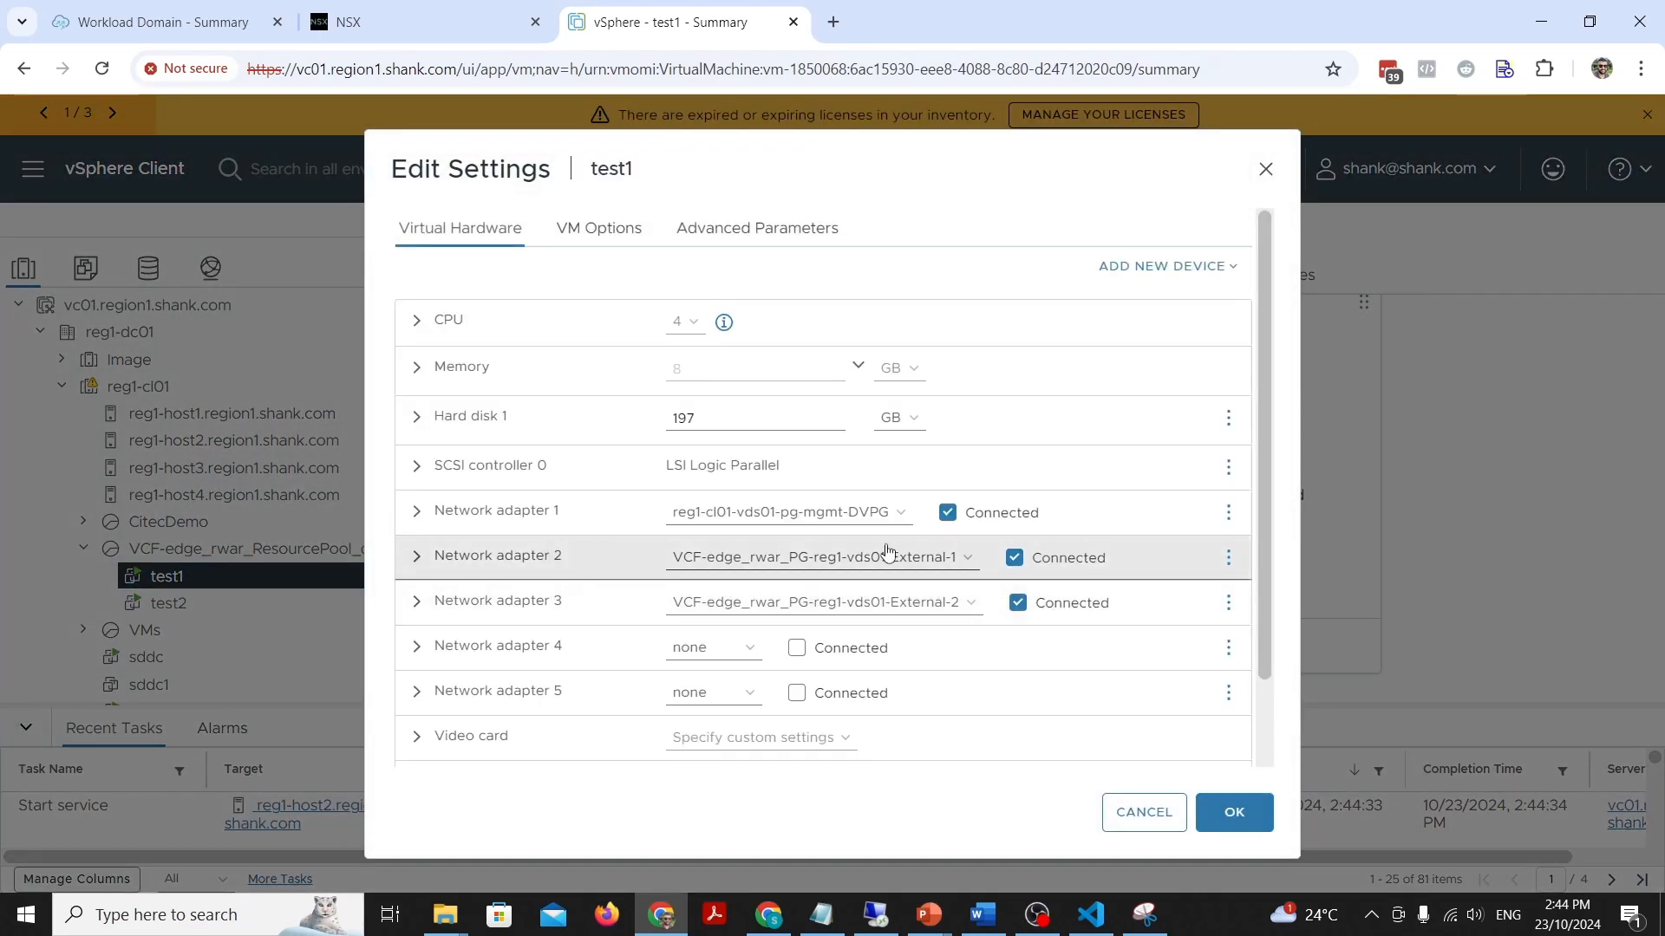
{"action": "mouse_move", "coordinate": [876, 520]}
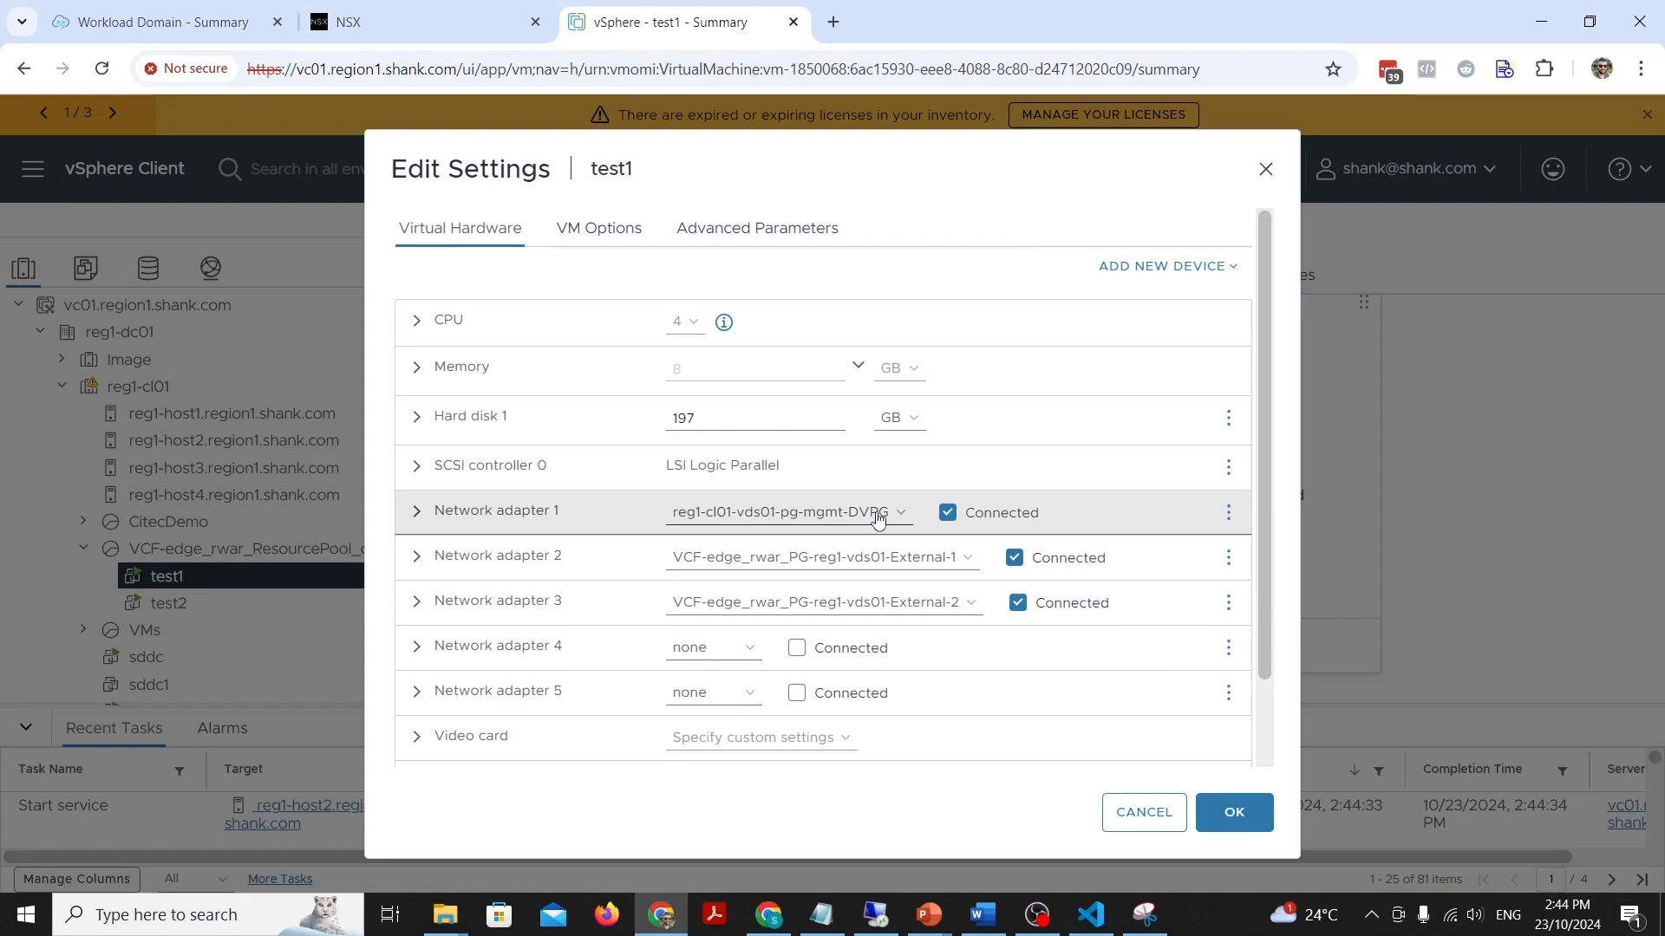
{"action": "mouse_move", "coordinate": [888, 588]}
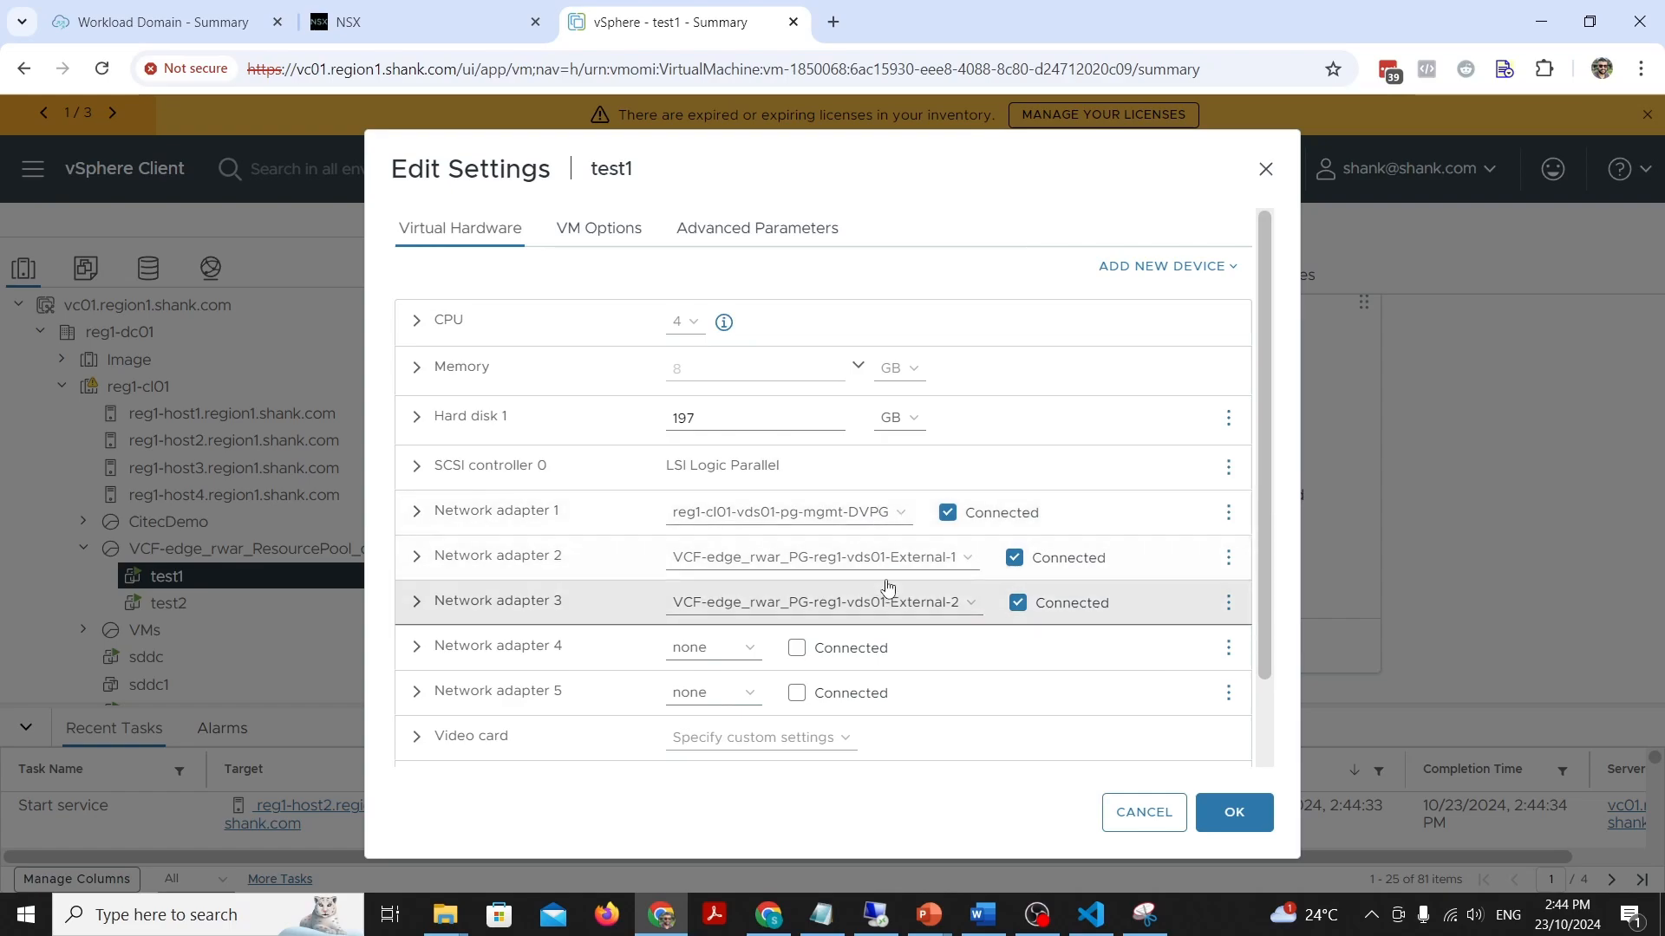
{"action": "mouse_move", "coordinate": [888, 586]}
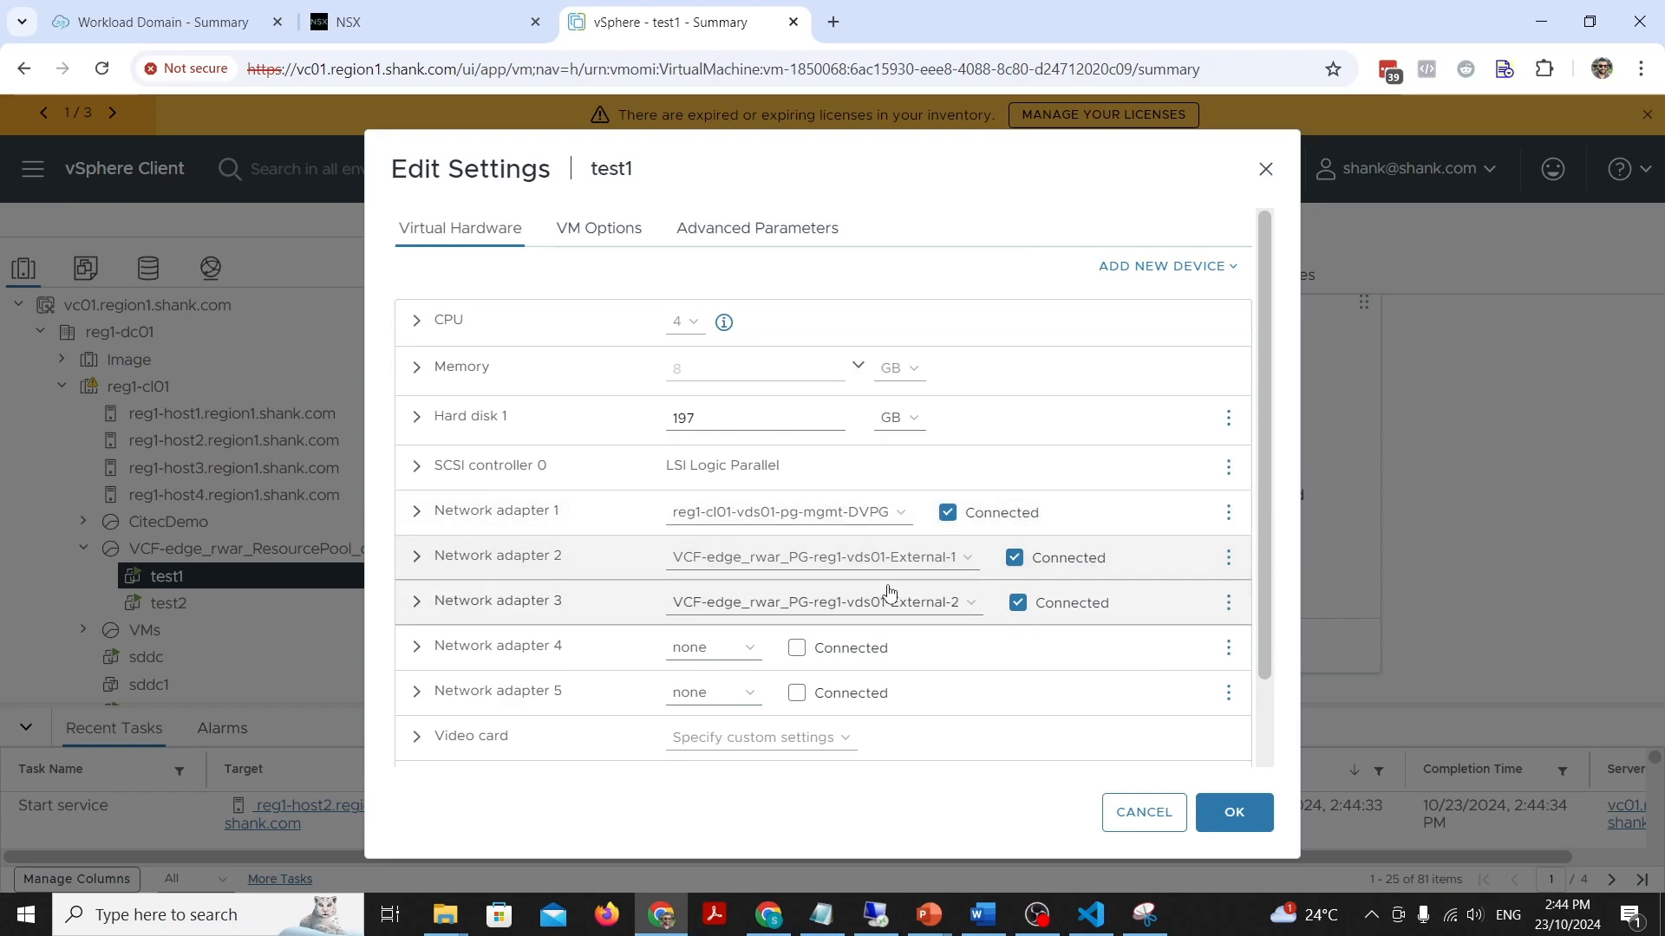
{"action": "mouse_move", "coordinate": [894, 616]}
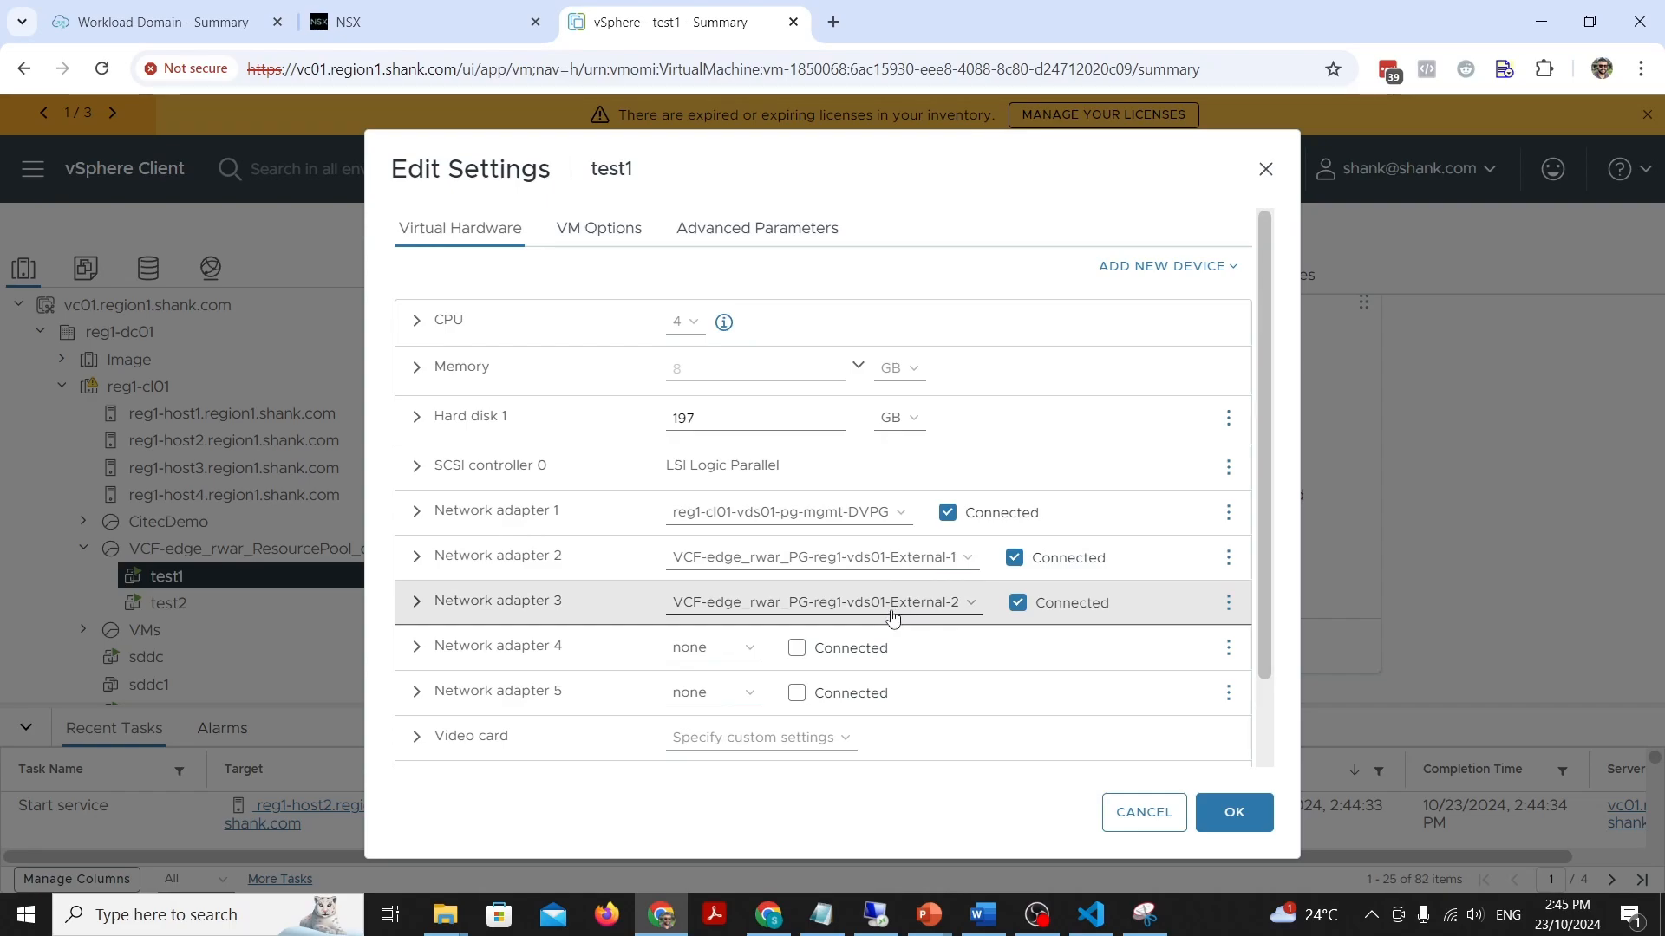
{"action": "mouse_move", "coordinate": [838, 573]}
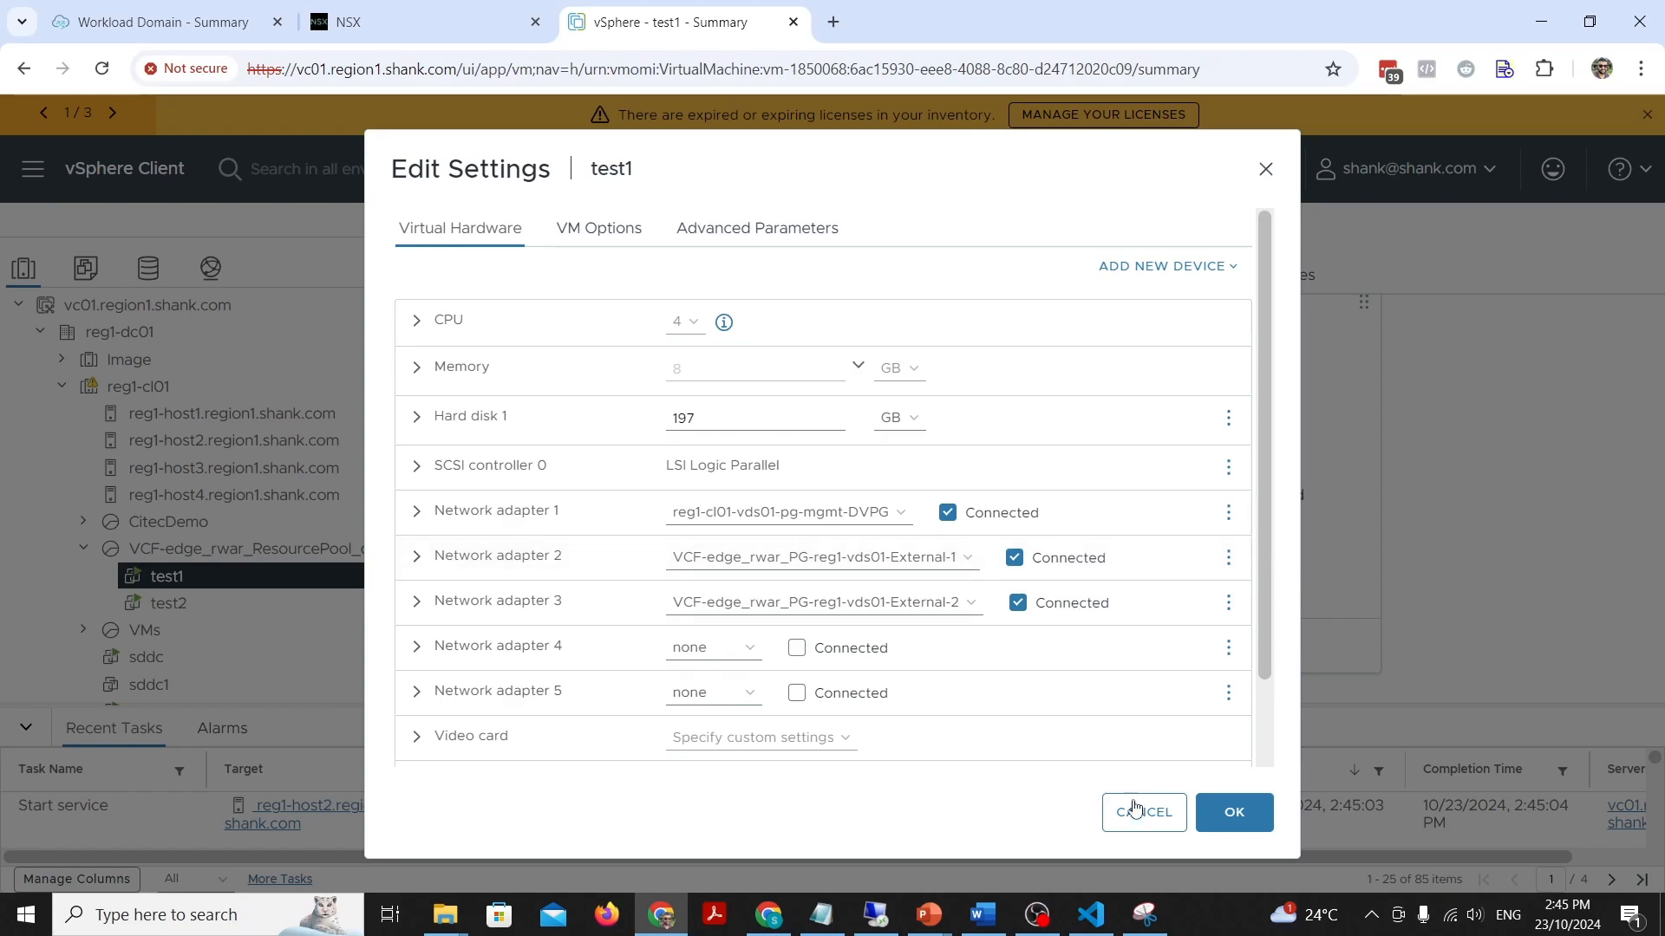
{"action": "left_click", "coordinate": [1143, 812]}
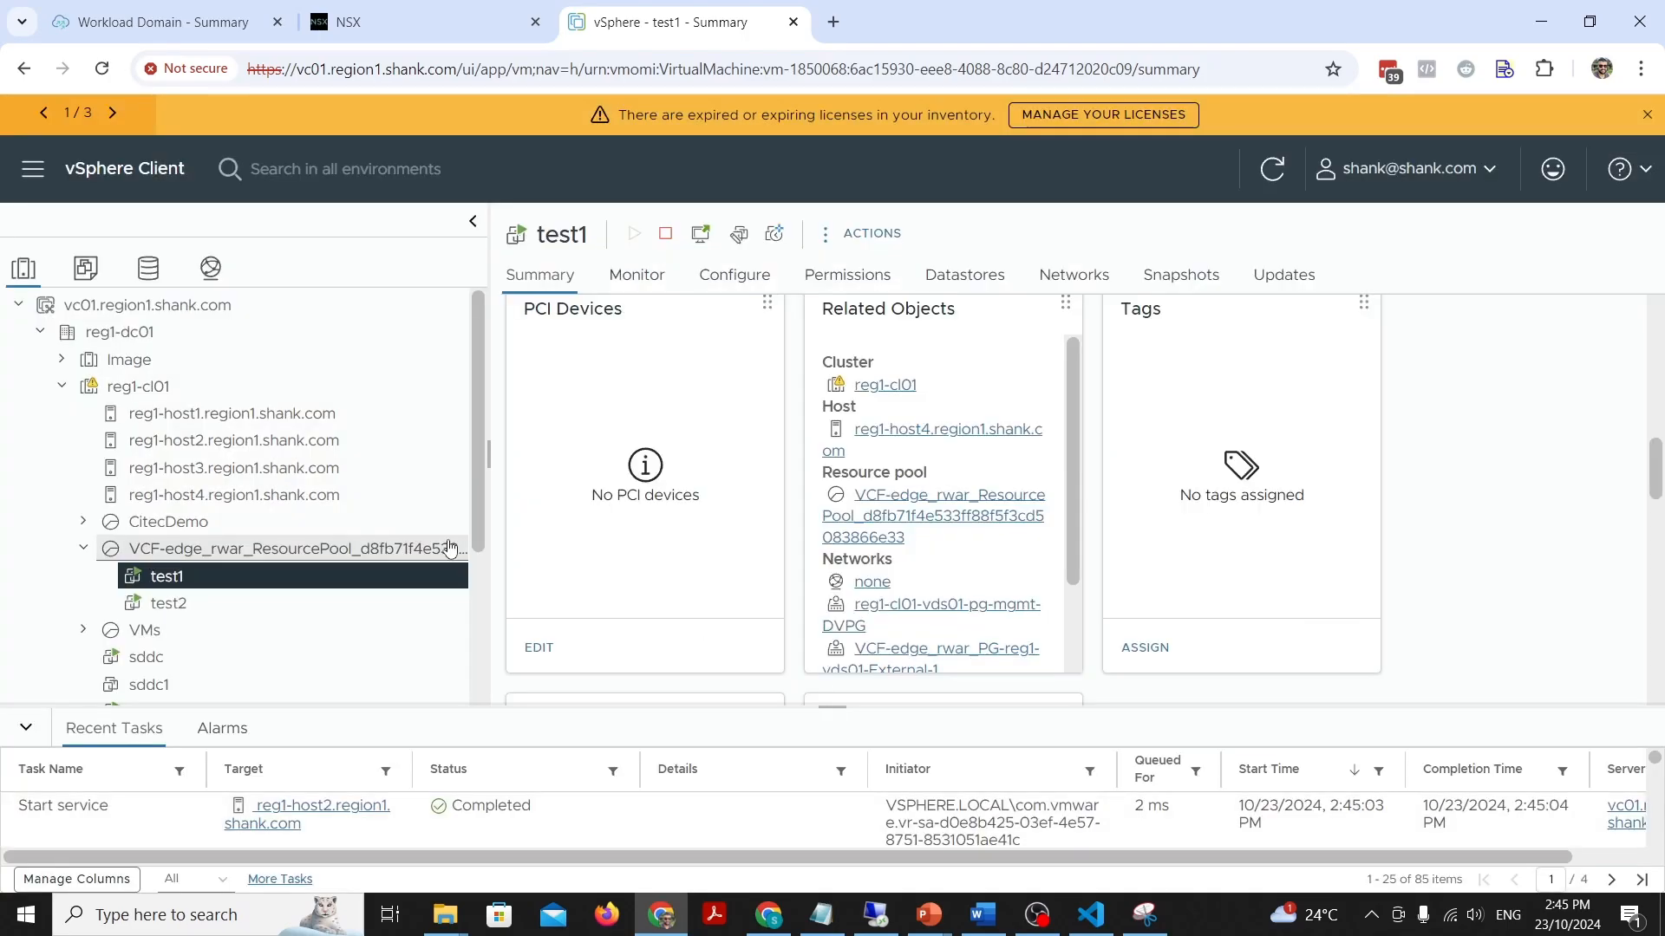
{"action": "mouse_move", "coordinate": [681, 618]}
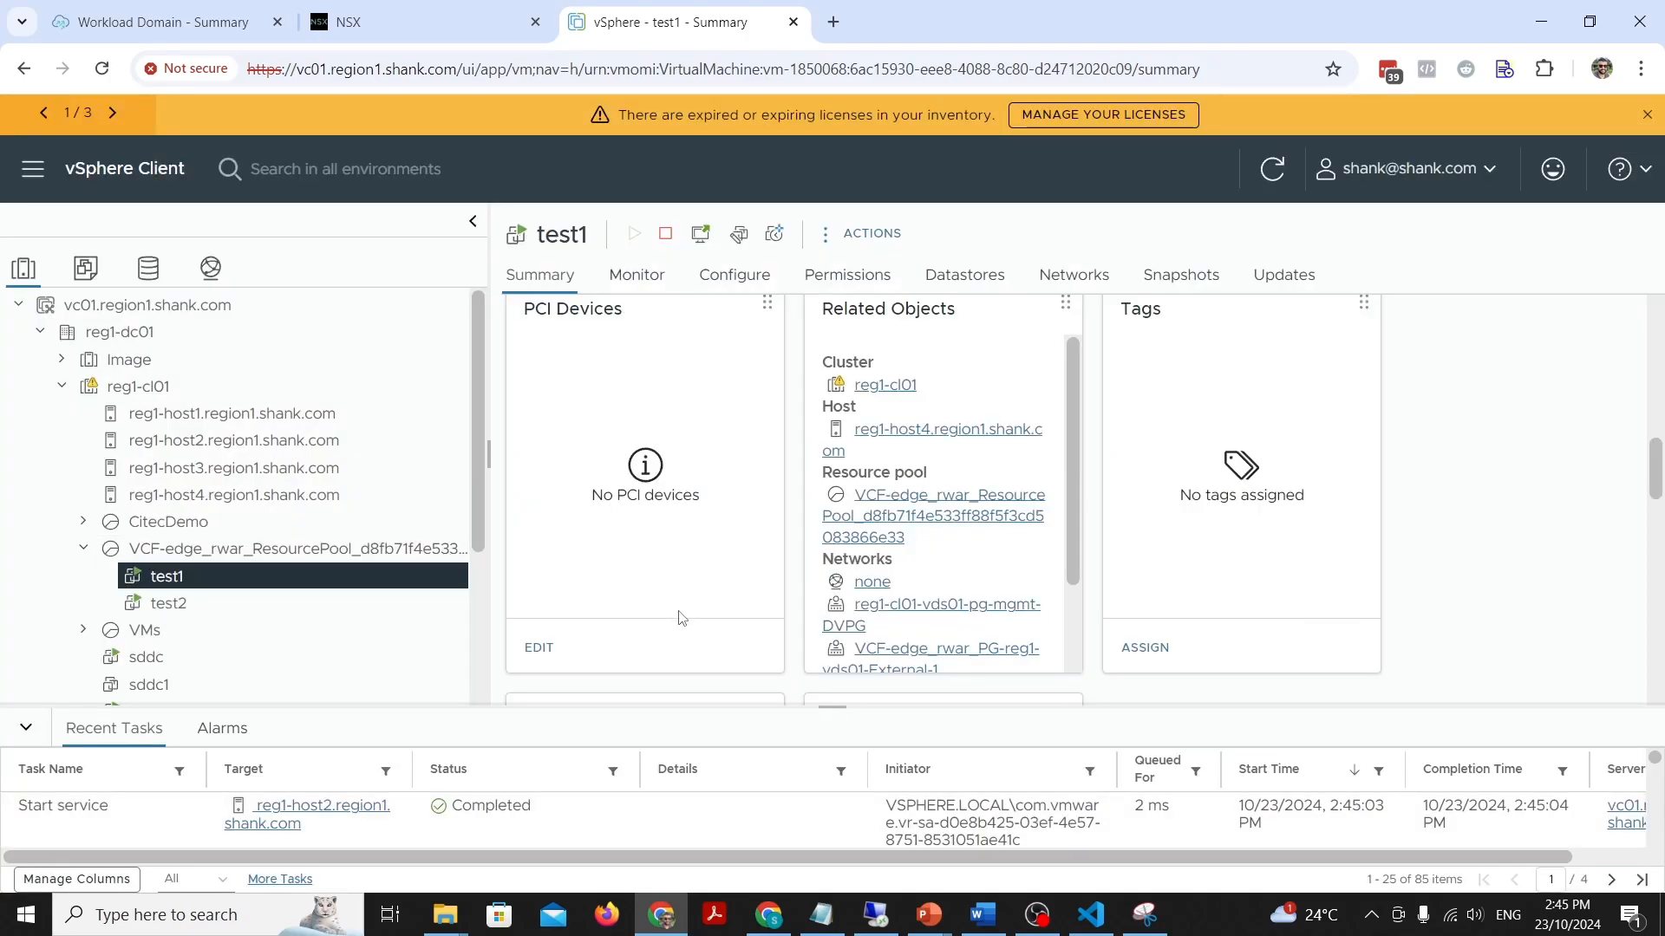
{"action": "mouse_move", "coordinate": [799, 895]}
{"action": "type", "text": "ping"}
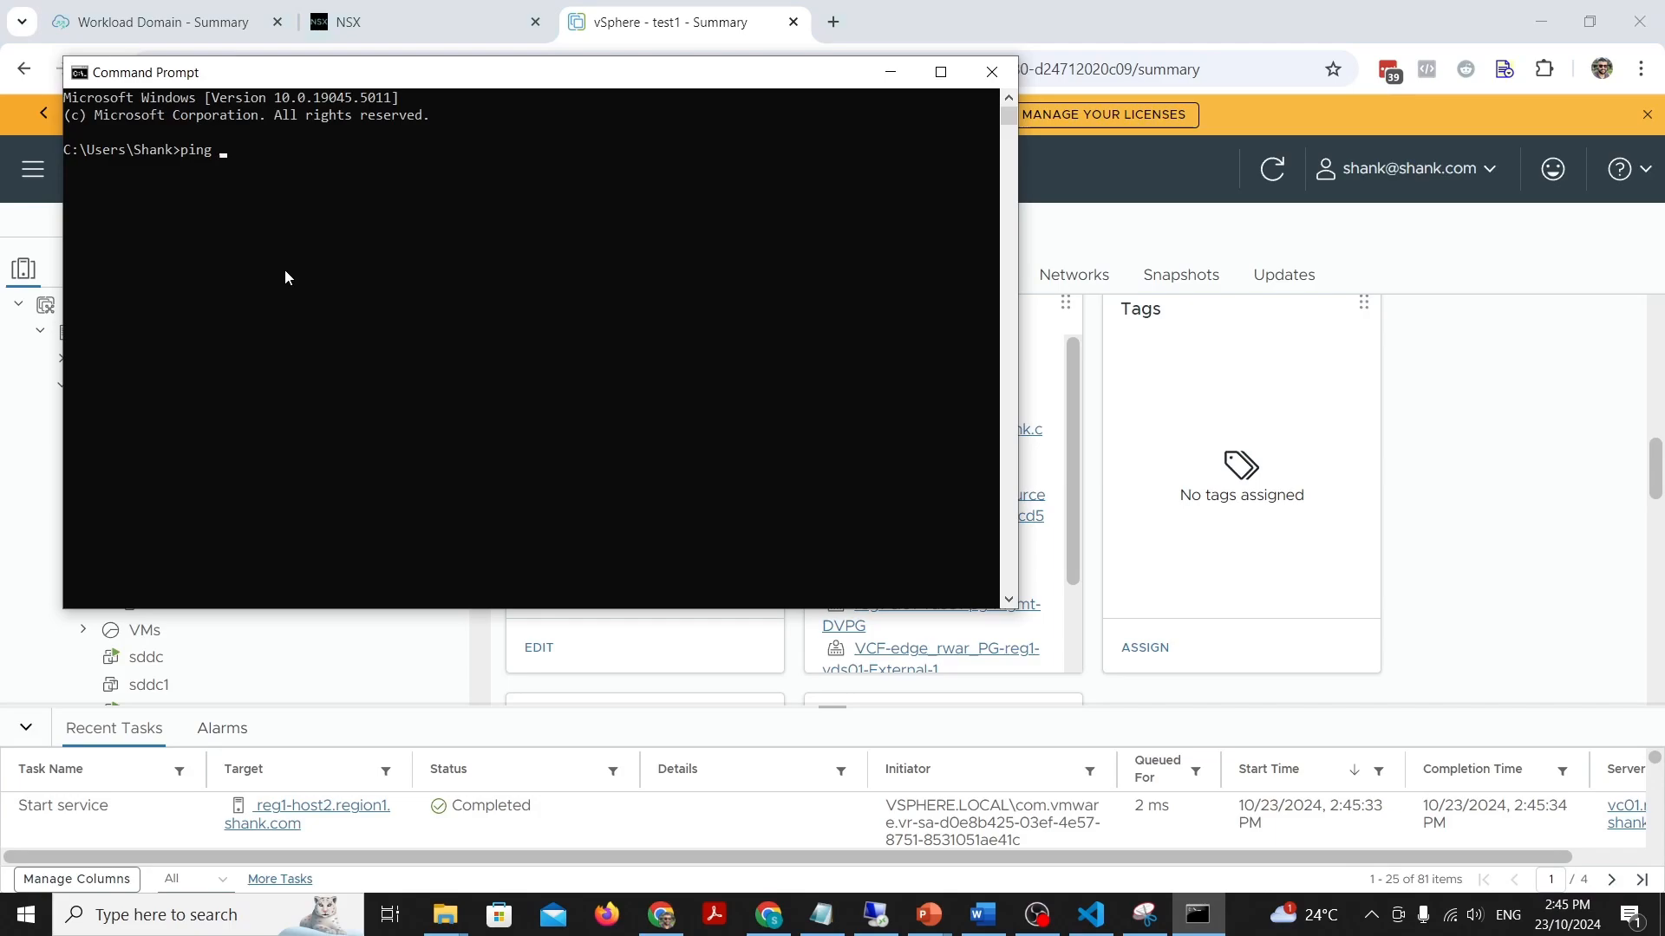
Step: Enter a ping command toward test1.region1.sh in Command Prompt
{"action": "type", "text": "test1.region1.sh"}
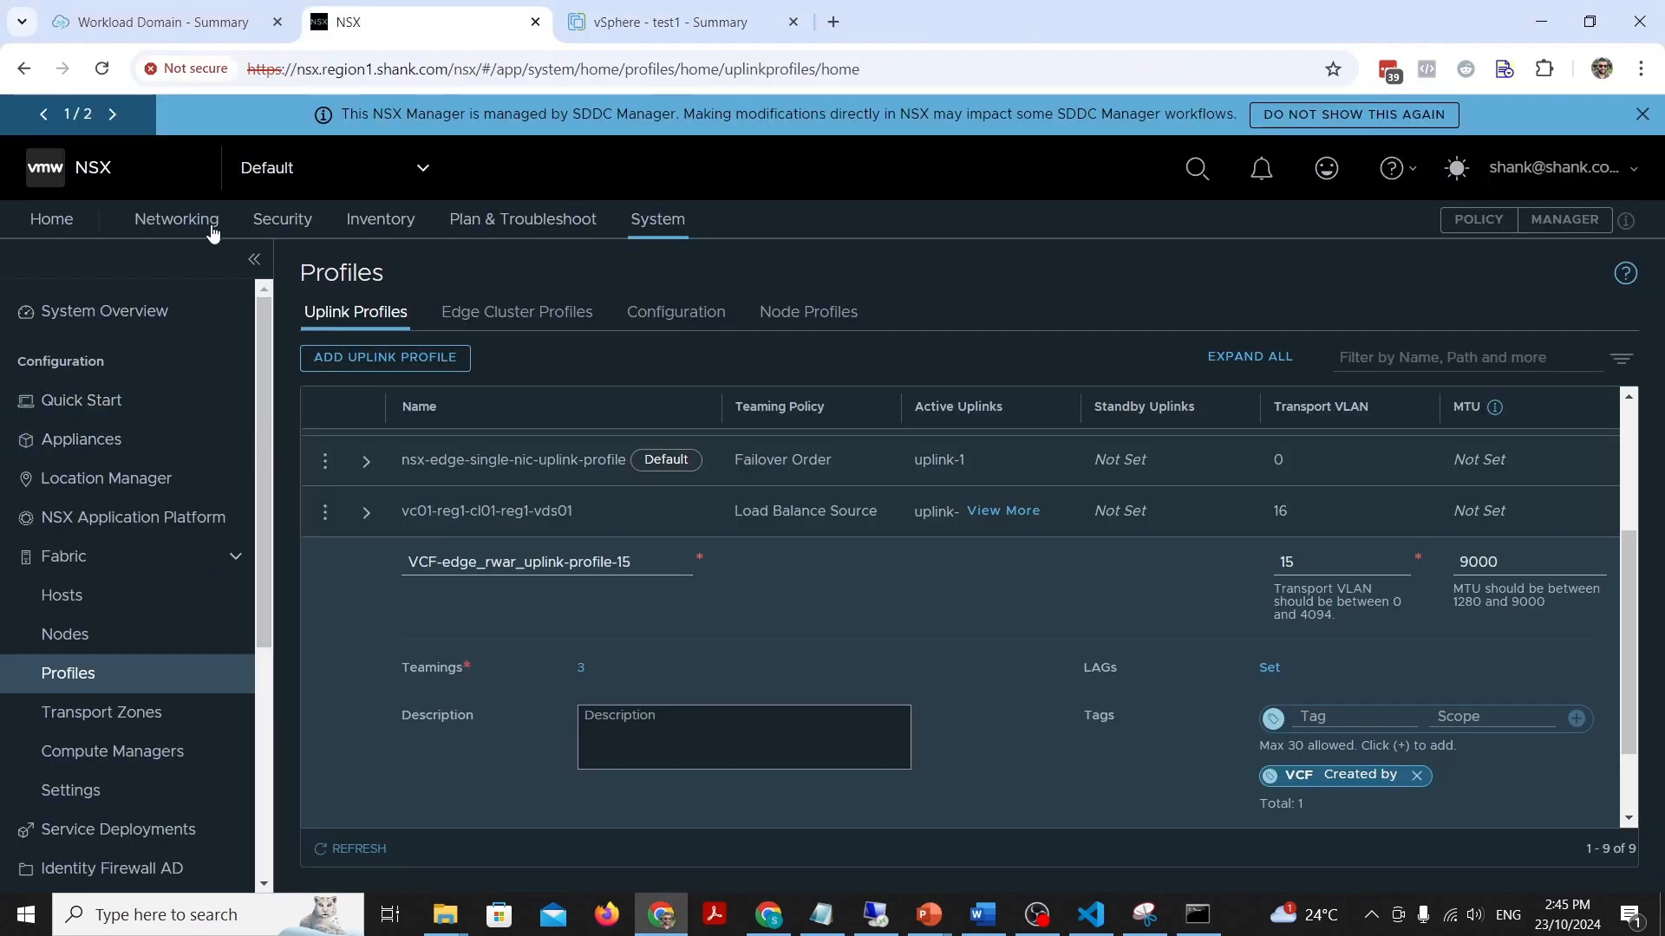
Step: Add a Tier-0 gateway named 'test' using the rwar edge cluster
{"action": "left_click", "coordinate": [176, 218]}
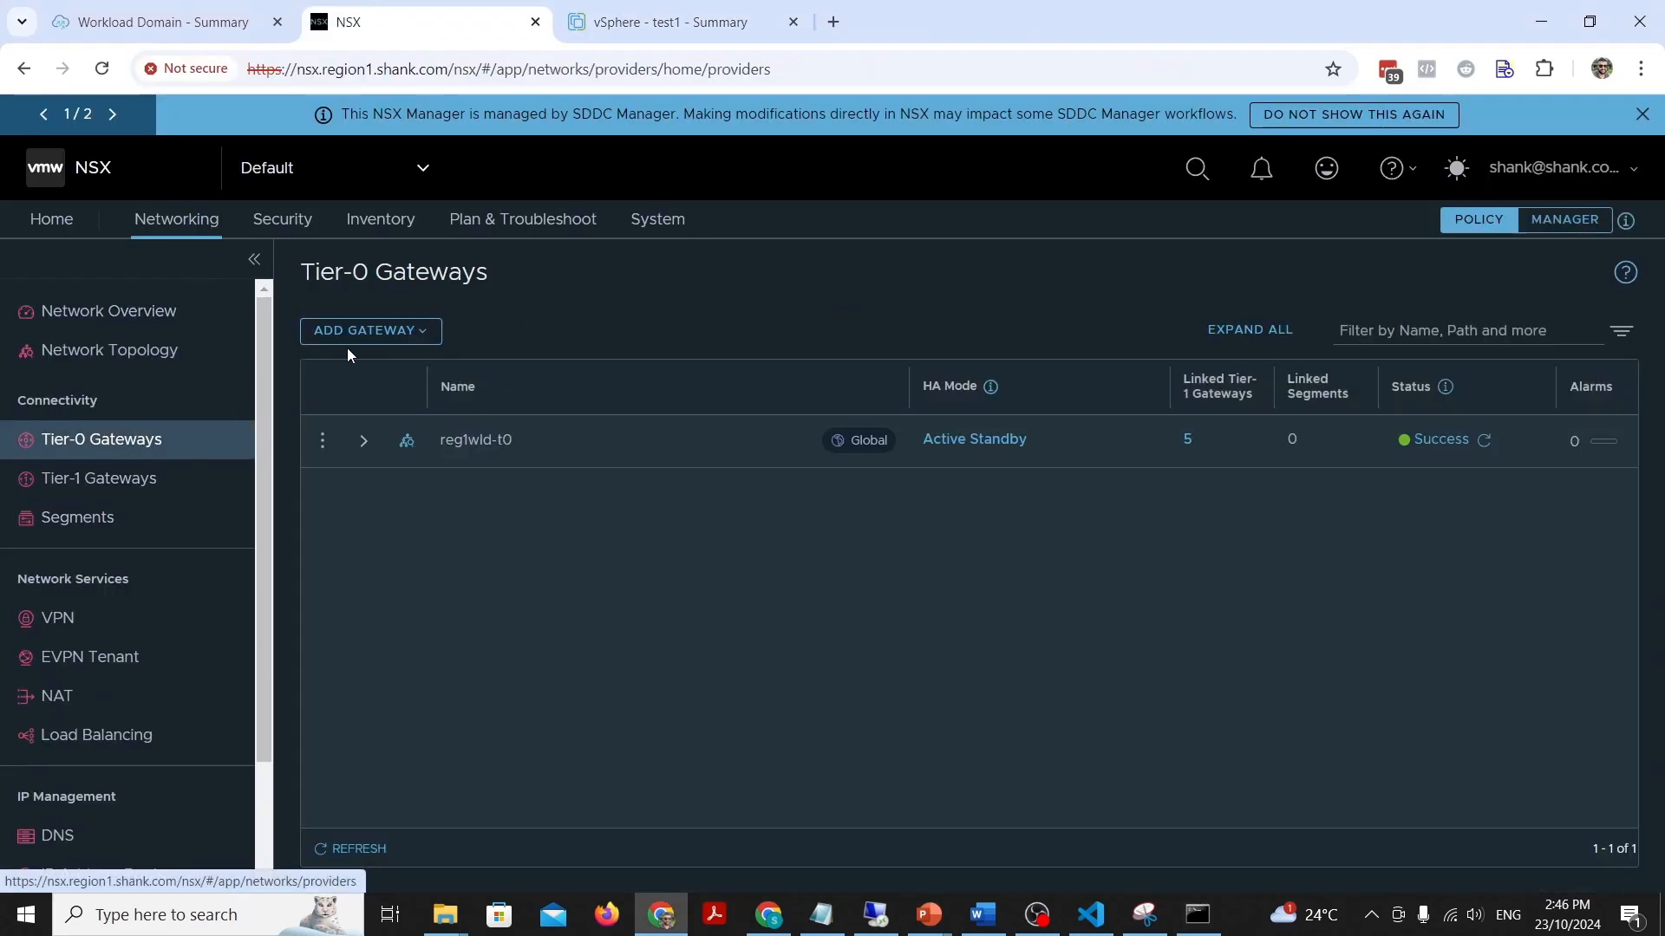
{"action": "left_click", "coordinate": [370, 330]}
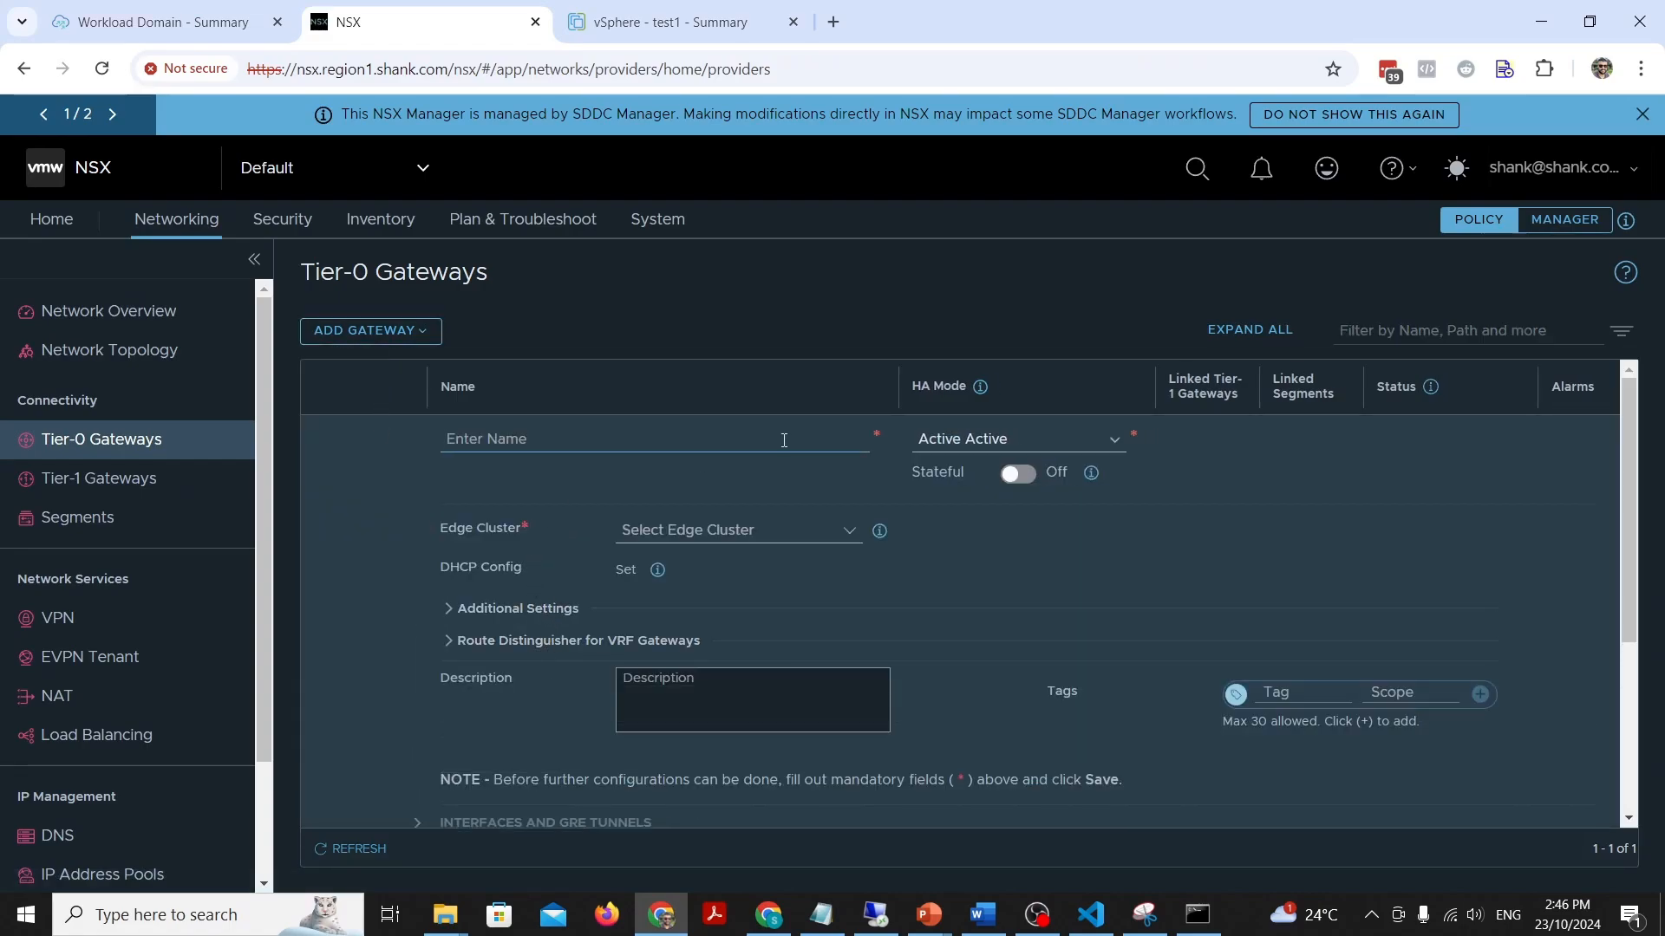
{"action": "type", "text": "test"}
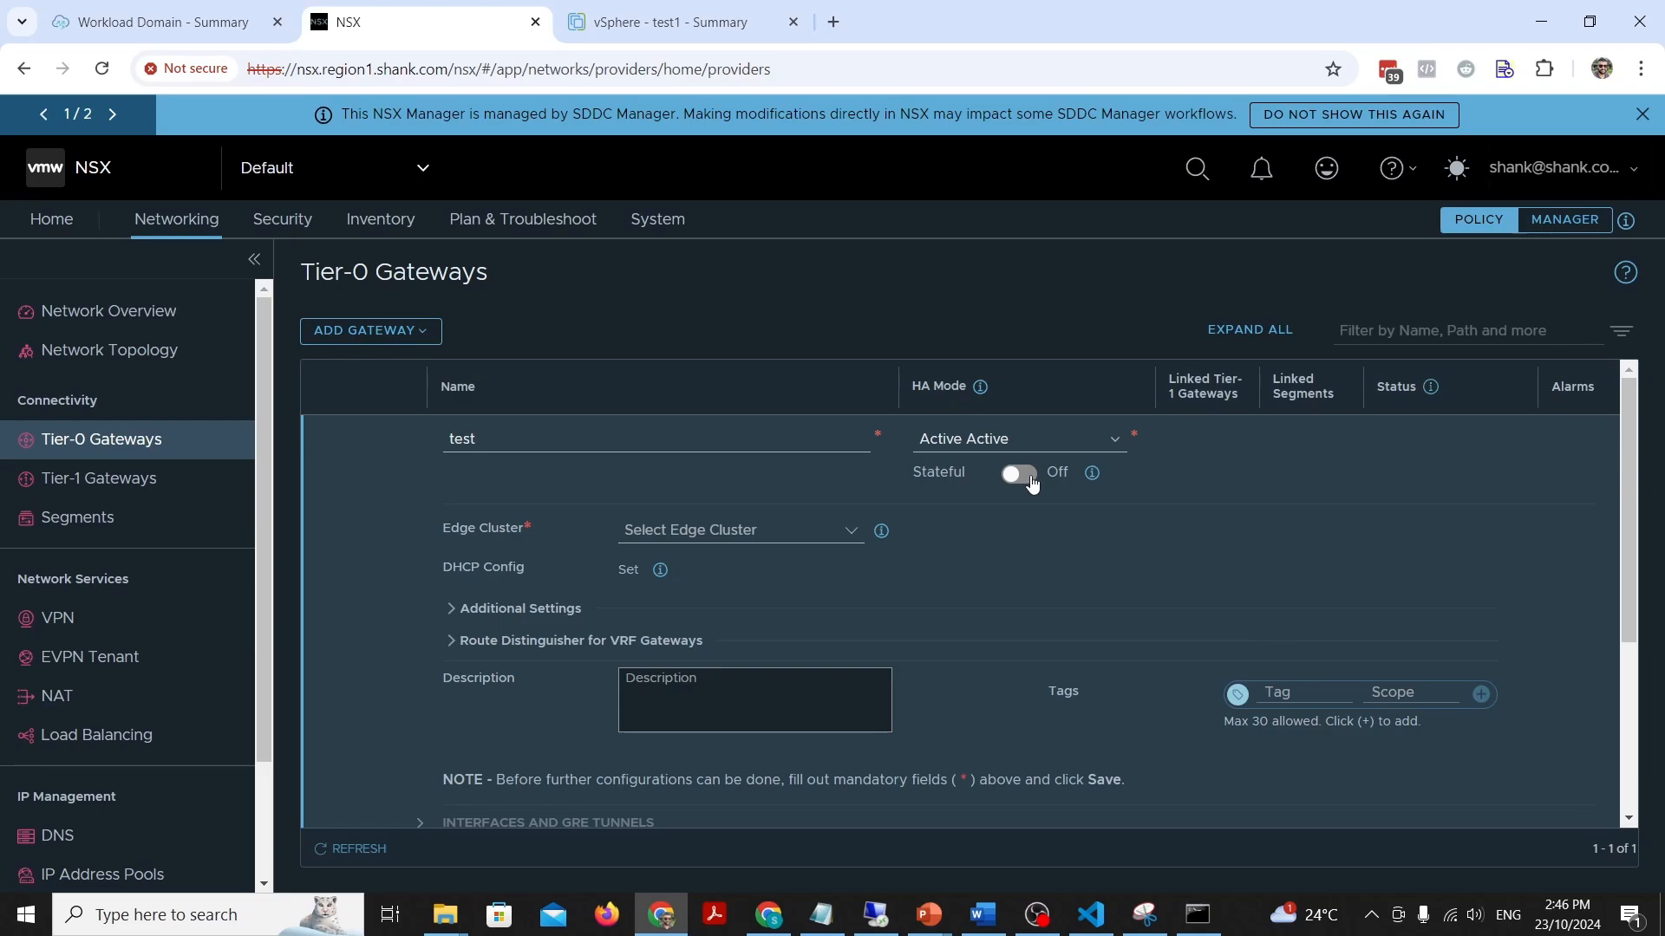
{"action": "left_click", "coordinate": [738, 530]}
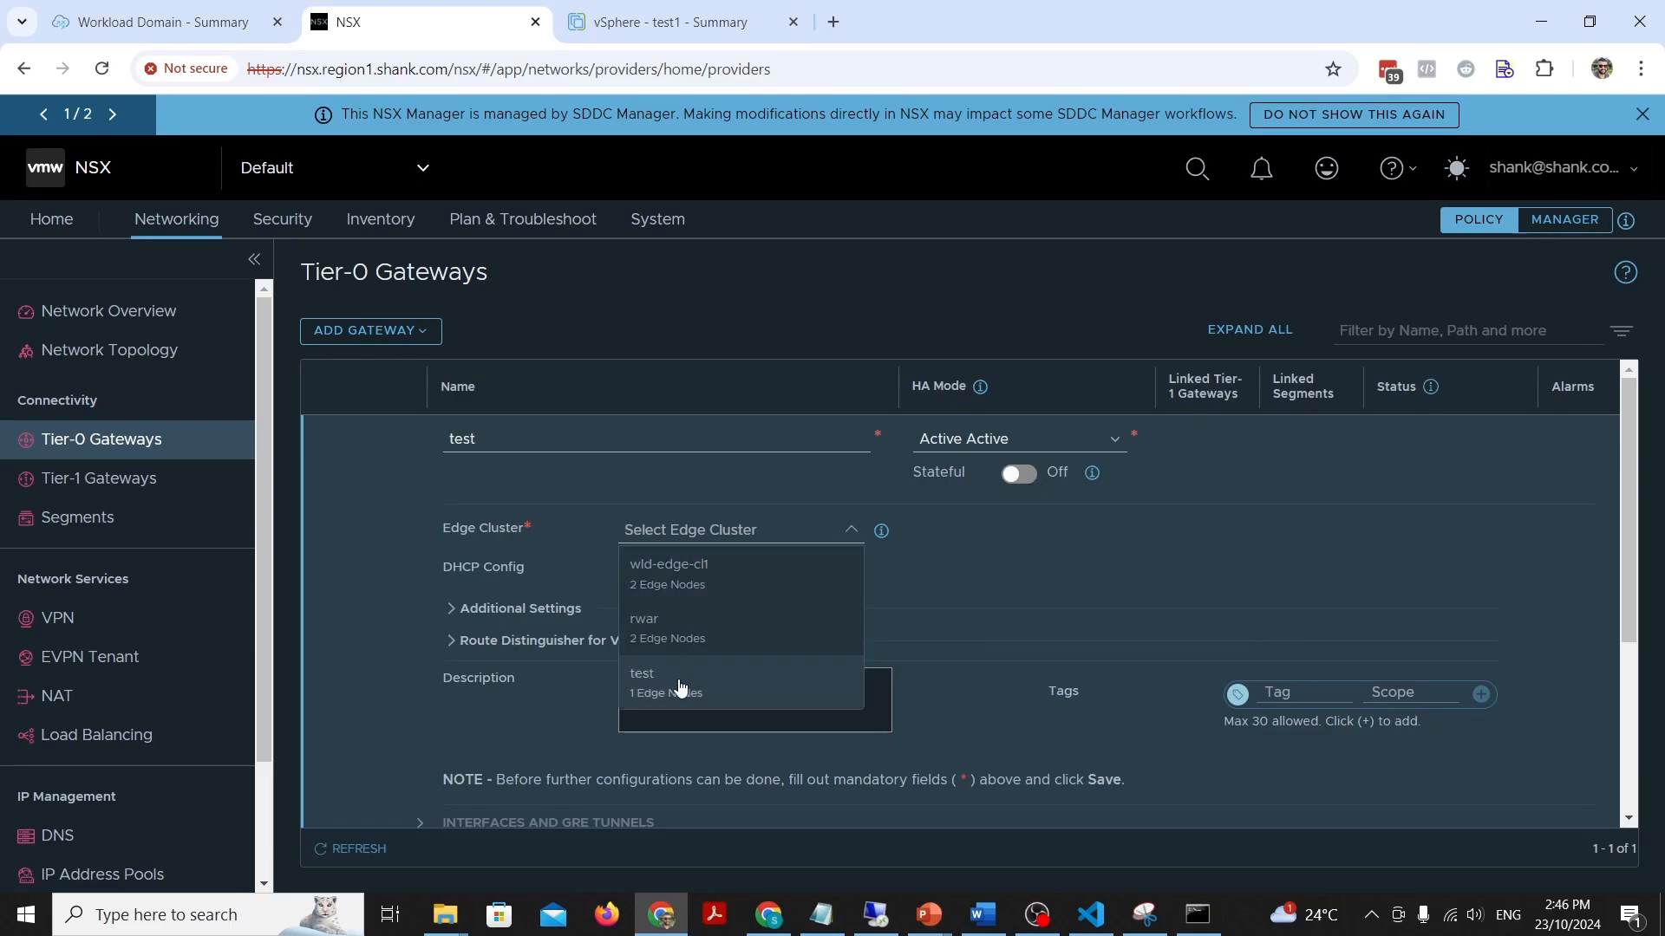
{"action": "left_click", "coordinate": [644, 619]}
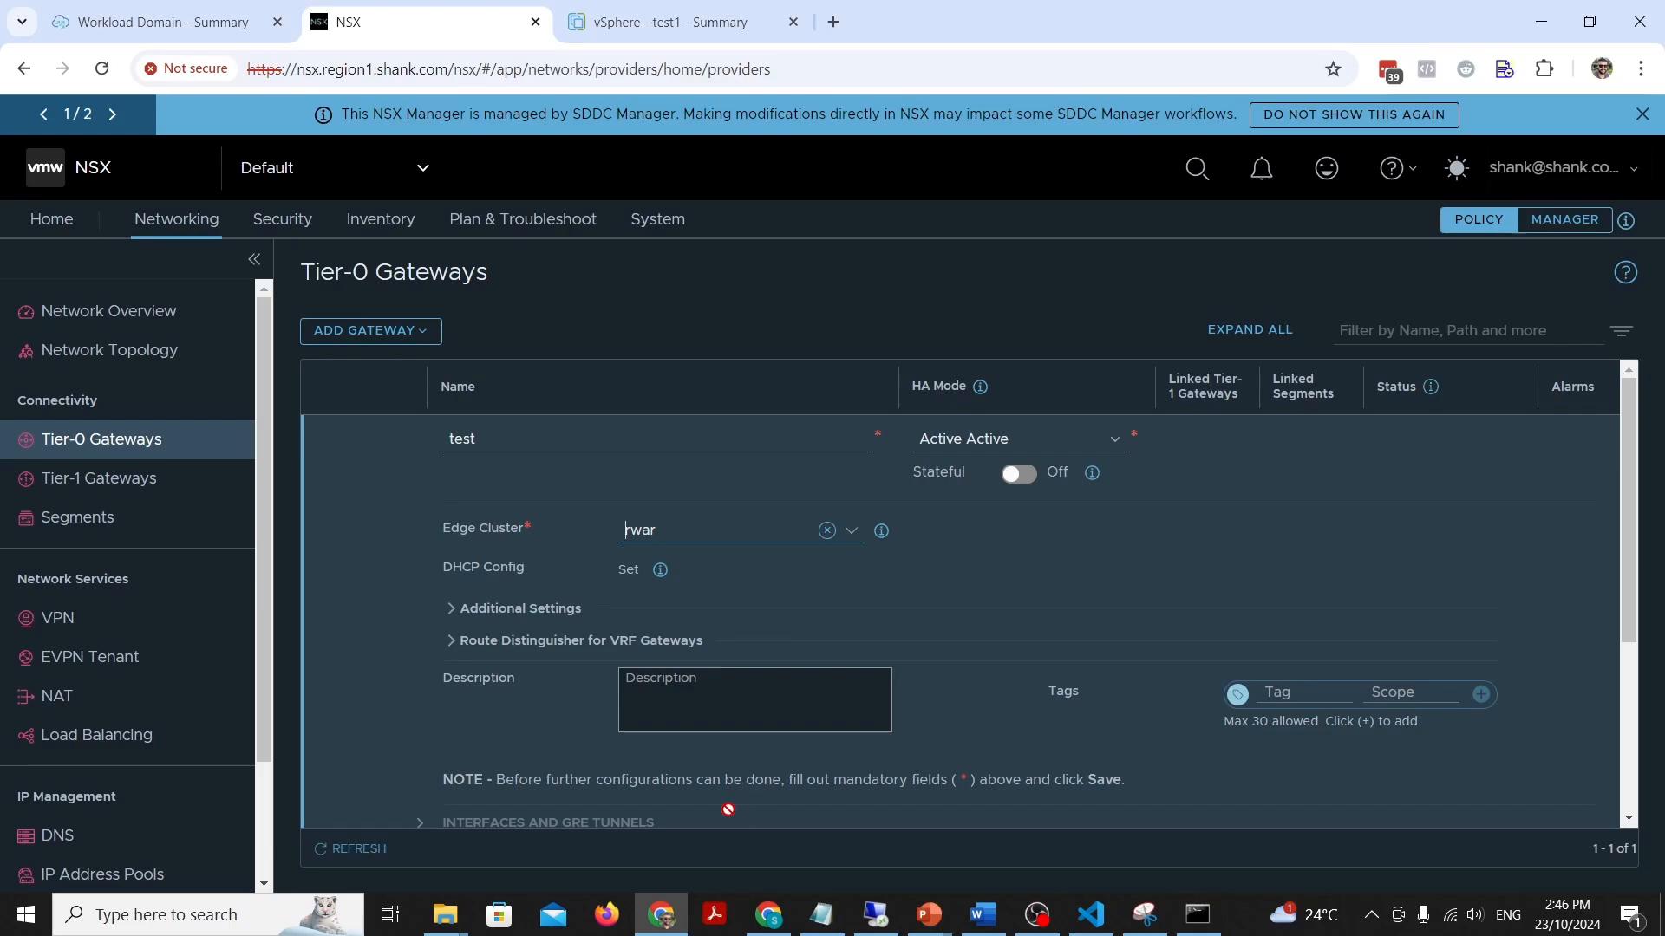
{"action": "mouse_move", "coordinate": [727, 801]}
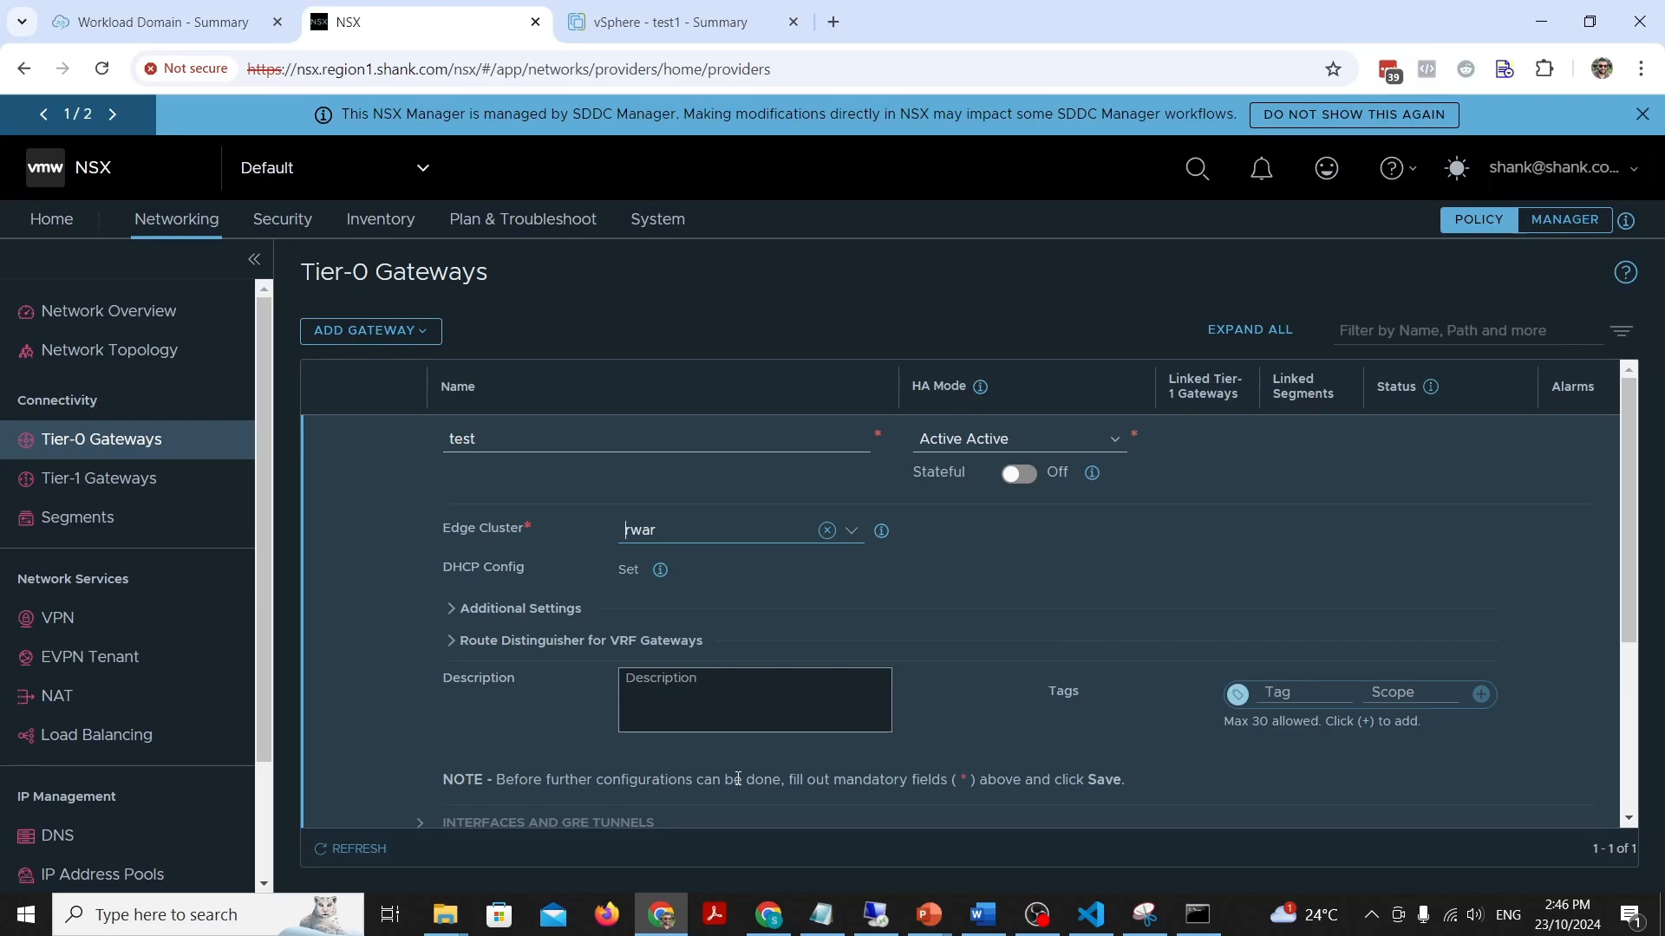
{"action": "mouse_move", "coordinate": [728, 779]}
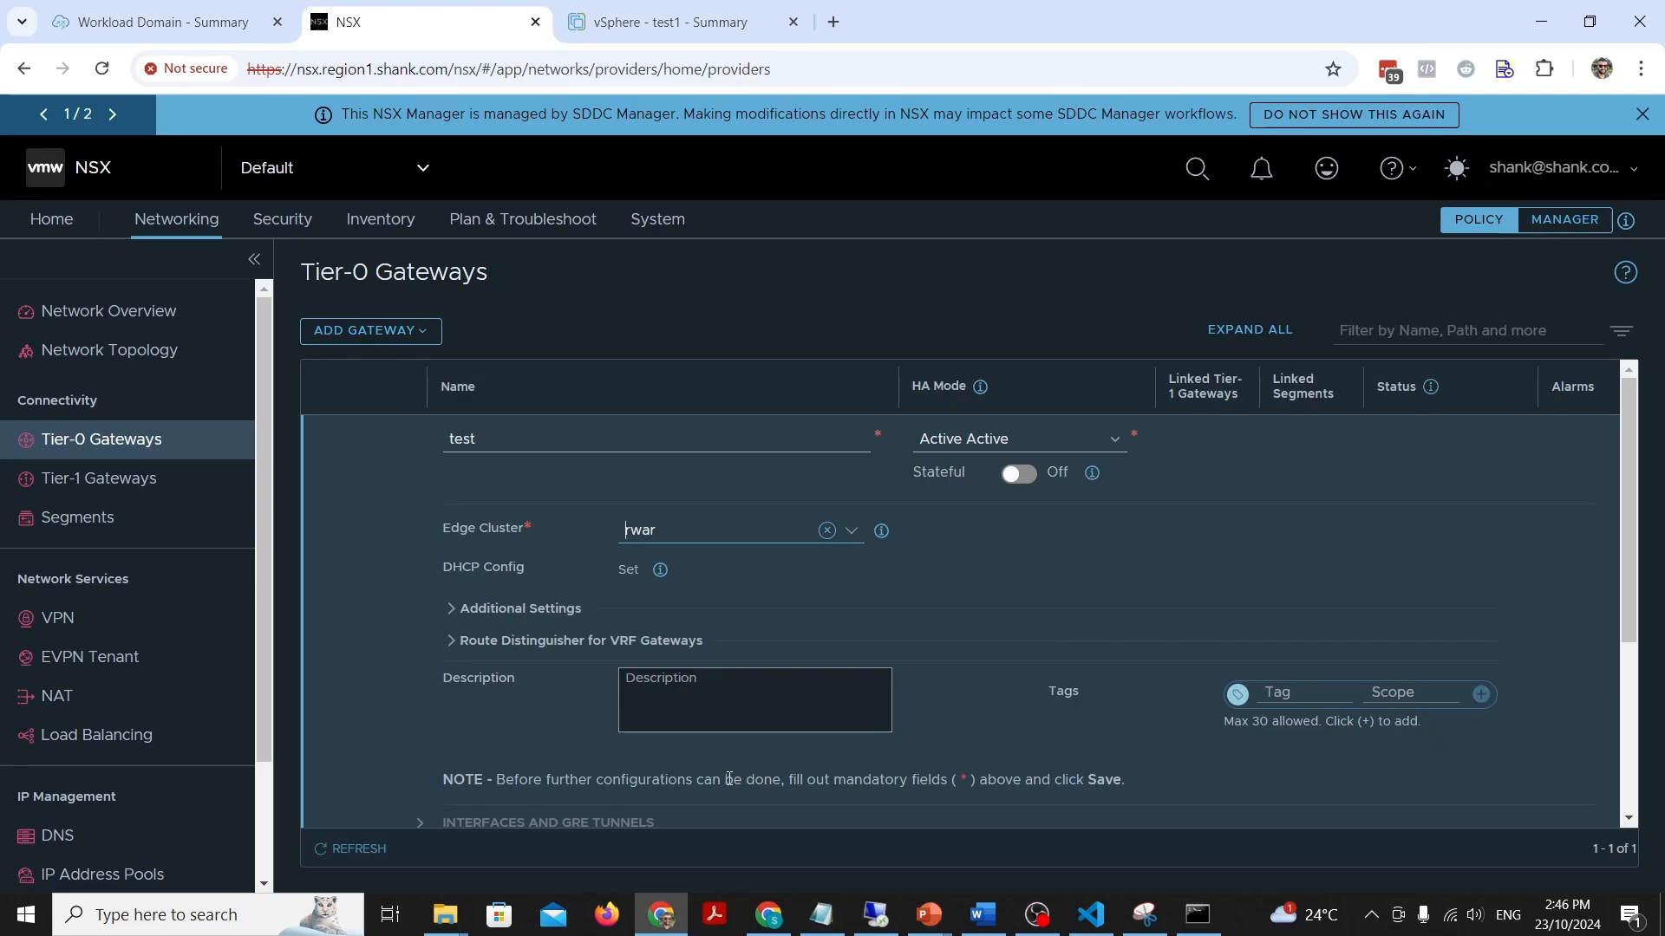